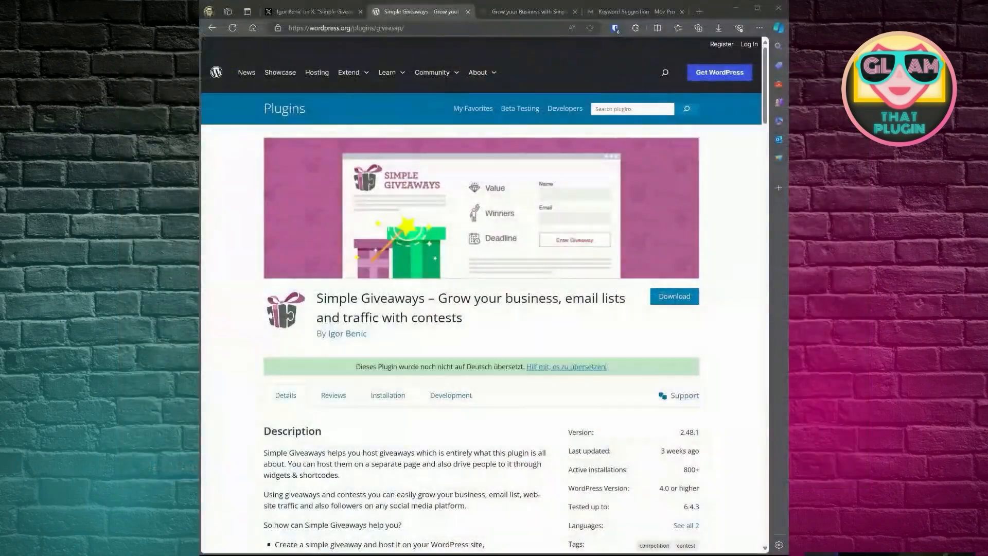
Read the developer's post on dropping installations, then open Simple Giveaways' tag listings in new tabs
click(313, 11)
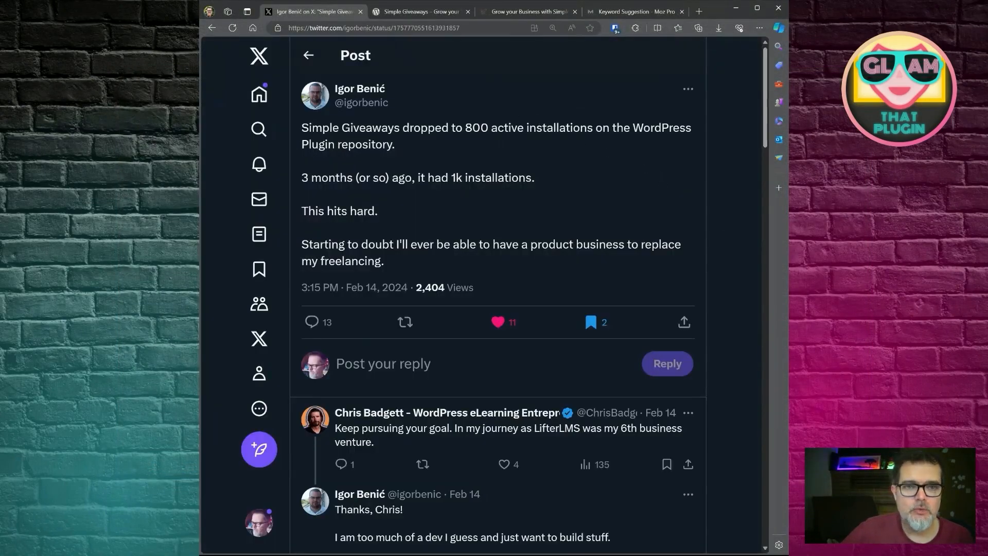
mouse_move(565, 220)
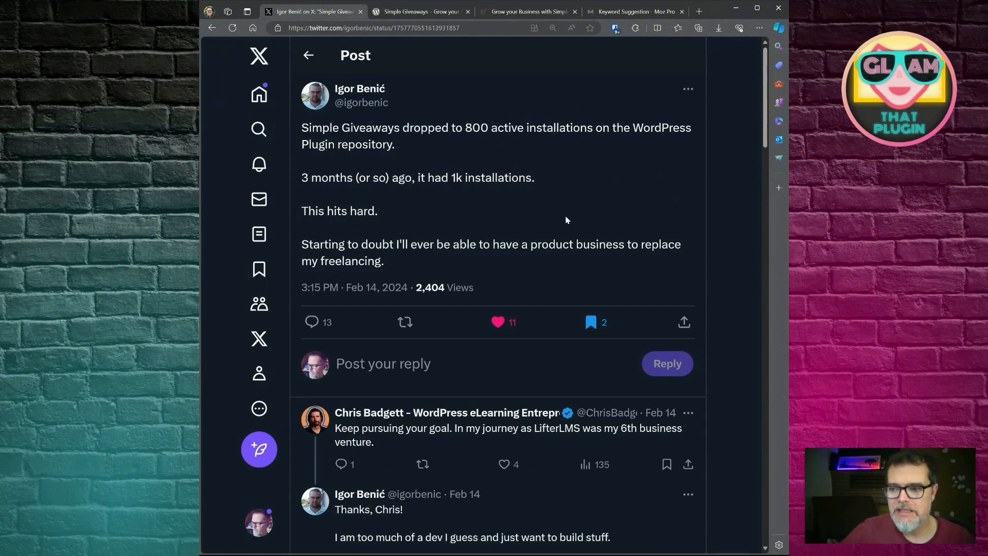
mouse_move(558, 209)
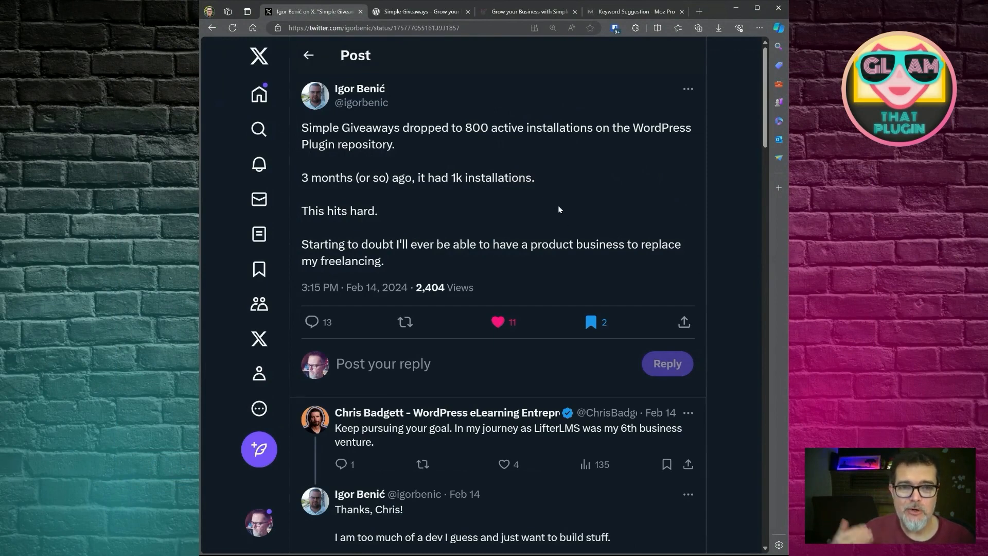
mouse_move(526, 198)
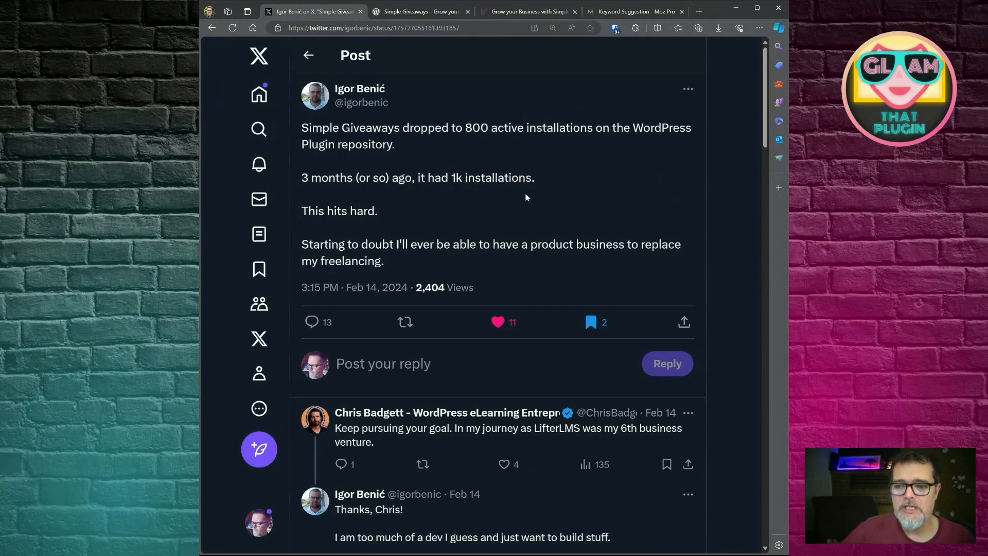
mouse_move(537, 187)
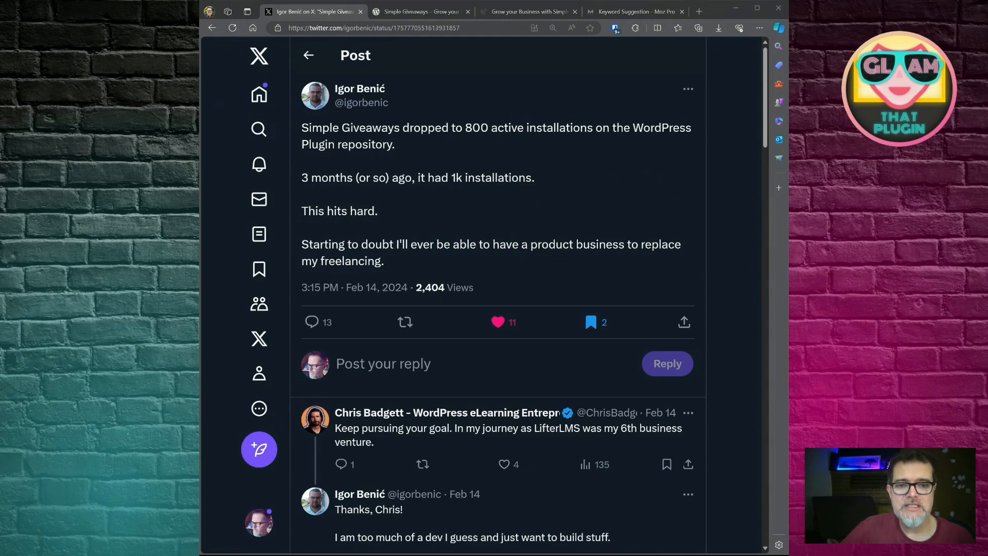
click(419, 11)
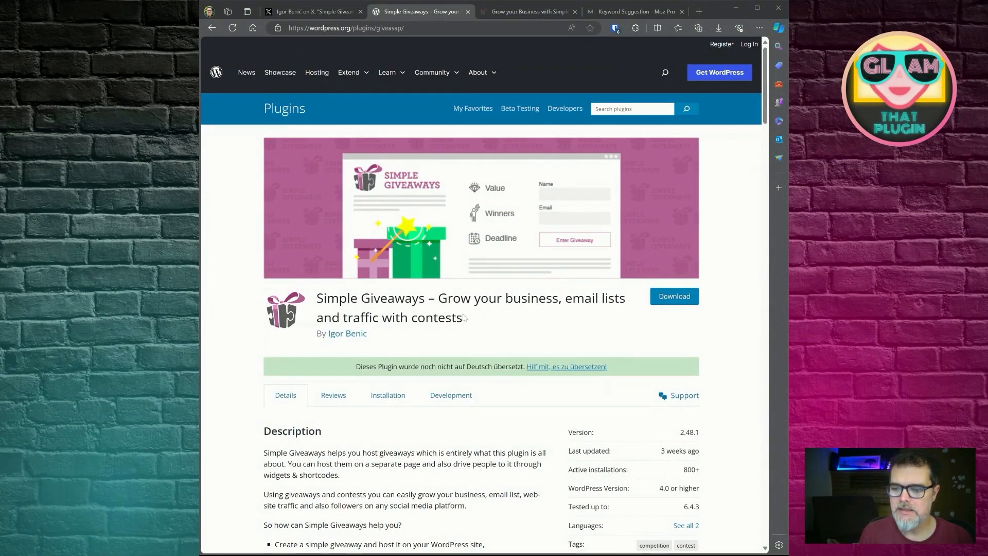
scroll(down, 3)
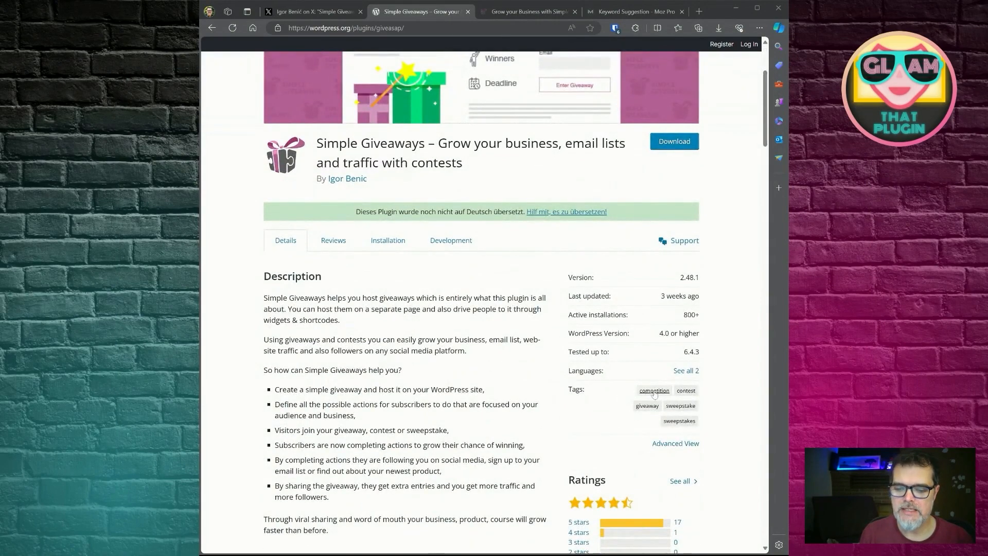
mouse_move(685, 391)
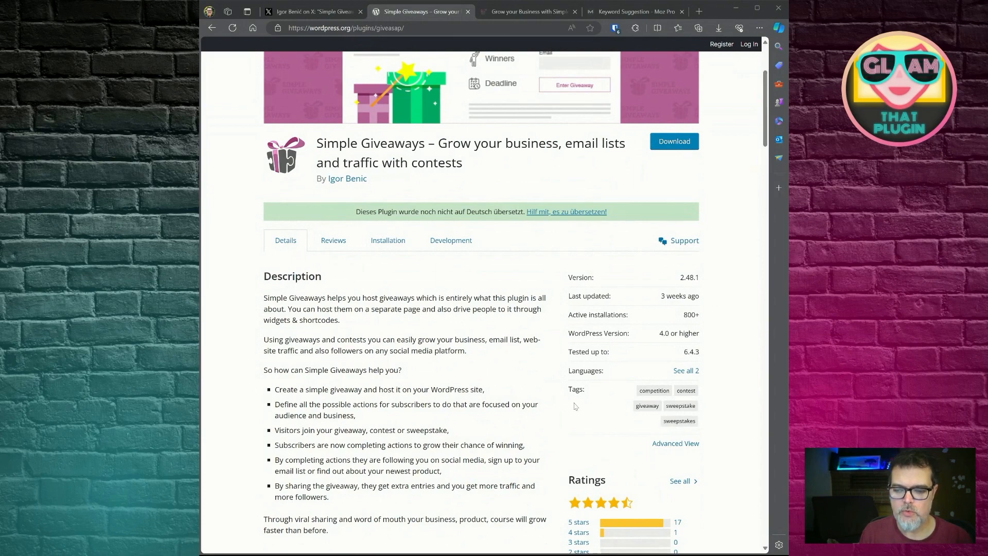
click(653, 390)
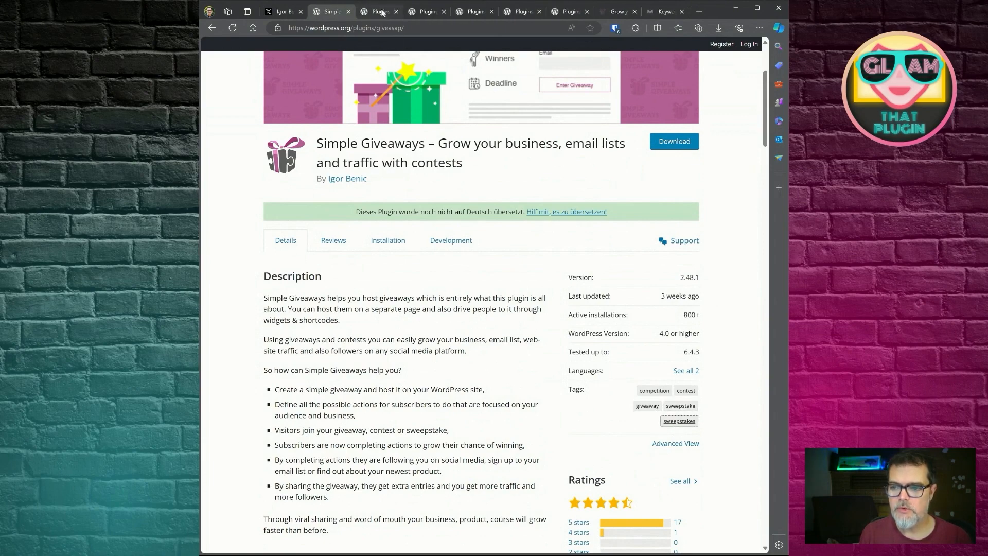
View the competition tag listing, then locate Simple Giveaways in the contest tag listing
click(654, 390)
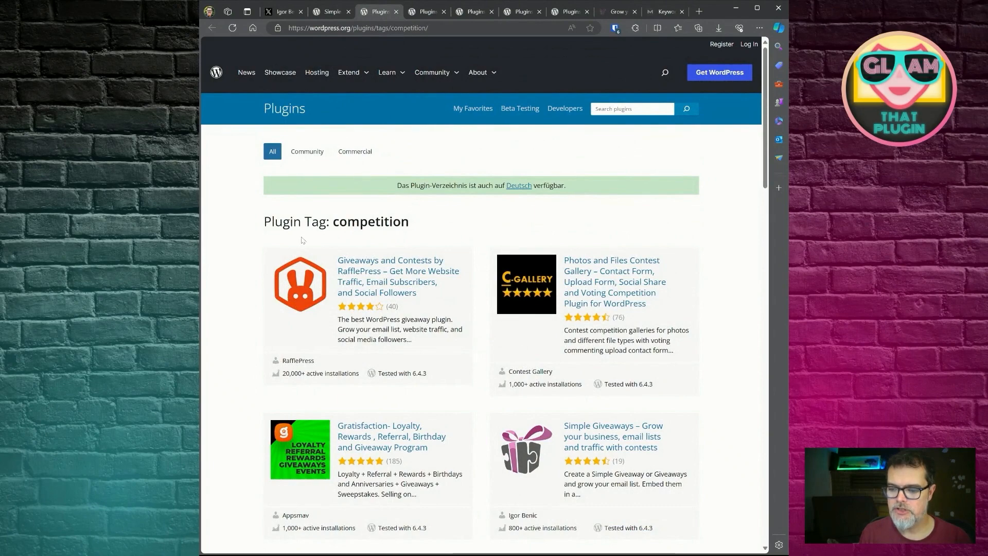
mouse_move(613, 436)
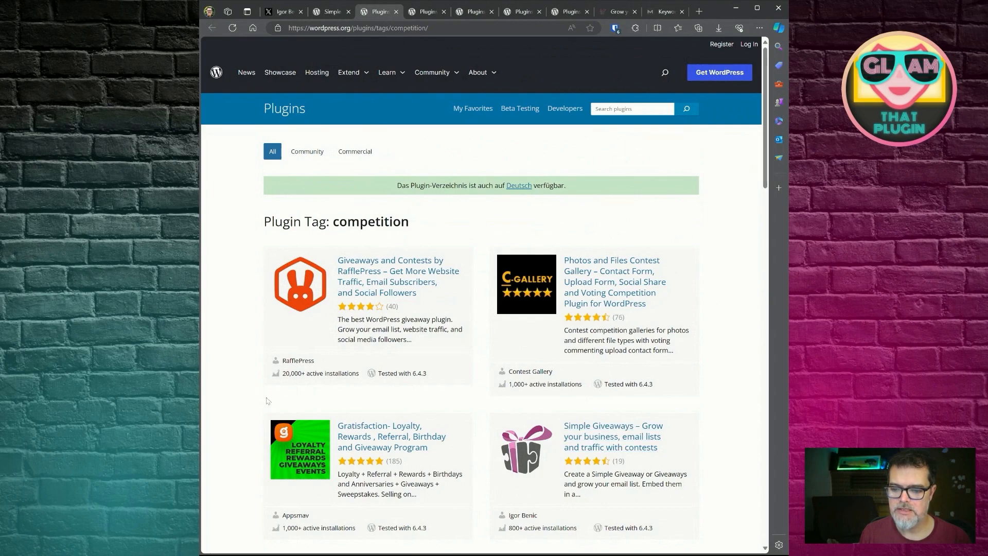
mouse_move(246, 381)
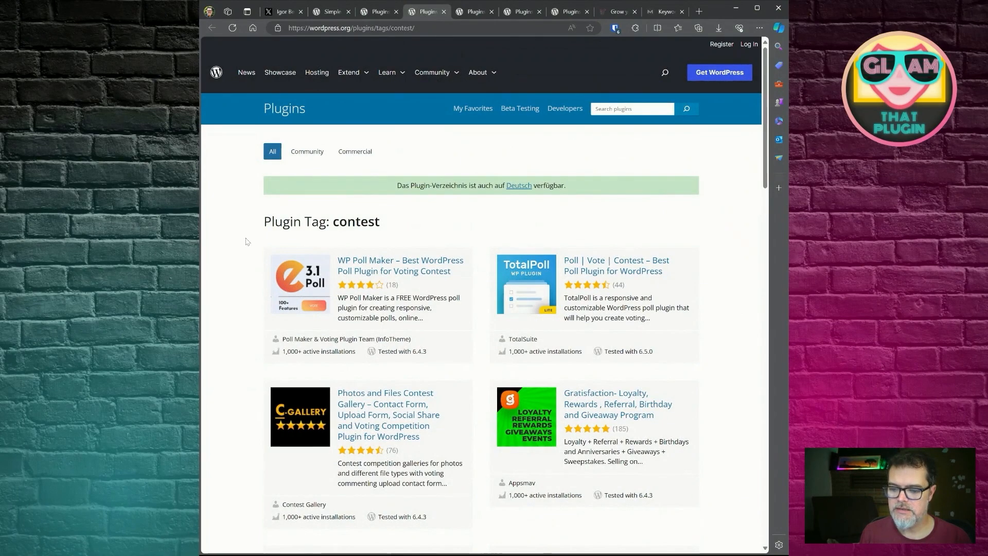
scroll(down, 3)
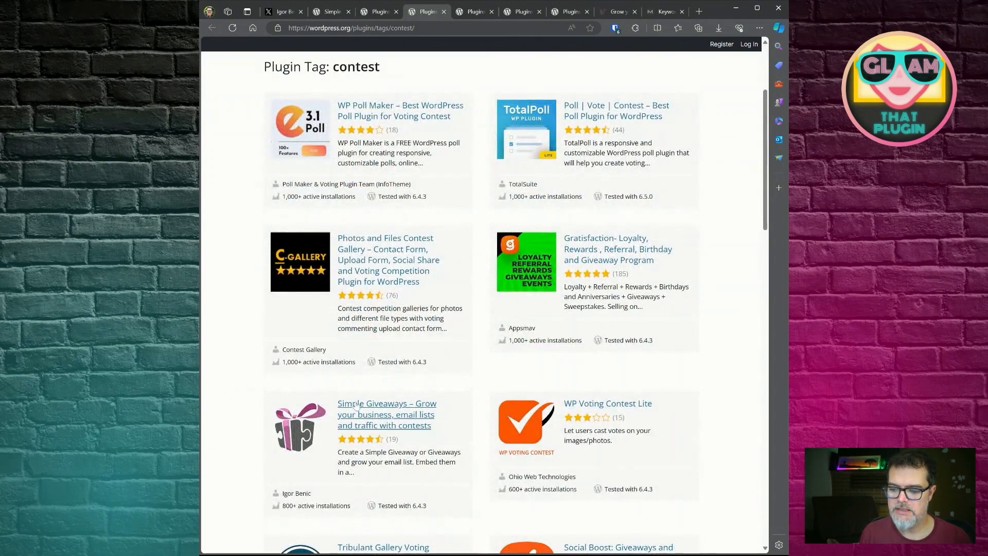
mouse_move(250, 317)
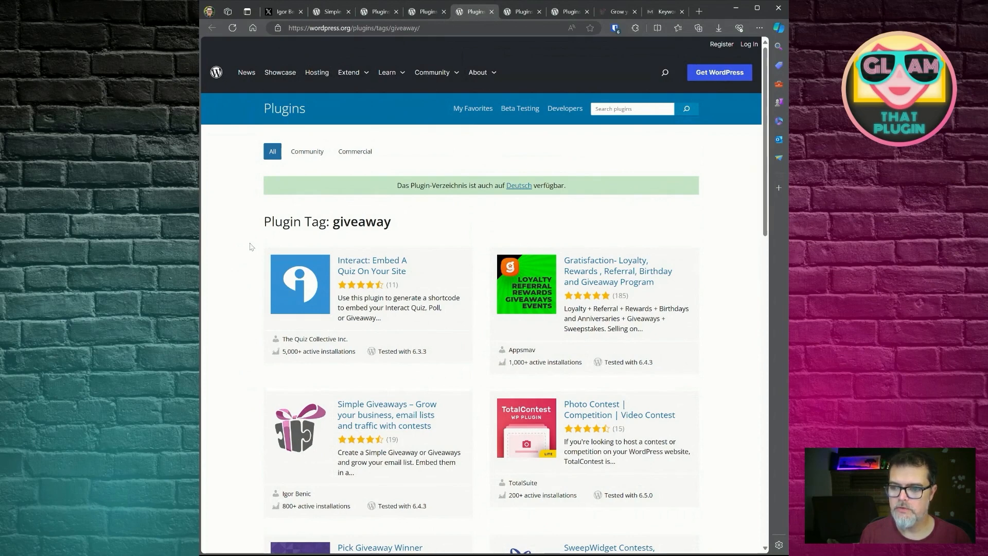
mouse_move(252, 244)
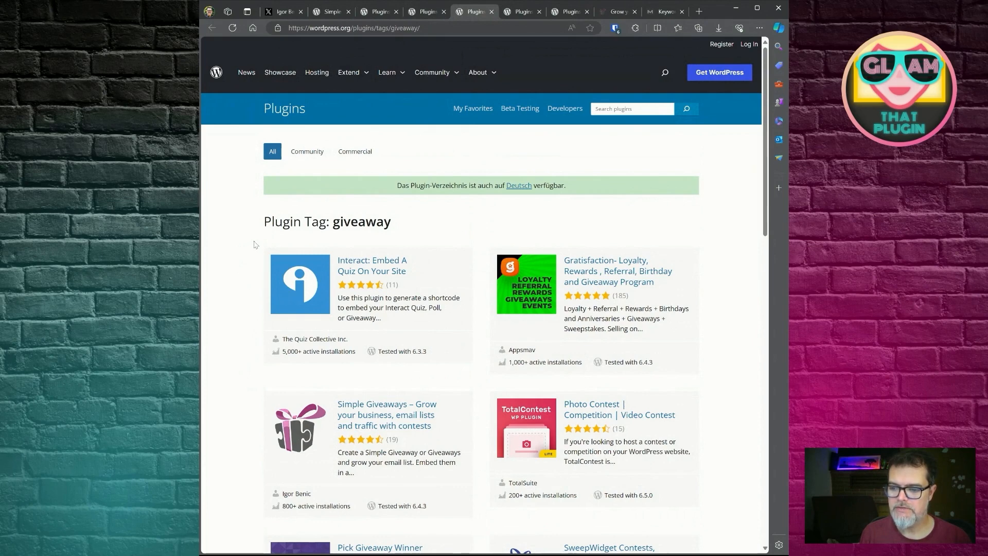
mouse_move(388, 273)
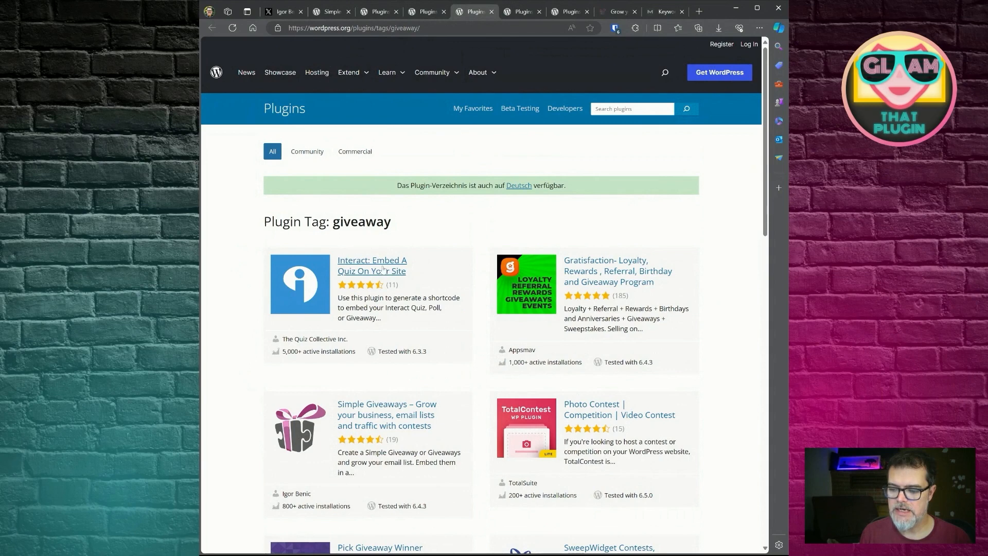
mouse_move(381, 273)
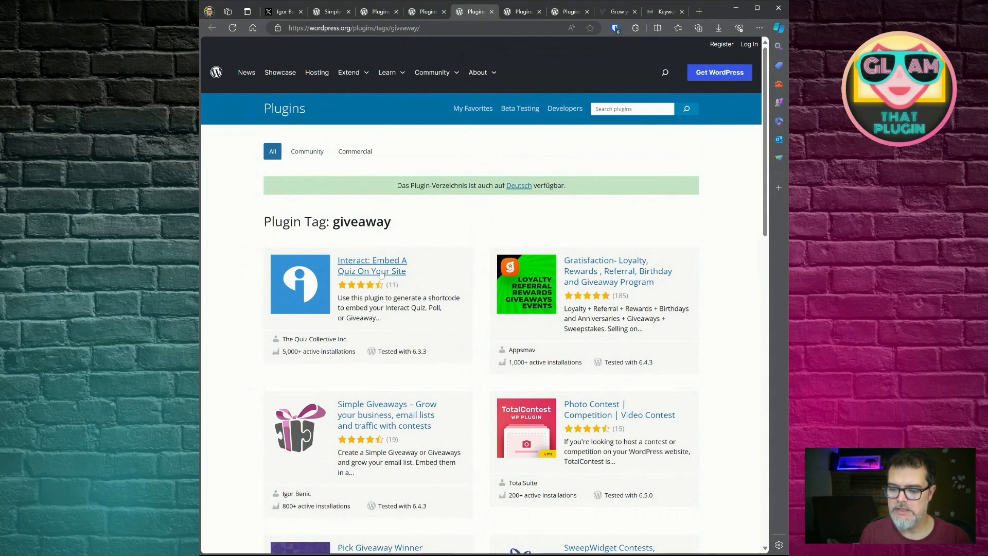
mouse_move(241, 383)
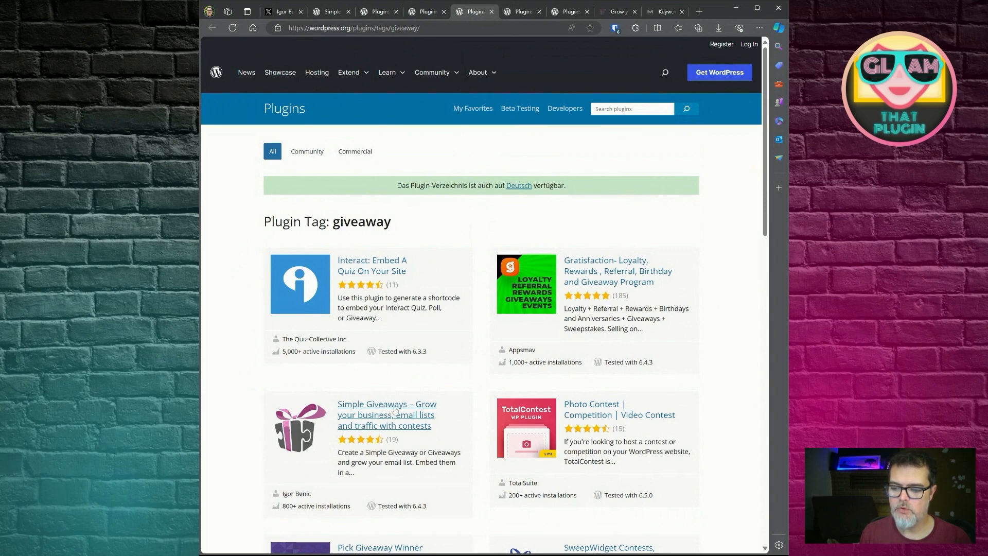
mouse_move(238, 370)
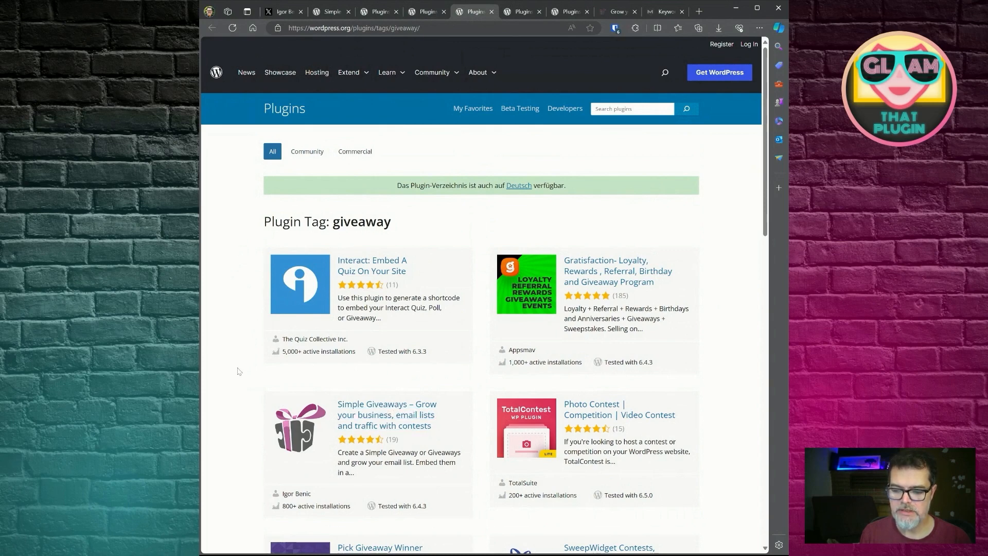
mouse_move(397, 436)
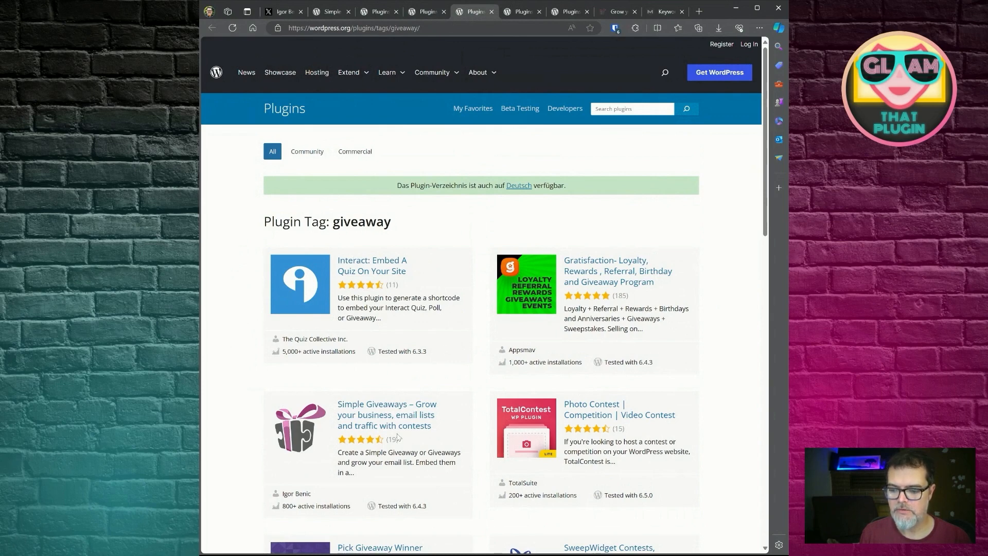
mouse_move(397, 437)
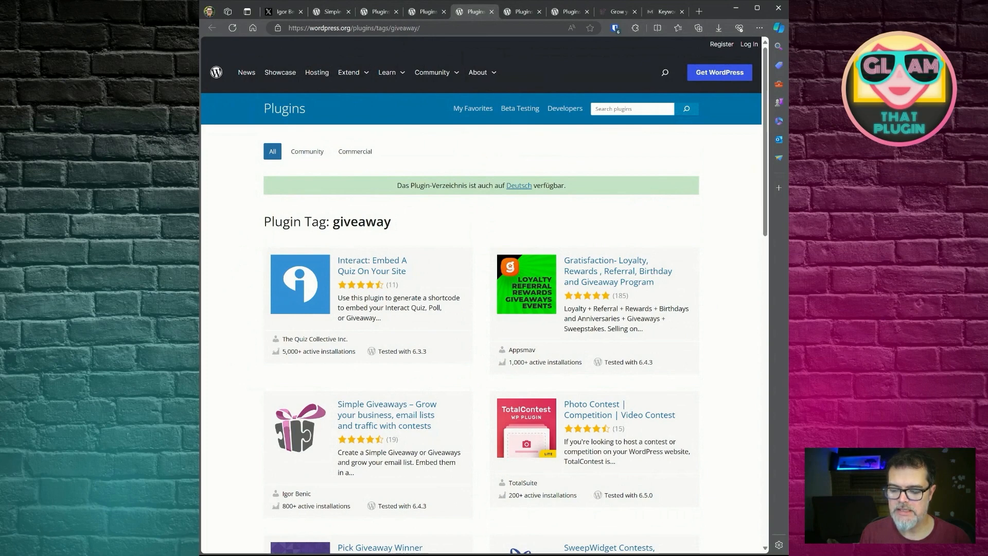
Review the giveaway tag listing's plugin cards, with Simple Giveaways among the top results
double_click(403, 453)
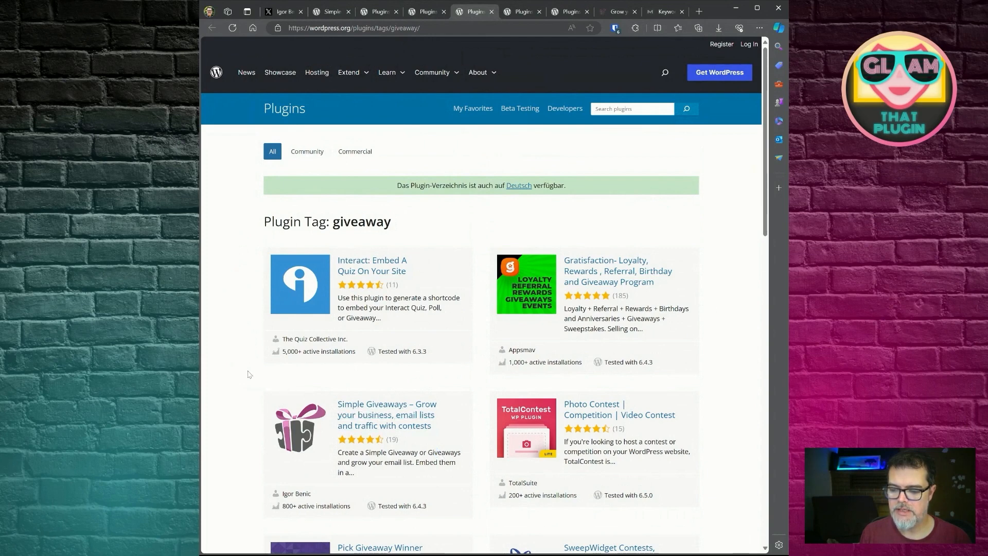
mouse_move(397, 381)
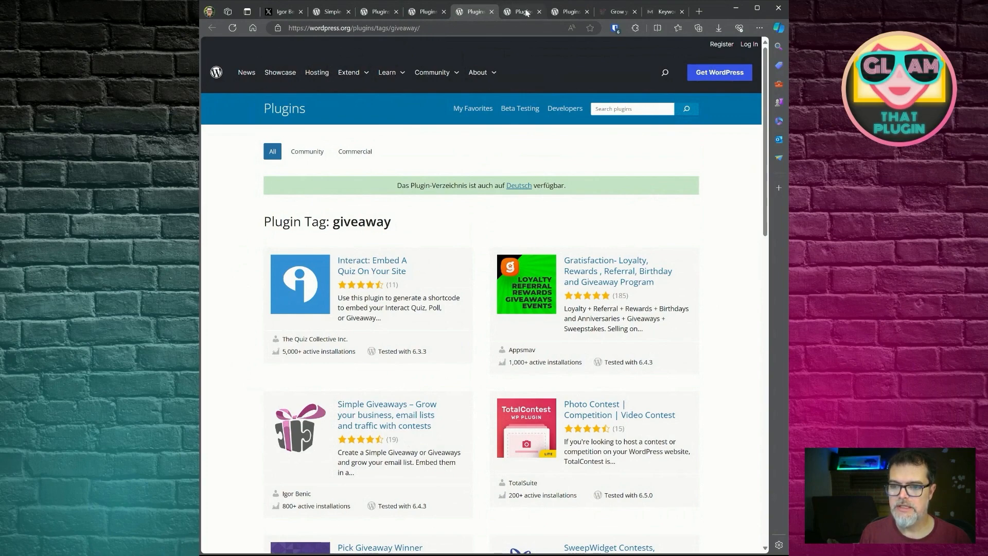
View the sweepstake and sweepstakes tag listings, each including Simple Giveaways
click(519, 11)
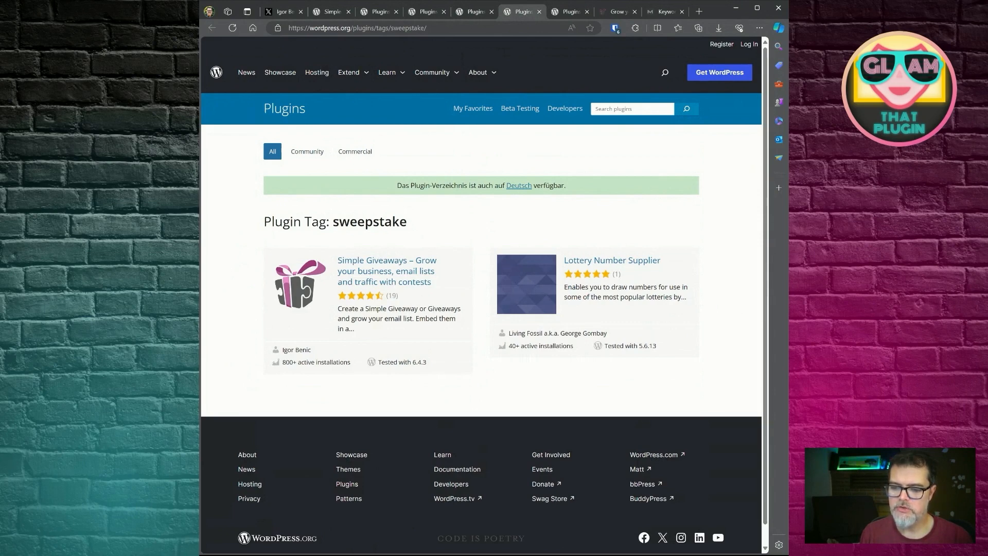
mouse_move(377, 294)
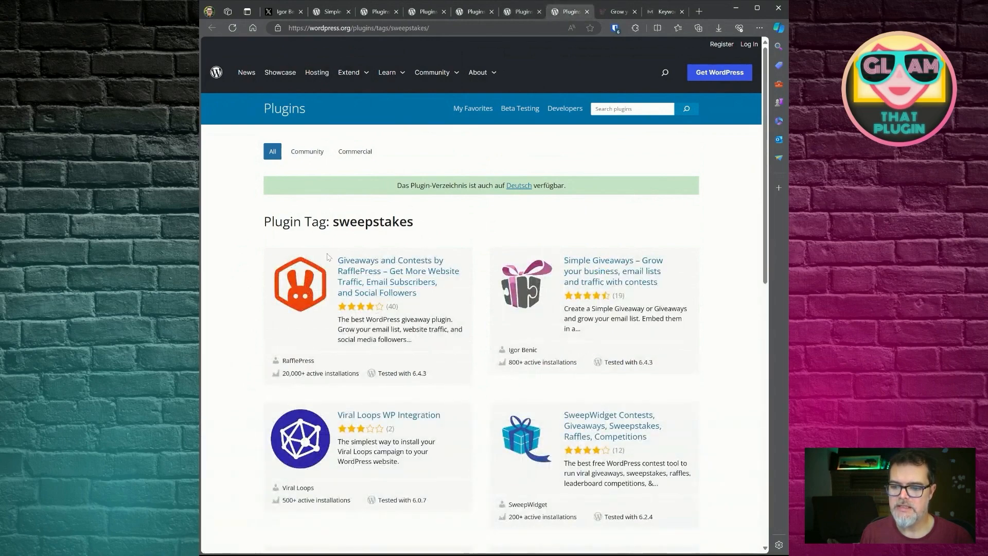
scroll(down, 3)
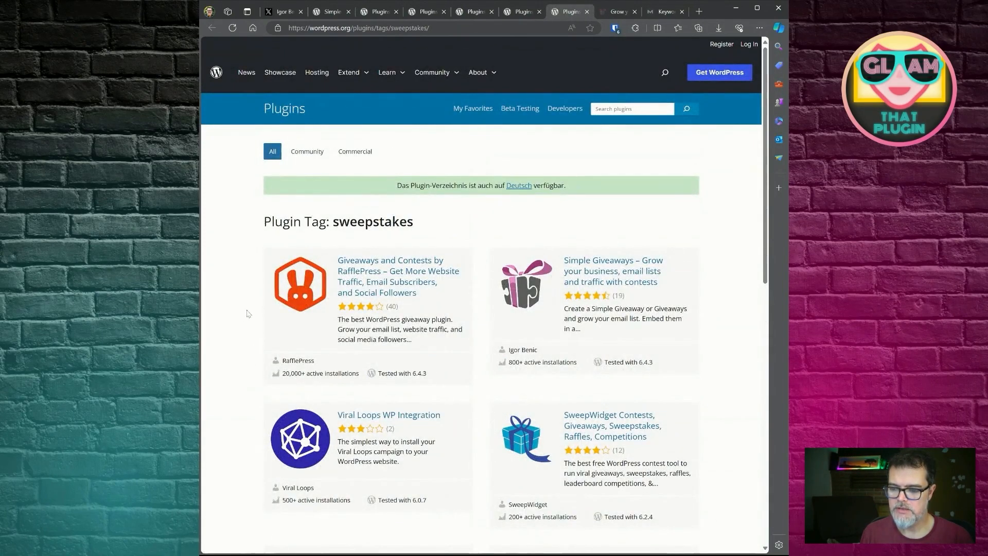
mouse_move(398, 276)
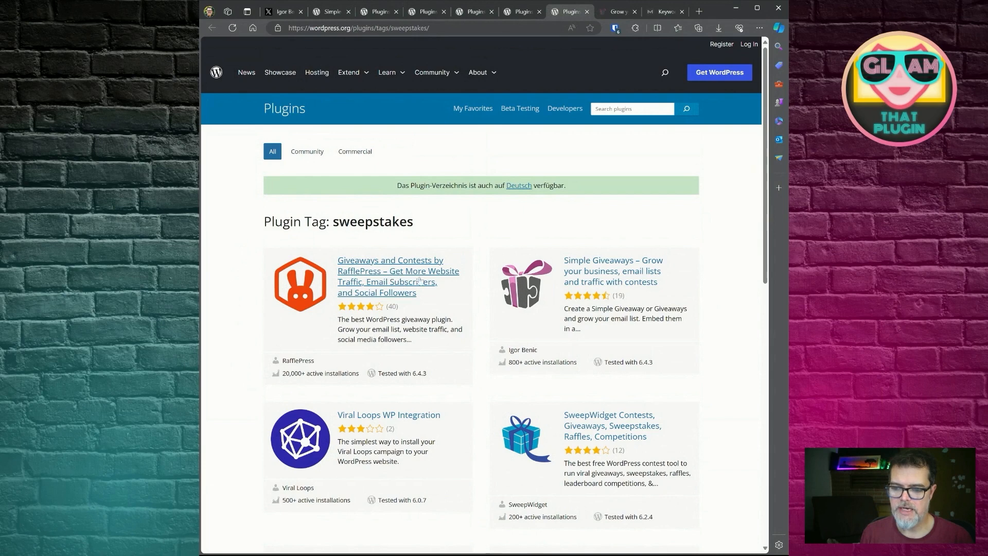
mouse_move(420, 280)
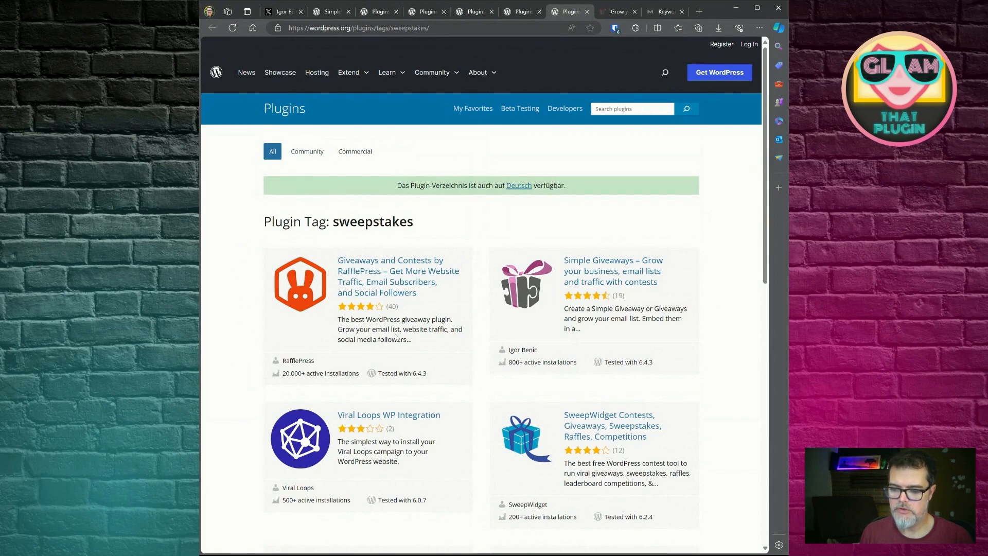
mouse_move(397, 276)
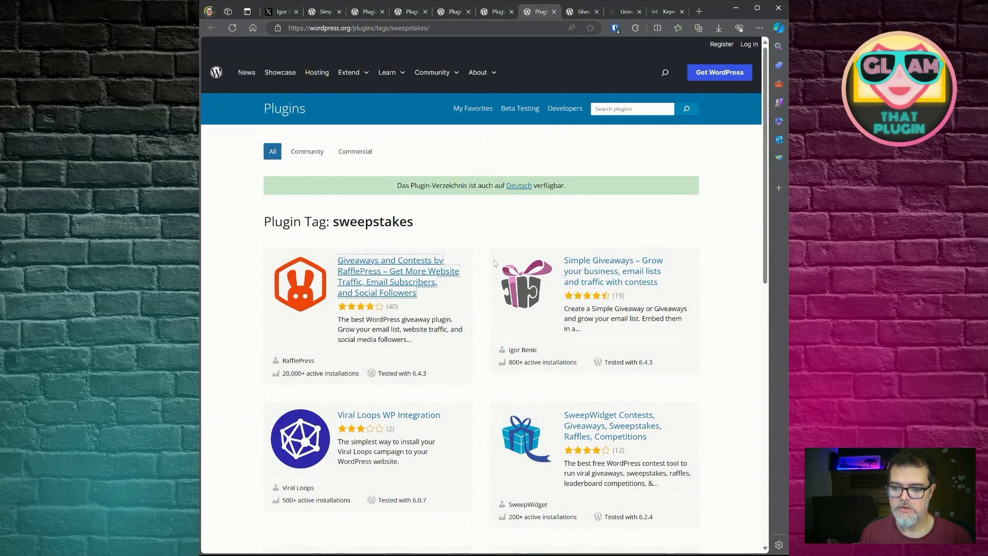
mouse_move(477, 298)
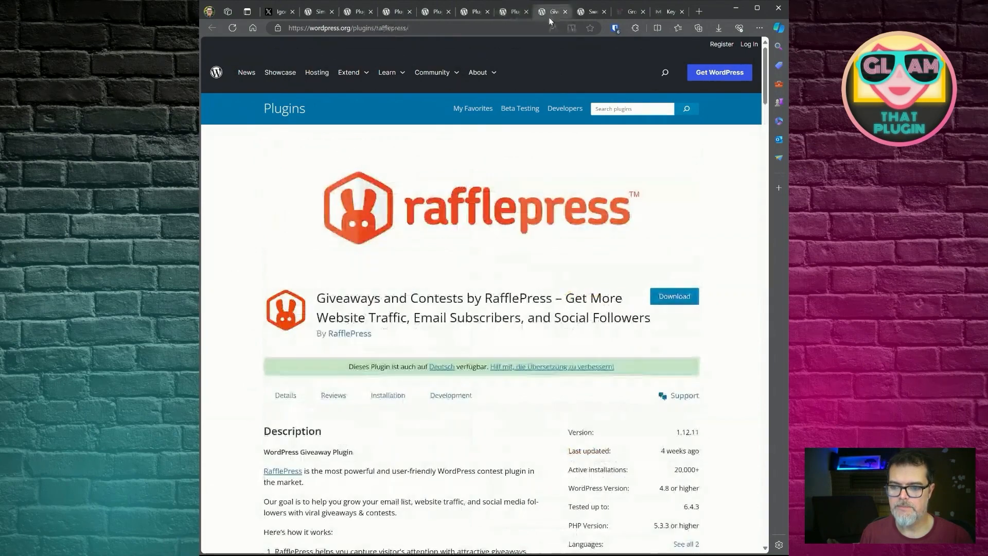
Scroll the RafflePress giveaway plugin page down to its Tags section
scroll(down, 3)
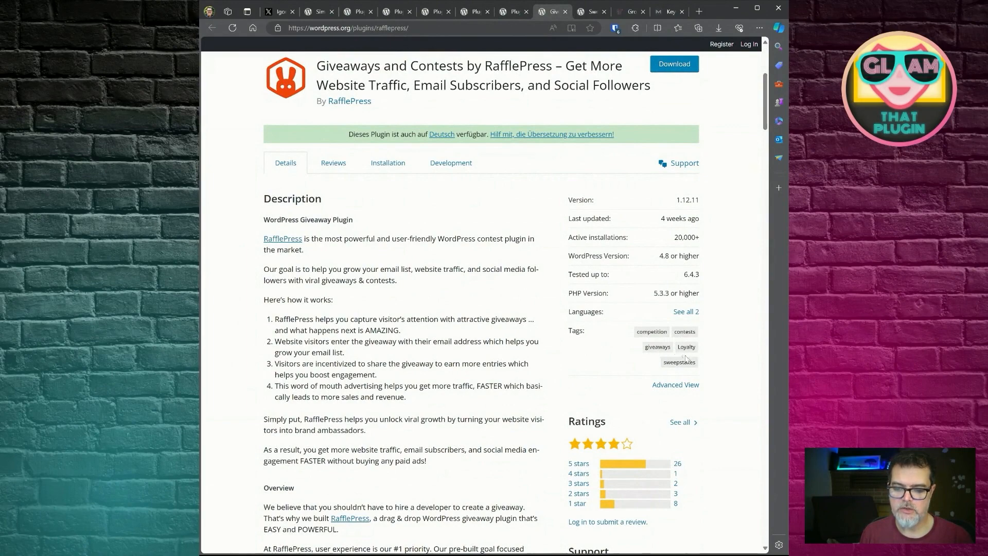
mouse_move(679, 362)
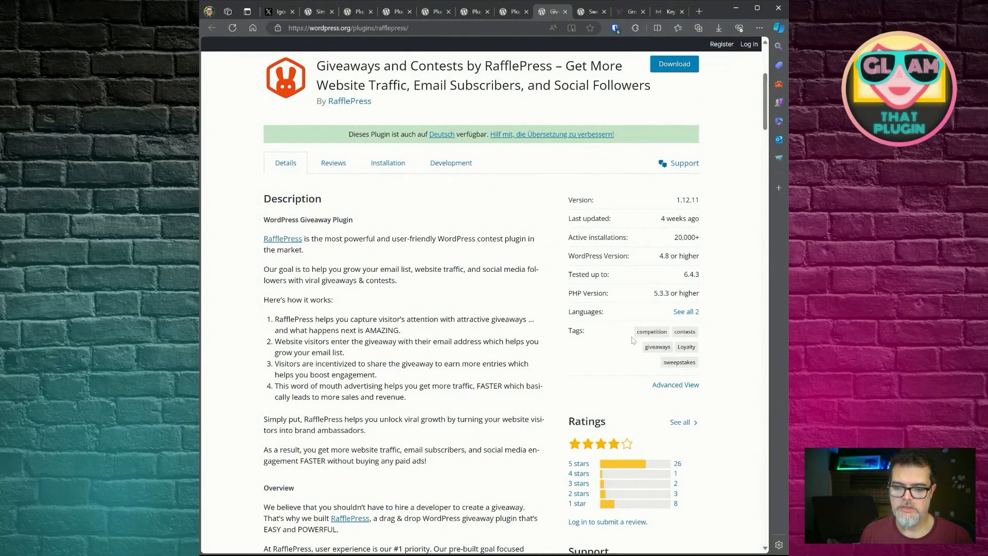
mouse_move(685, 337)
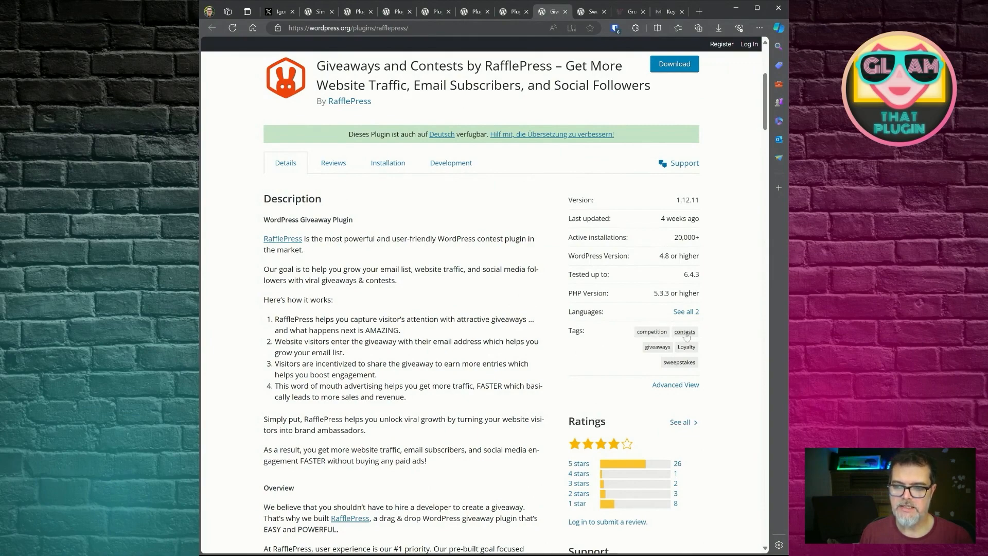
mouse_move(671, 344)
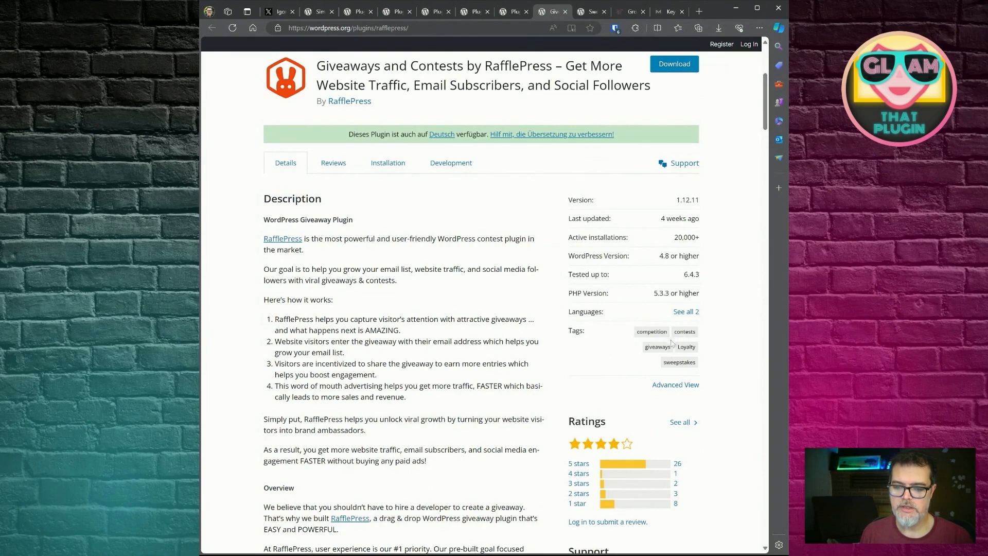
mouse_move(687, 350)
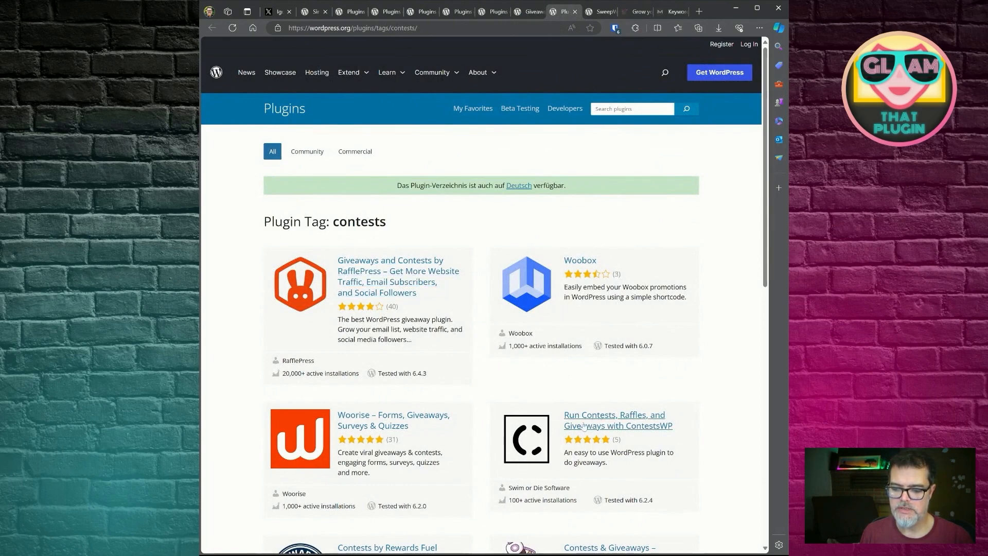
mouse_move(393, 420)
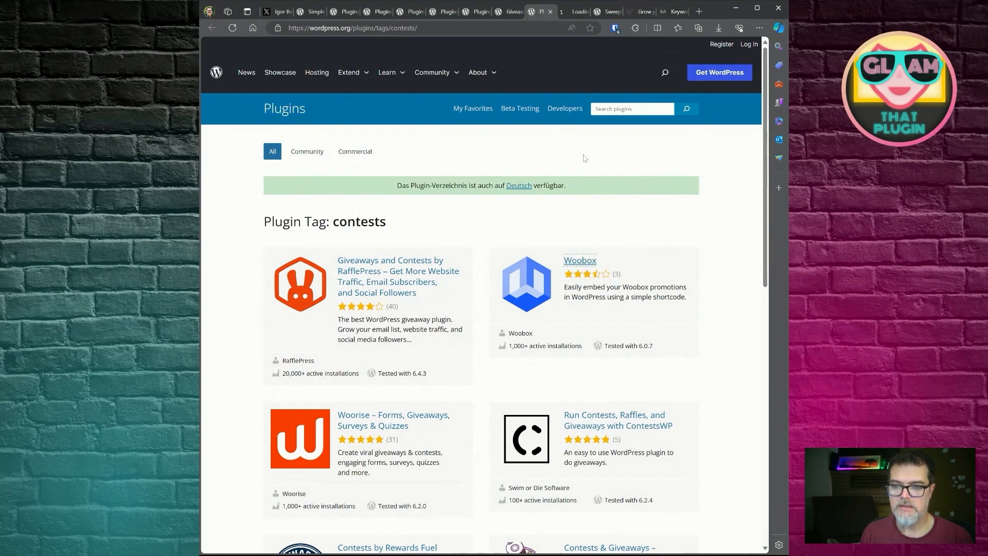
click(579, 260)
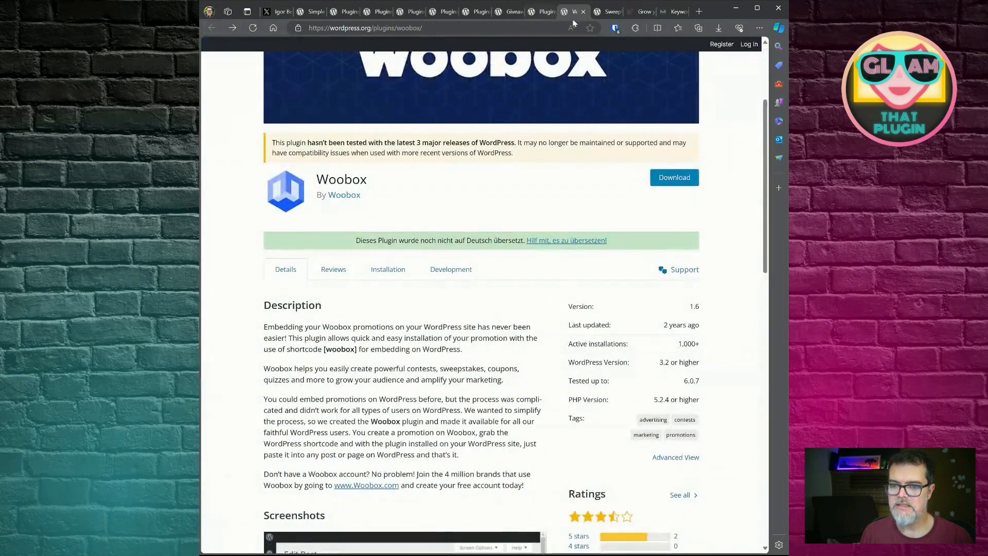
scroll(down, 3)
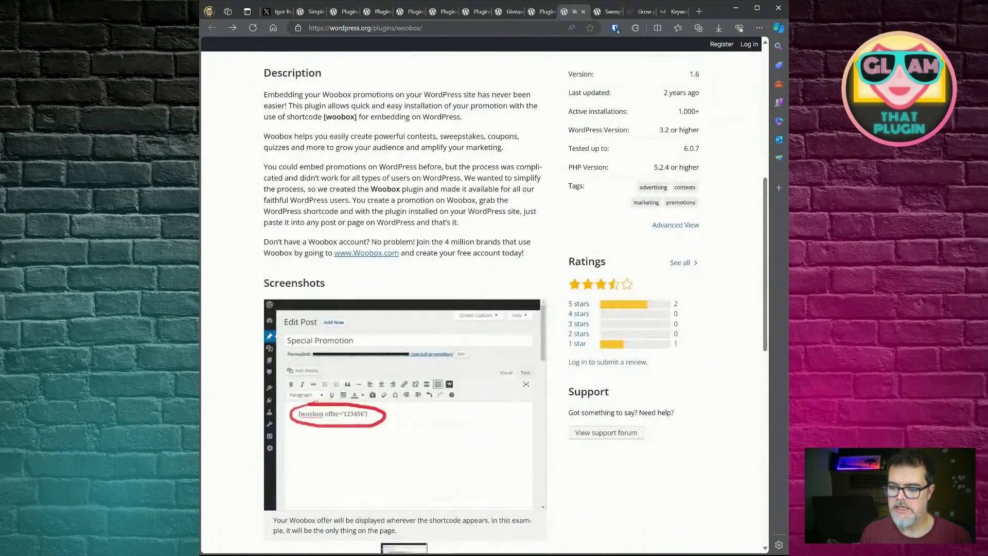
scroll(down, 3)
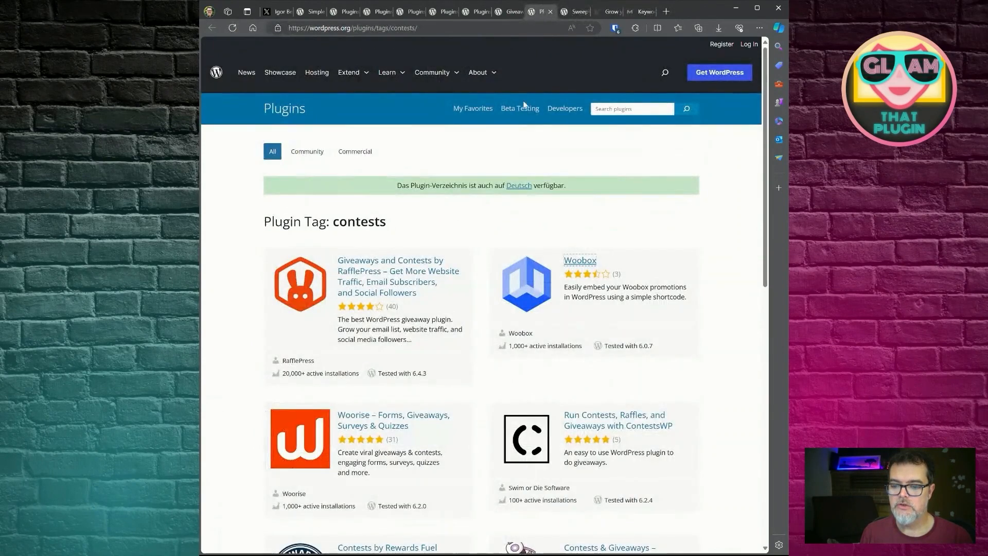
scroll(down, 3)
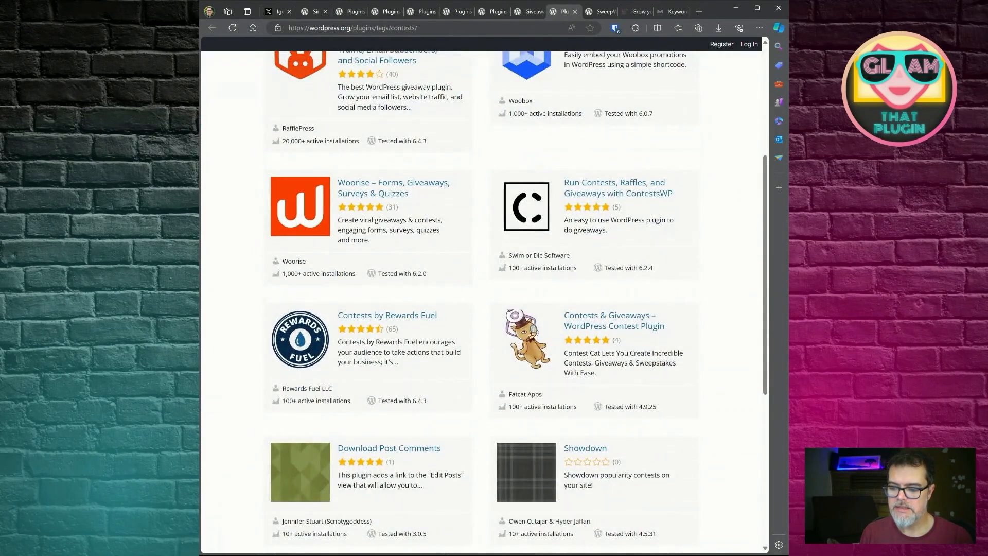
scroll(down, 3)
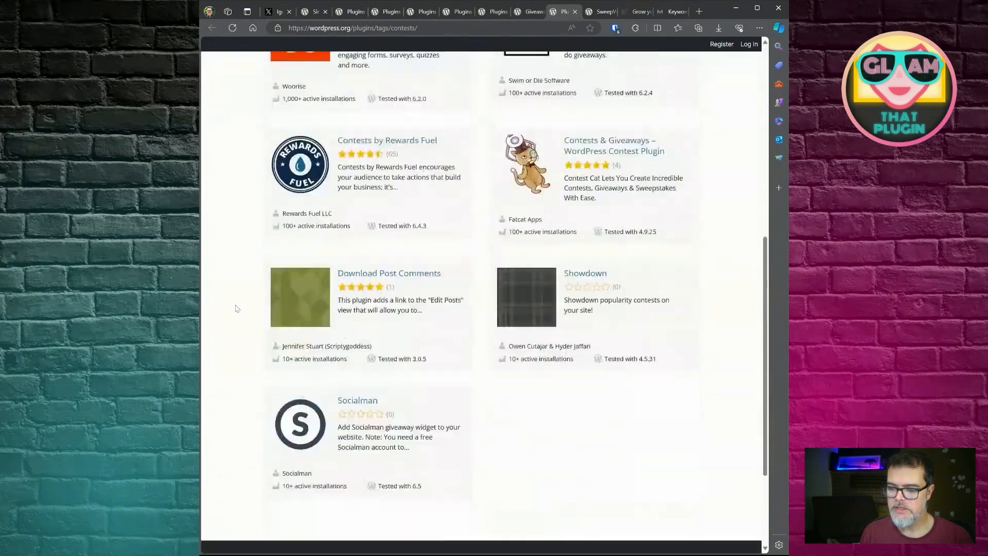
scroll(up, 3)
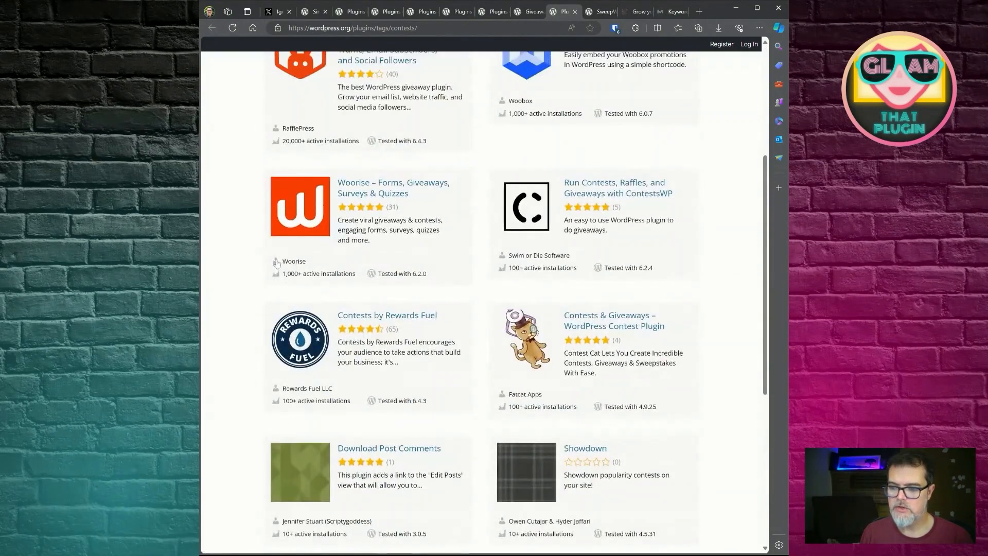
scroll(up, 3)
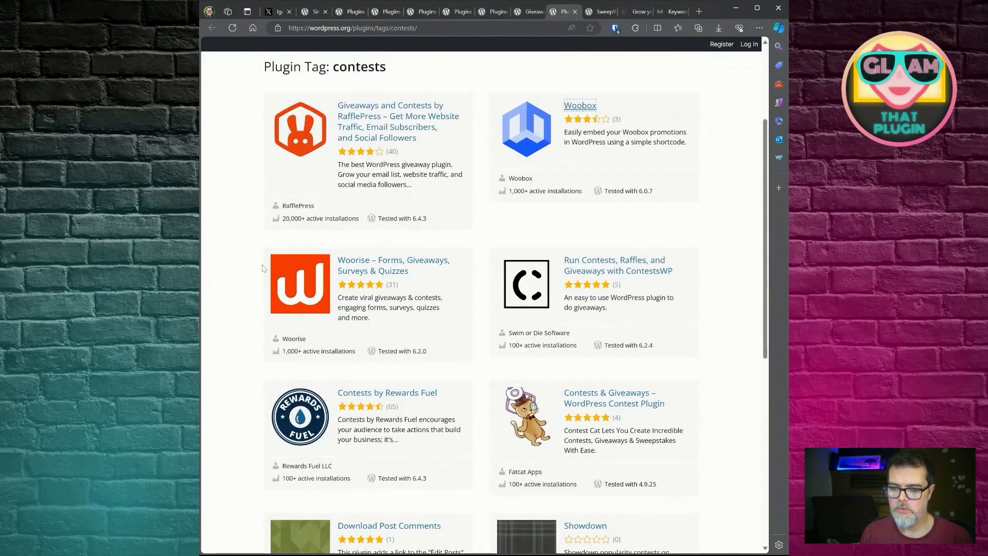
scroll(up, 3)
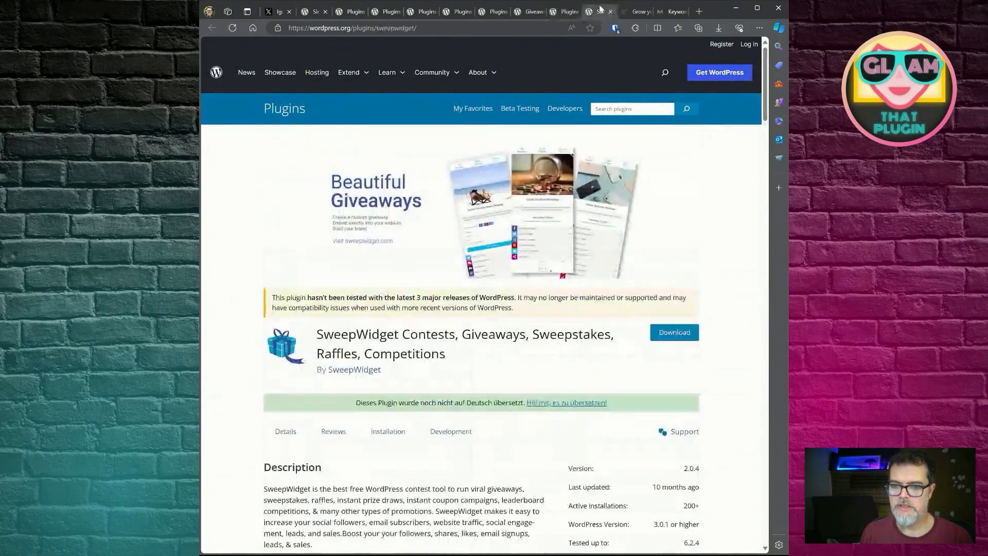
Scroll through the SweepWidget listing, then return to the RafflePress plugin page
scroll(down, 3)
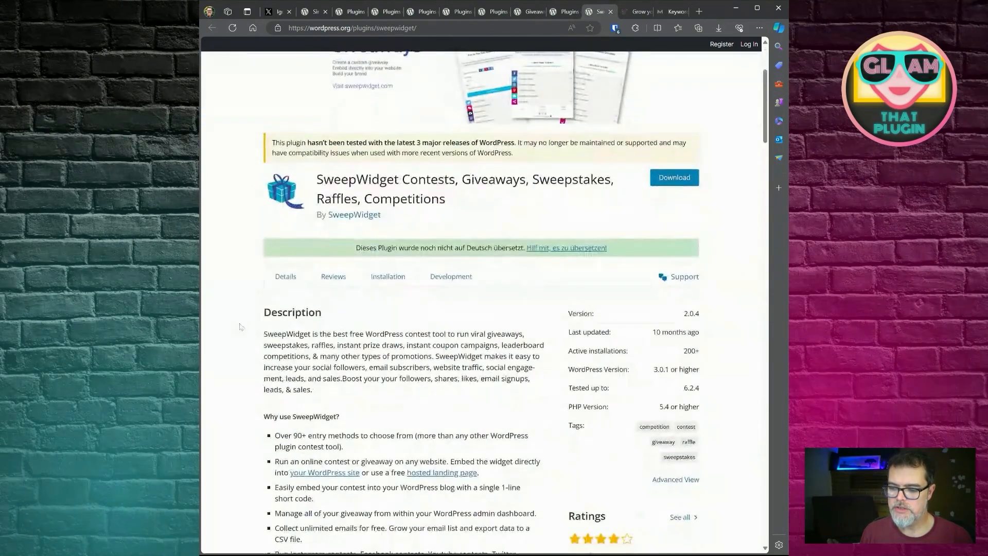
scroll(down, 3)
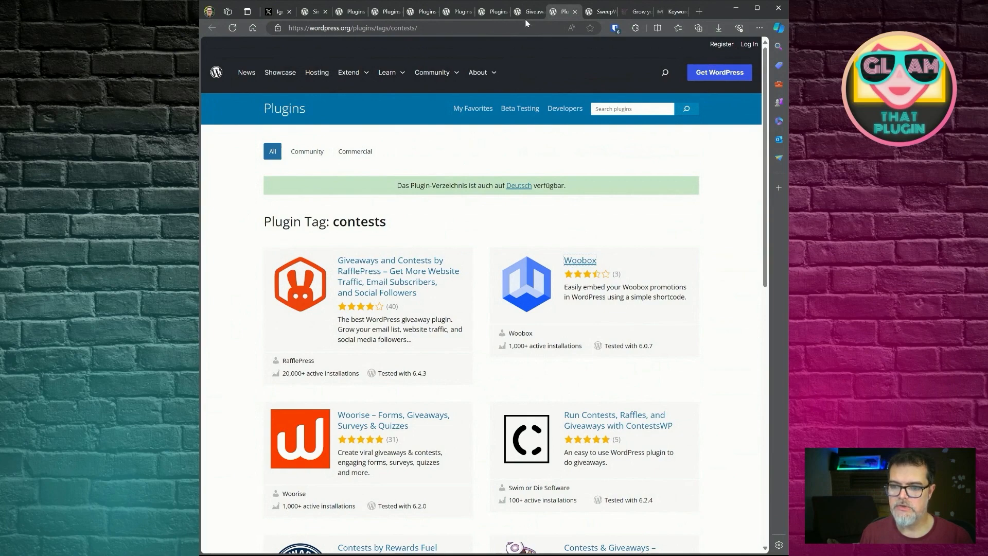
click(398, 275)
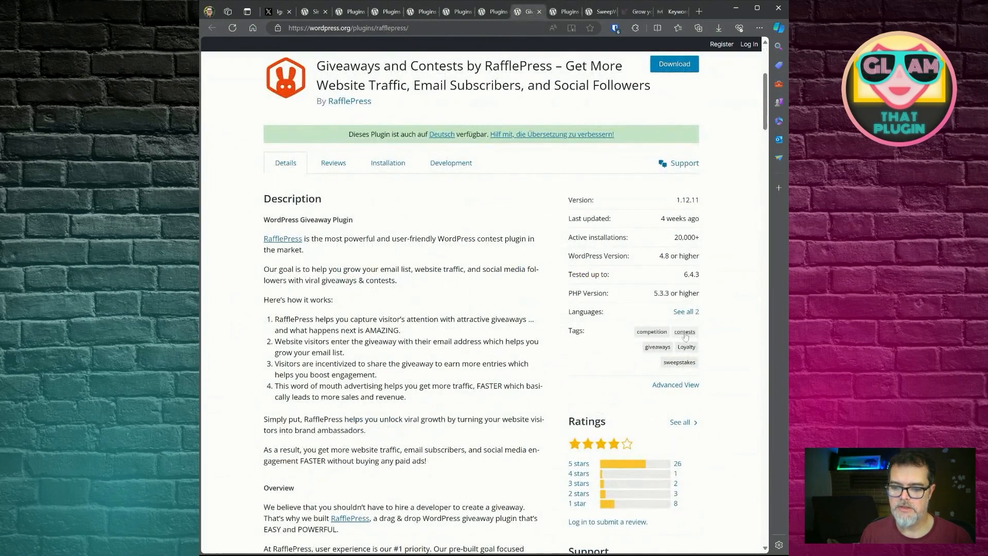
Scroll the contest tag listing down to Simple Giveaways' position among the results
click(685, 333)
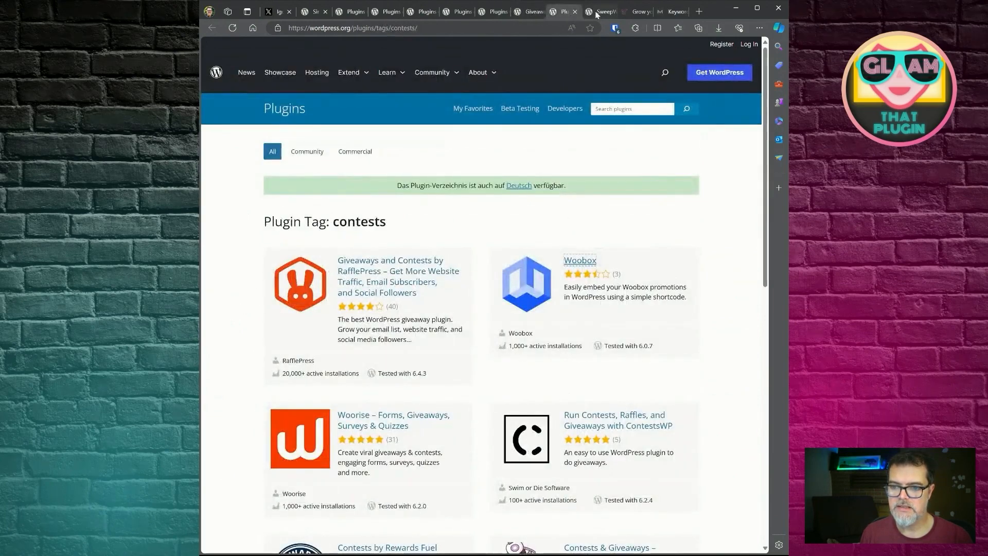
click(604, 11)
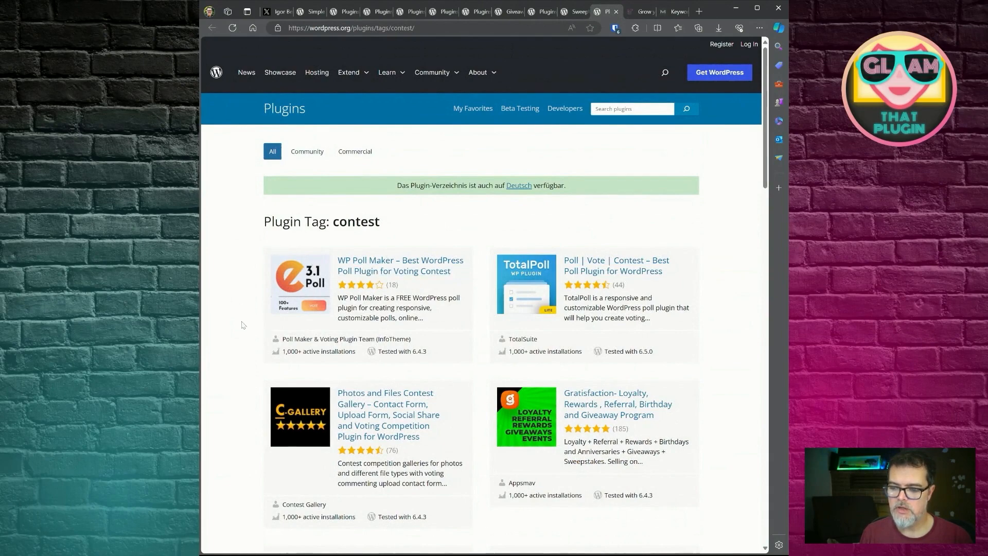
scroll(down, 3)
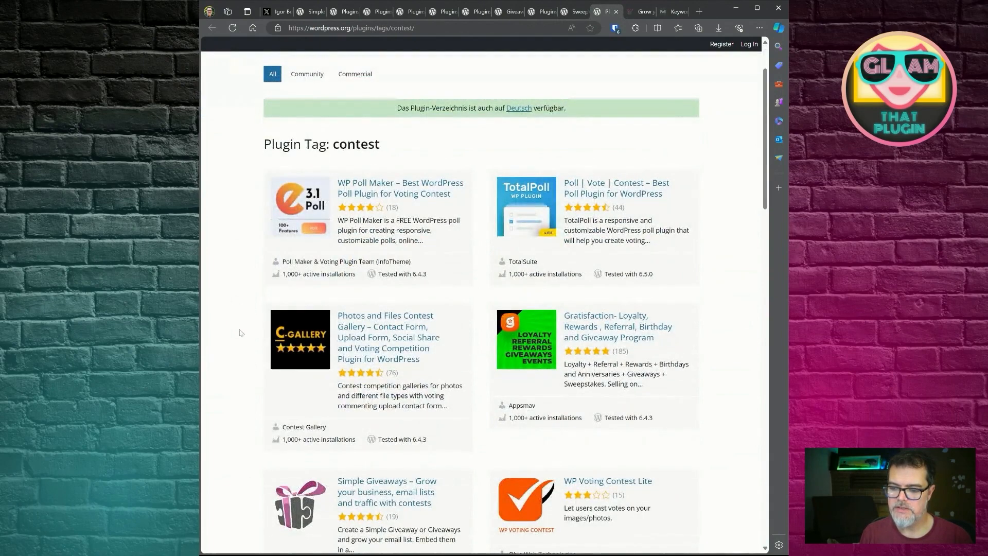
scroll(down, 3)
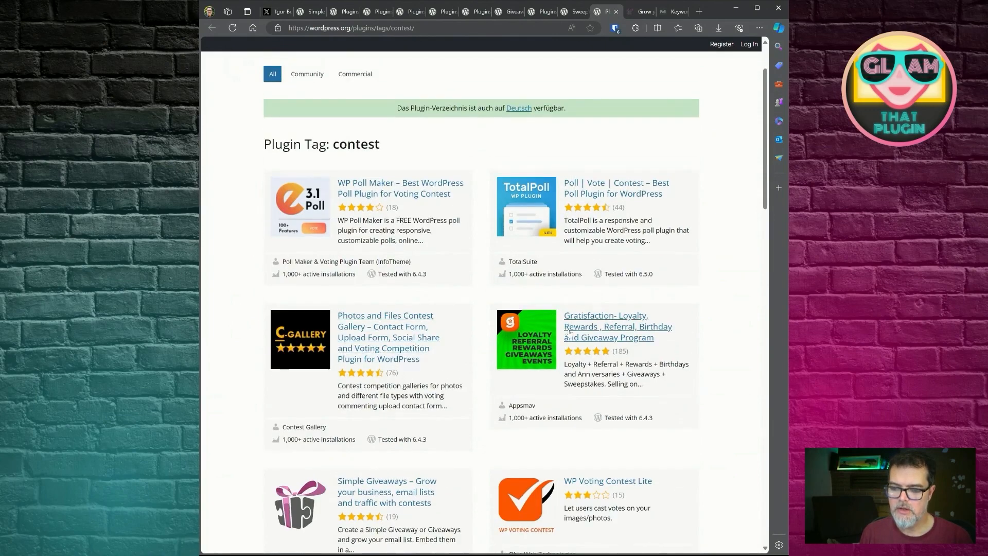
scroll(down, 3)
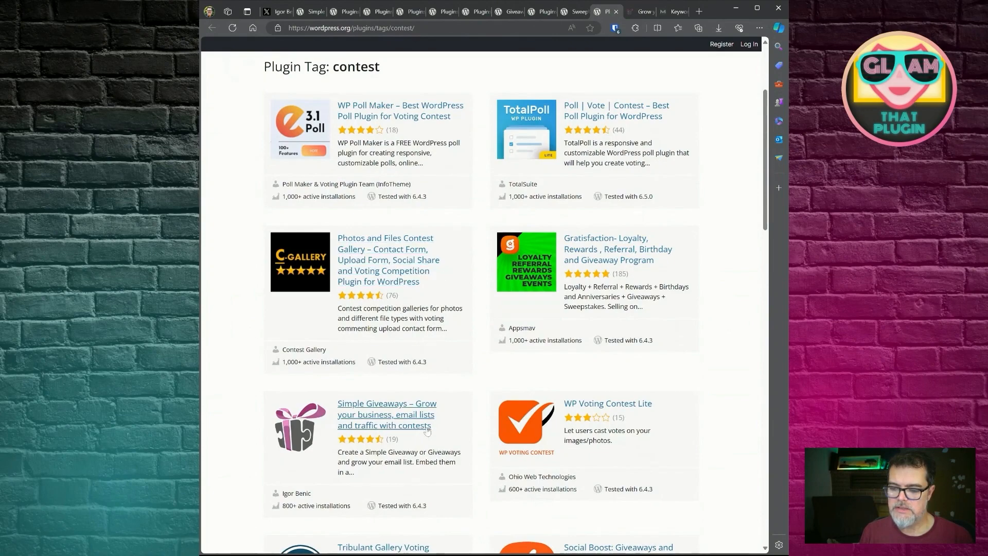
scroll(down, 3)
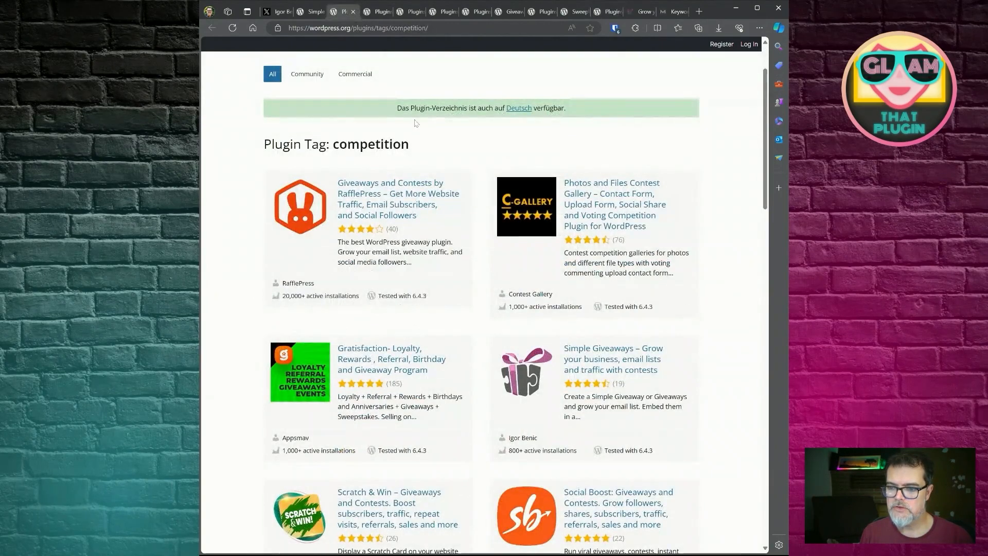
Scroll through the contests-tagged plugins headed by RafflePress, then return to Simple Giveaways
click(613, 359)
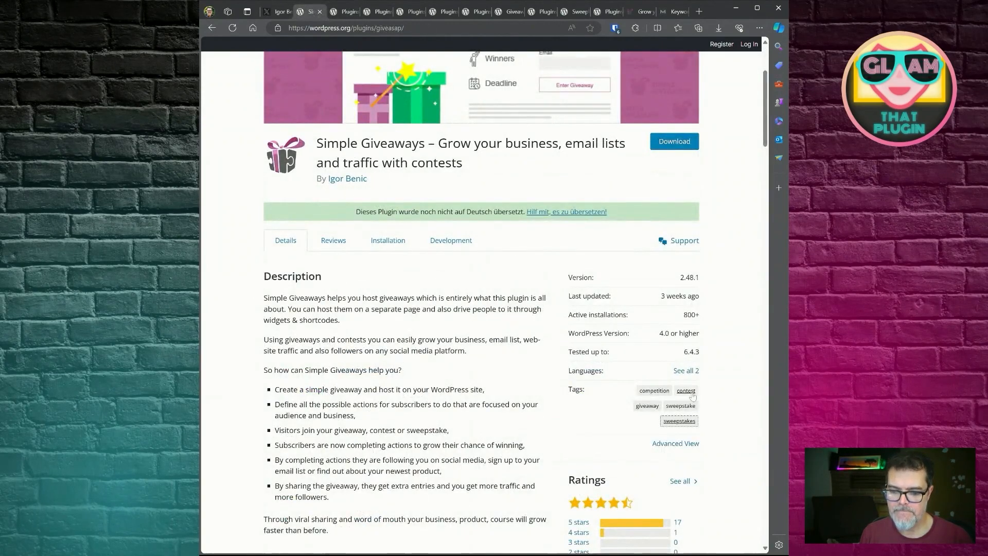
mouse_move(508, 327)
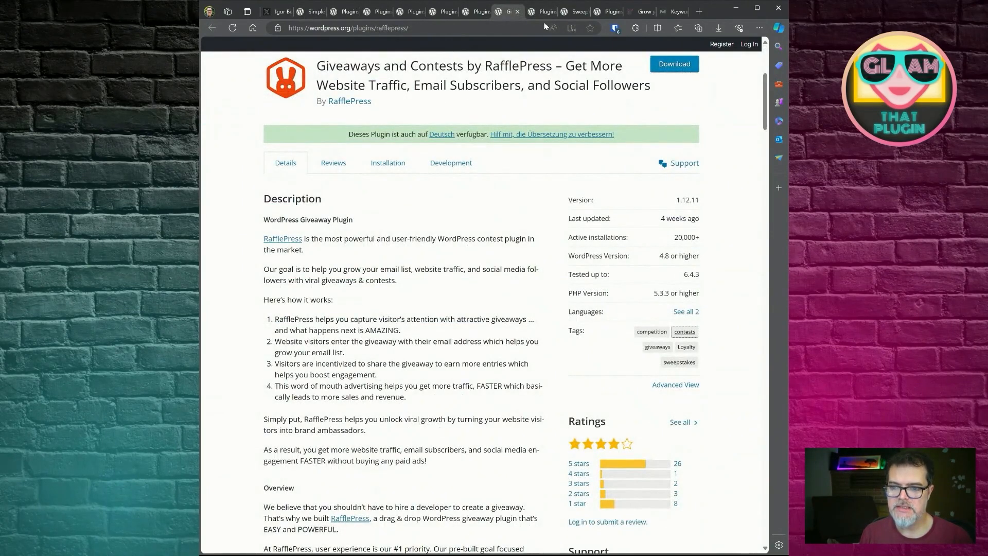
click(684, 332)
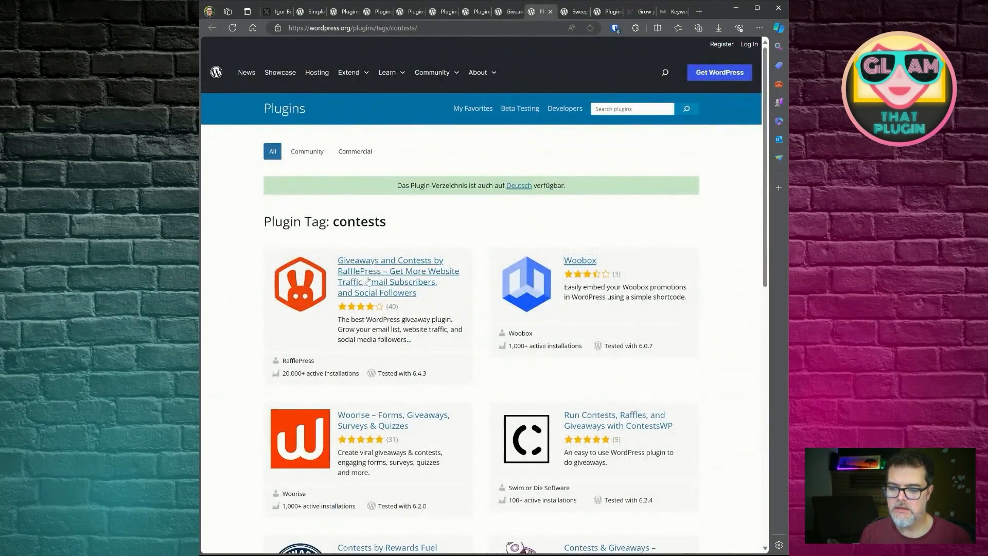
scroll(down, 3)
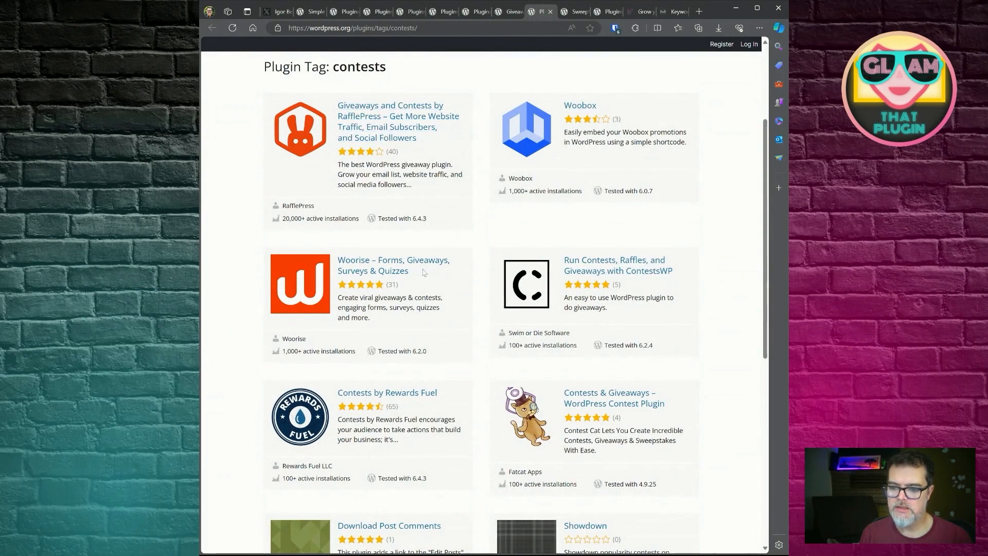
scroll(down, 3)
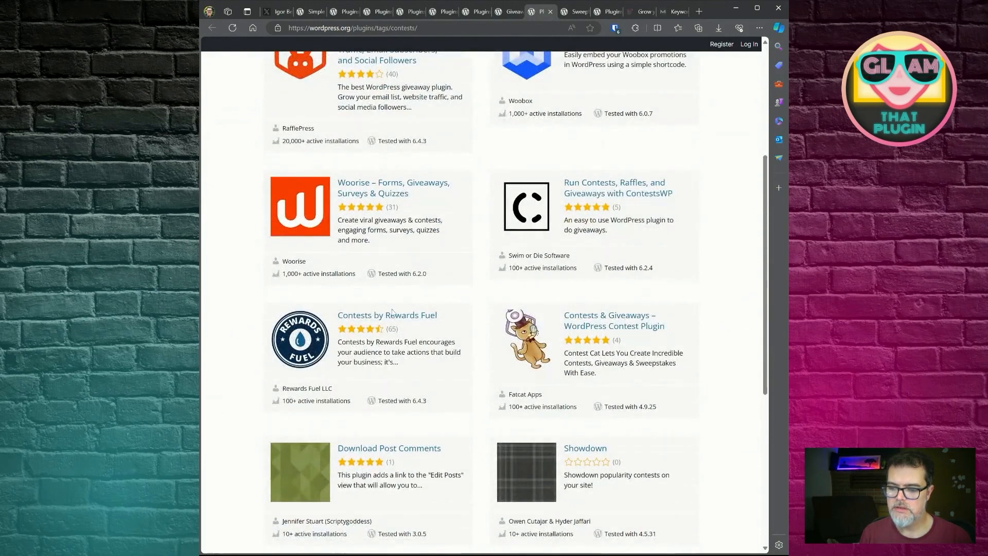
mouse_move(235, 269)
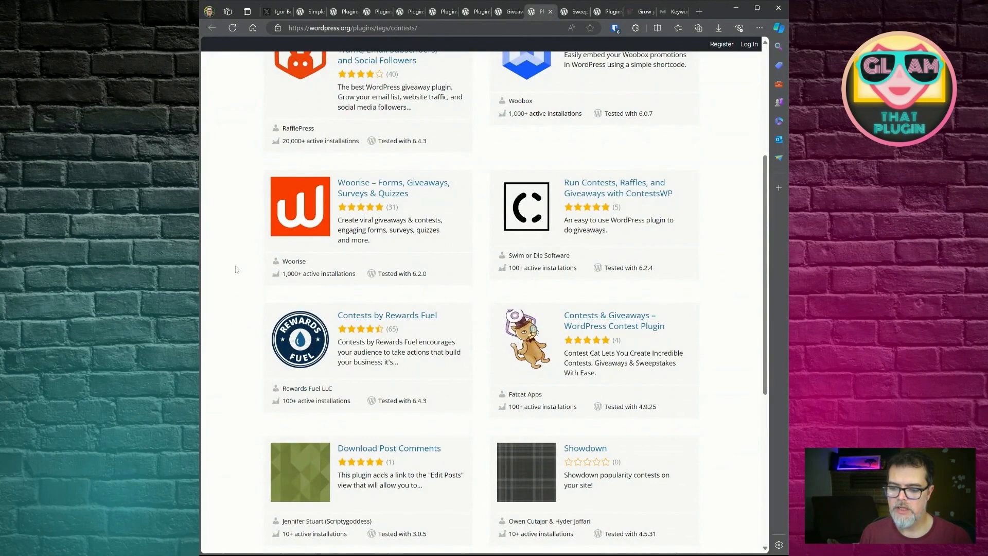
scroll(up, 3)
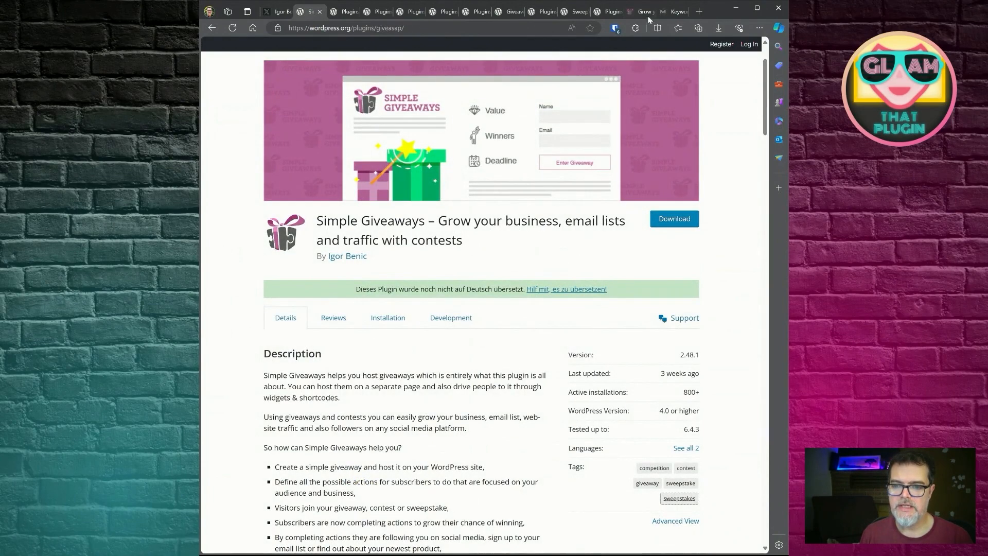
Glance at the Simple Giveaways website, then bring up Moz Pro's Keyword Suggestions for 'online giveaway software'
click(640, 11)
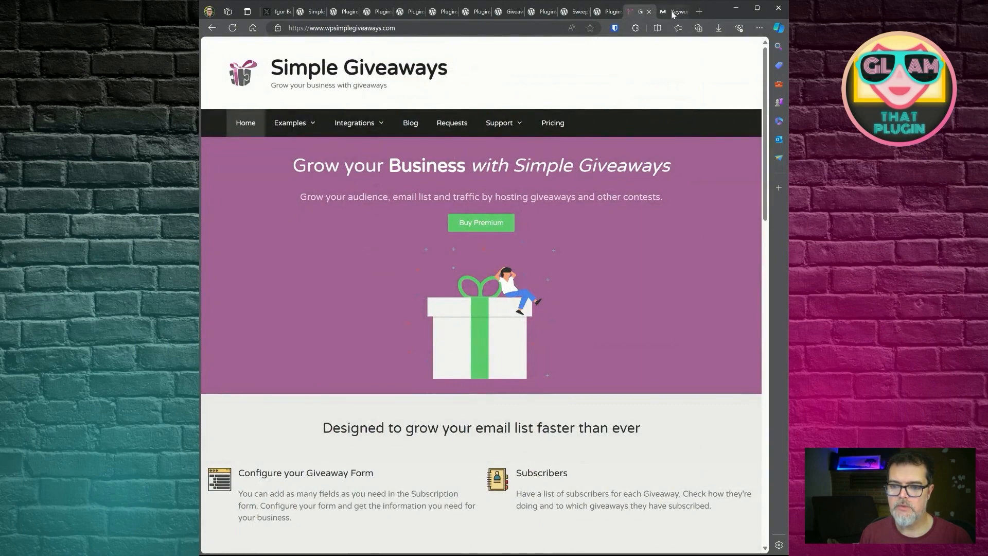
click(674, 11)
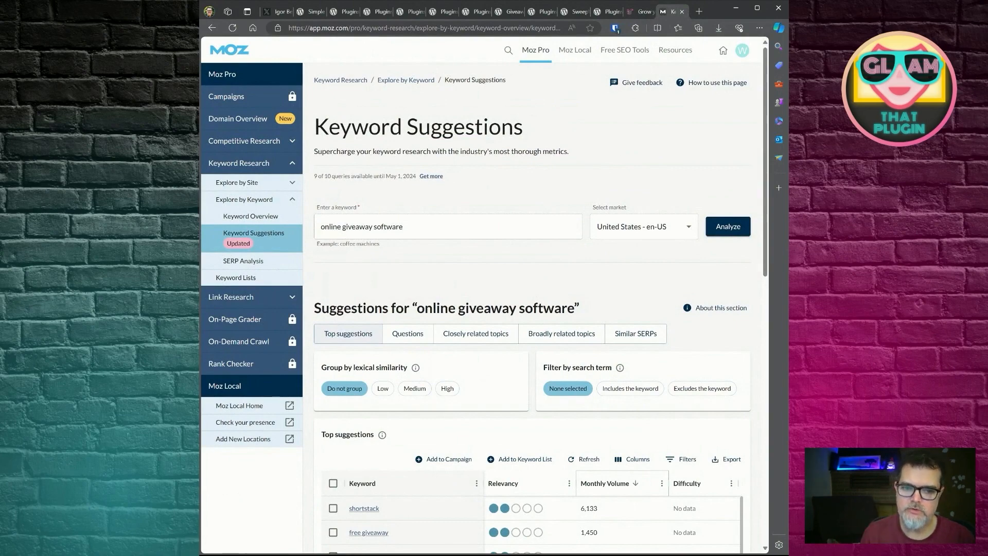
mouse_move(425, 198)
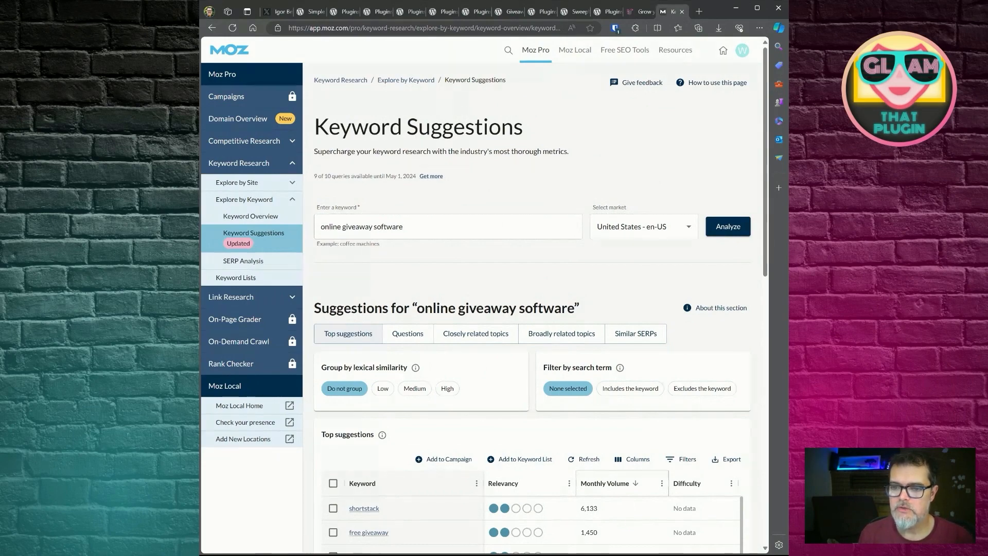
mouse_move(491, 200)
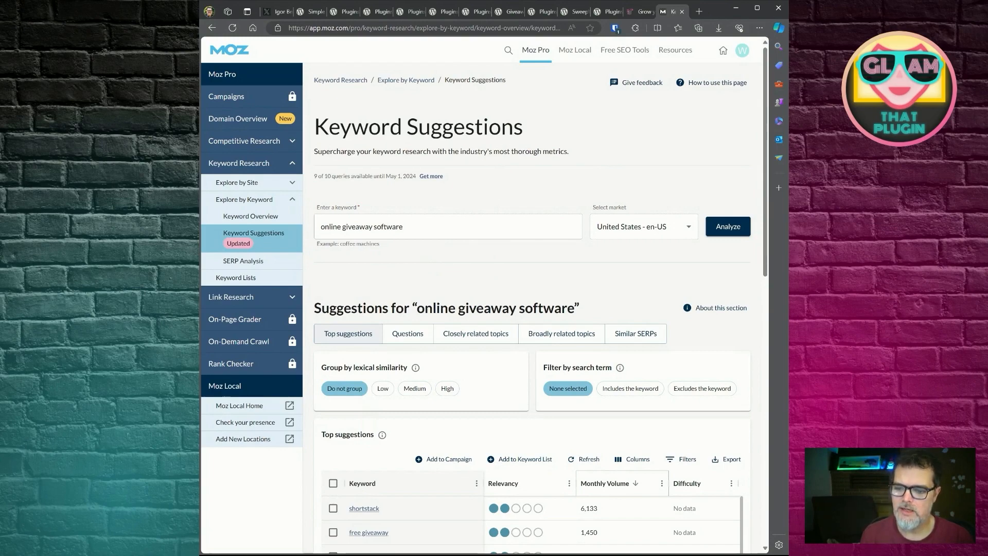
Scroll the Top suggestions table by Monthly Volume past the 365-search keywords
scroll(down, 3)
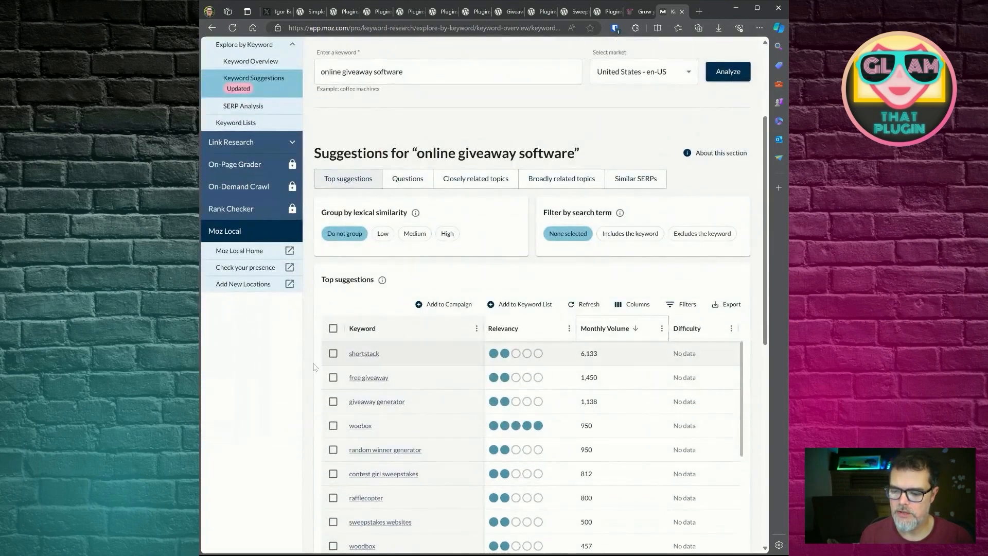
scroll(down, 3)
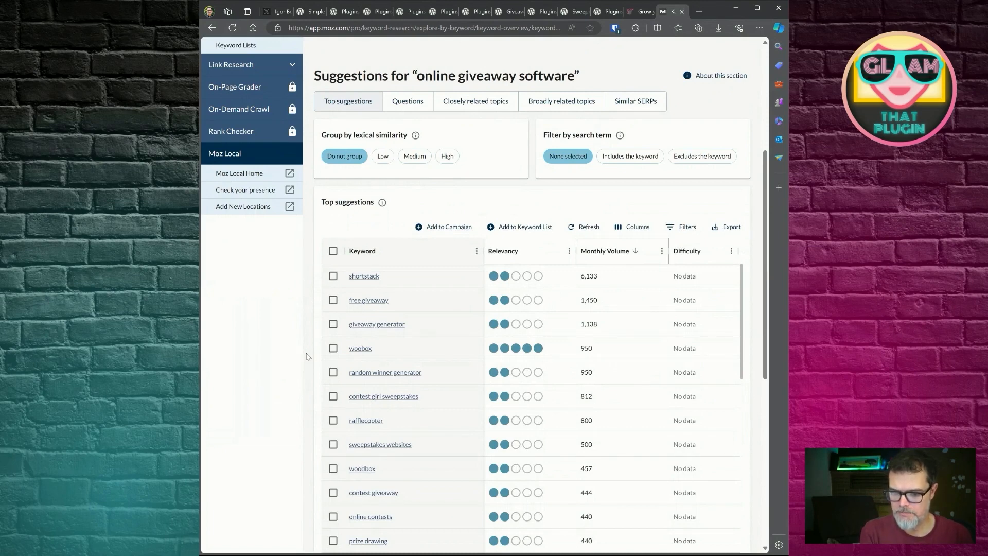
mouse_move(624, 258)
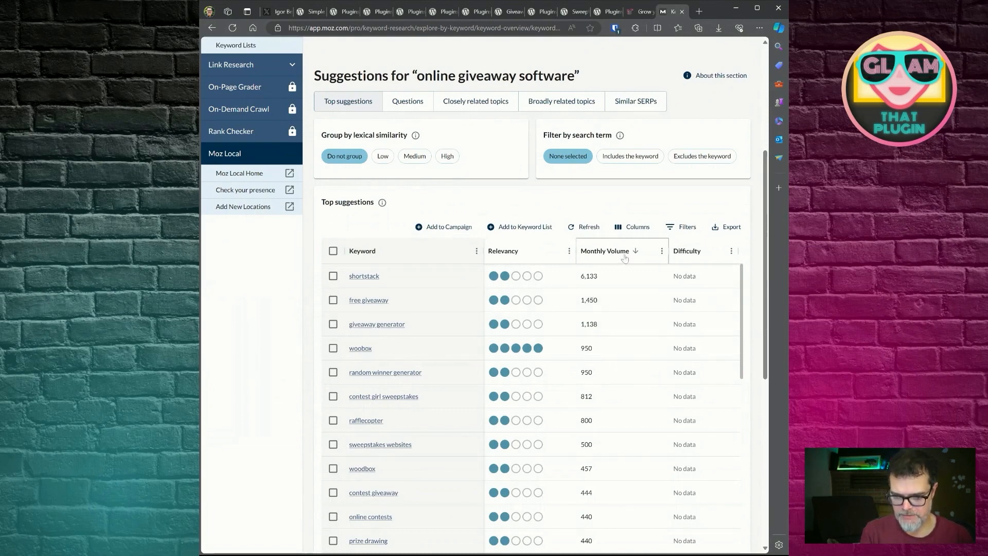
mouse_move(428, 332)
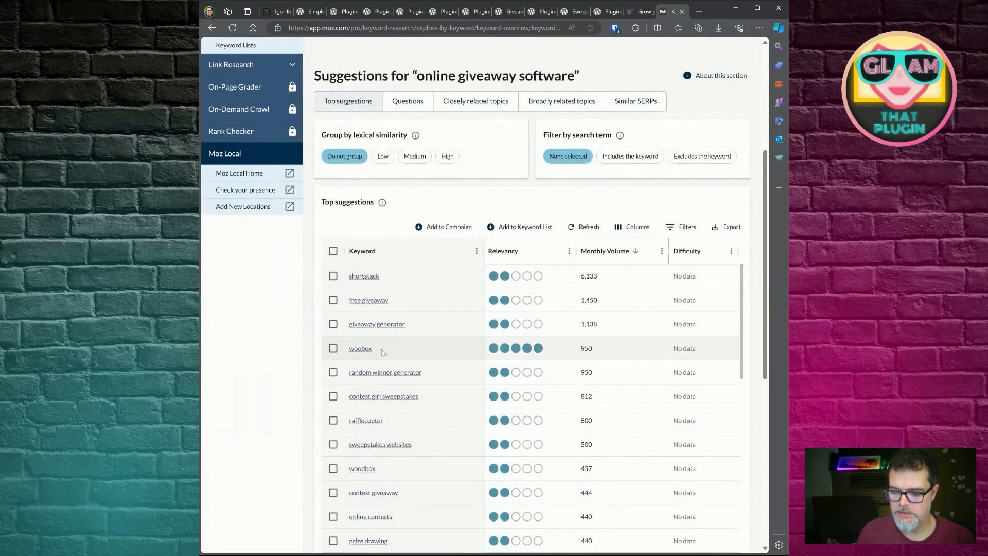
scroll(down, 3)
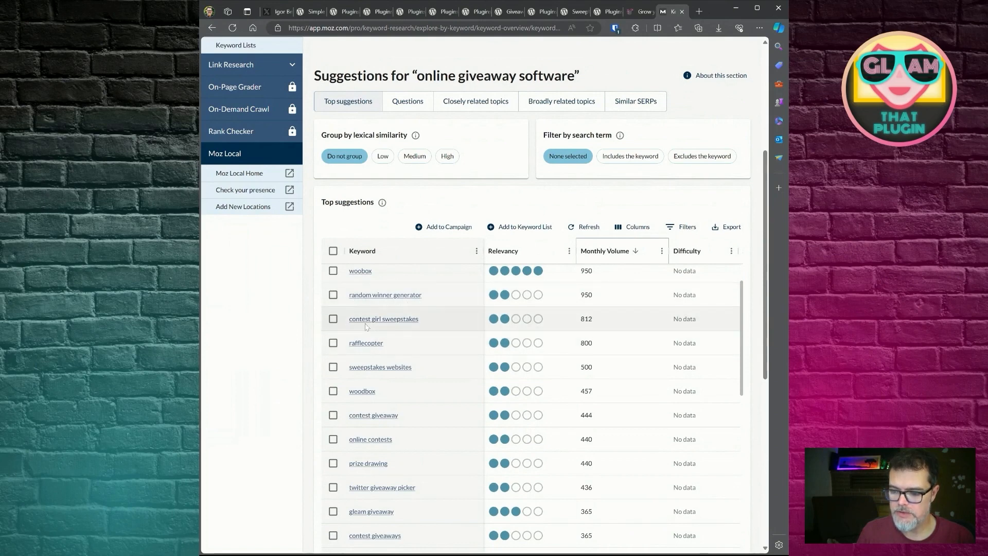
mouse_move(401, 339)
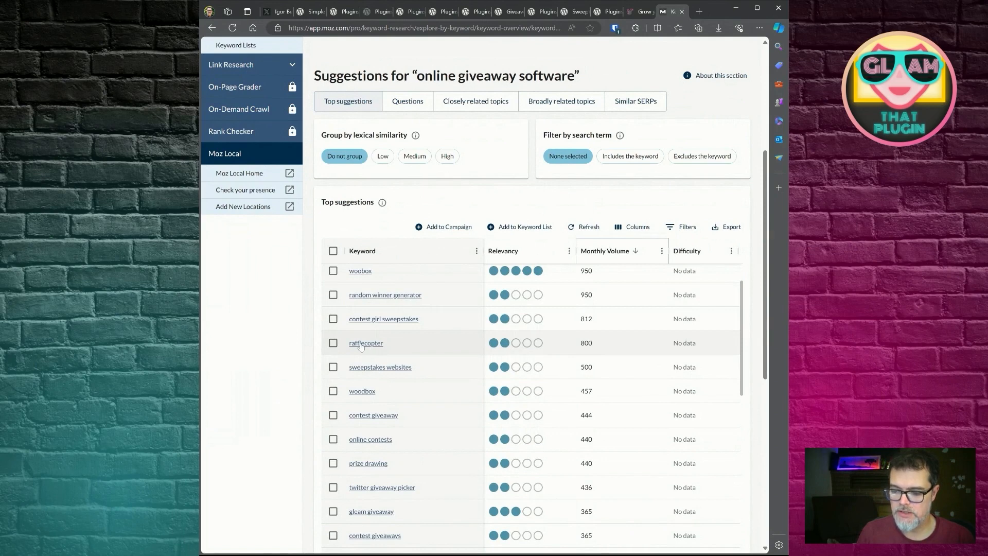
mouse_move(426, 364)
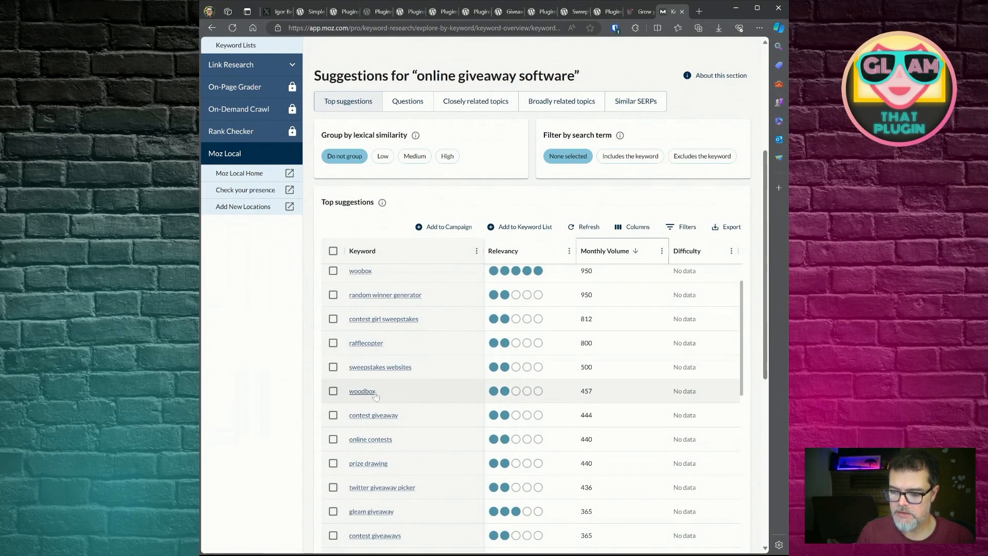
scroll(down, 3)
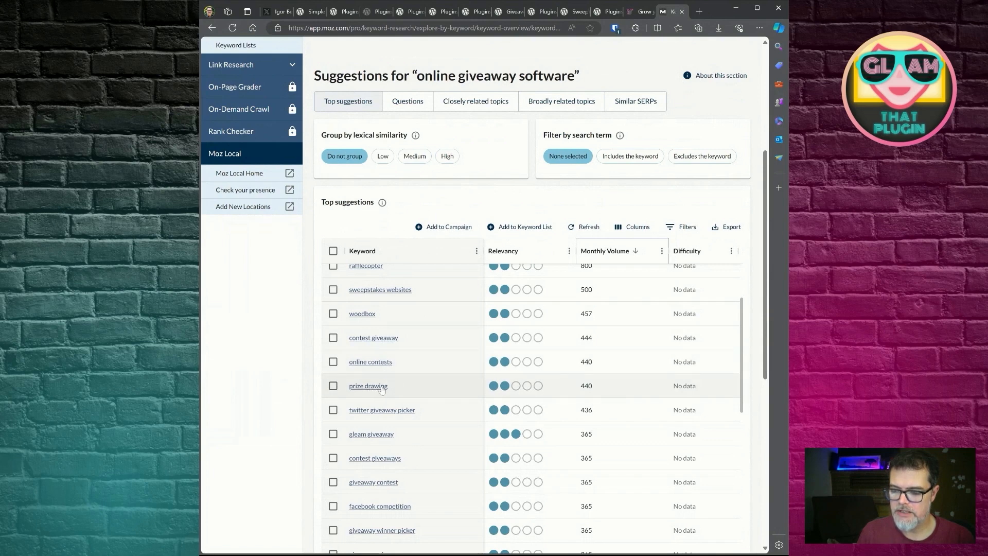
mouse_move(369, 386)
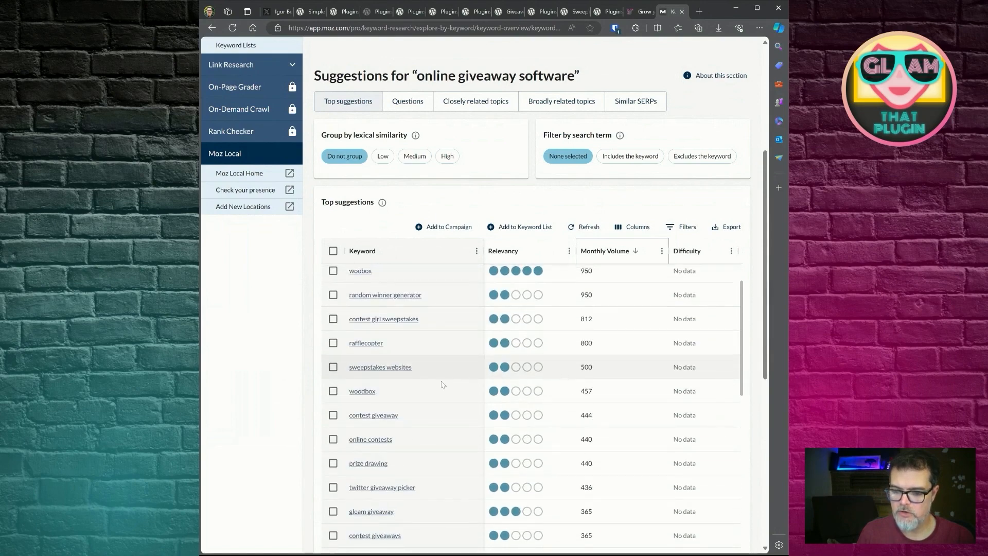
scroll(down, 3)
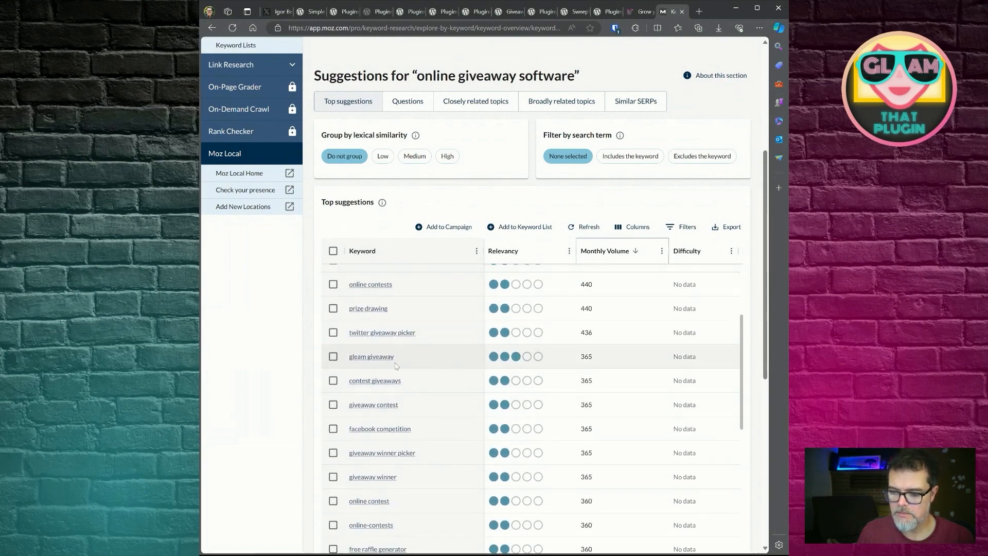
mouse_move(375, 380)
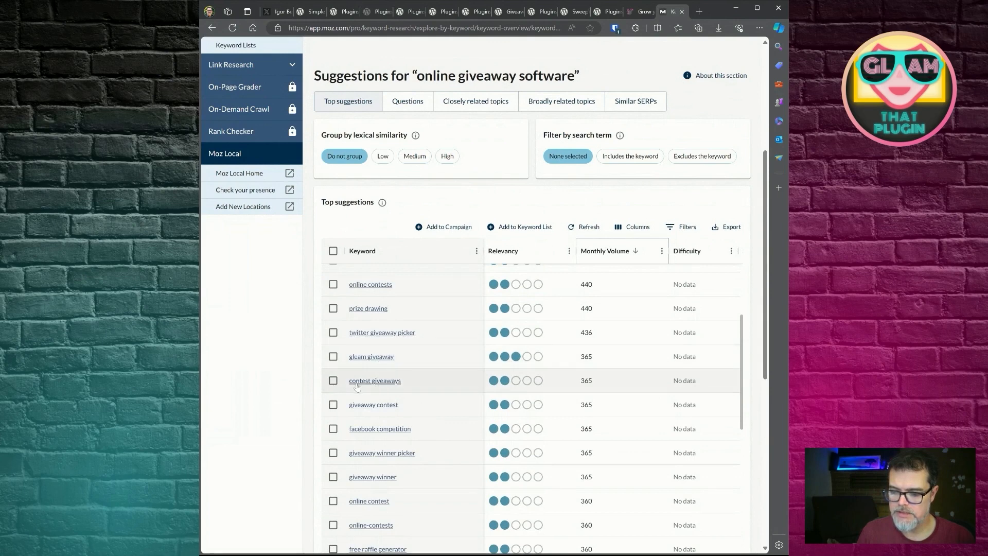
mouse_move(387, 410)
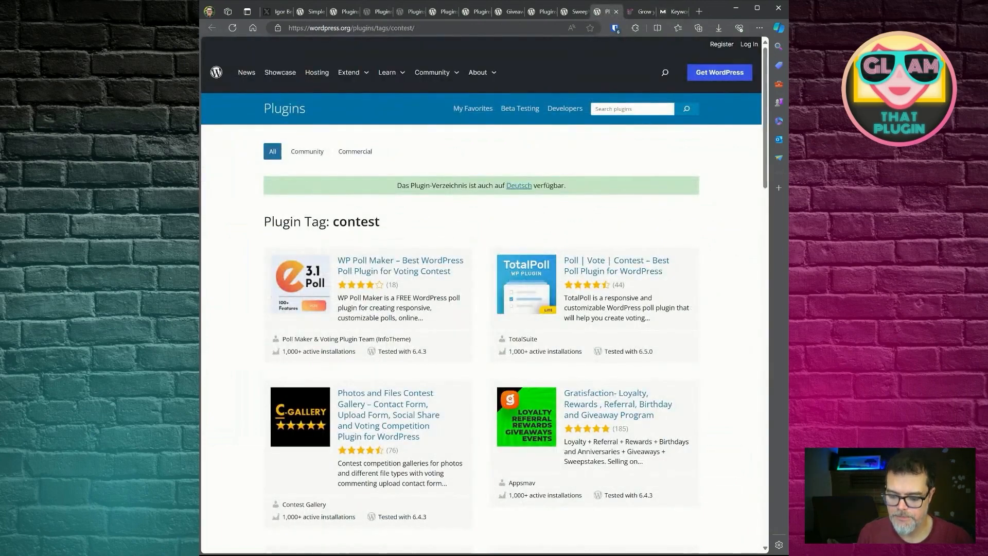
Search the directory for 'giveaway contest', scan RafflePress and Simple Giveaways results, then move to Google
text(giveaway contest)
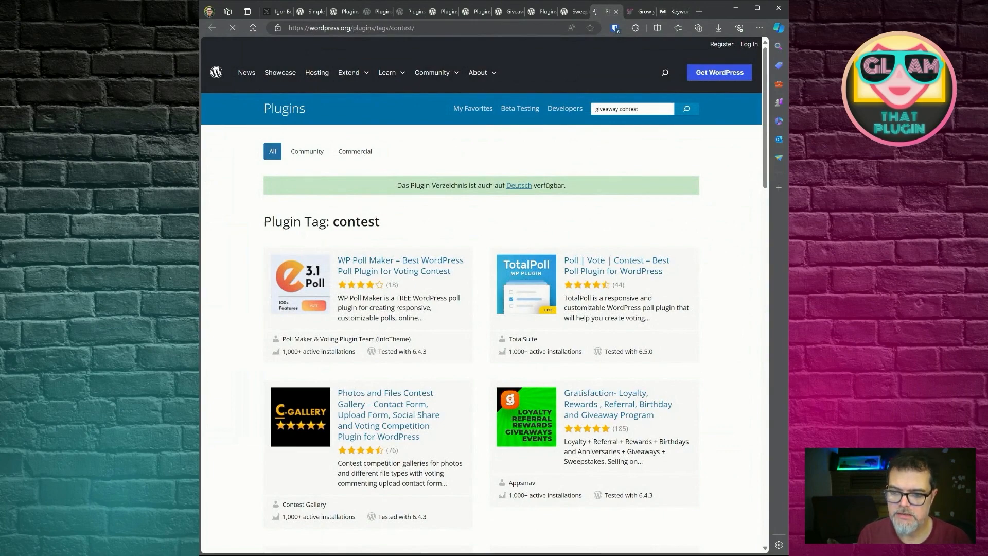
click(686, 108)
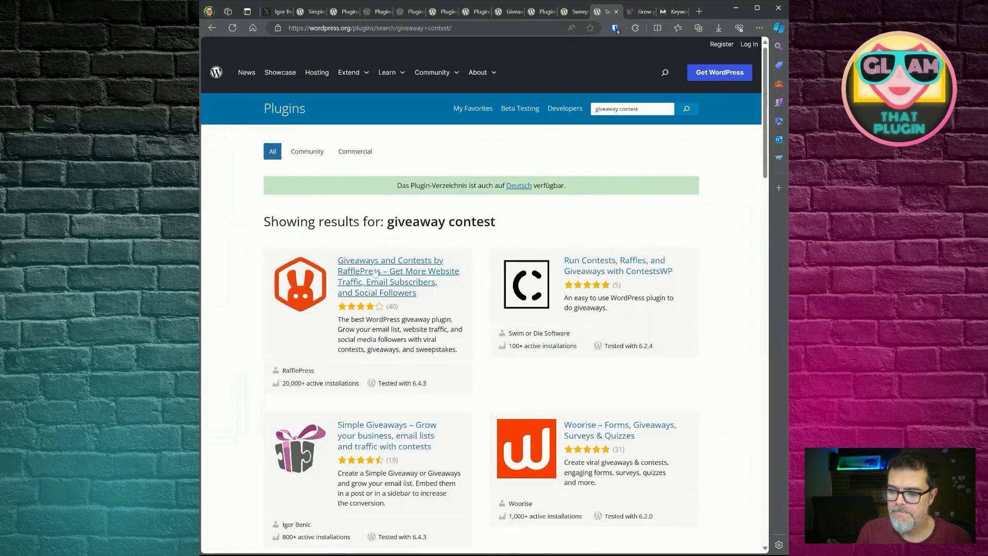
scroll(down, 3)
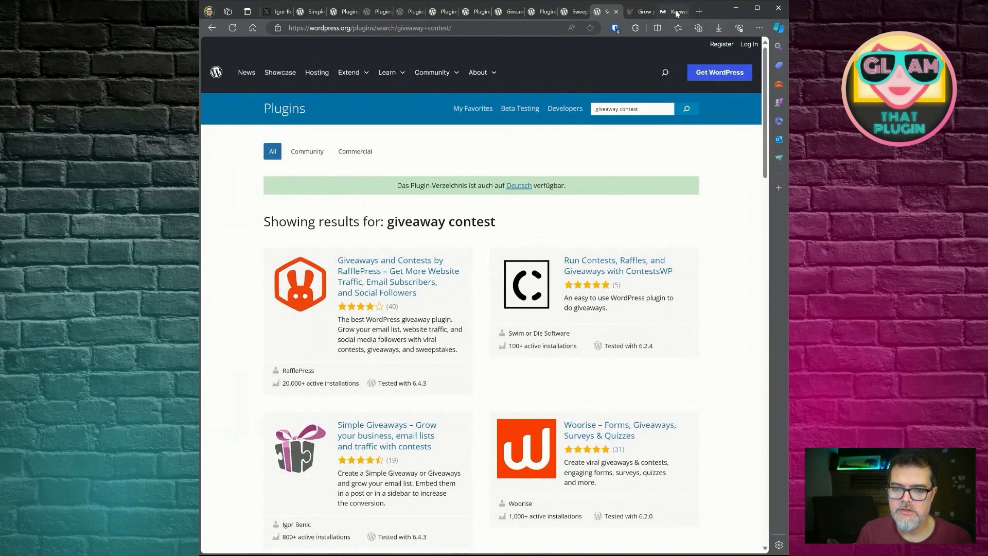
click(697, 10)
text(gl)
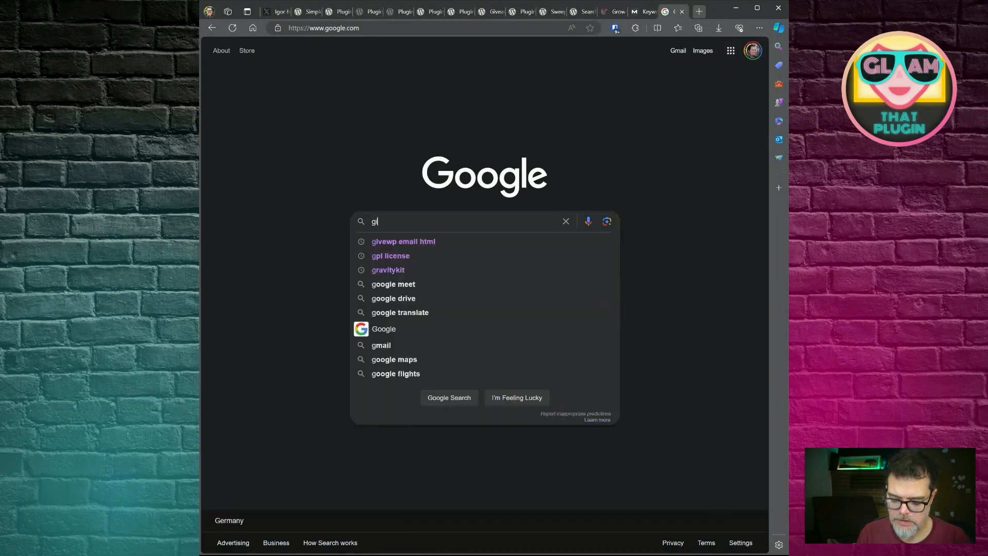
Search Google for 'giveaway contest wordpress plugin' and scan down the results for Simple Giveaways
text(iveaway contest wordpress plugin)
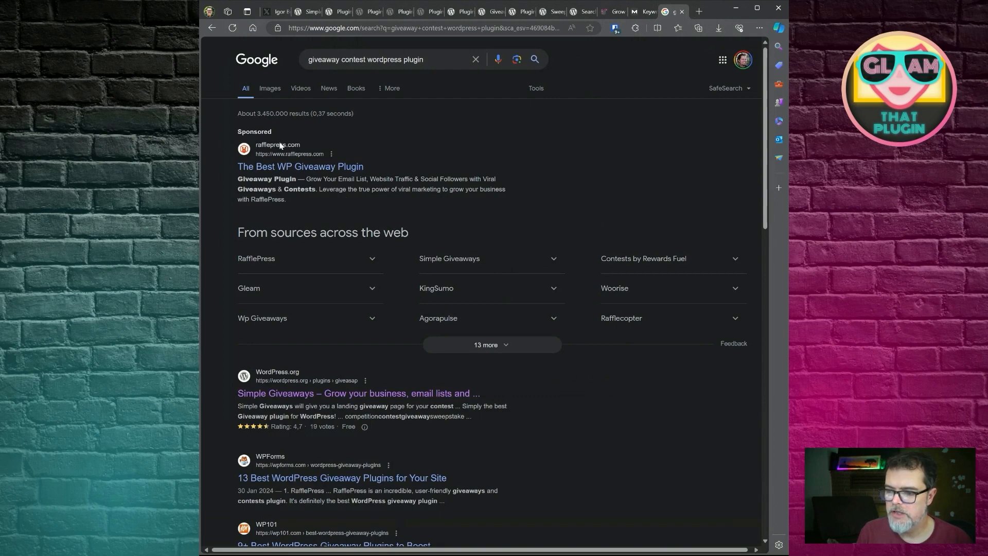
mouse_move(300, 167)
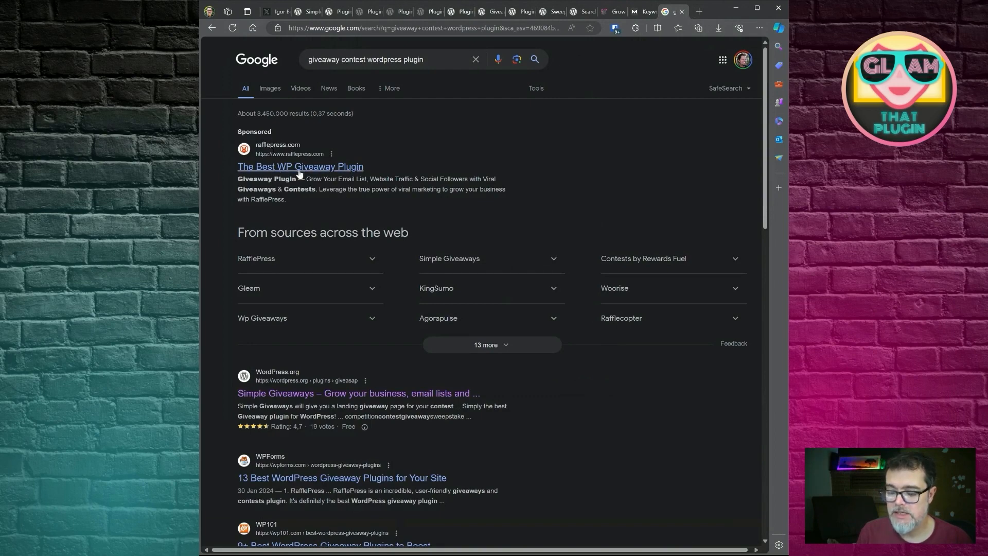
scroll(down, 3)
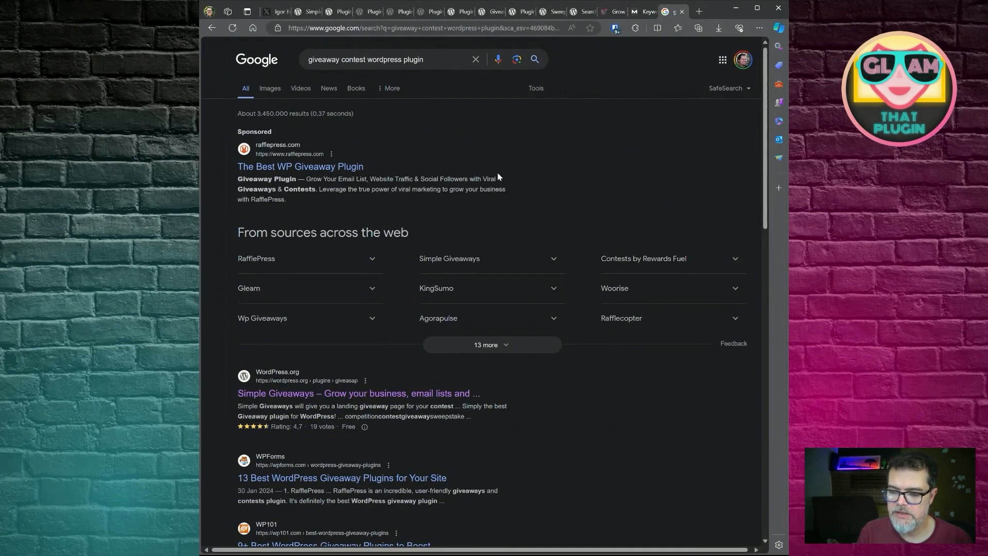
scroll(down, 3)
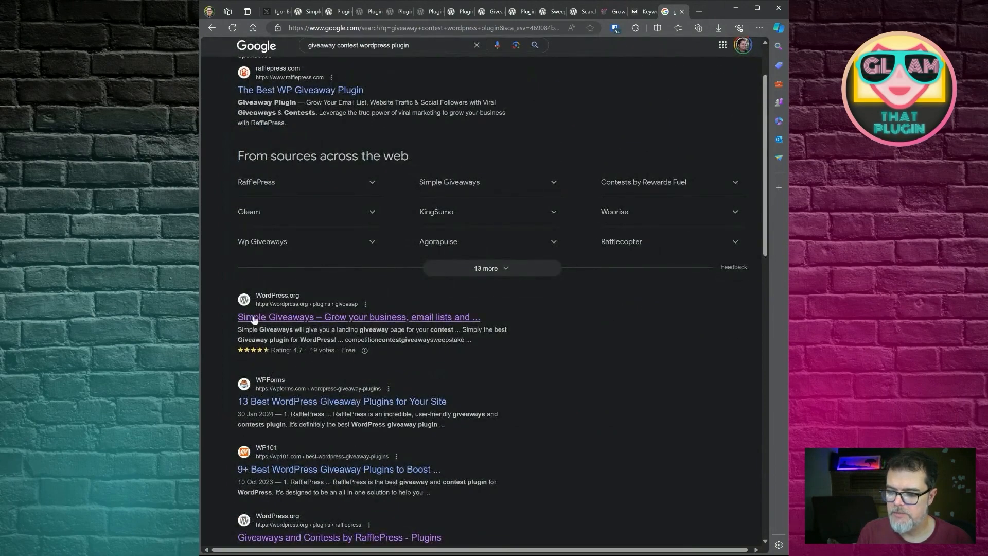
scroll(down, 3)
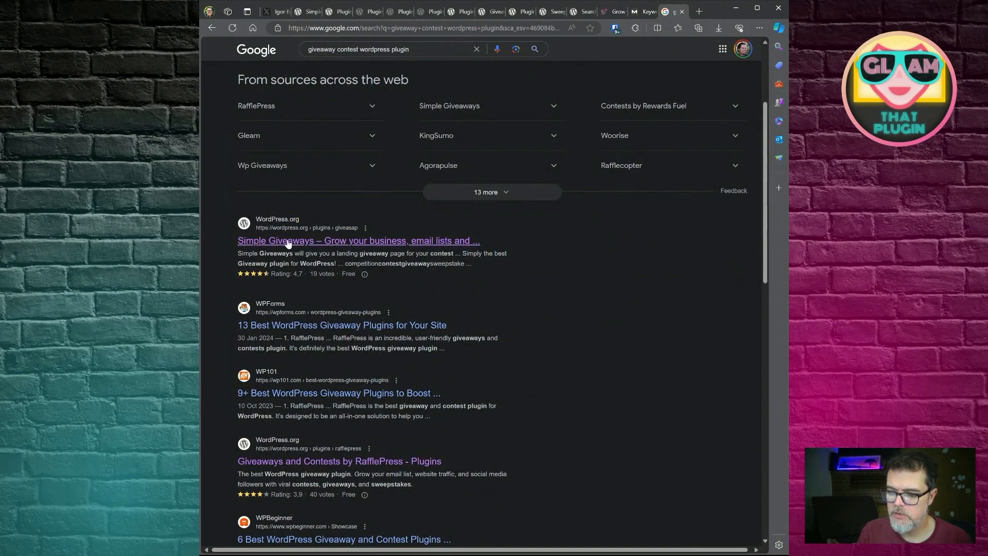
scroll(down, 3)
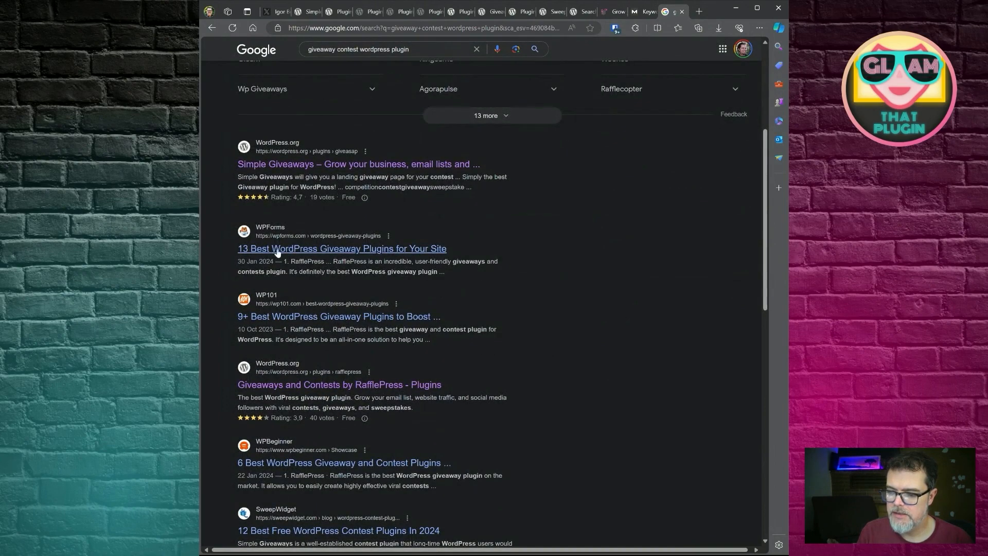
scroll(down, 3)
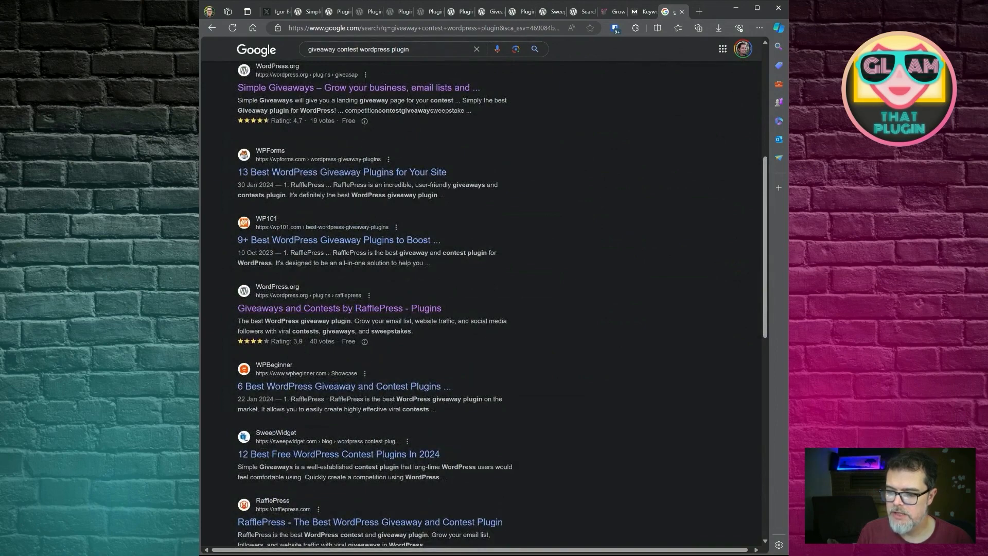
mouse_move(222, 298)
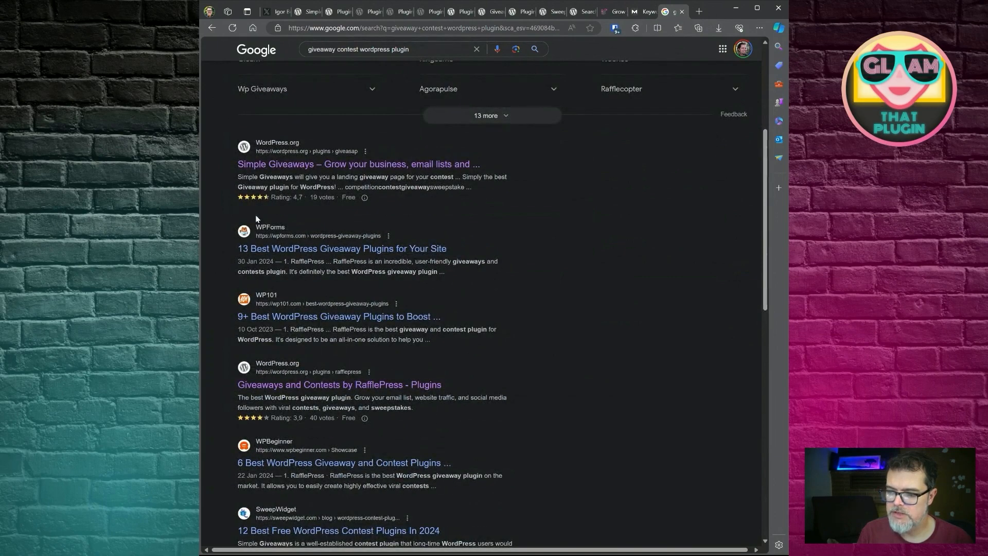
scroll(down, 3)
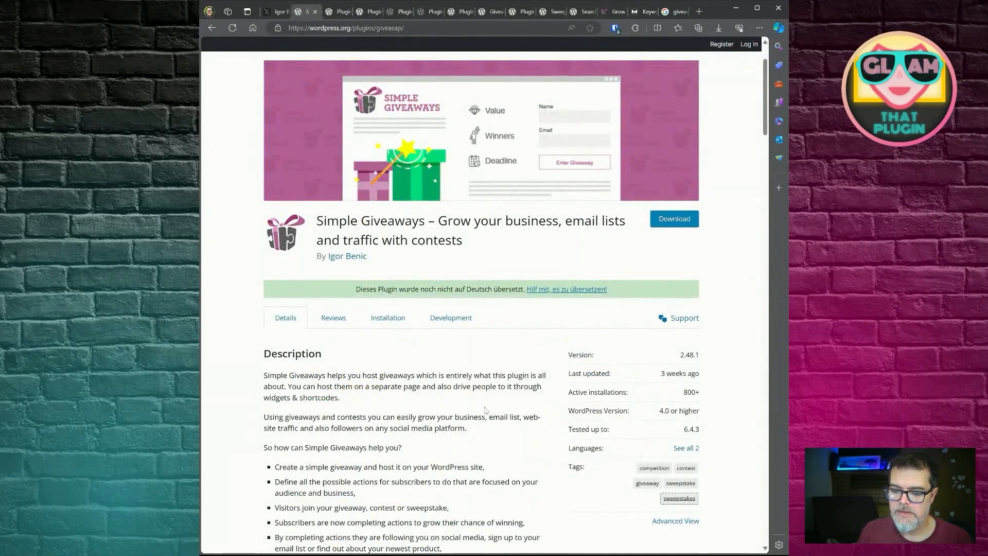
mouse_move(507, 373)
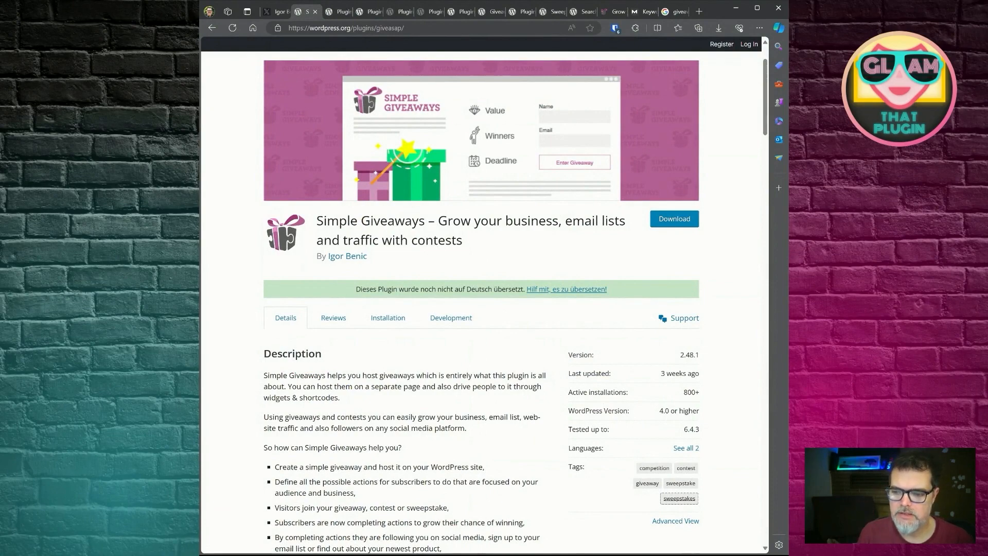
Glance down the wpsimplegiveaways.com site, then return to the 'giveaway contest' directory results
scroll(down, 3)
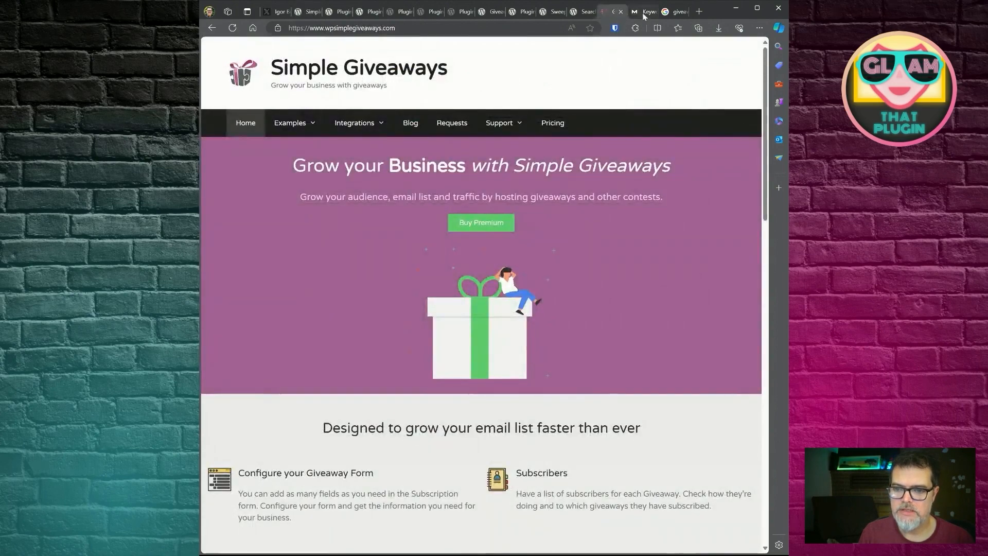
click(643, 11)
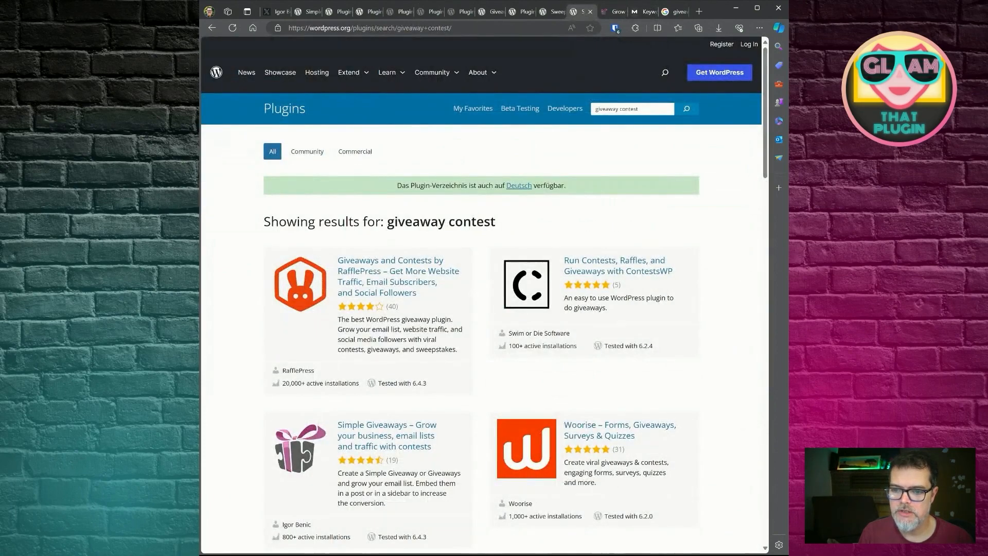
Search the directory for 'online contests' and scroll through the matching plugins
text(online contest)
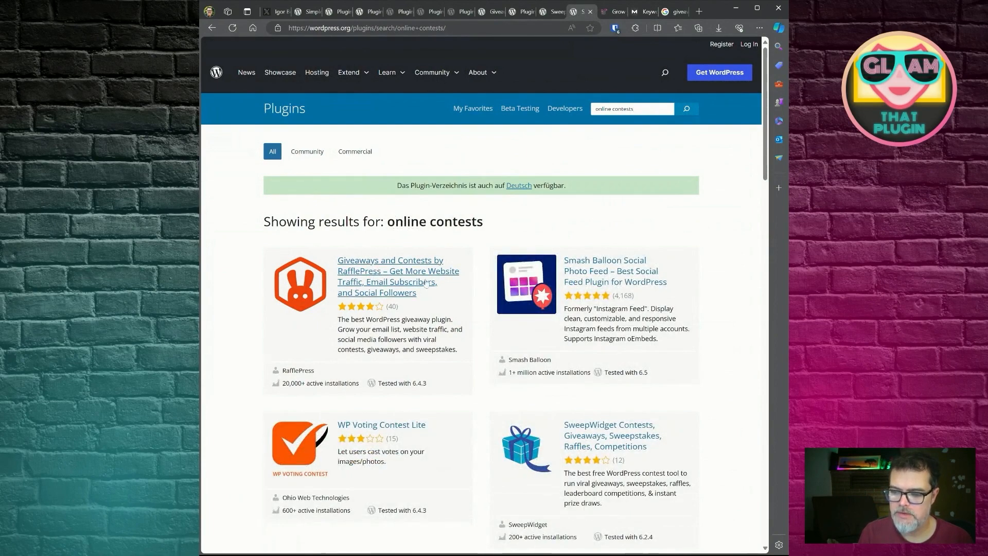
scroll(down, 3)
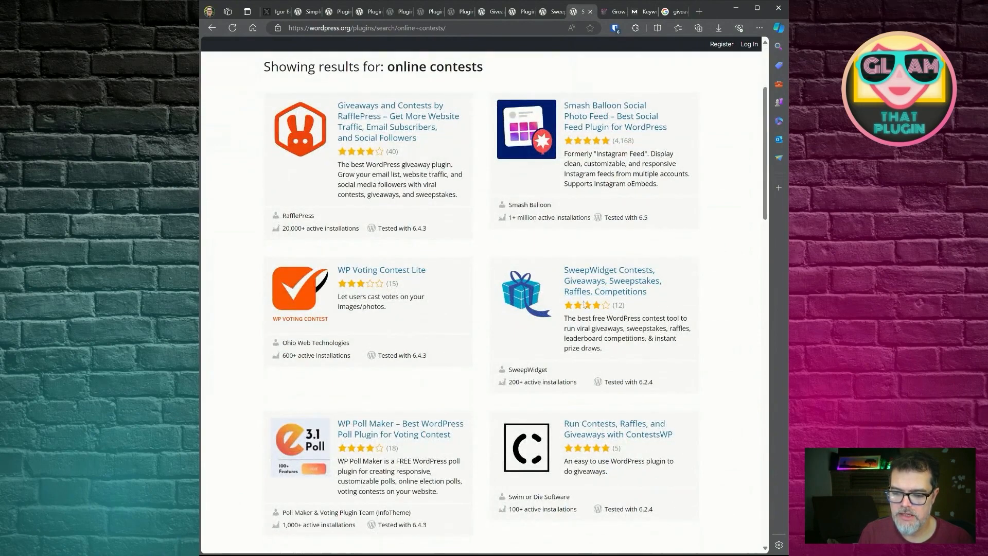
scroll(down, 3)
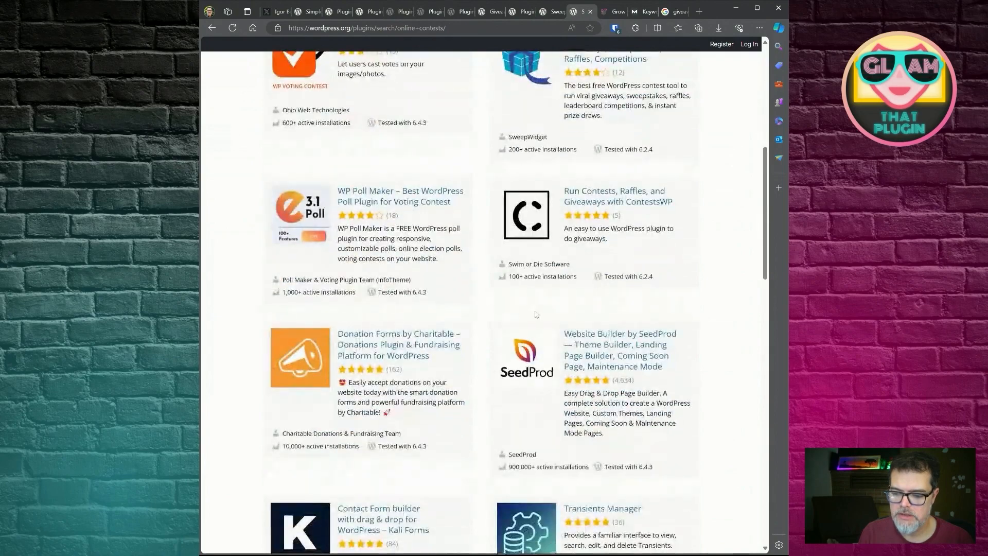
scroll(down, 3)
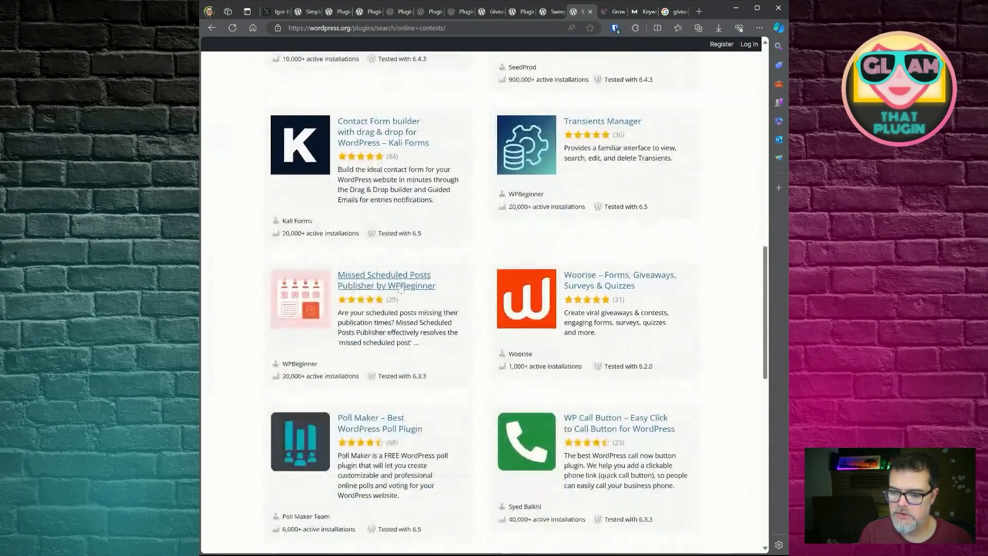
scroll(down, 3)
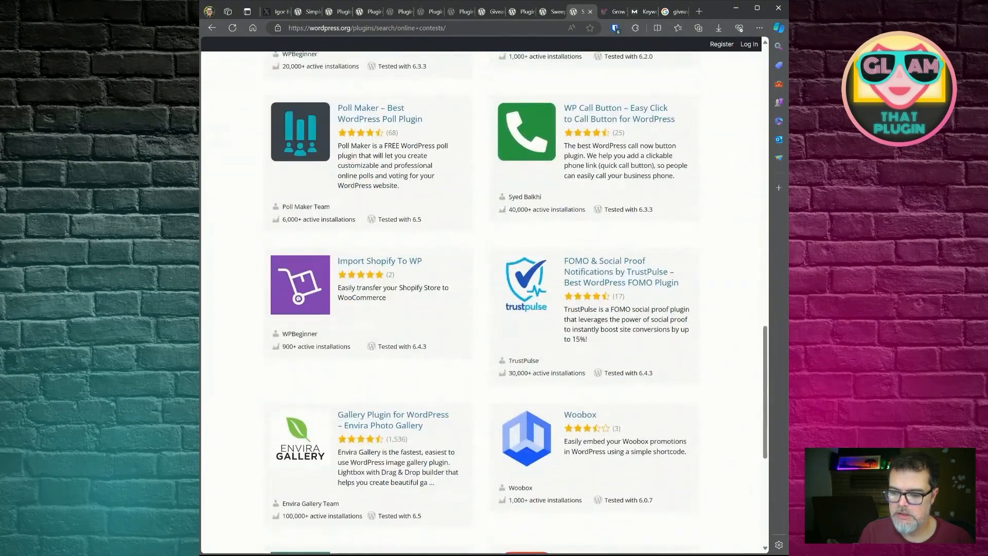
scroll(down, 3)
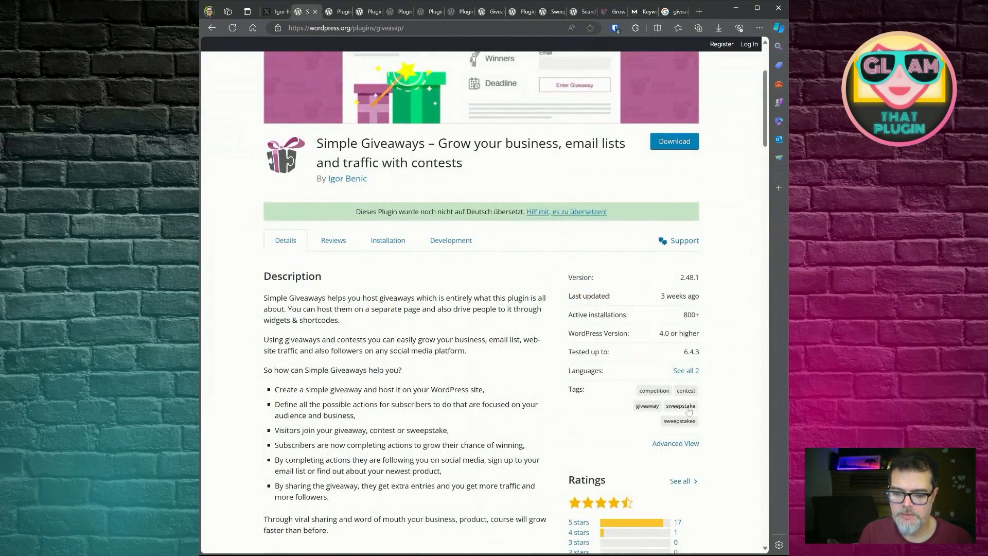
mouse_move(680, 409)
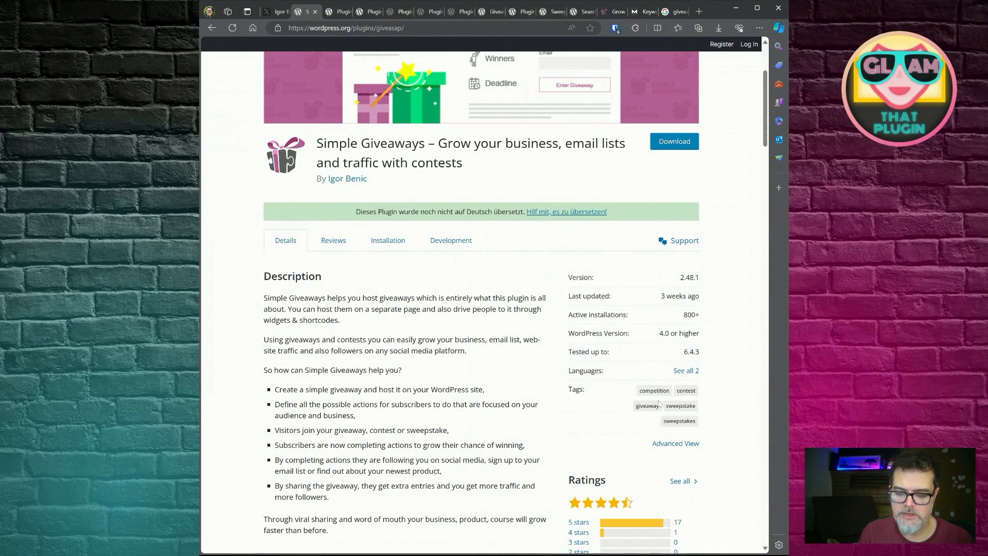
scroll(up, 3)
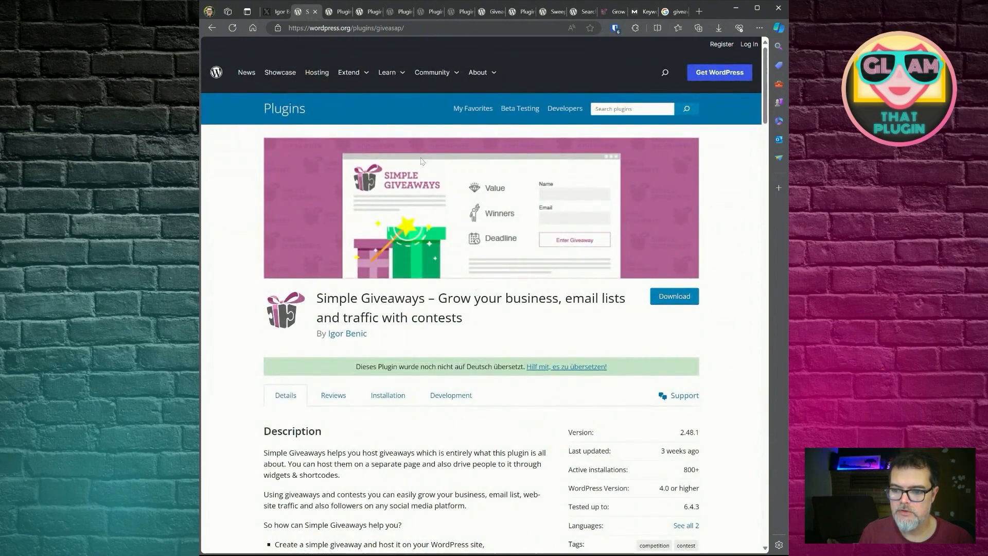
mouse_move(615, 61)
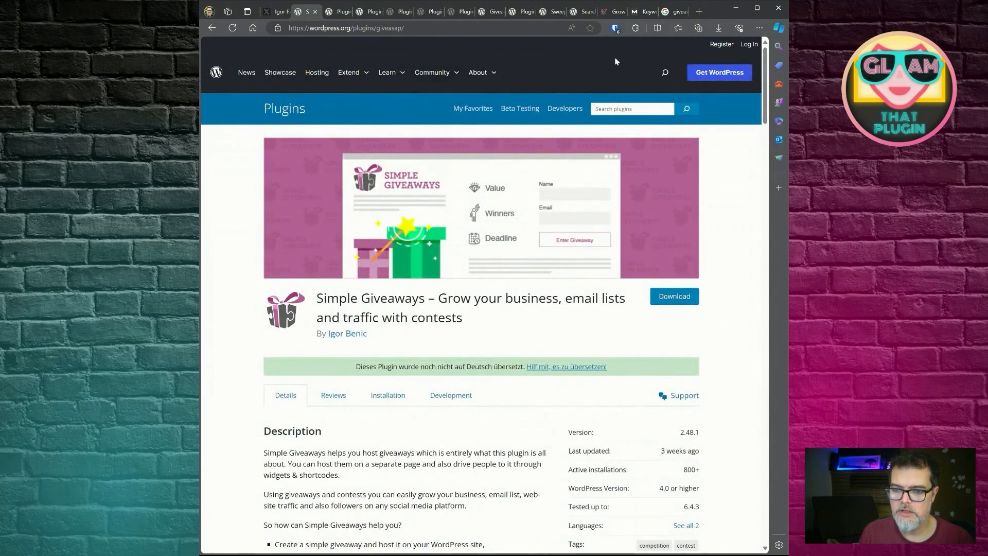
scroll(down, 3)
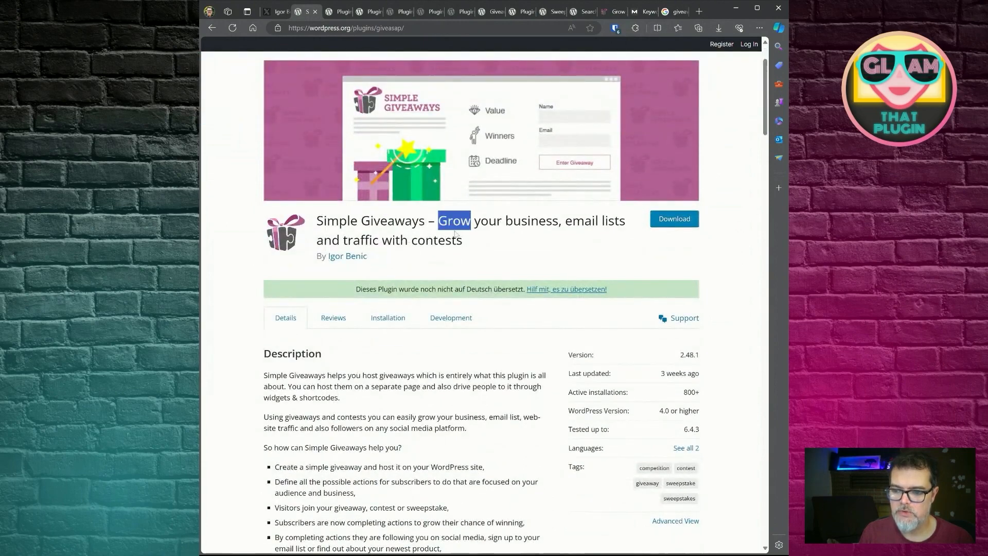
drag(438, 220, 462, 240)
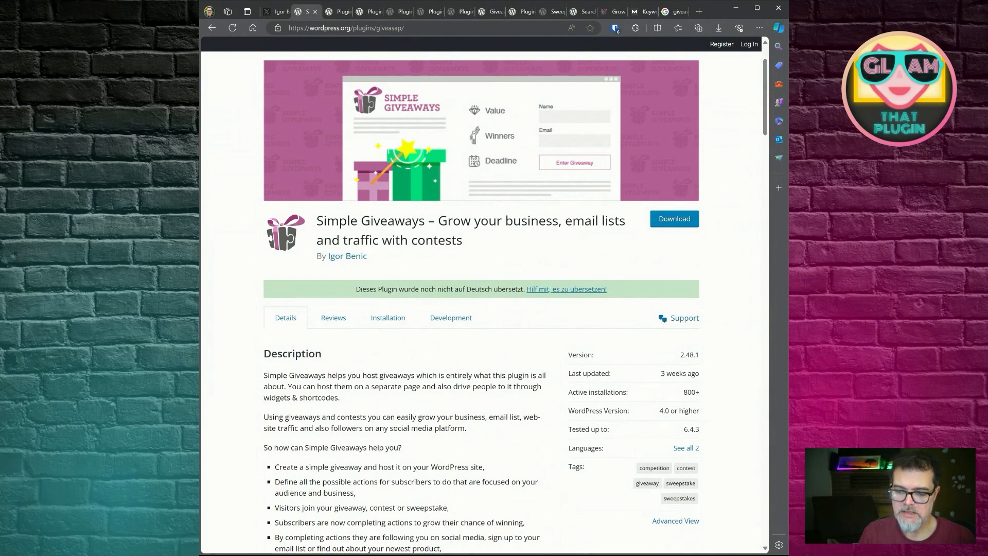
Look over the Simple Giveaways ratings and tags, highlighting the giveaway tag and the title tagline
scroll(down, 3)
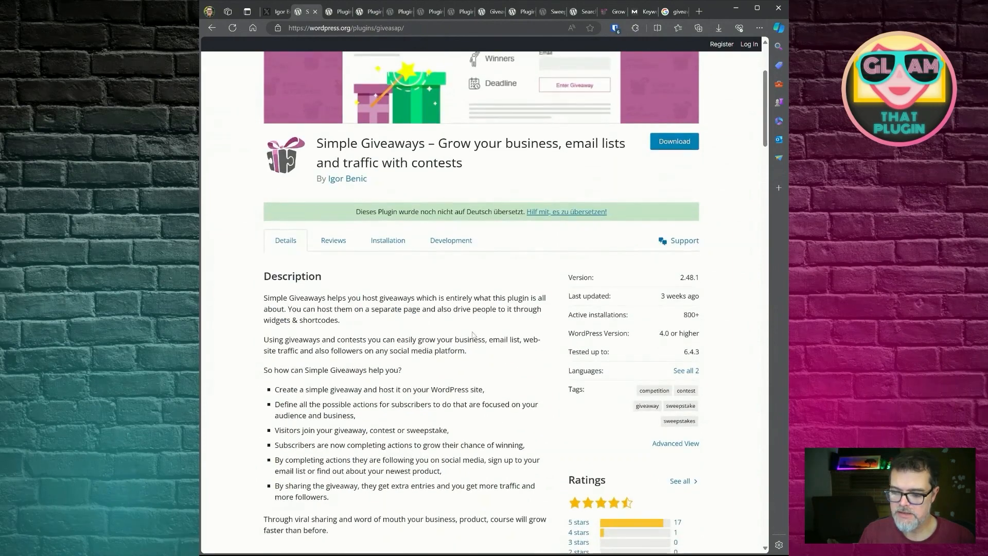
scroll(down, 3)
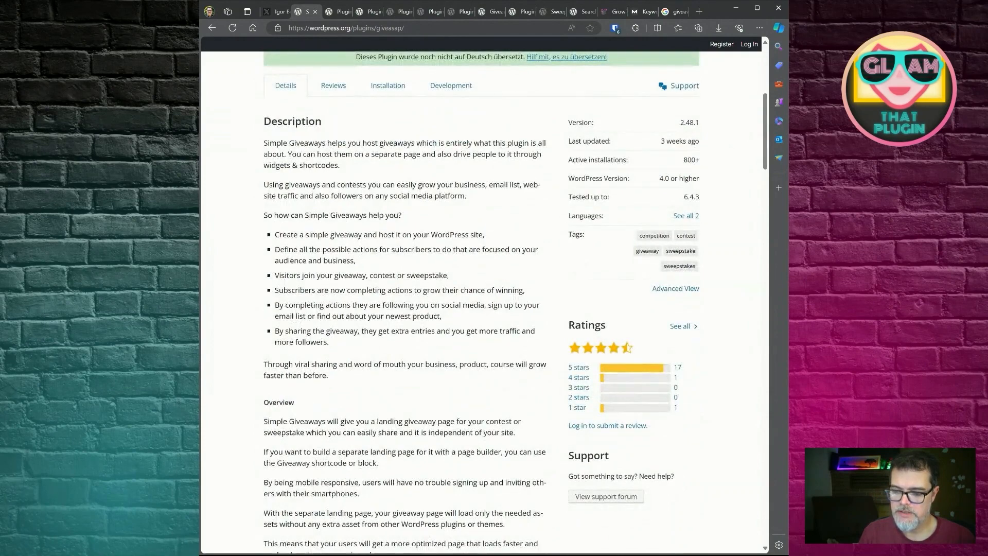
scroll(up, 3)
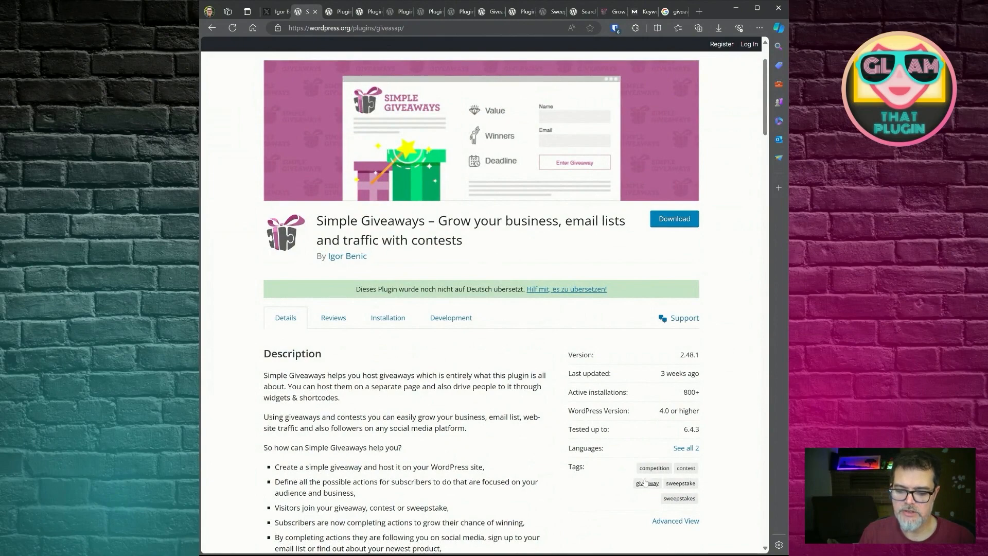
double_click(392, 220)
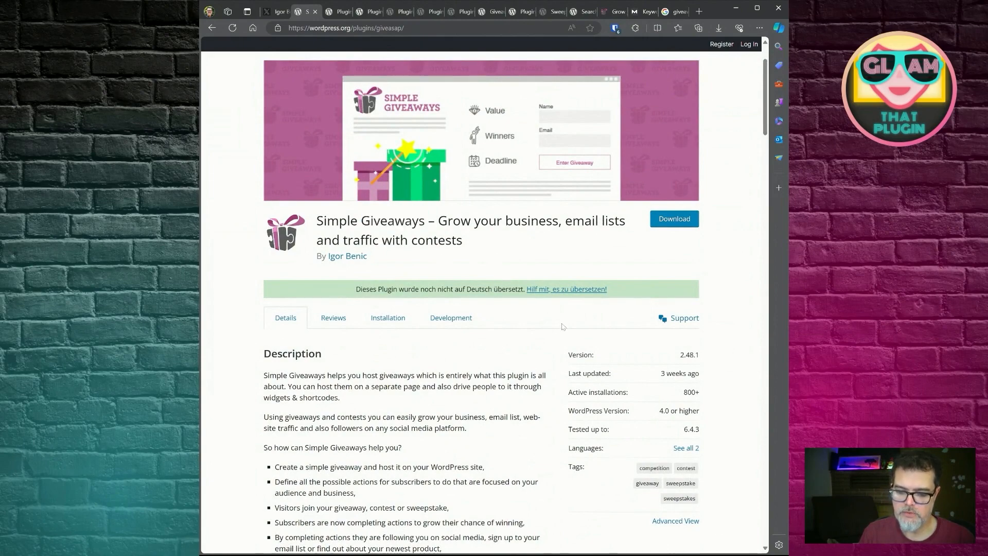
mouse_move(647, 482)
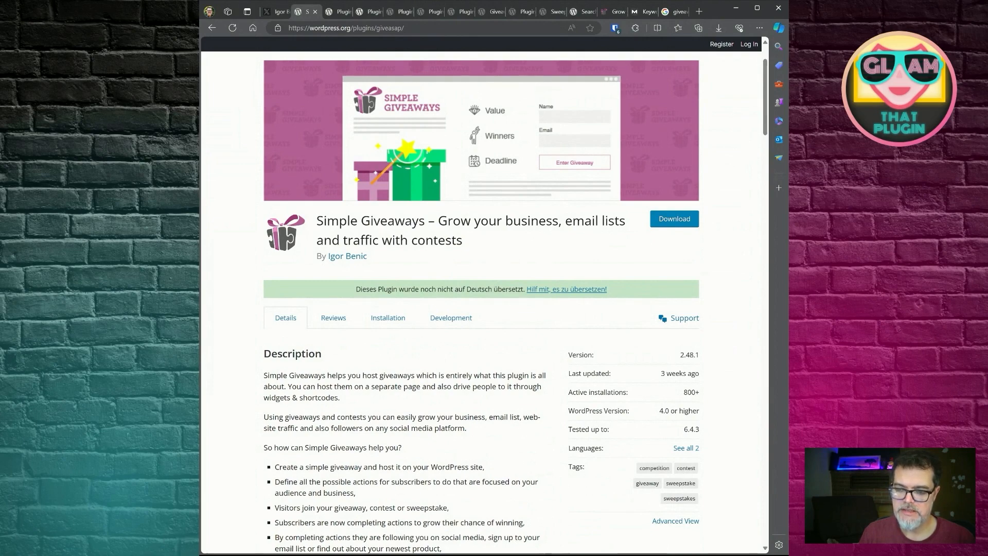
drag(440, 220, 462, 240)
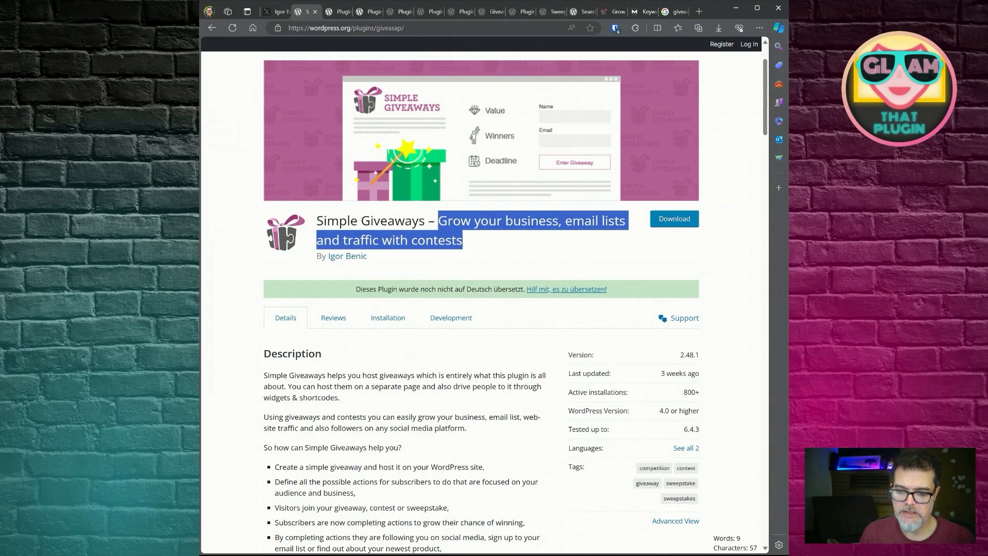
click(564, 159)
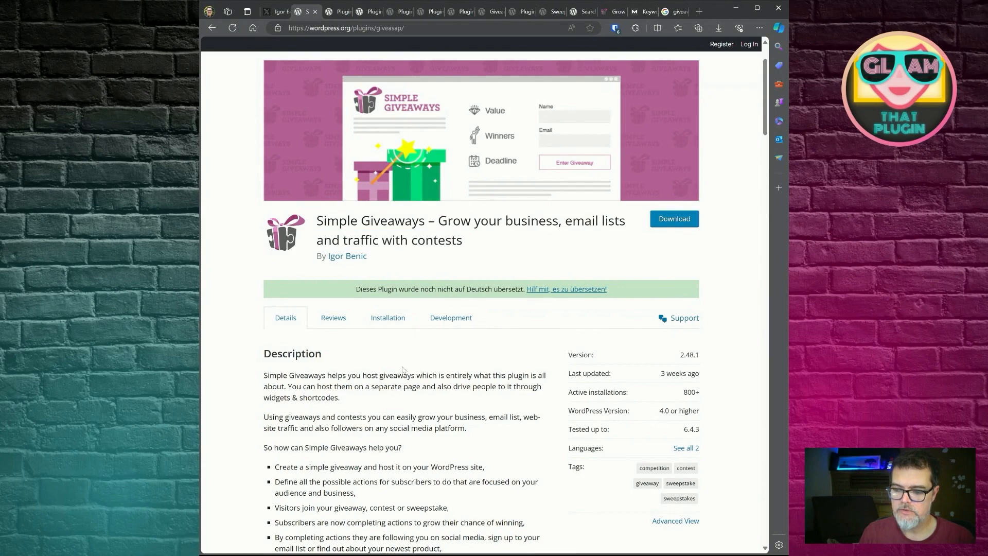
mouse_move(402, 153)
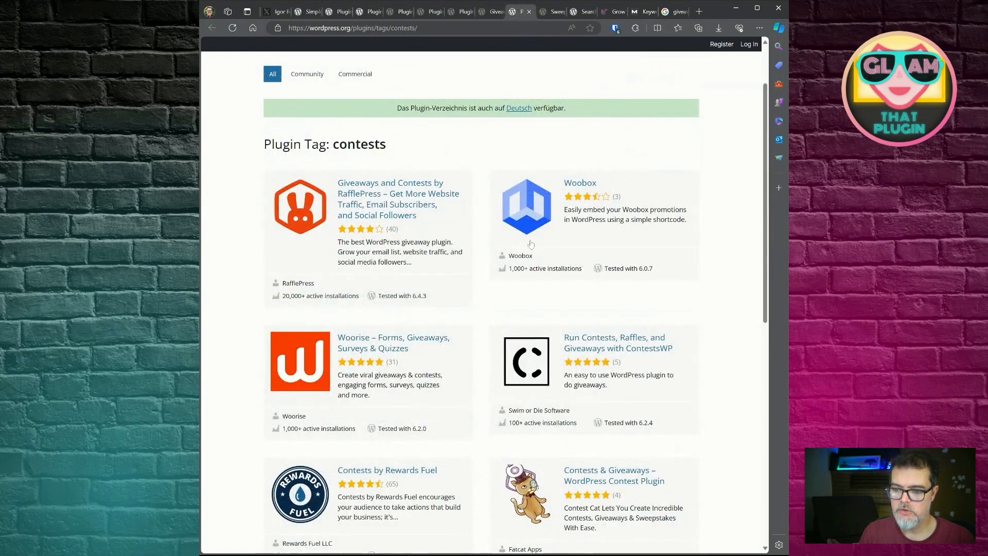
View the sweepstakes tag listing from RafflePress, then reopen Simple Giveaways from the sweepstake tag
scroll(down, 3)
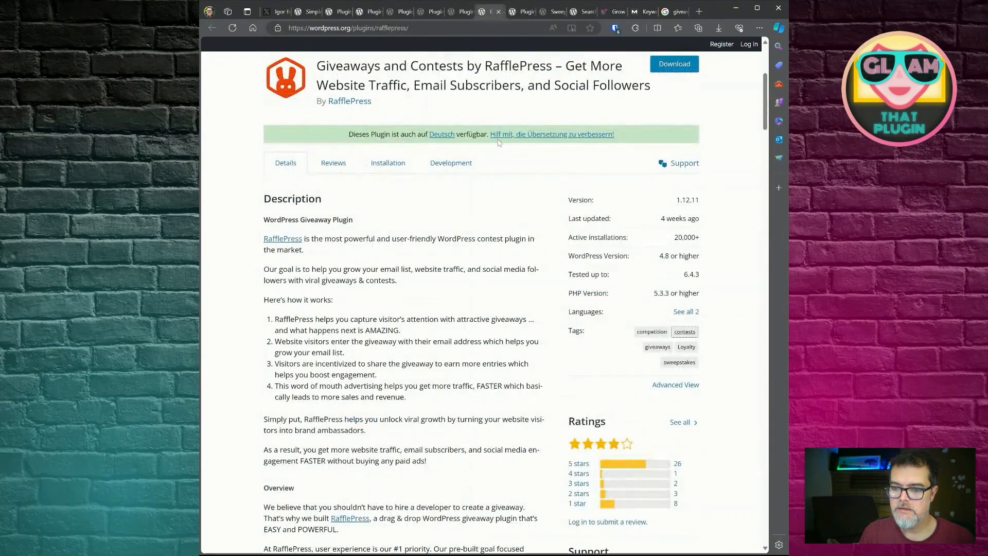
click(678, 362)
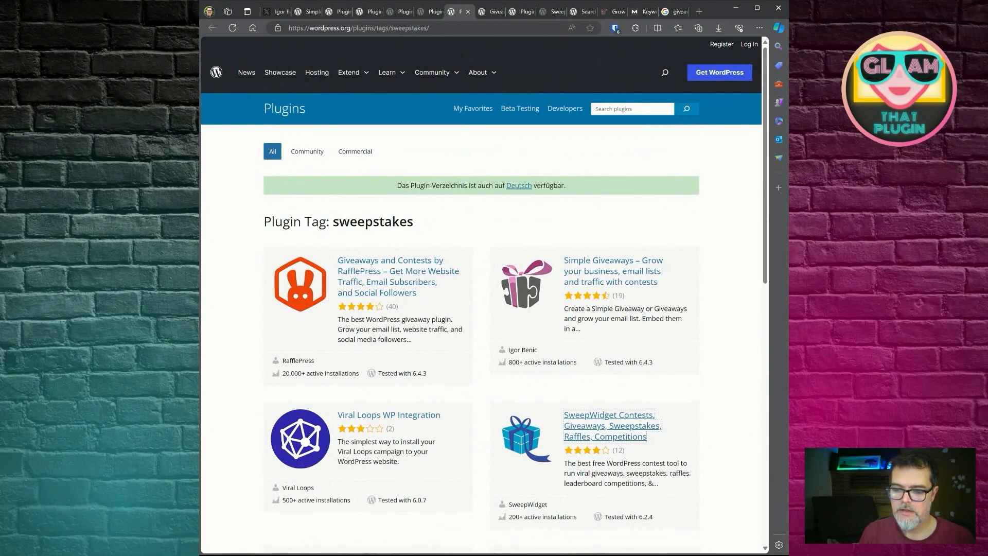
mouse_move(570, 318)
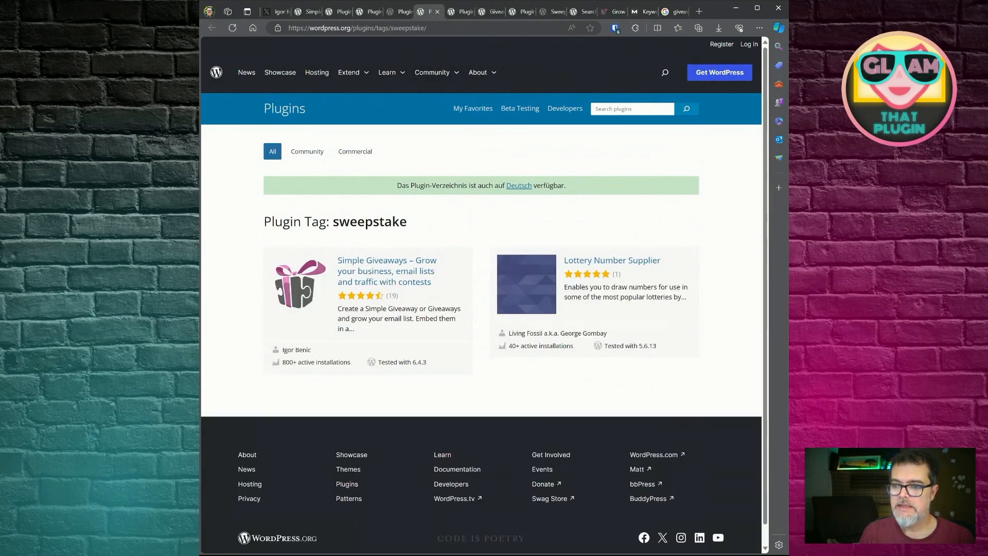
click(385, 271)
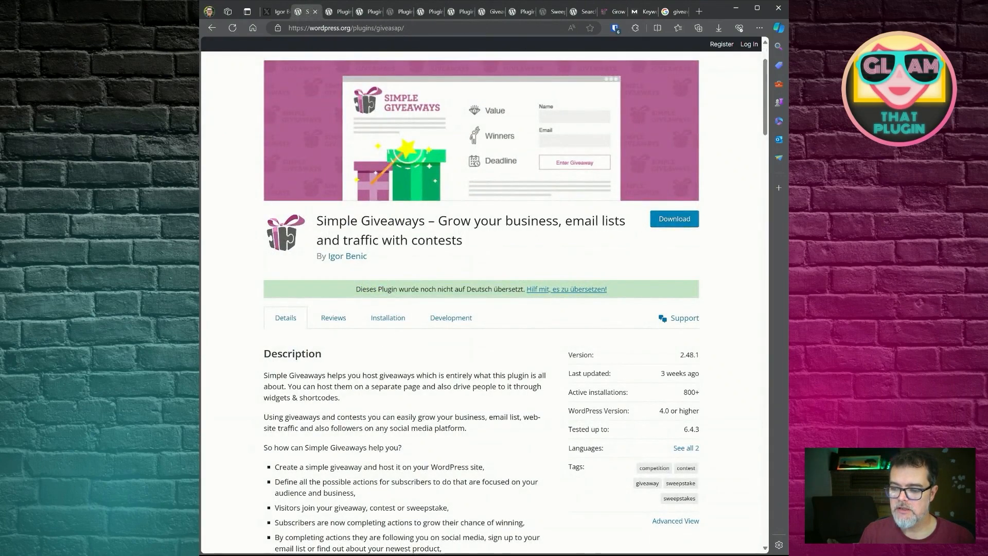
Read the Simple Giveaways overview and Referral Sharing section of the description
scroll(down, 3)
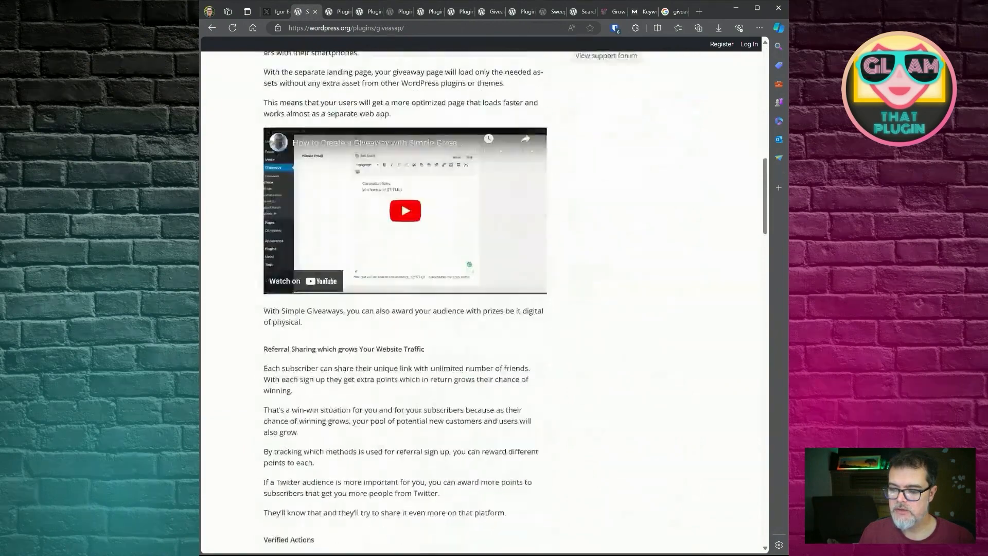
scroll(down, 3)
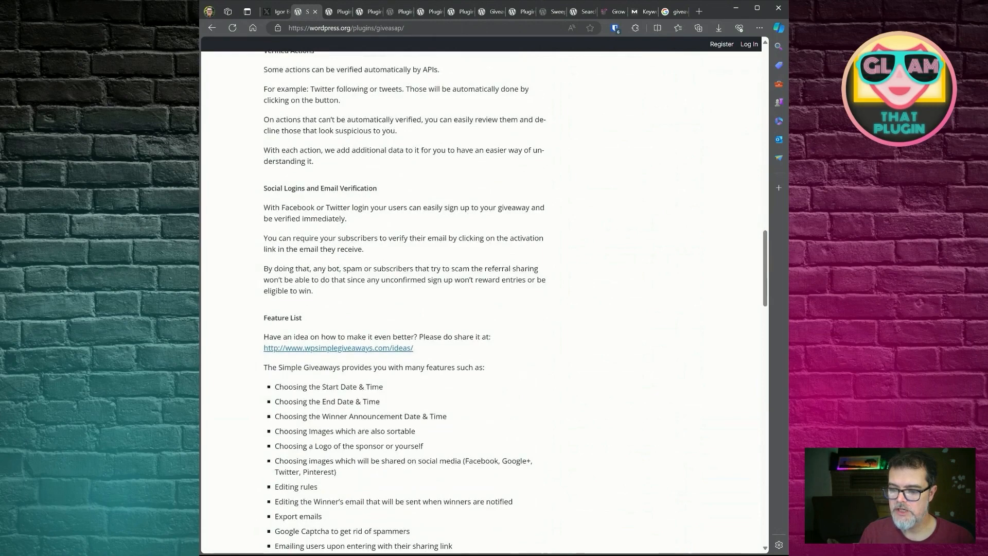
scroll(up, 3)
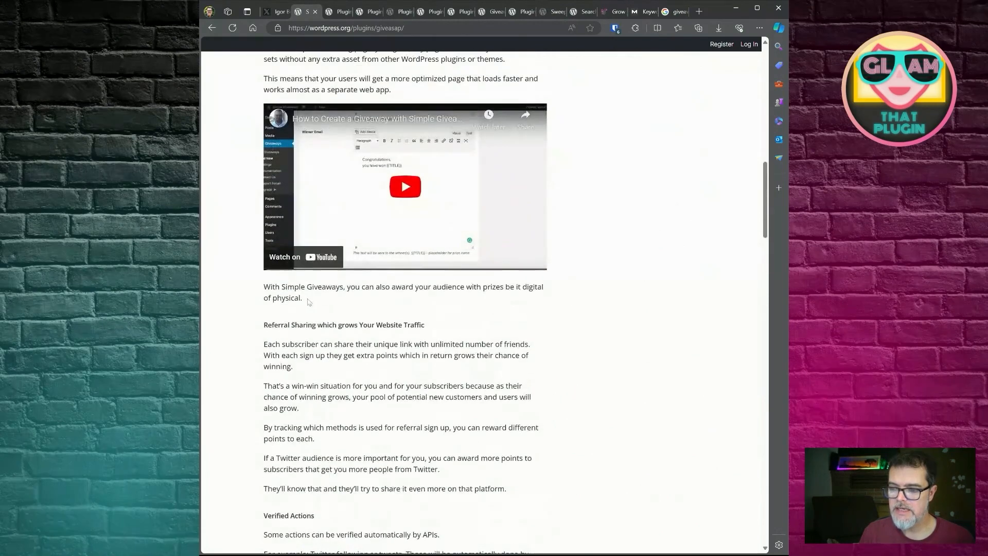
scroll(up, 3)
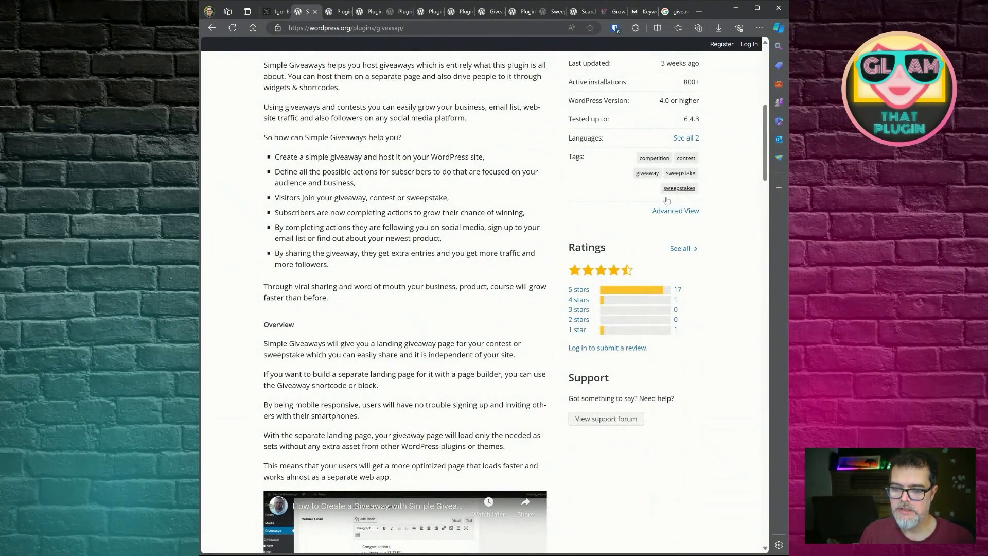
scroll(up, 3)
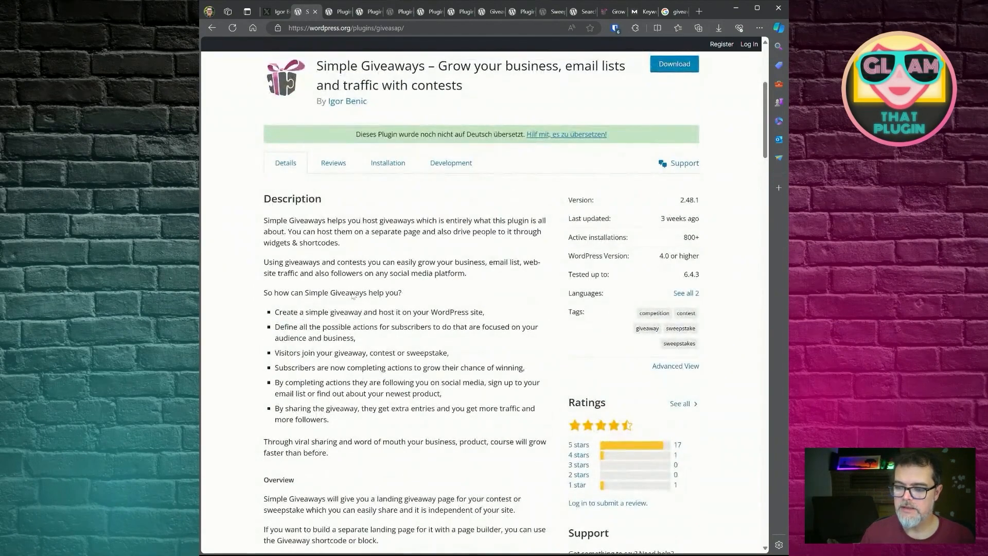
scroll(down, 3)
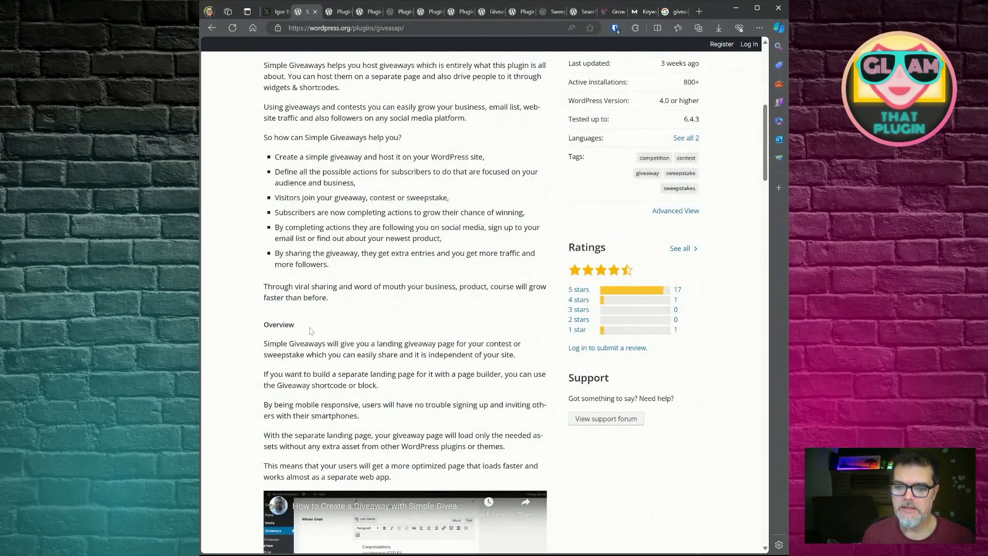
mouse_move(304, 332)
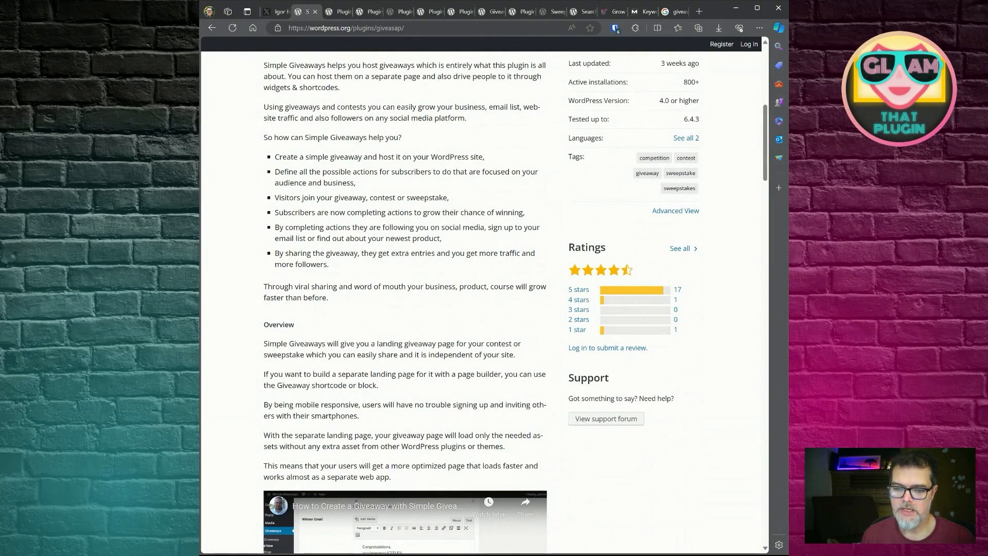
mouse_move(304, 338)
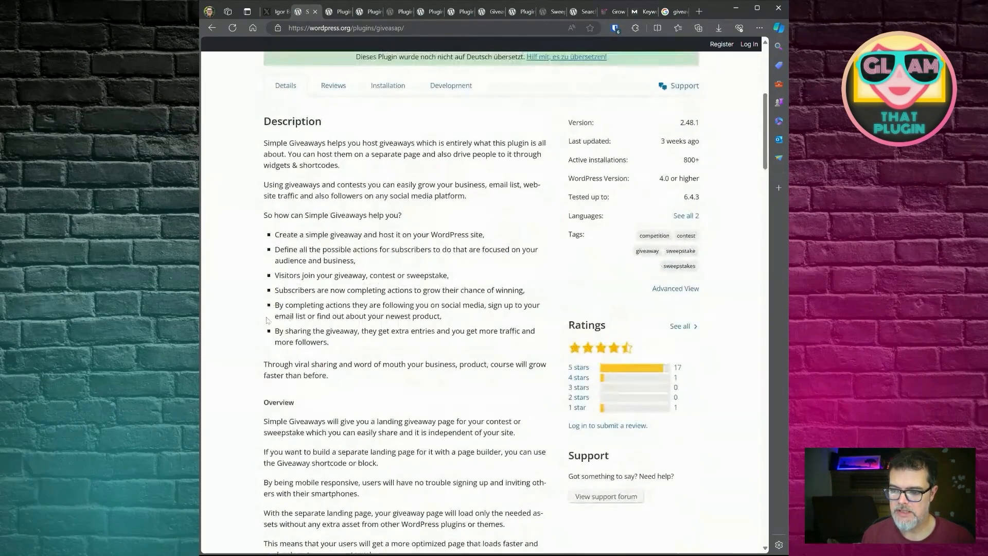
scroll(down, 3)
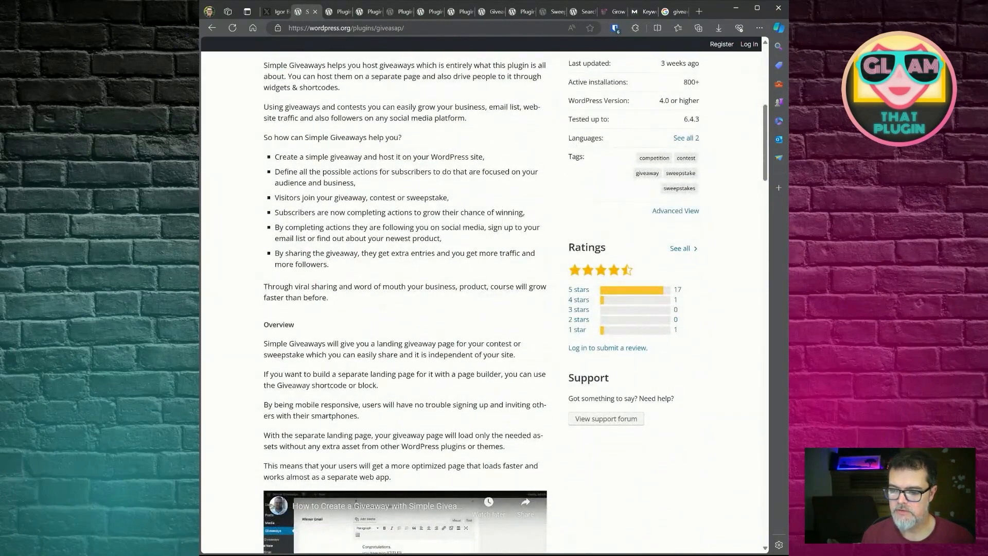
Continue through the Verified Actions and Social Logins sections of the description
scroll(down, 3)
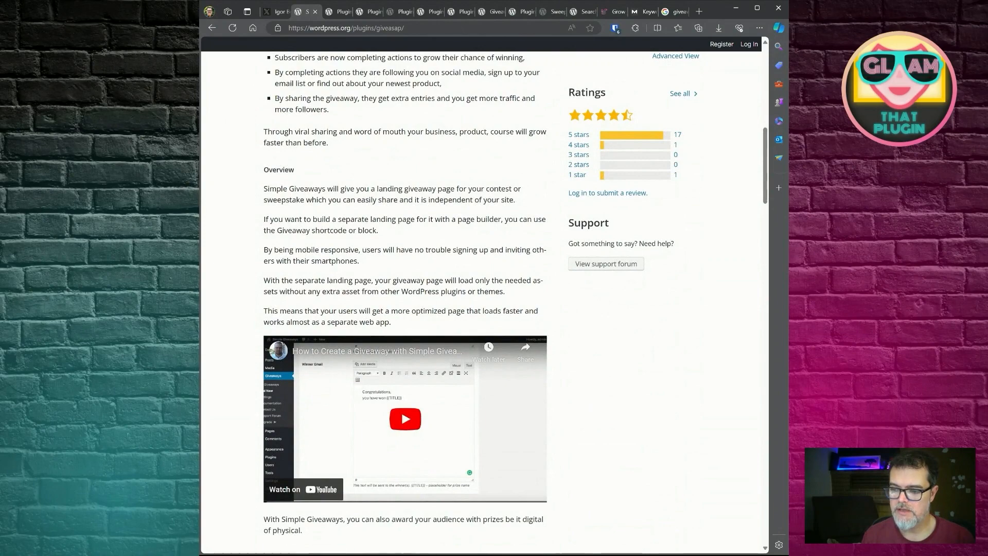
scroll(down, 3)
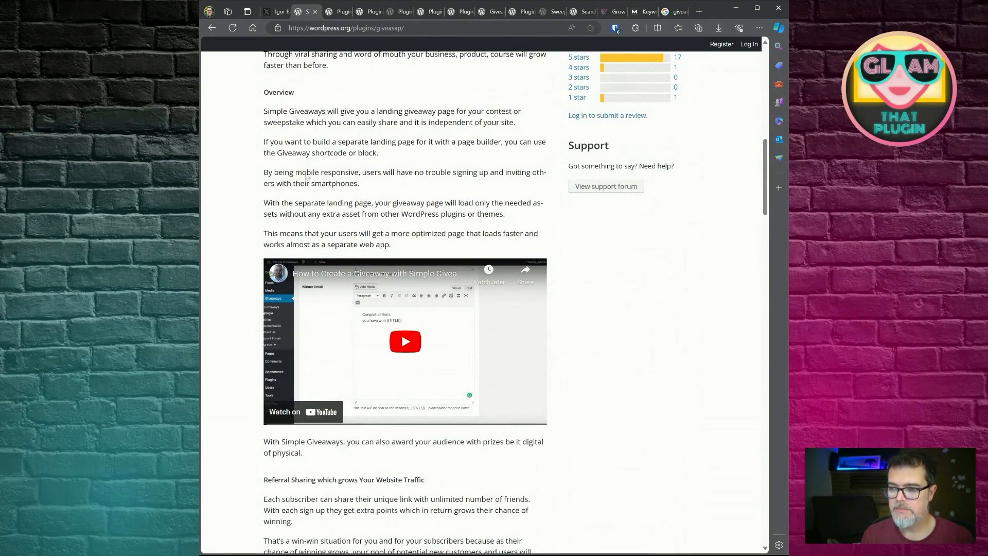
mouse_move(296, 100)
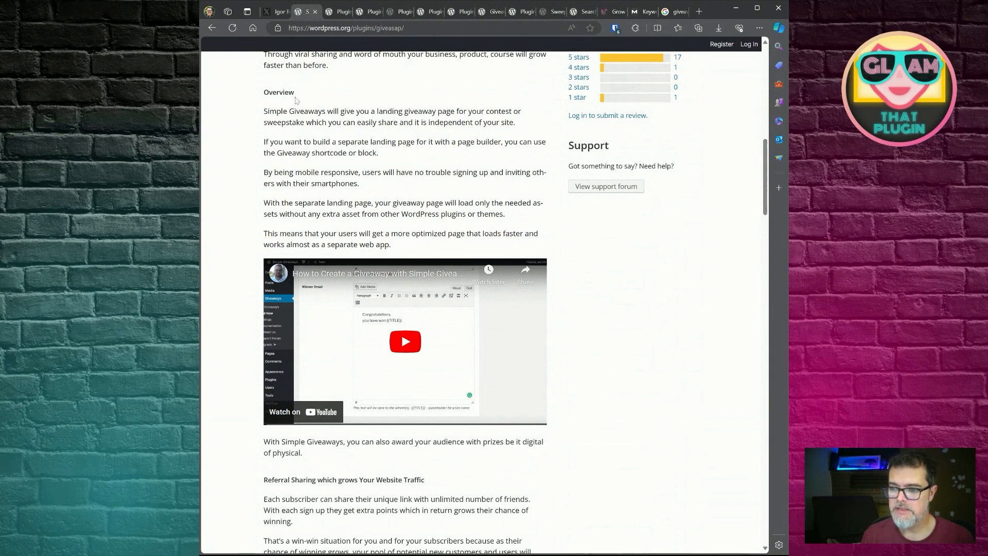
scroll(down, 3)
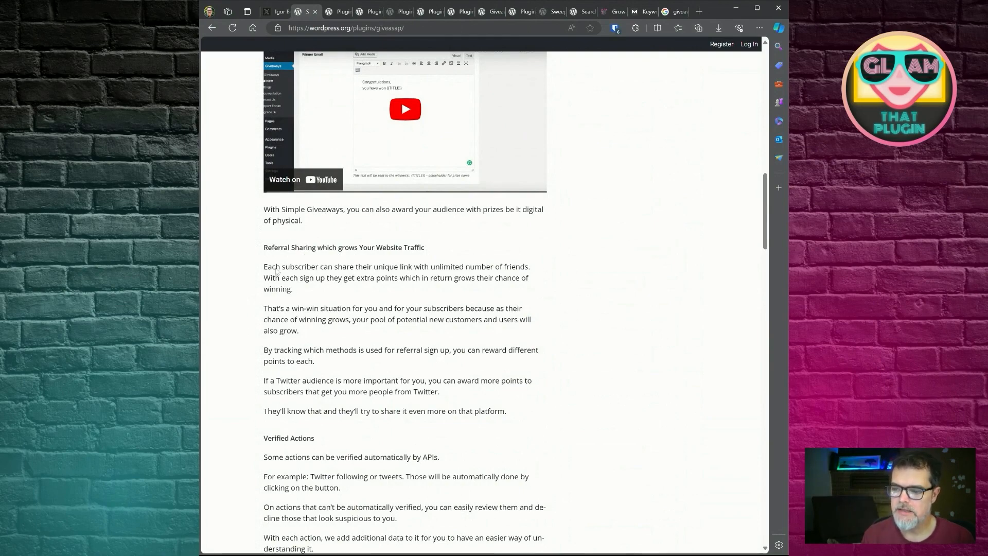
scroll(down, 3)
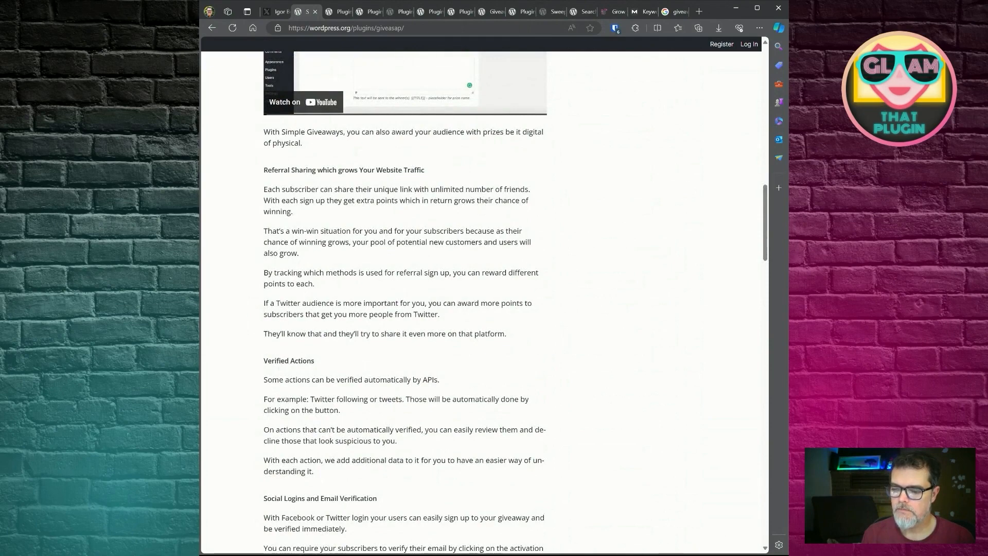
scroll(down, 3)
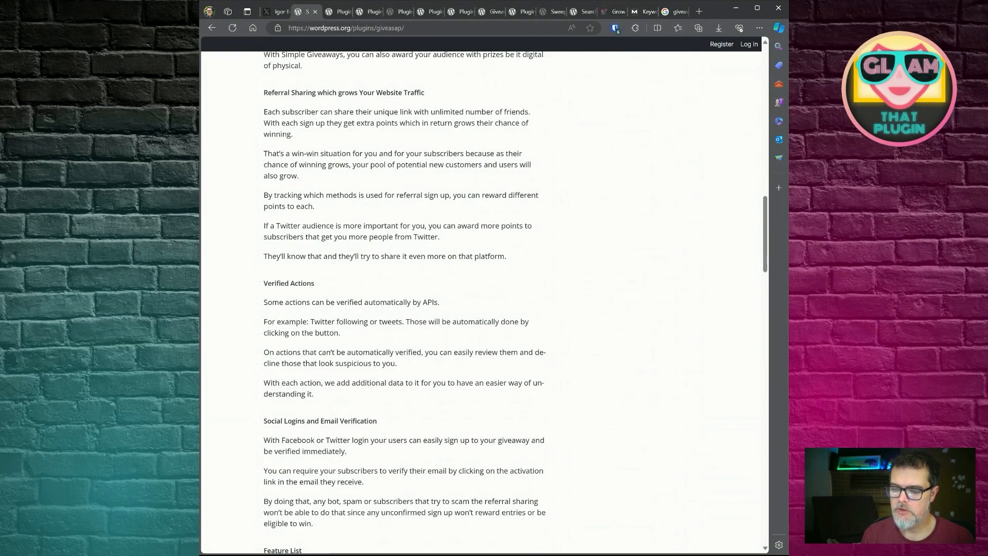
scroll(down, 3)
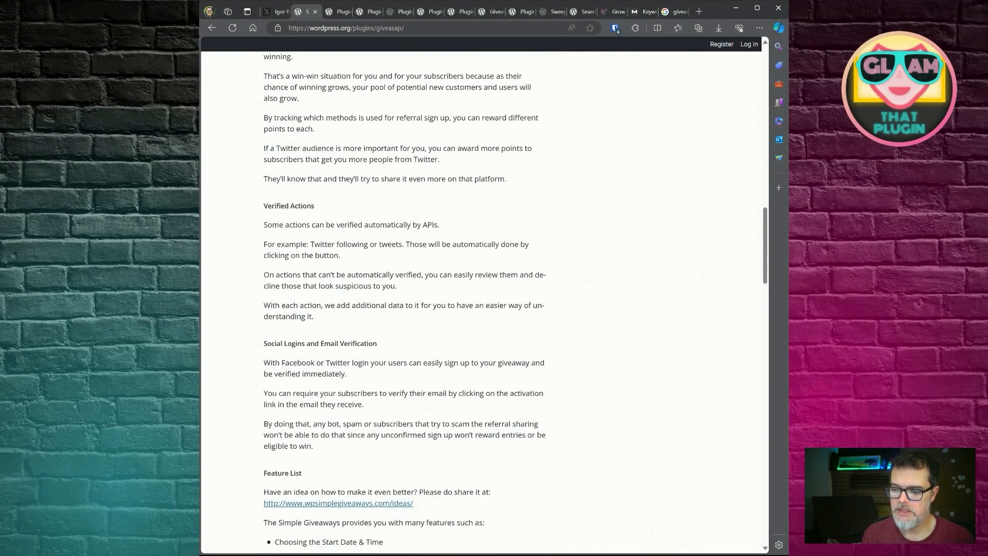
scroll(down, 3)
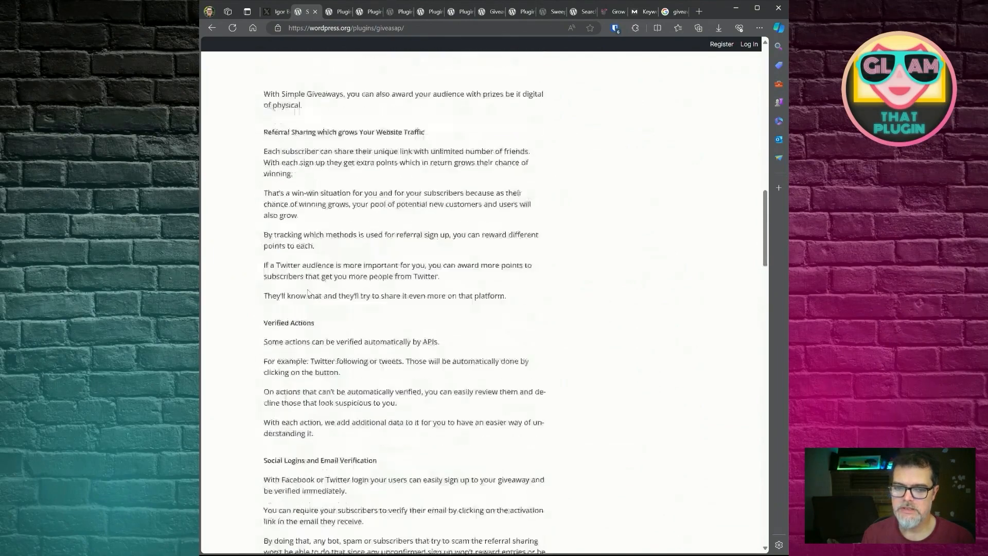
scroll(up, 3)
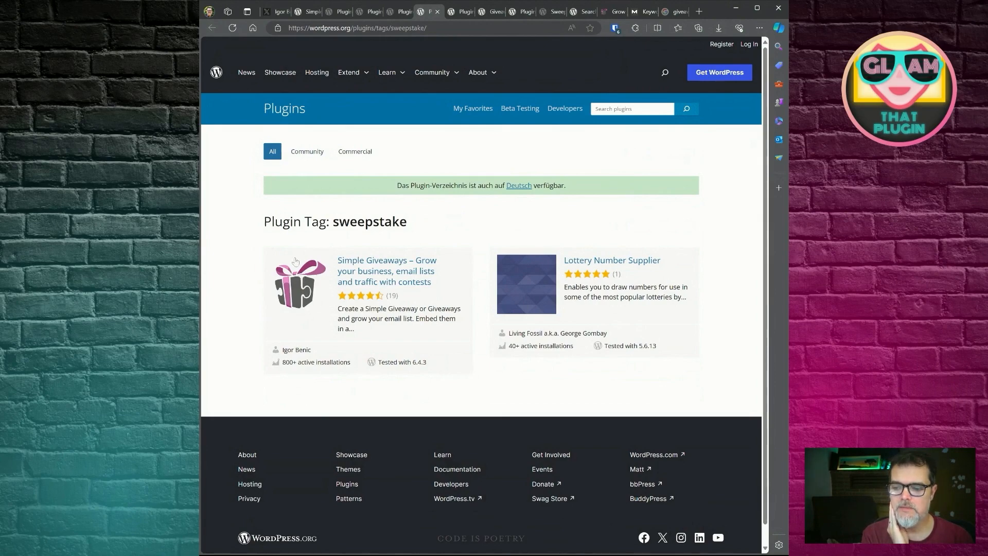
mouse_move(377, 176)
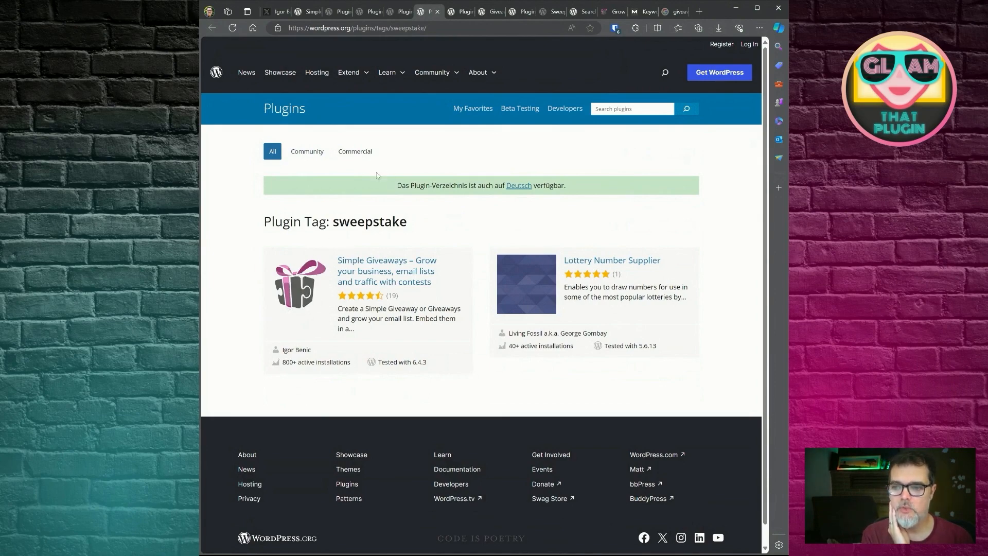
Return to the Simple Giveaways listing and view its banner, header and description start
click(373, 11)
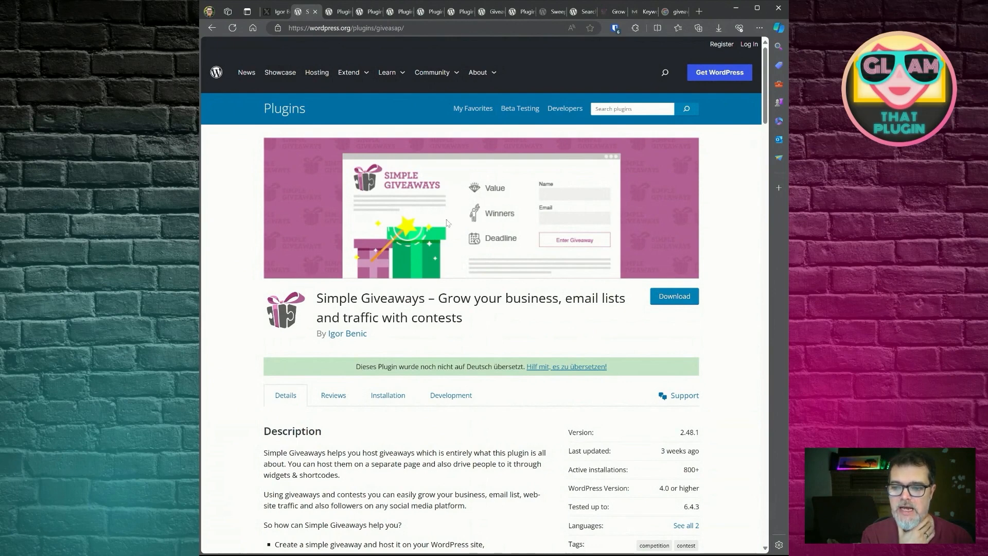
mouse_move(523, 238)
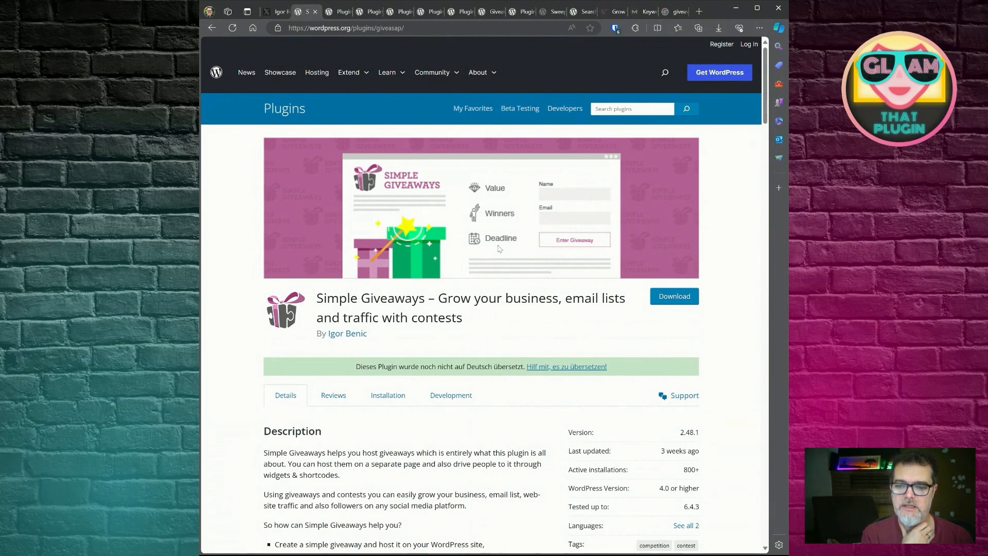
mouse_move(305, 164)
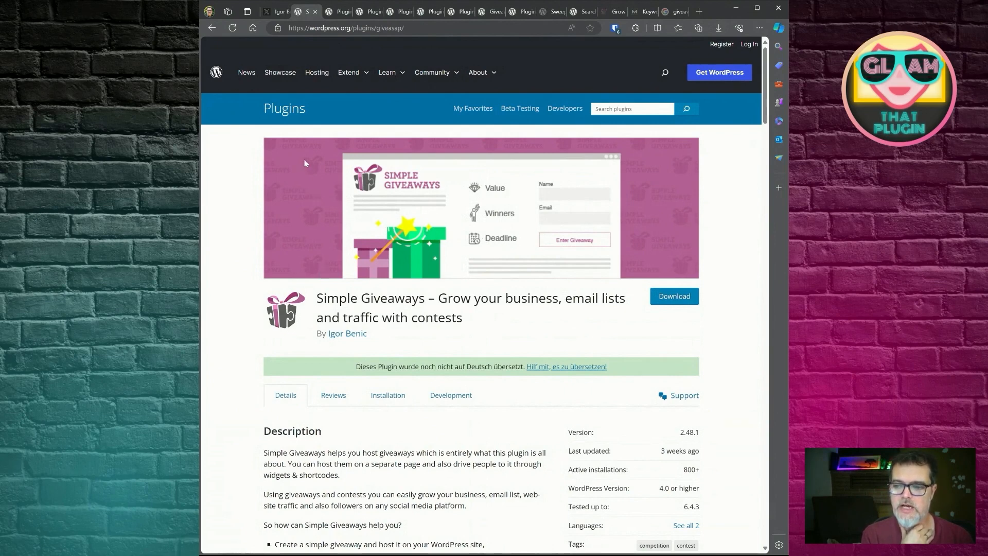
mouse_move(621, 154)
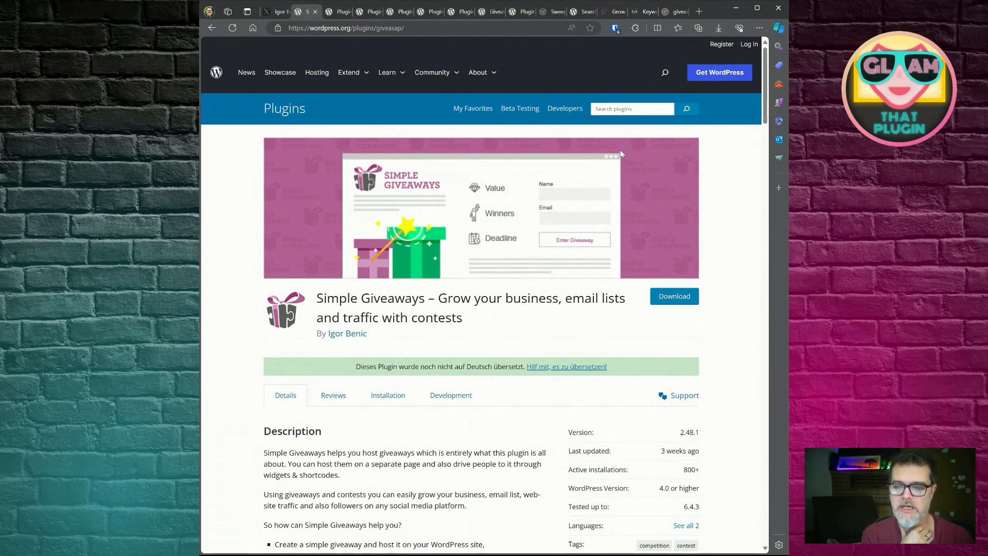
mouse_move(431, 163)
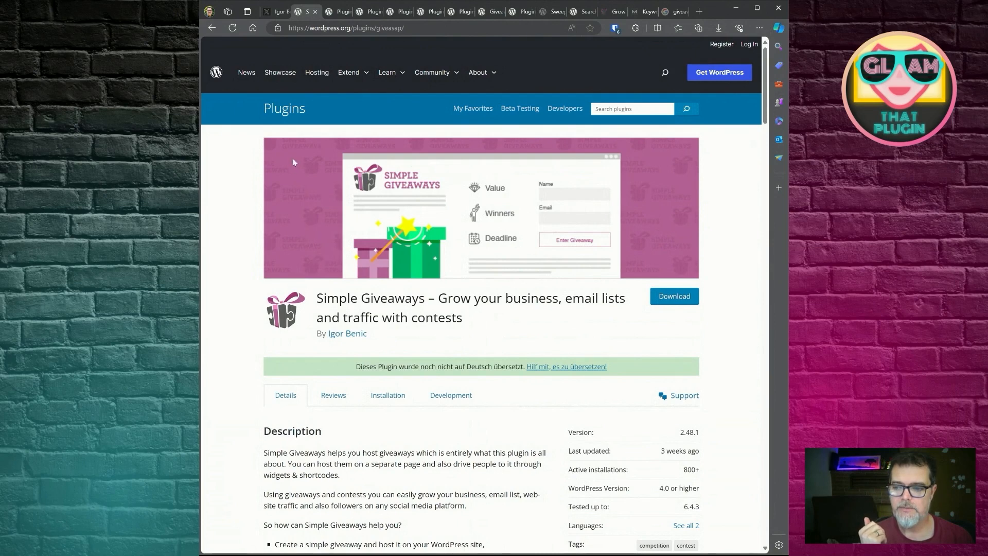
mouse_move(663, 221)
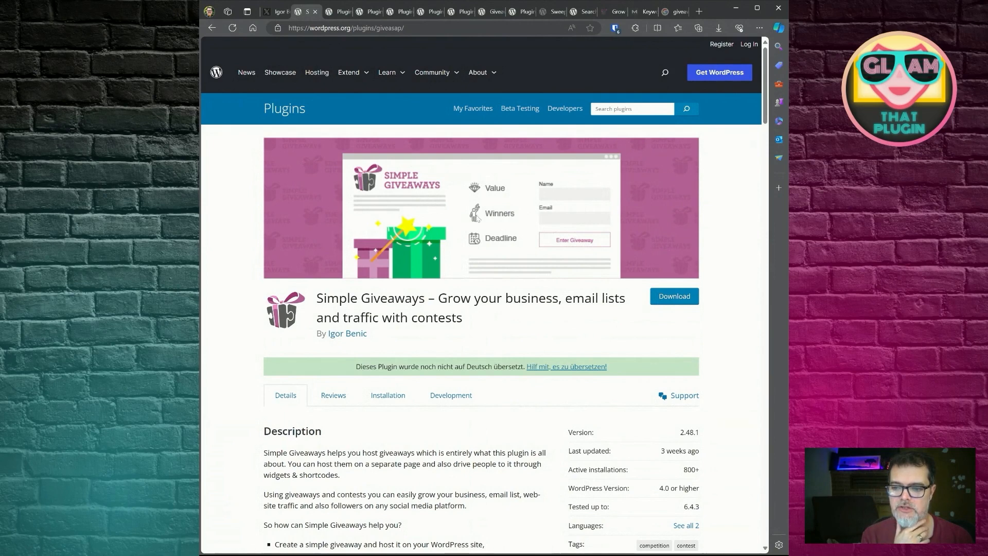
mouse_move(476, 217)
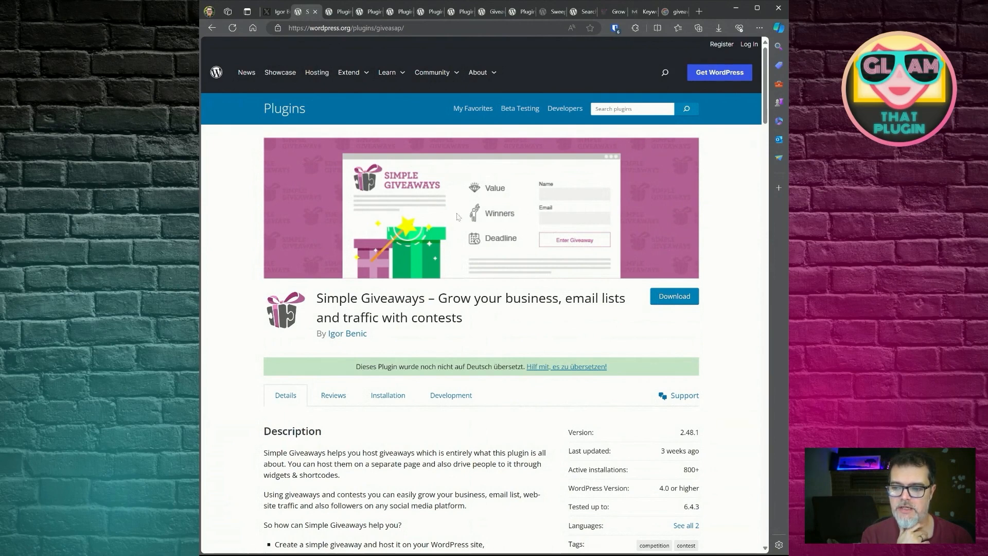
mouse_move(315, 206)
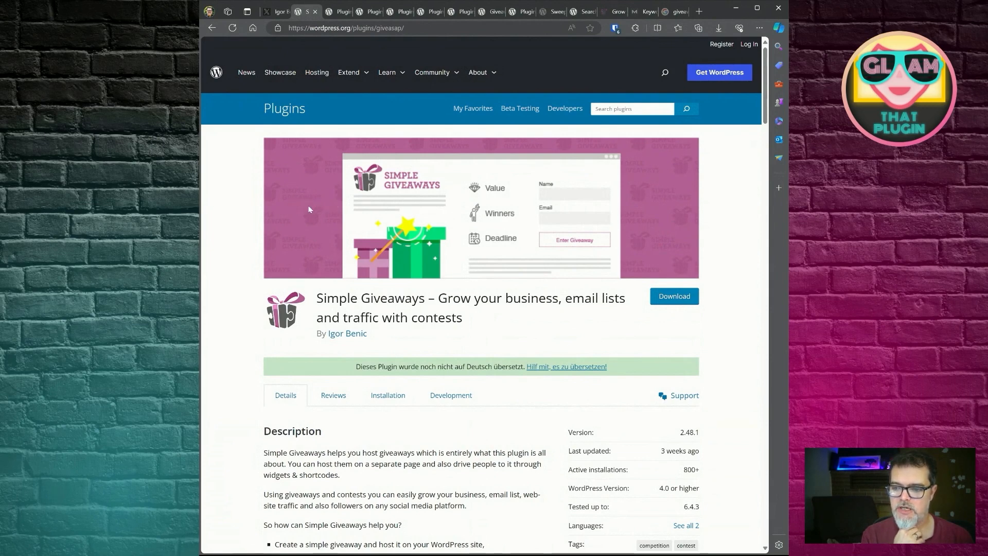
mouse_move(636, 203)
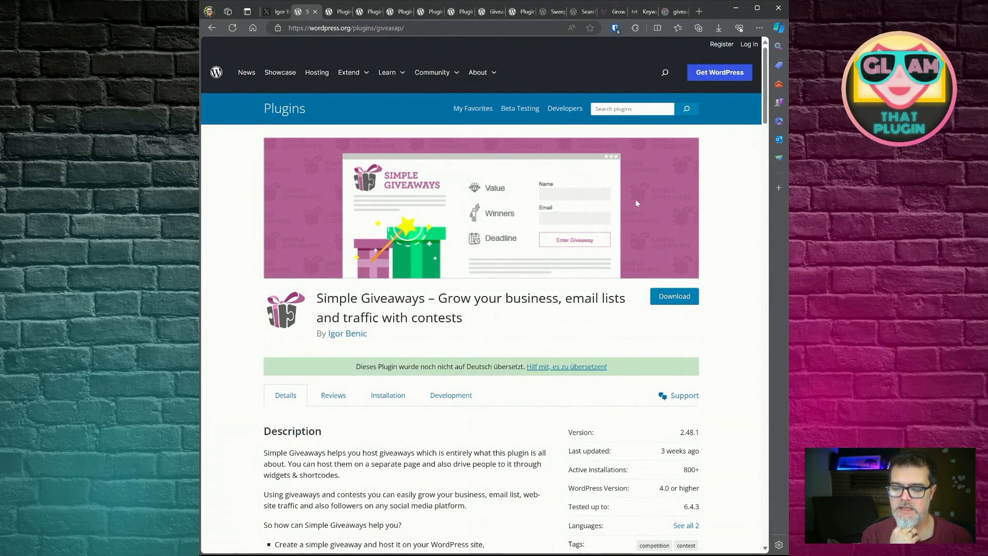
mouse_move(648, 195)
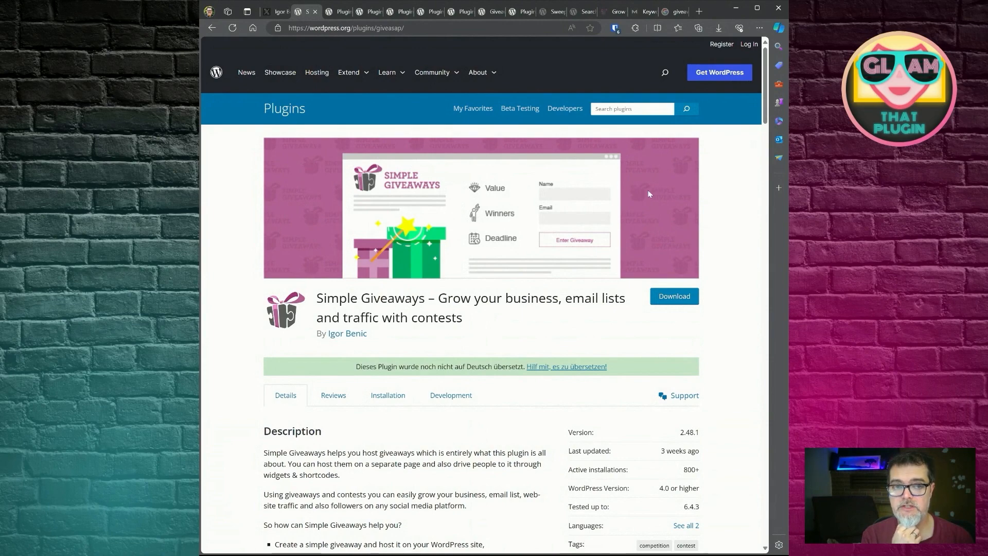
mouse_move(624, 204)
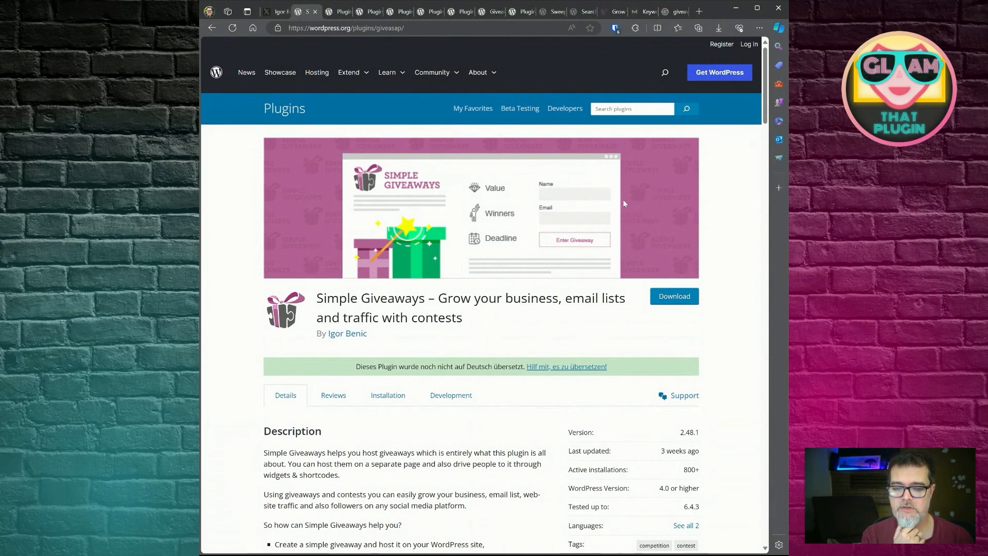
mouse_move(606, 248)
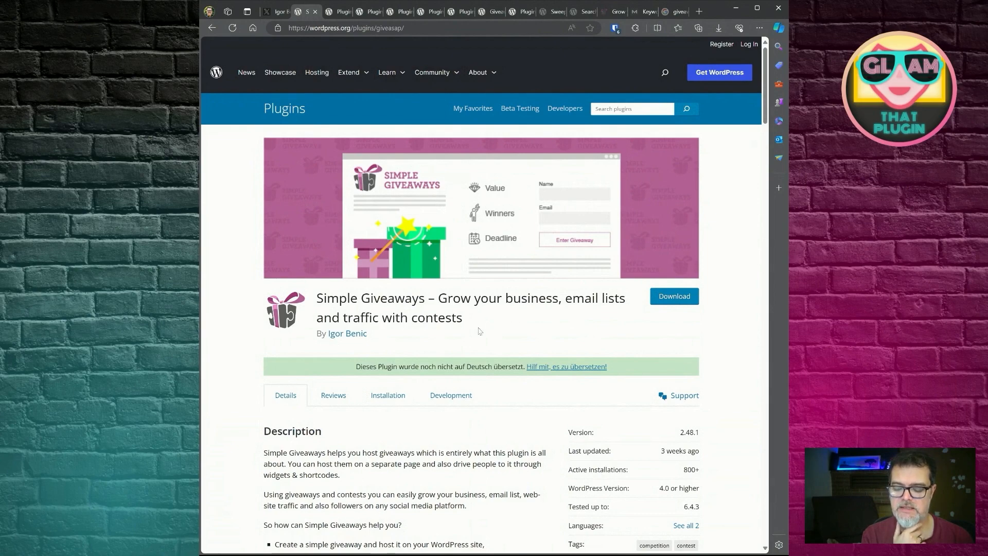
scroll(down, 3)
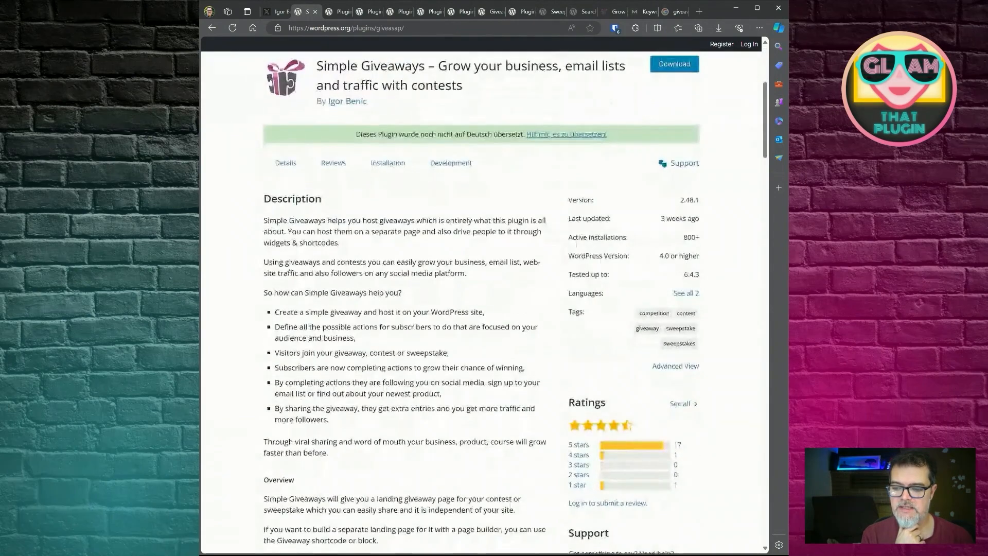
Read the description overview past the embedded YouTube video, highlighting a passage of its text
scroll(down, 3)
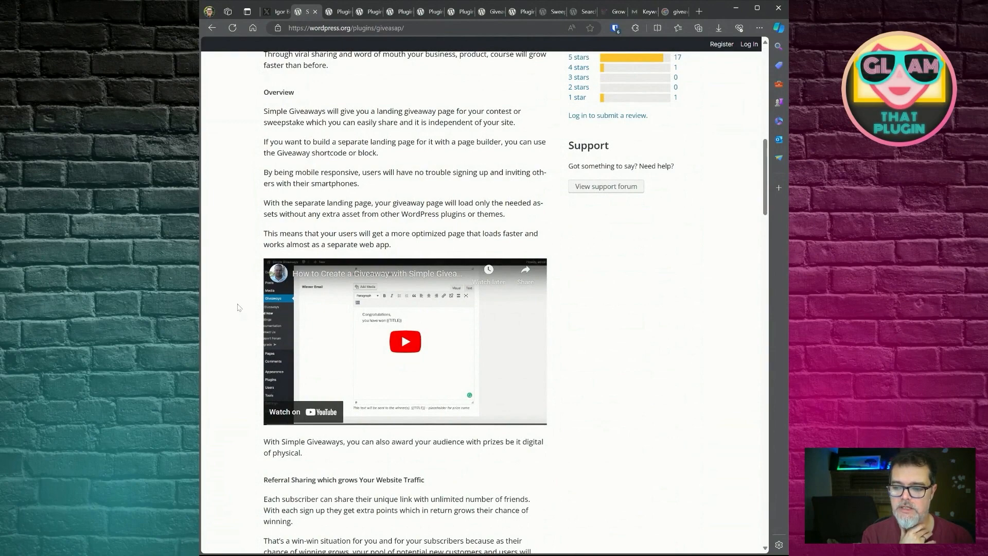
mouse_move(309, 296)
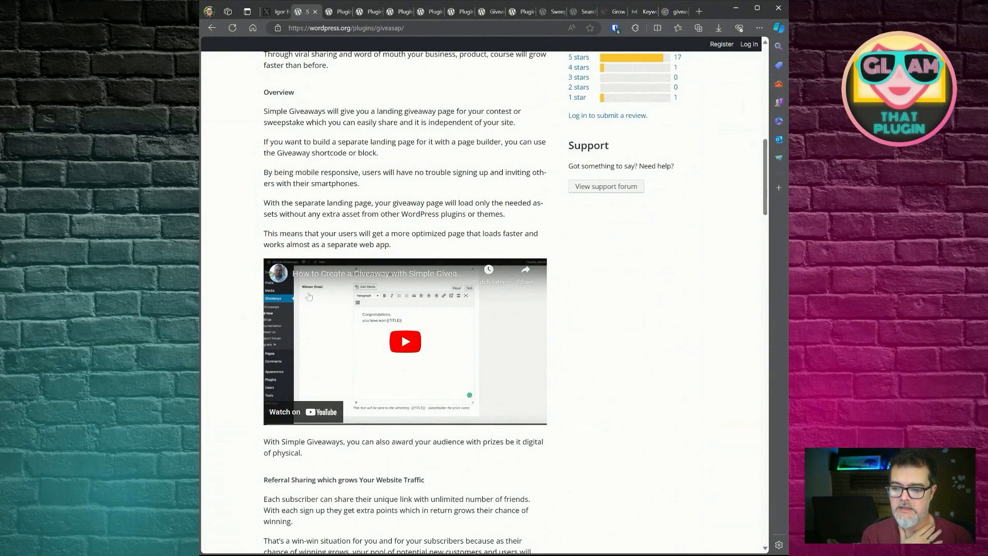
mouse_move(230, 308)
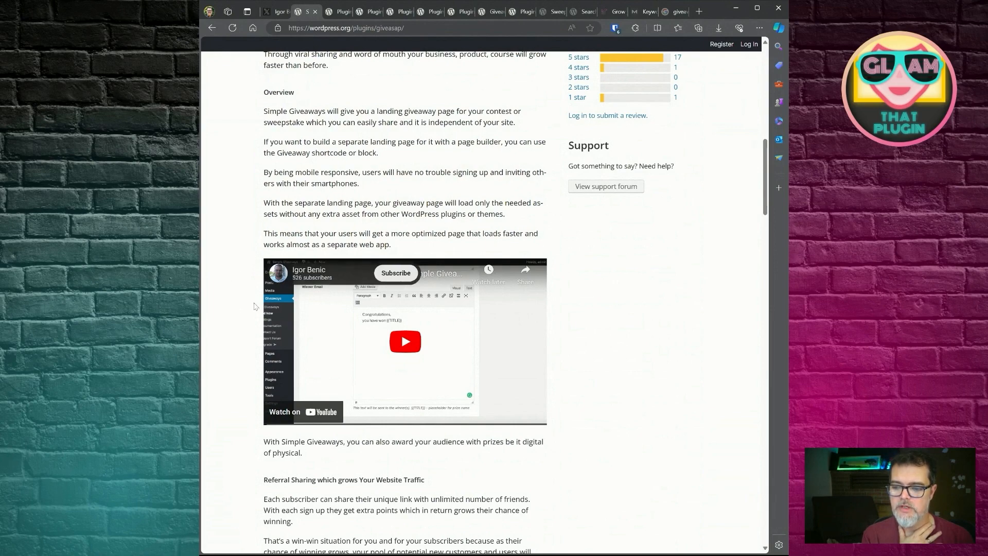
scroll(up, 3)
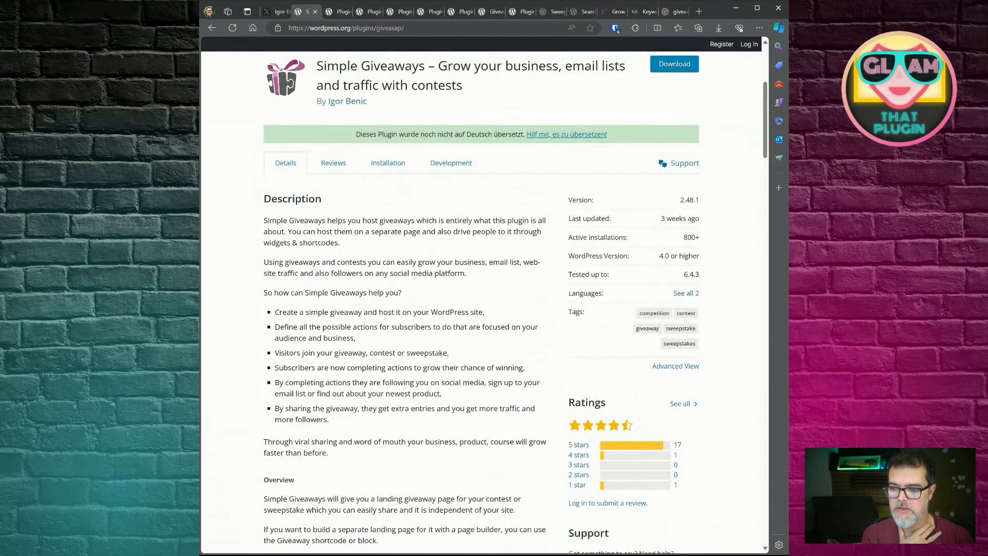
drag(264, 220, 327, 419)
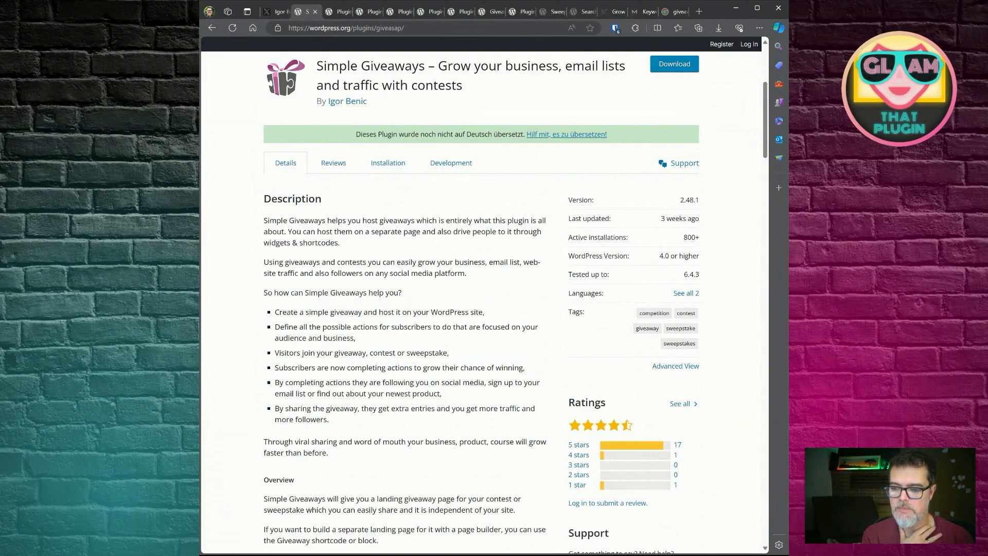
scroll(down, 3)
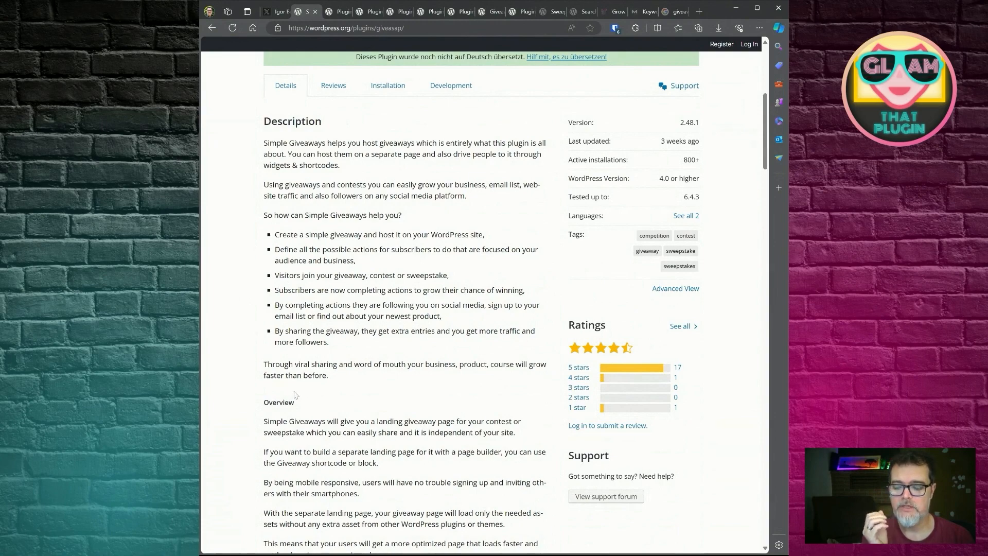
Scroll to the Social Logins section and the Feature List with its wpsimplegiveaways.com/ideas/ link
scroll(down, 3)
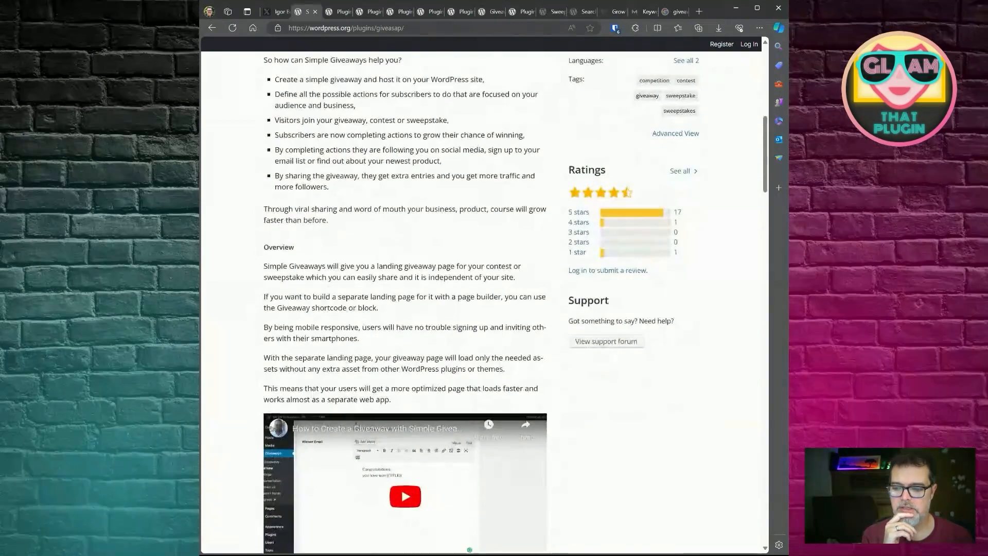
scroll(down, 3)
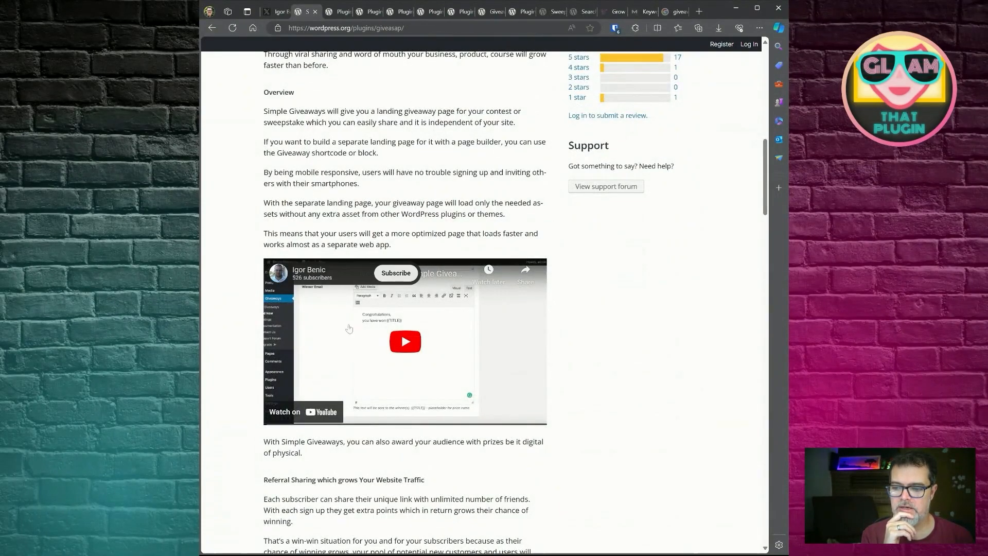
mouse_move(319, 341)
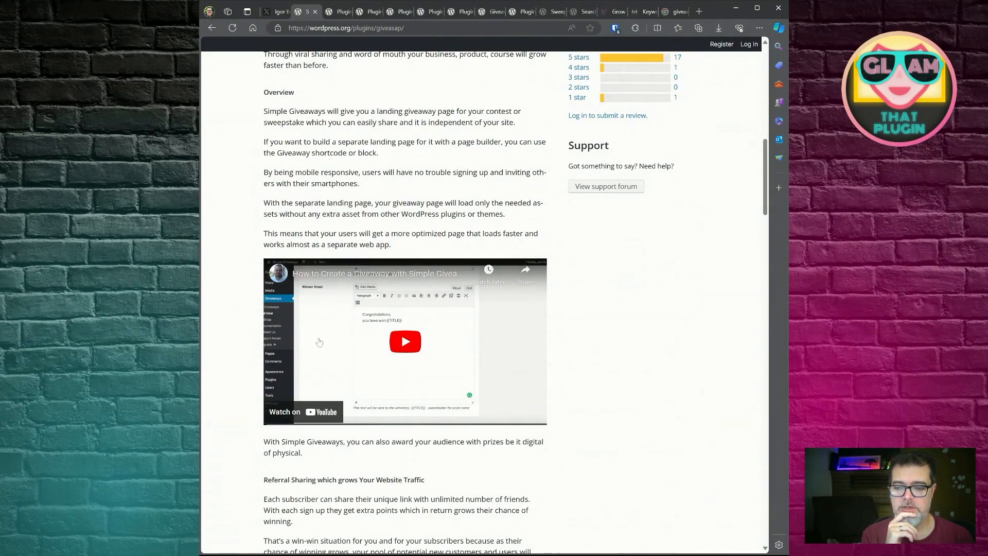
mouse_move(322, 322)
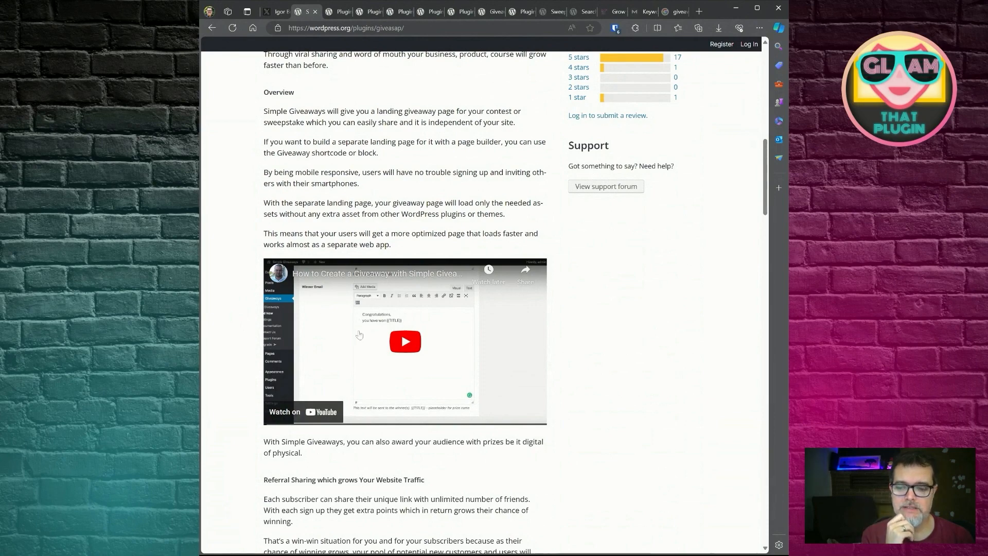
scroll(down, 3)
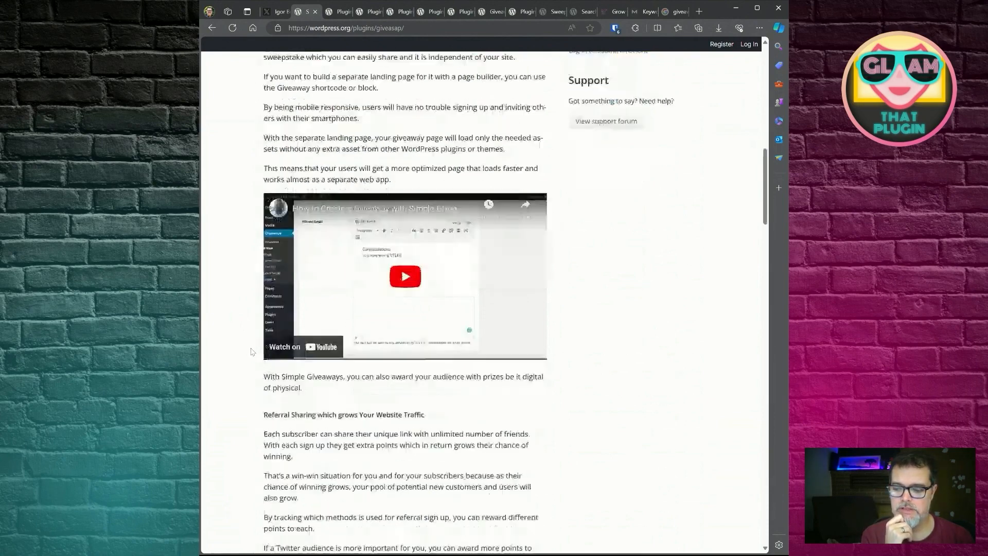
scroll(down, 3)
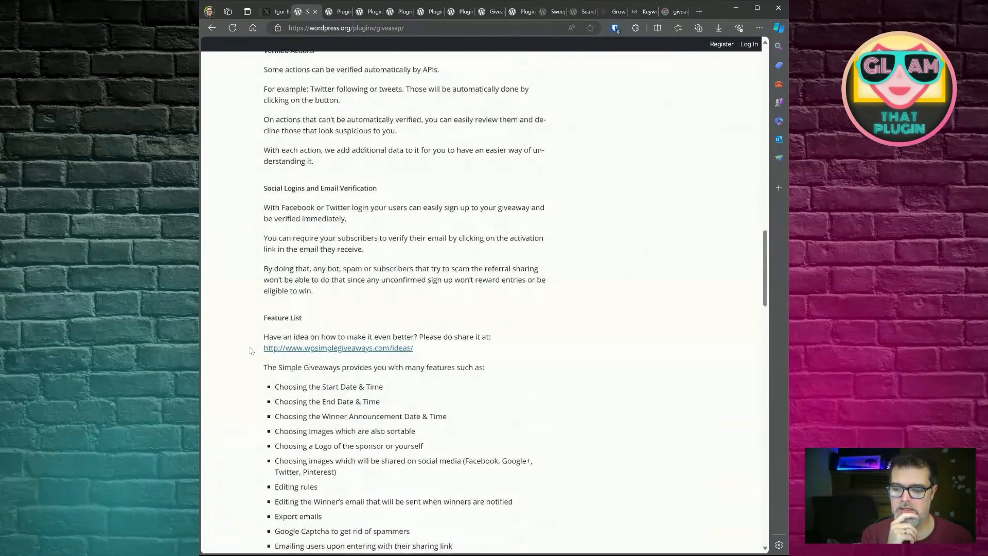
Scroll past the Business feature list to the Screenshots gallery and the Countdown, Giveaway and Winners blocks
scroll(down, 3)
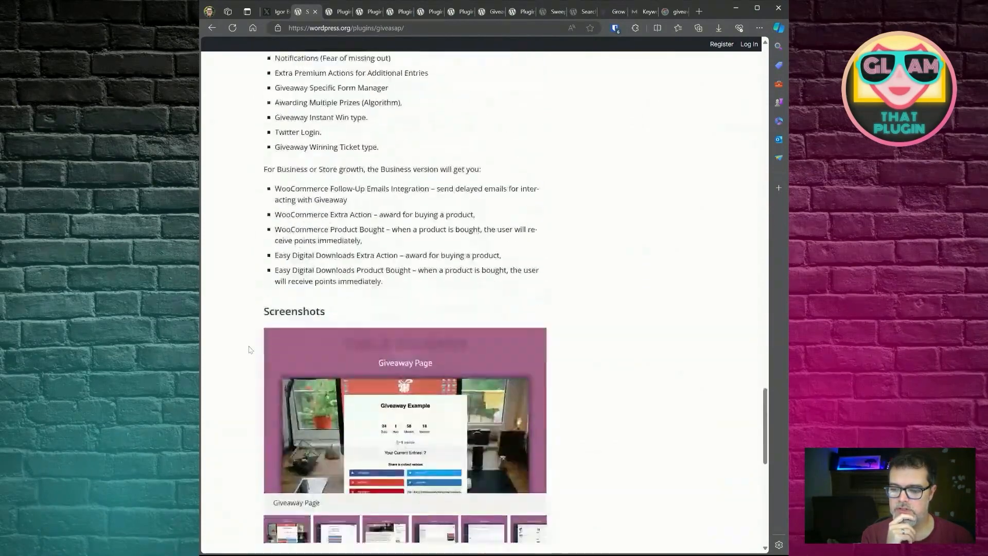
scroll(down, 3)
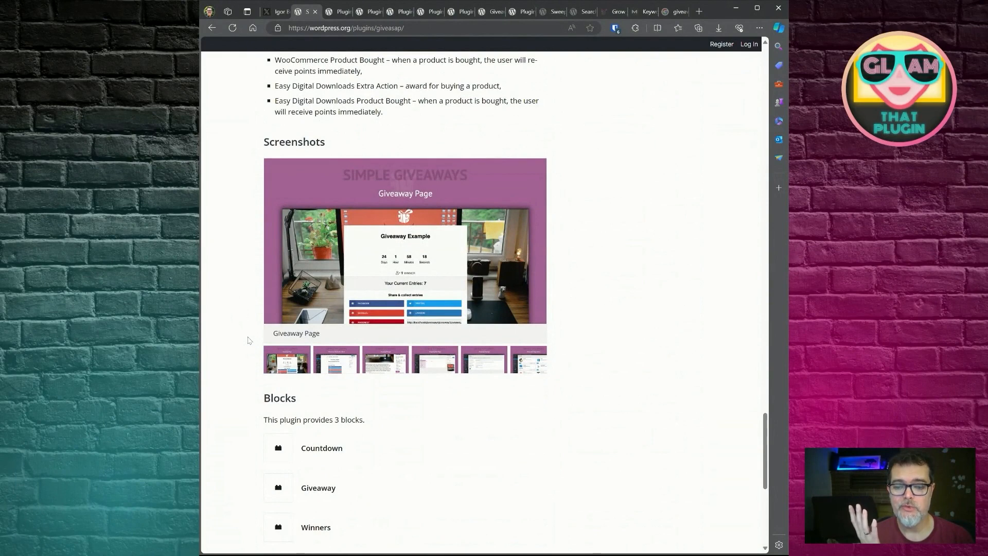
mouse_move(315, 302)
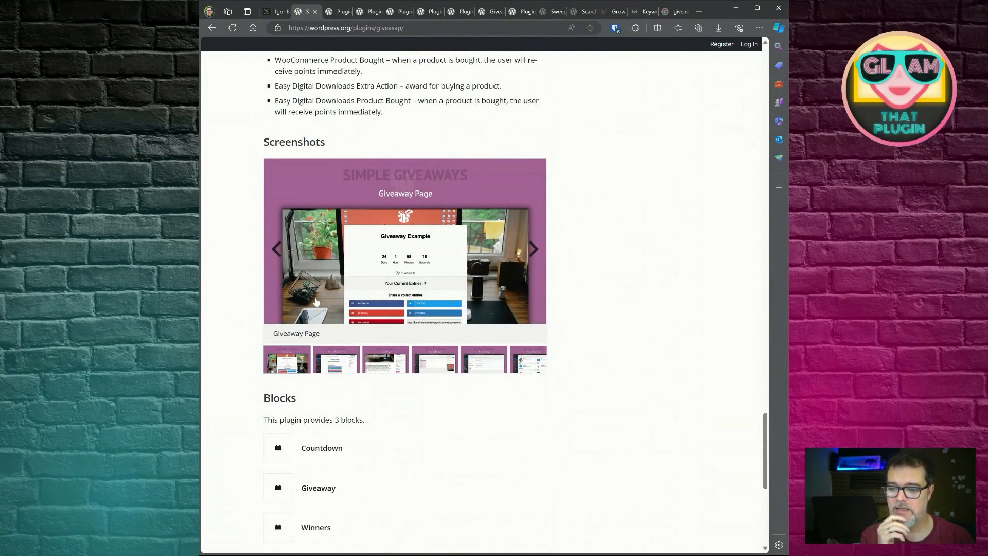
mouse_move(305, 189)
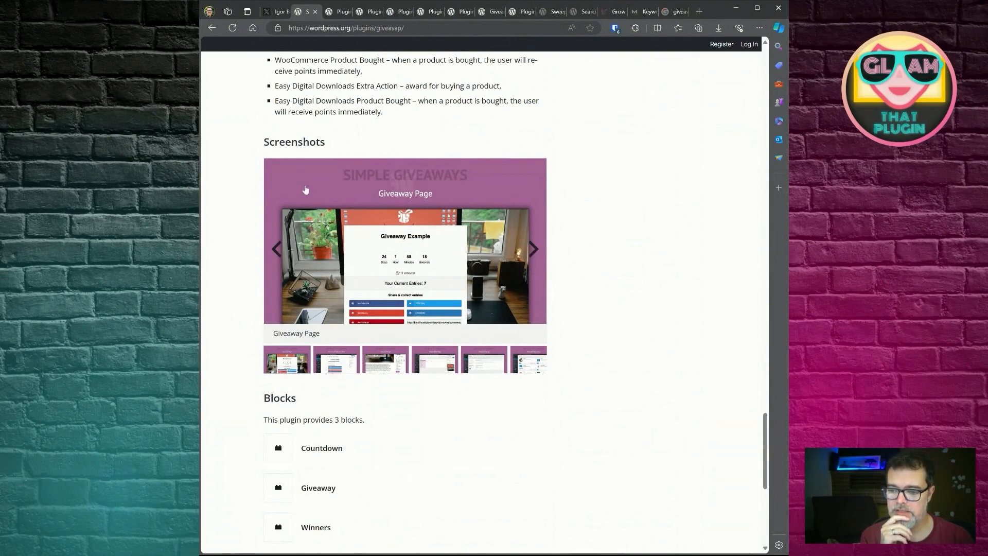
mouse_move(478, 289)
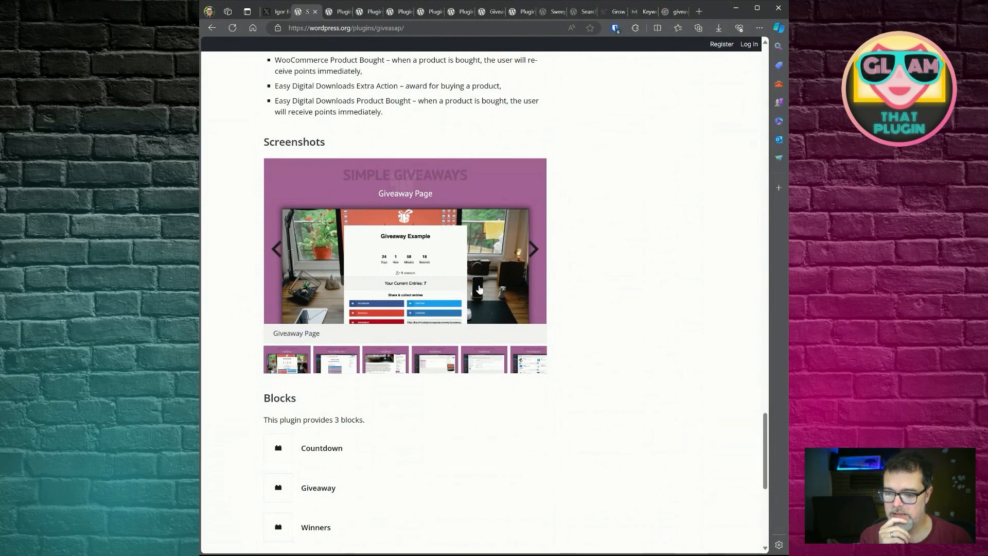
mouse_move(318, 257)
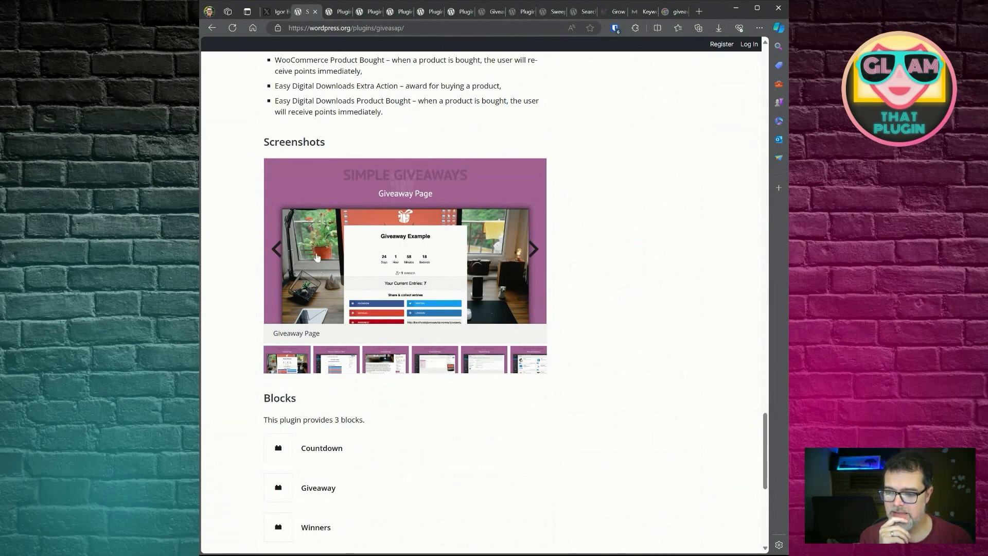
mouse_move(321, 240)
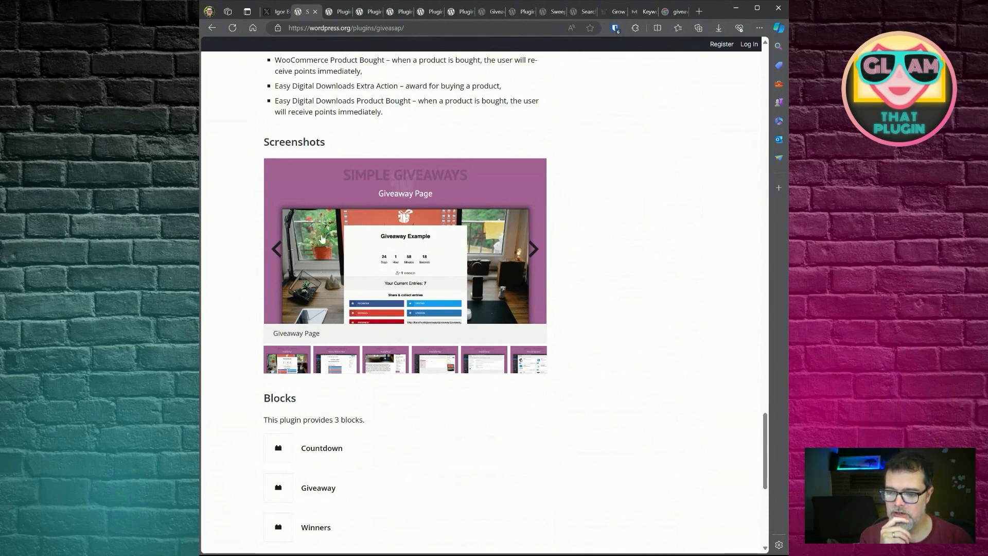
mouse_move(337, 181)
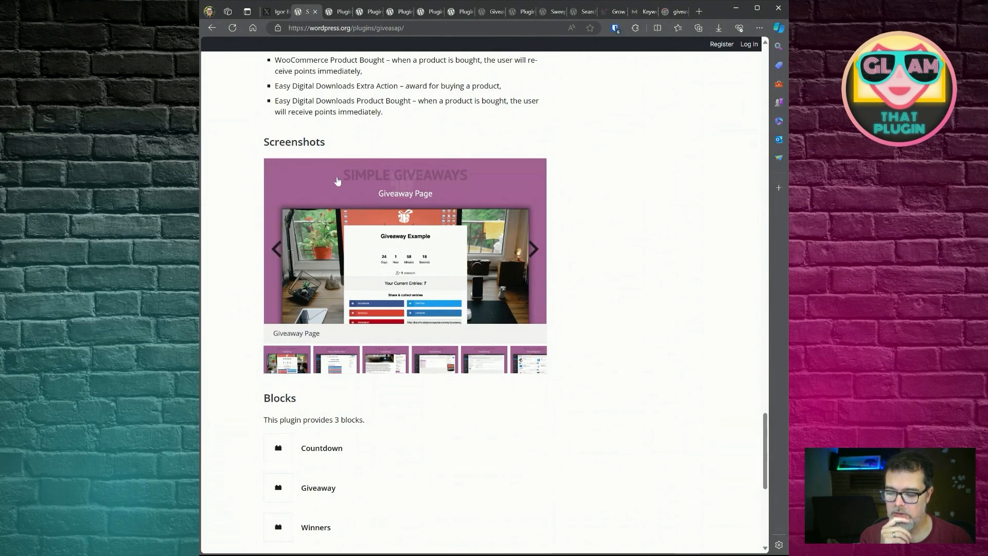
mouse_move(330, 240)
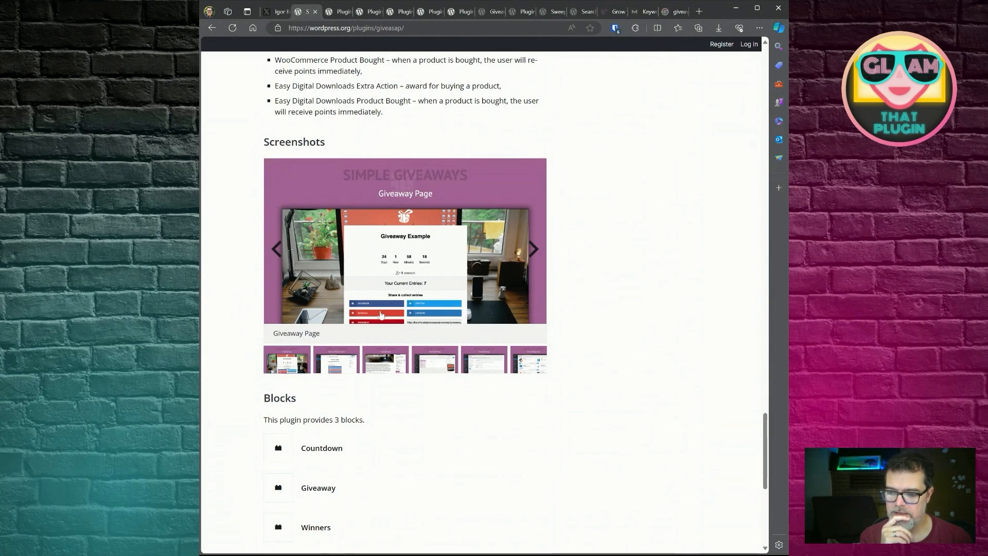
mouse_move(383, 263)
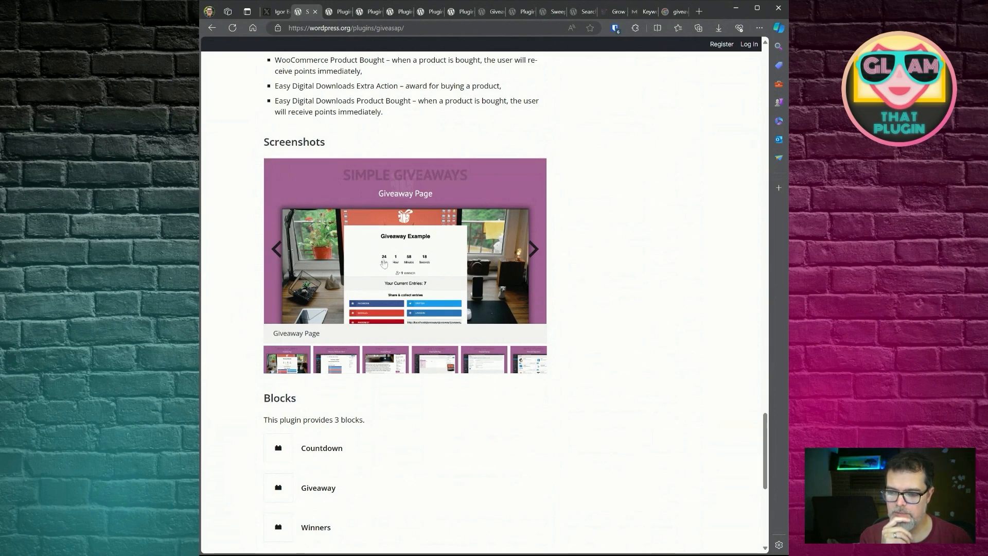
mouse_move(302, 263)
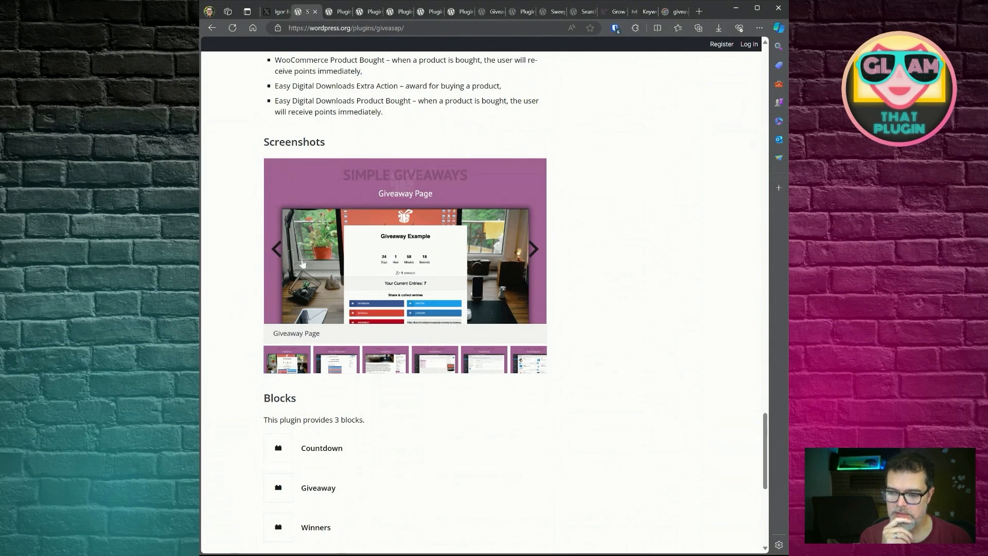
mouse_move(321, 285)
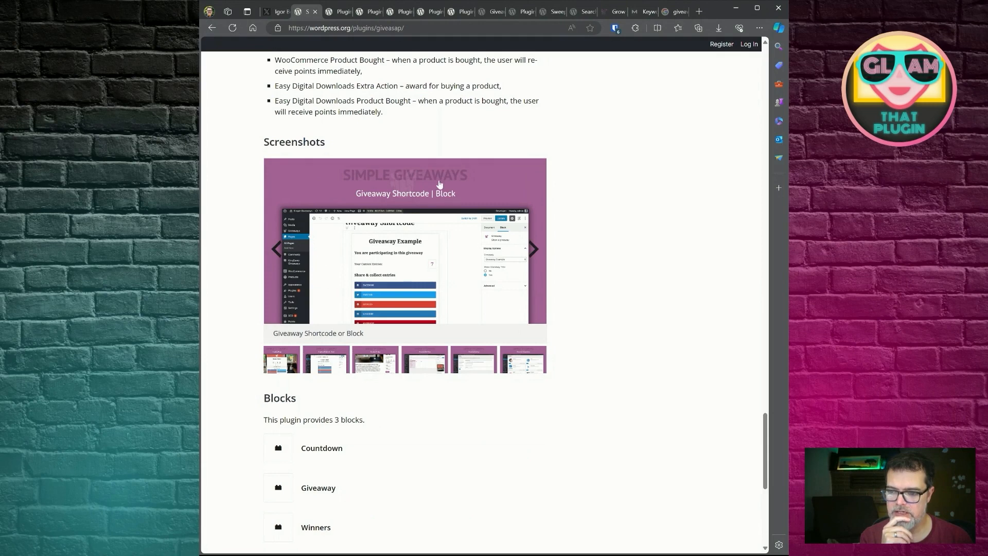
mouse_move(351, 183)
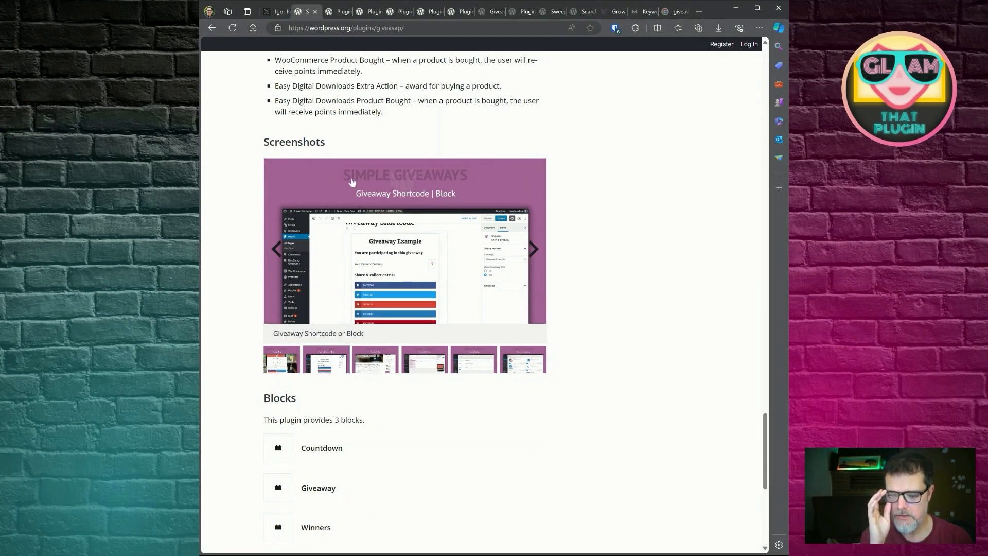
mouse_move(444, 200)
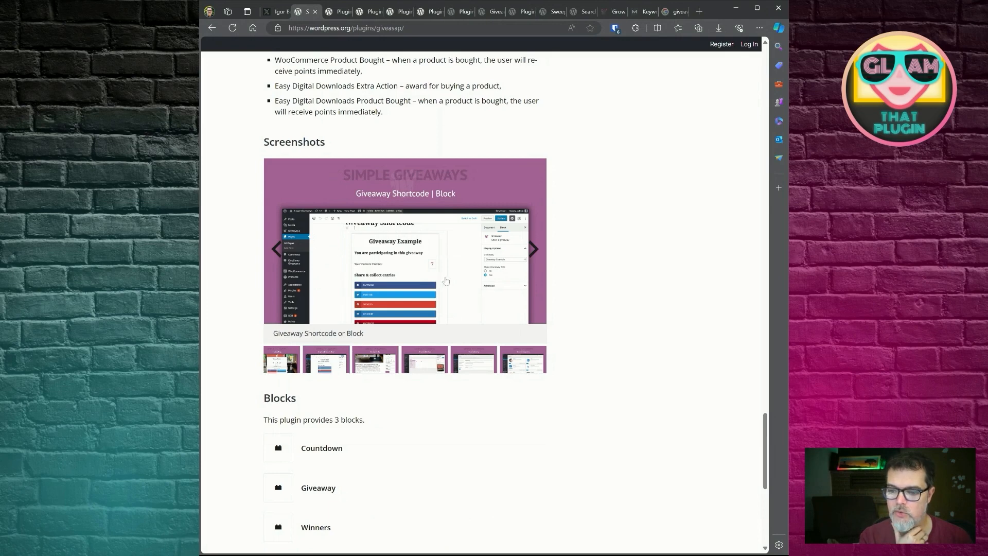
mouse_move(398, 263)
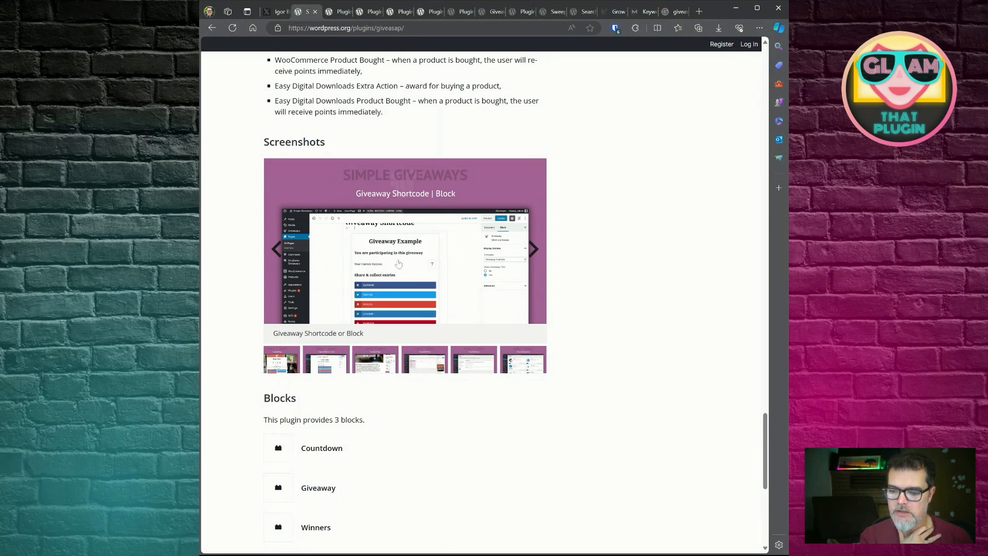
mouse_move(404, 185)
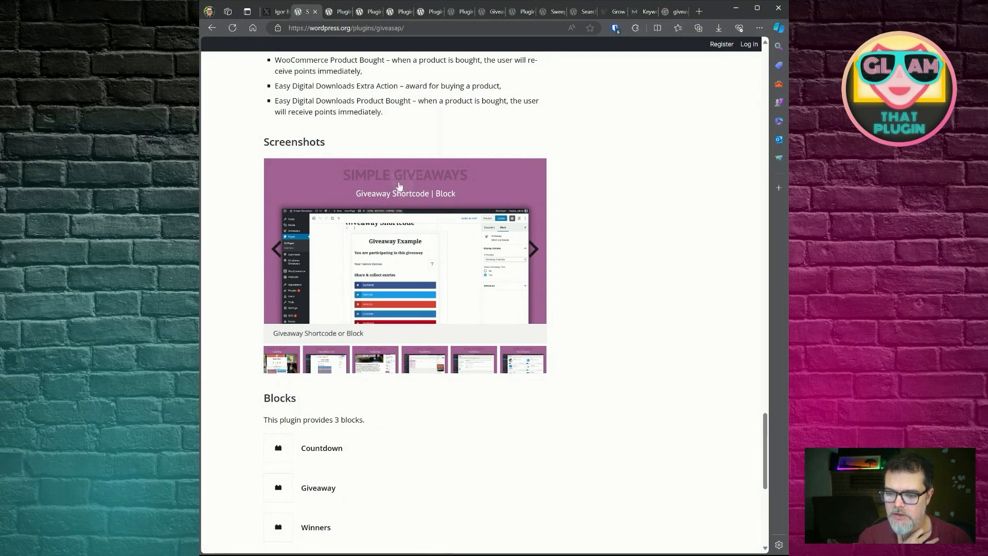
mouse_move(384, 185)
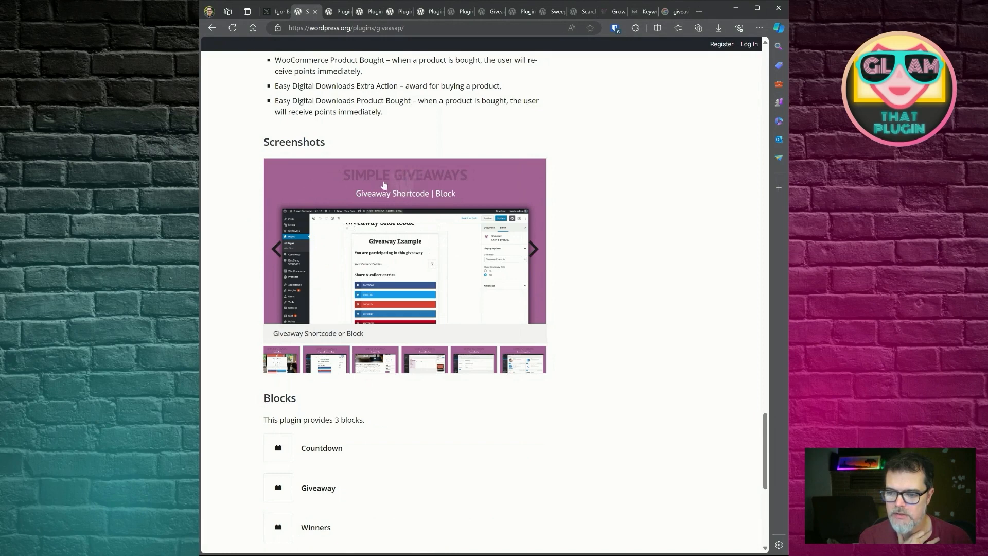
mouse_move(425, 180)
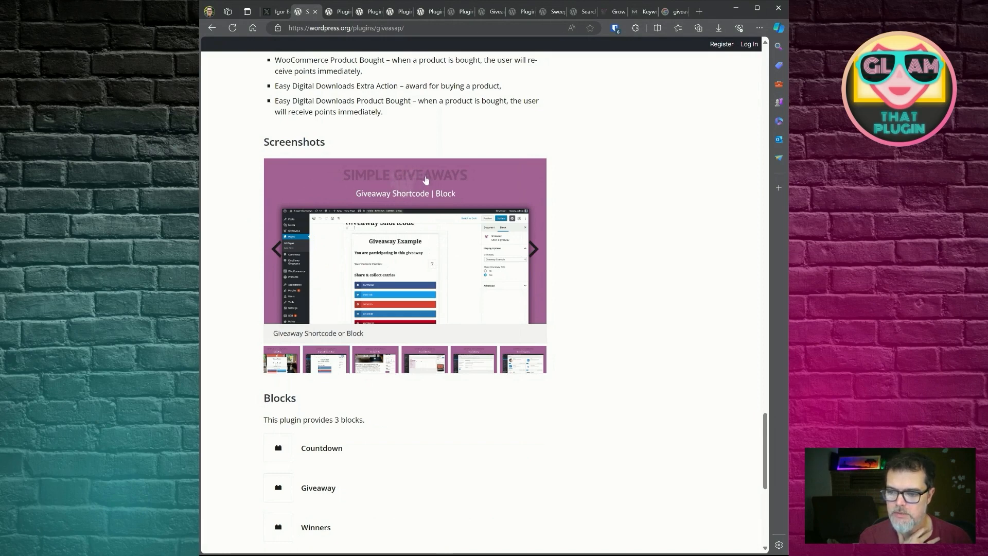
mouse_move(411, 182)
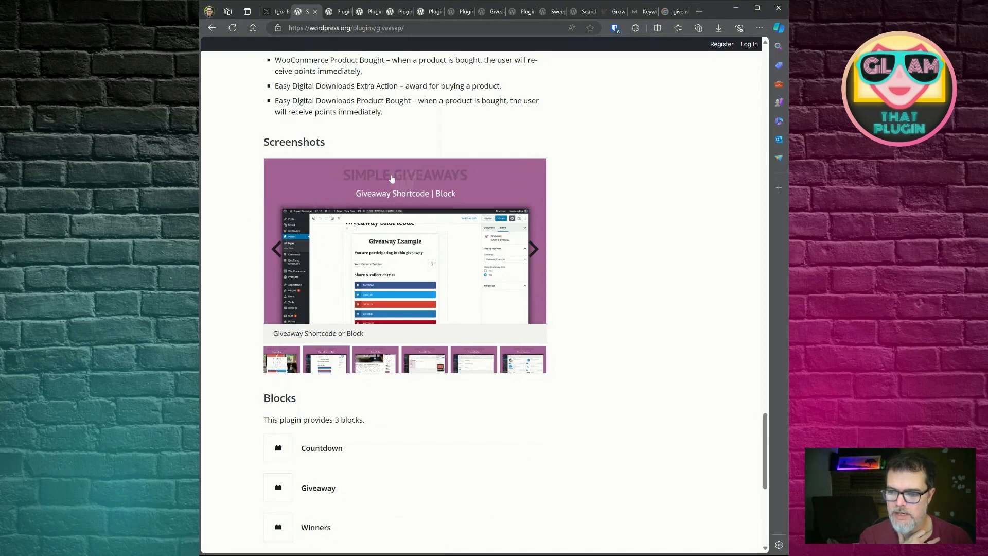
mouse_move(415, 183)
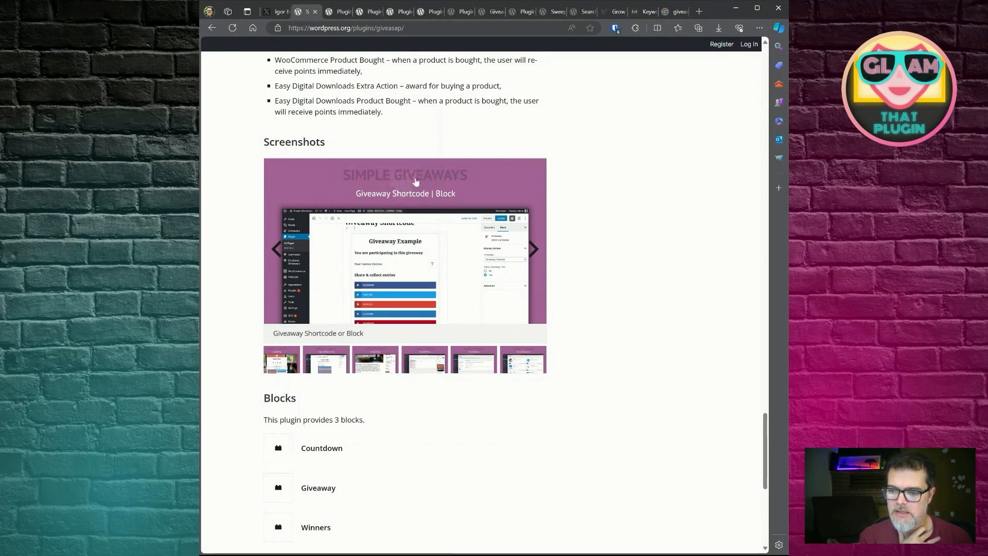
mouse_move(401, 191)
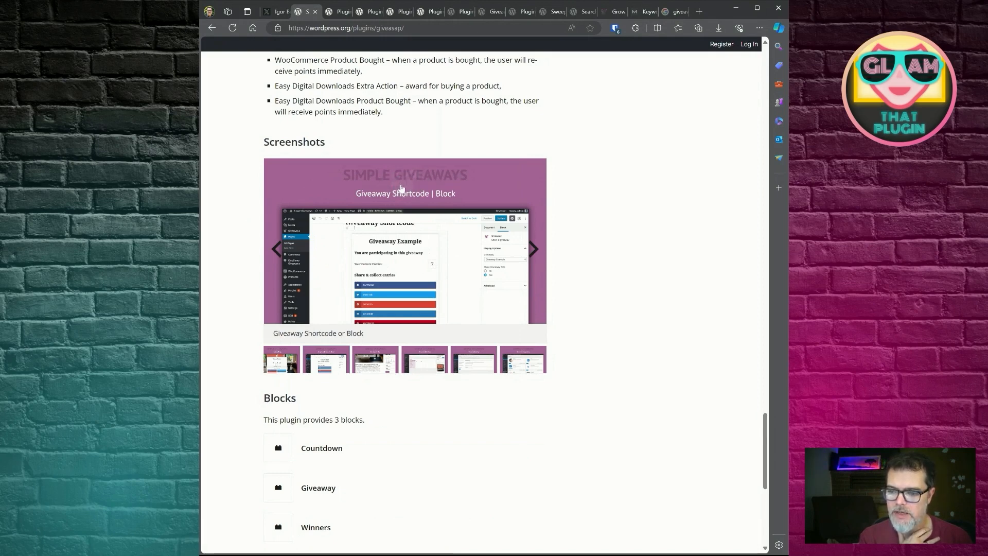
mouse_move(305, 180)
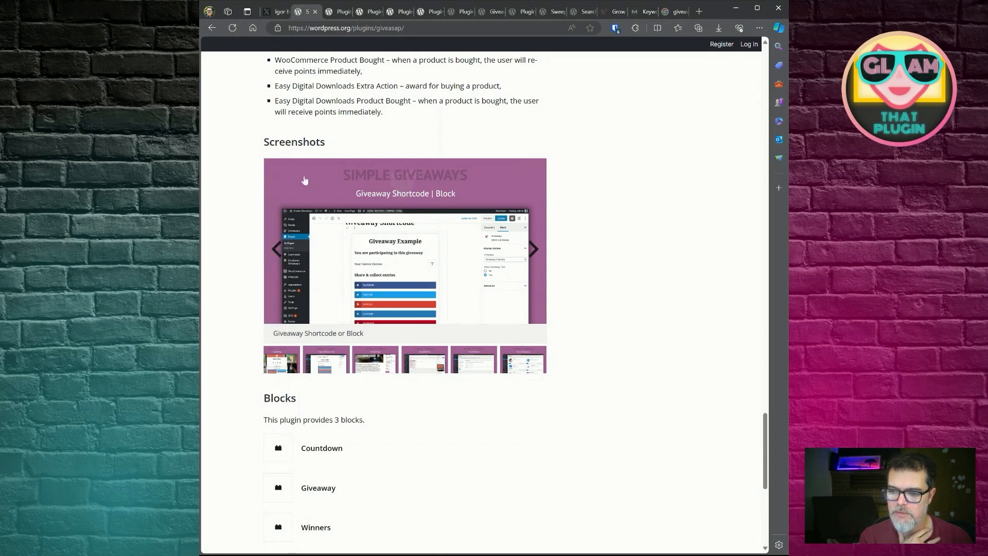
mouse_move(372, 177)
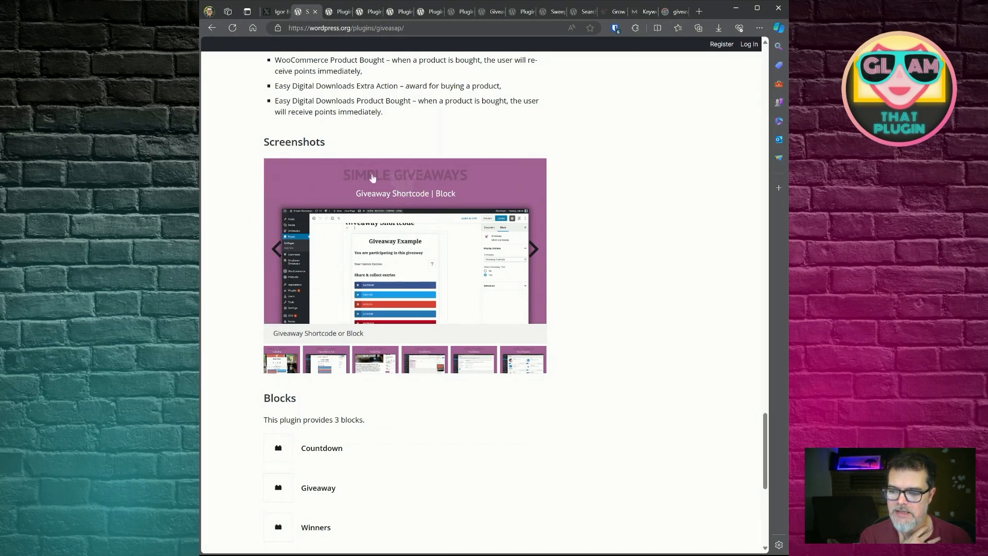
mouse_move(392, 181)
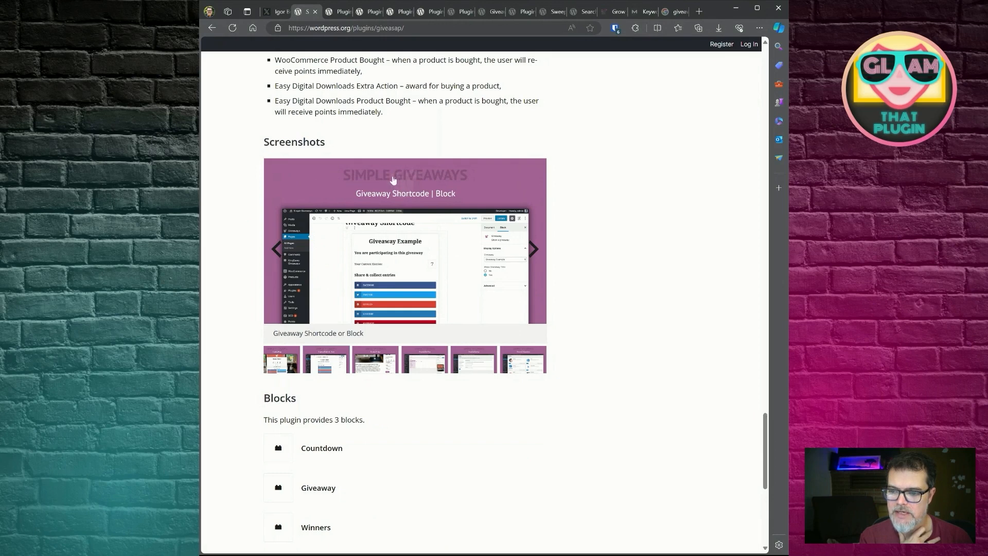
mouse_move(402, 176)
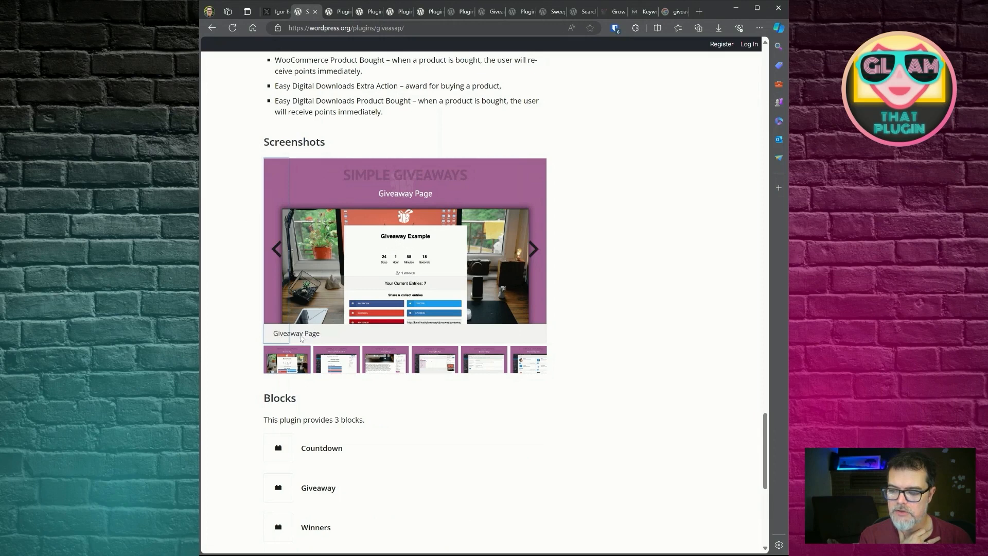
mouse_move(307, 338)
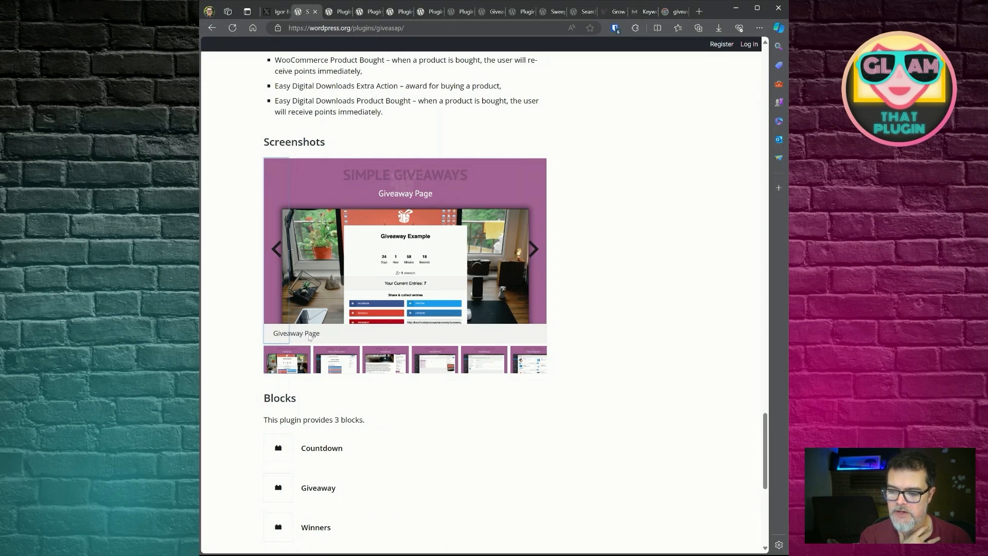
mouse_move(305, 339)
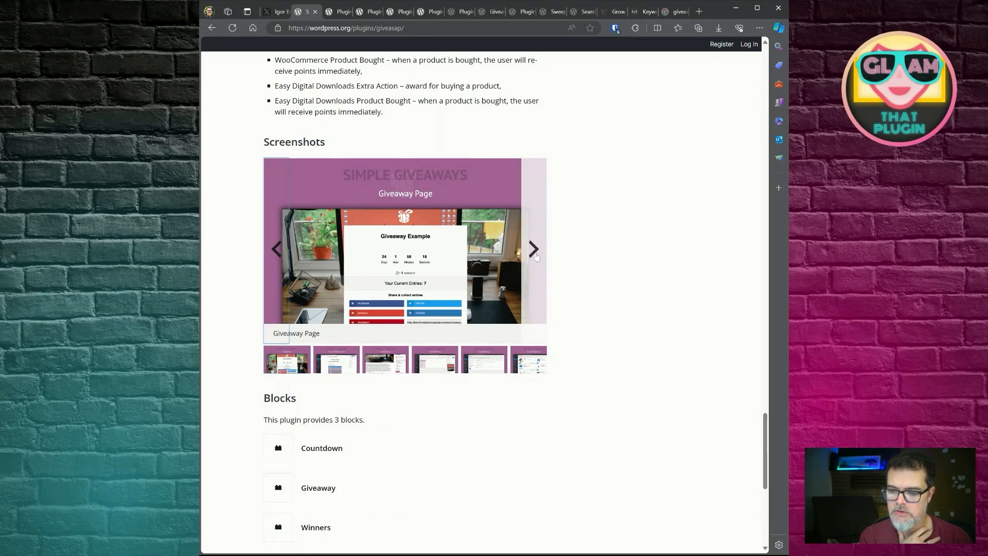
Advance the screenshot gallery from Giveaway Page to the Giveaway Widget image
click(534, 248)
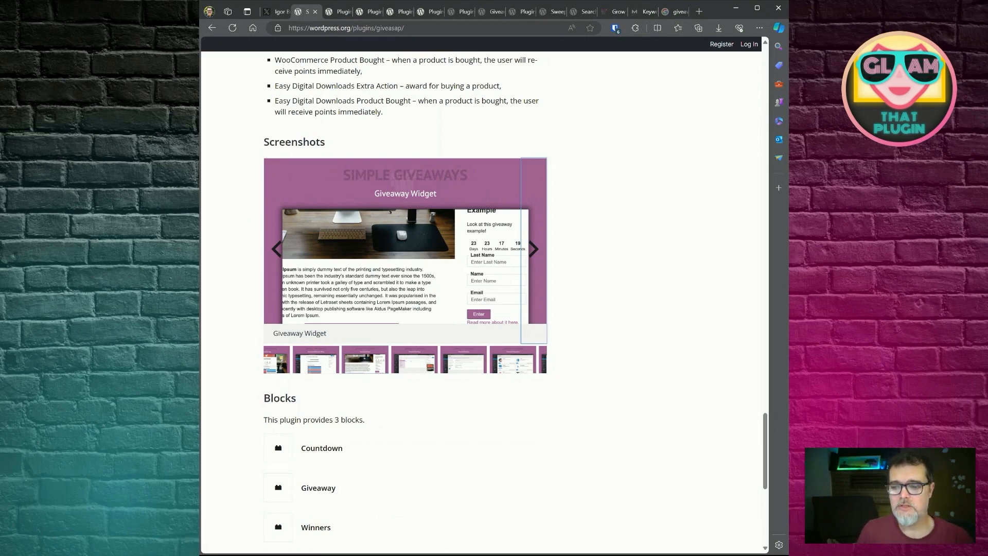
mouse_move(471, 221)
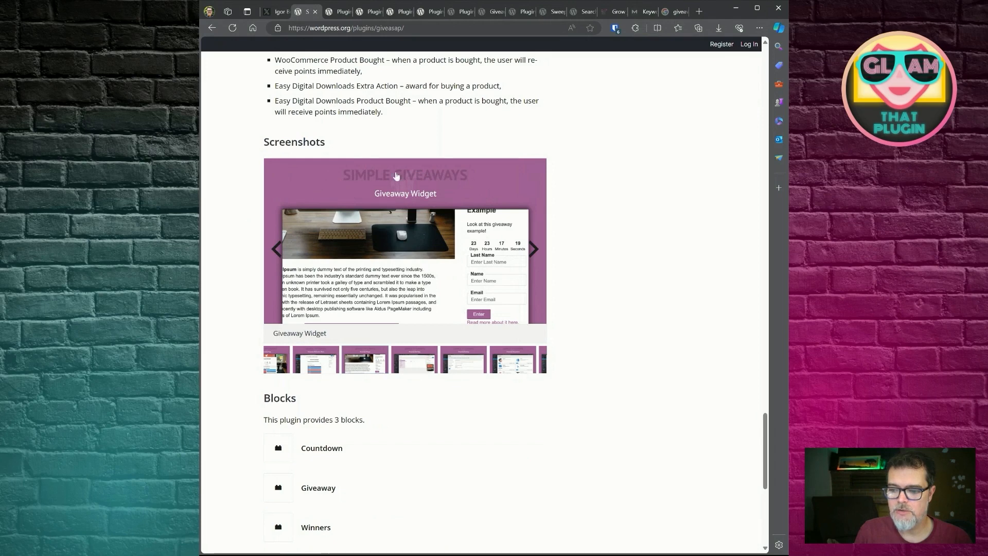
mouse_move(426, 265)
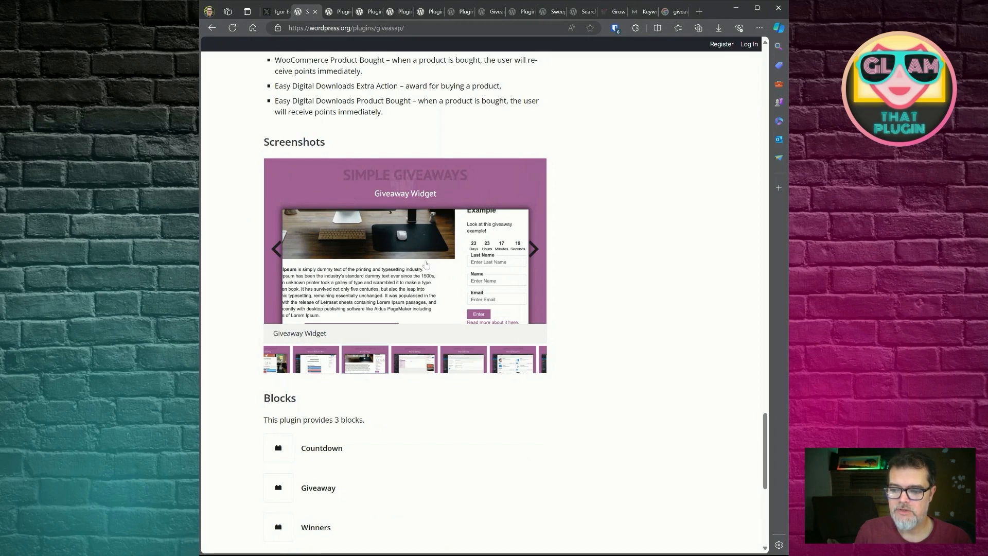
mouse_move(535, 249)
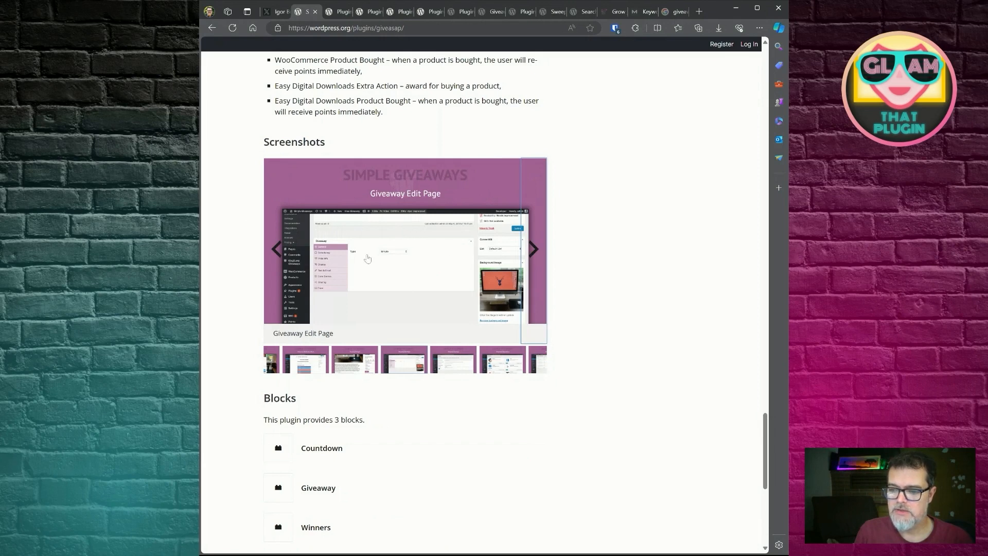
mouse_move(372, 199)
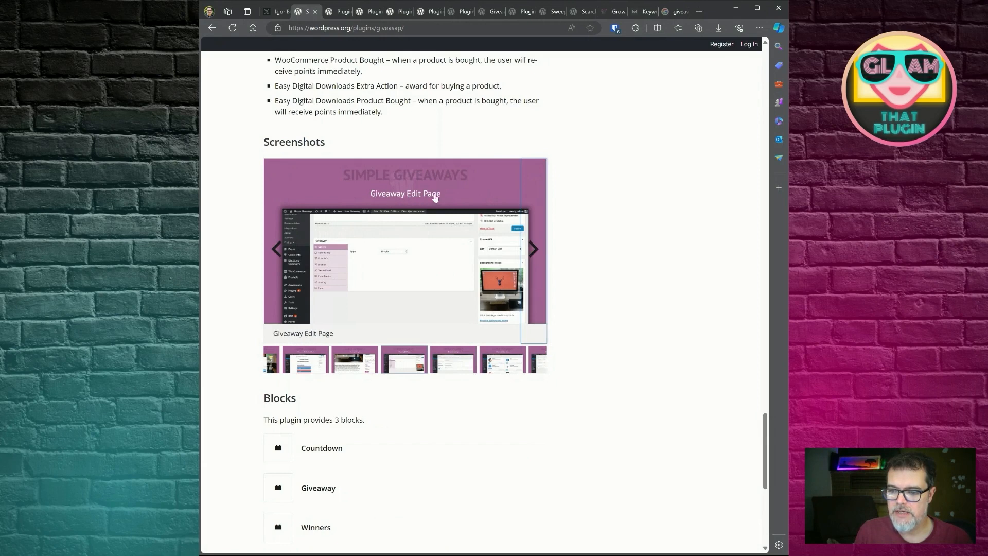
mouse_move(459, 248)
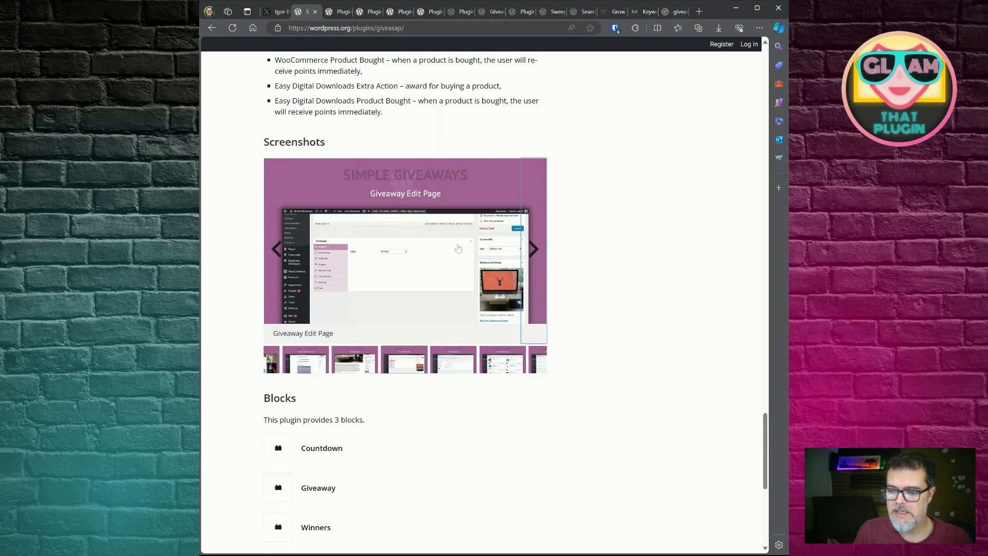
mouse_move(491, 271)
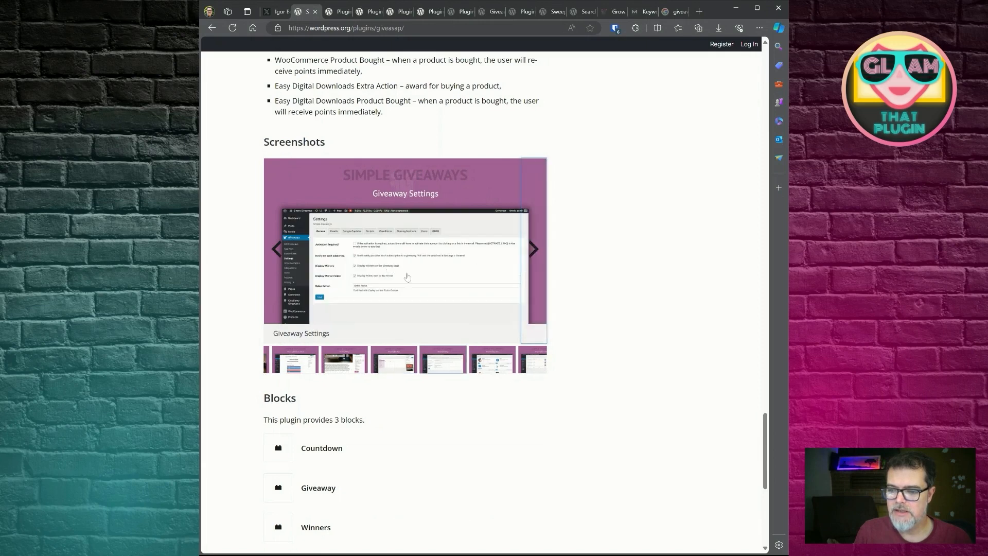
mouse_move(365, 244)
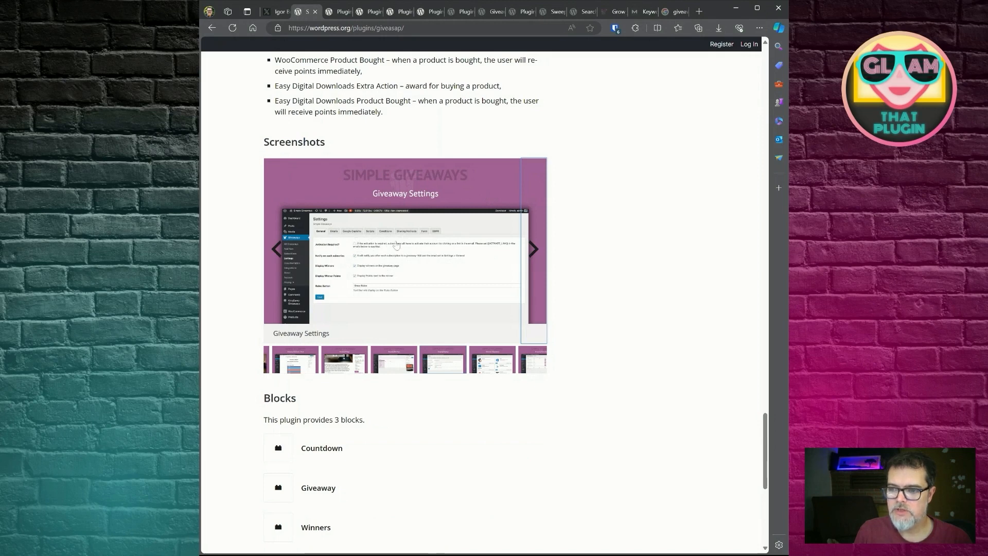
mouse_move(428, 222)
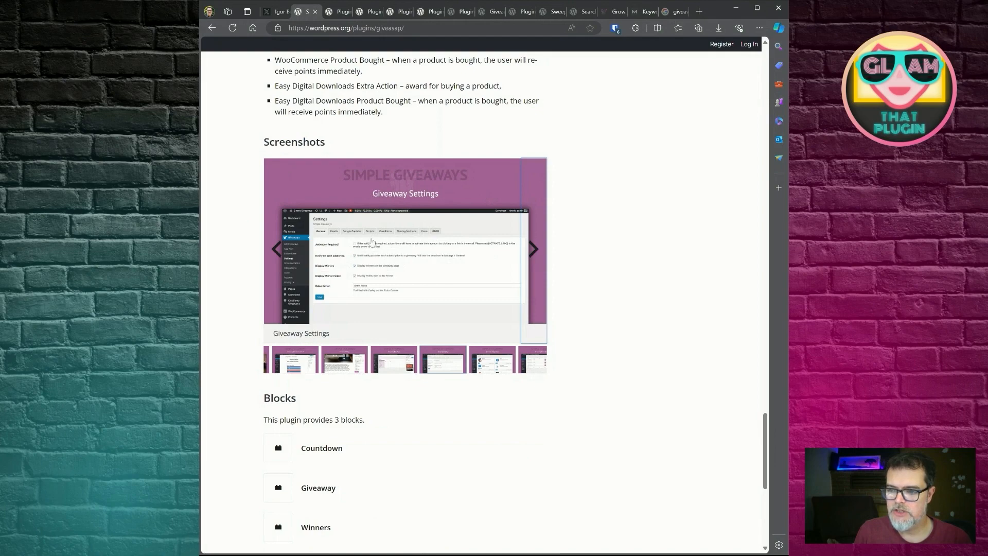
View the Giveaway Settings screenshot at full size from the carousel
click(405, 252)
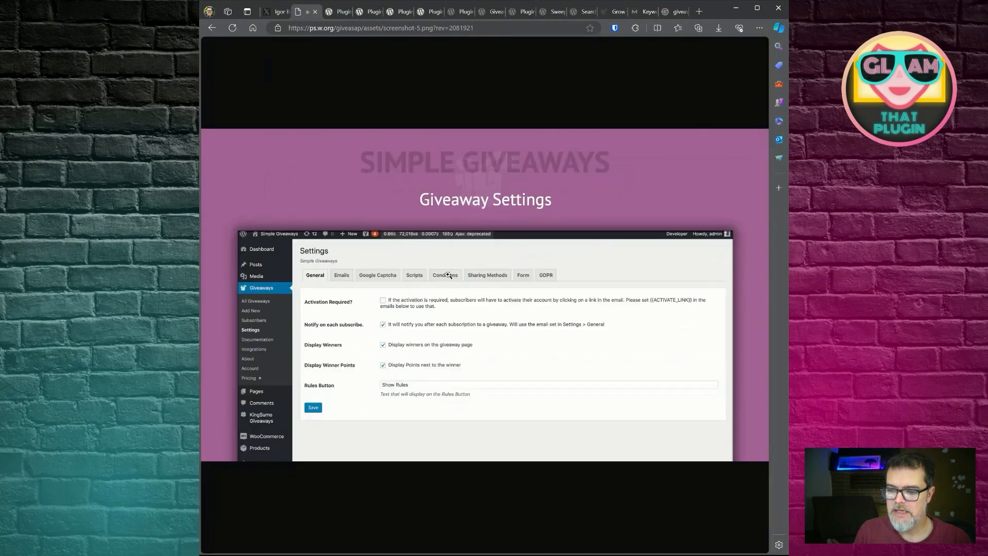
Return to the Simple Giveaways listing and page the gallery to the Giveaway Integrations screenshot
click(212, 27)
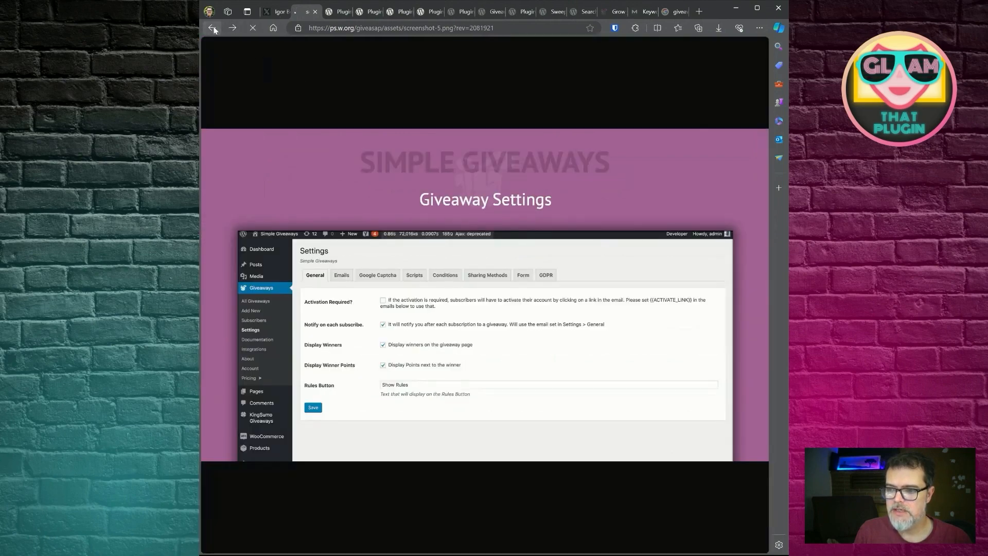
click(212, 27)
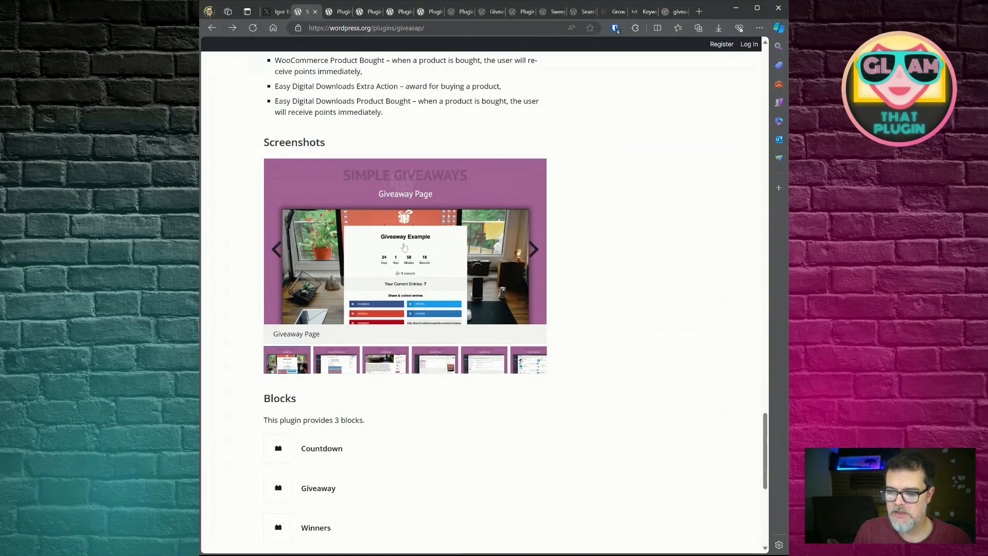
click(533, 249)
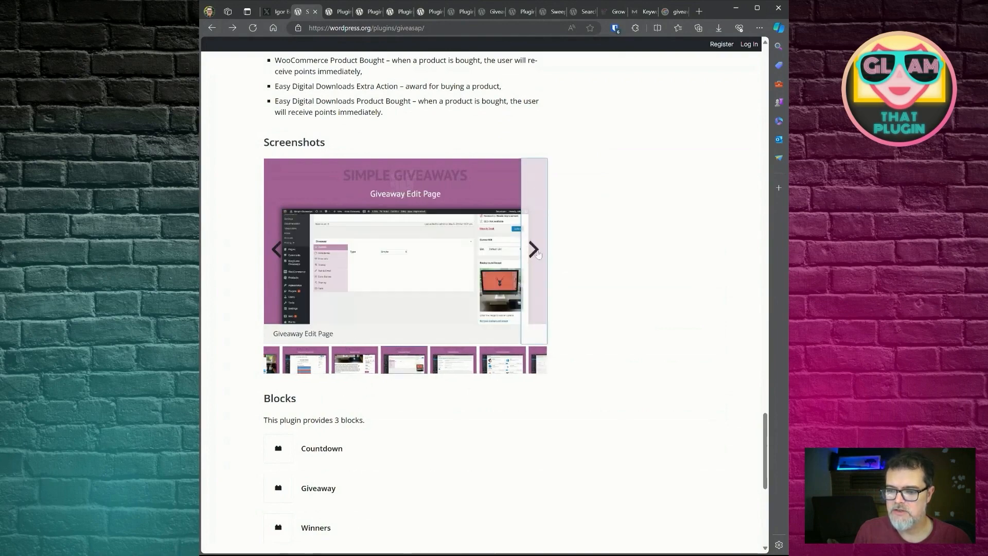
click(532, 248)
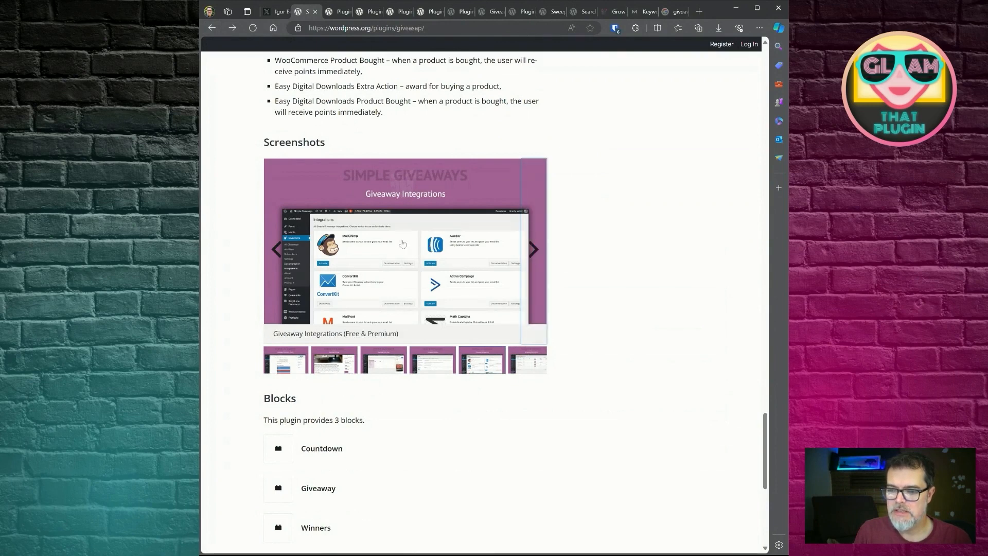
mouse_move(397, 218)
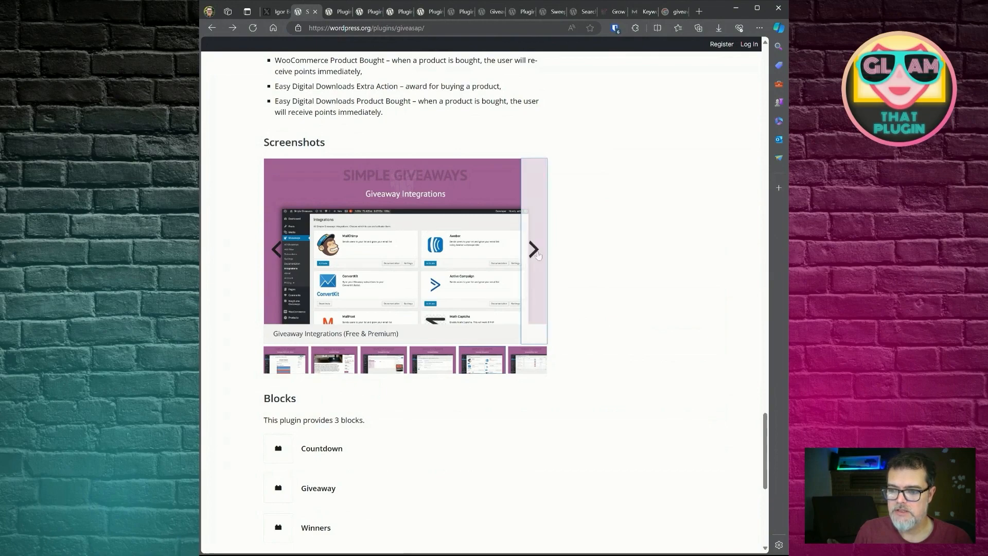
scroll(up, 3)
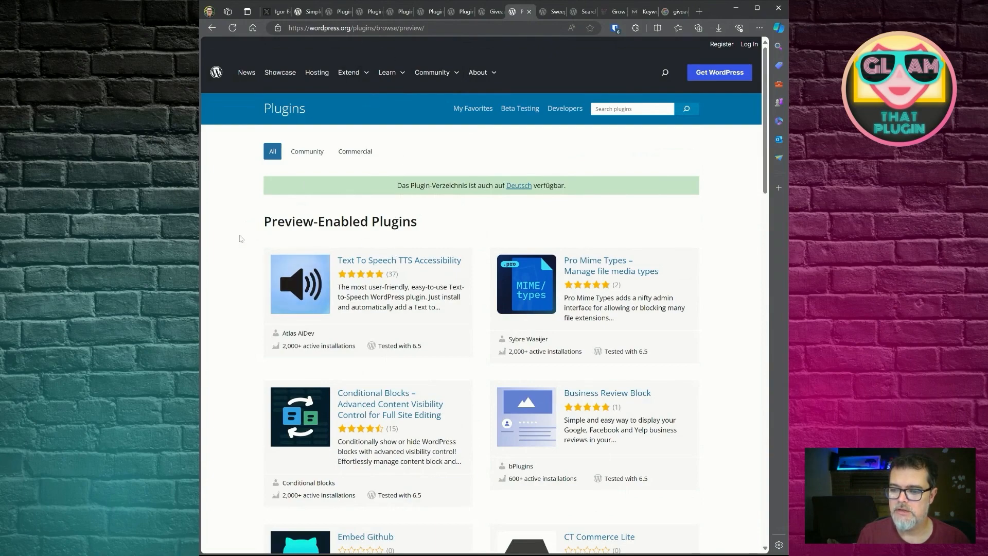
Scroll the Preview-Enabled Plugins listing down to RoadMapWP, Highlight Search Terms and Sensei LMS
scroll(down, 3)
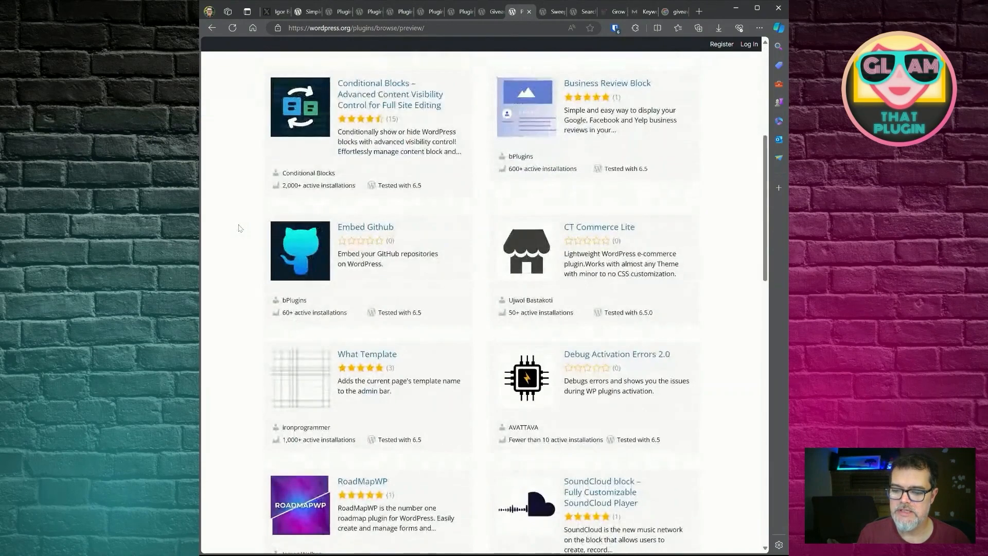
scroll(down, 3)
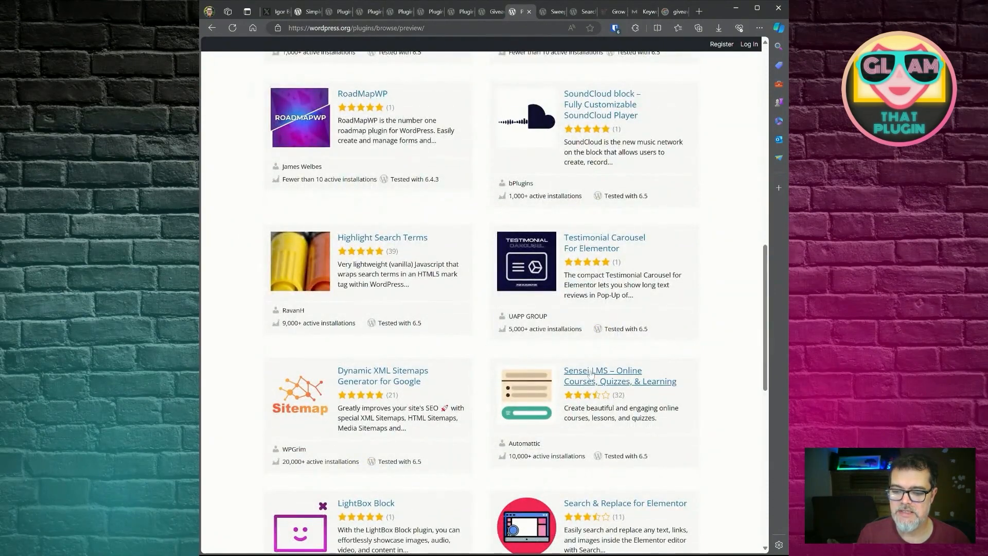
Go to the Sensei LMS plugin page and launch its WordPress Playground live preview
click(620, 376)
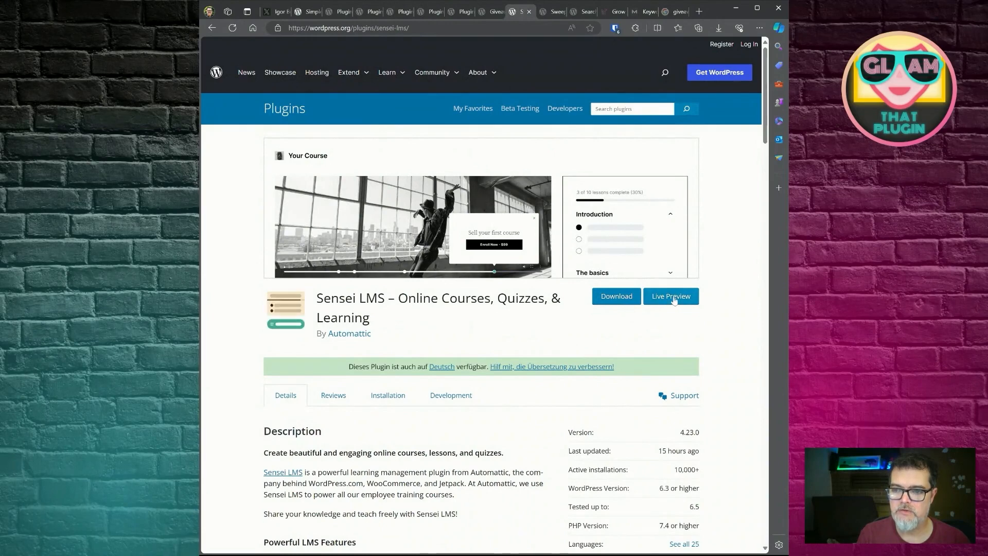
click(670, 296)
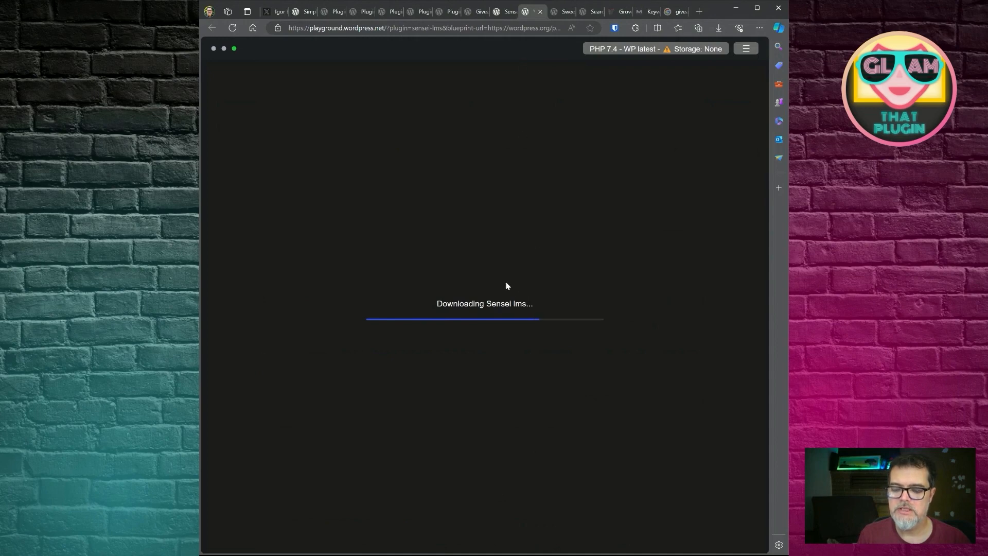
mouse_move(507, 340)
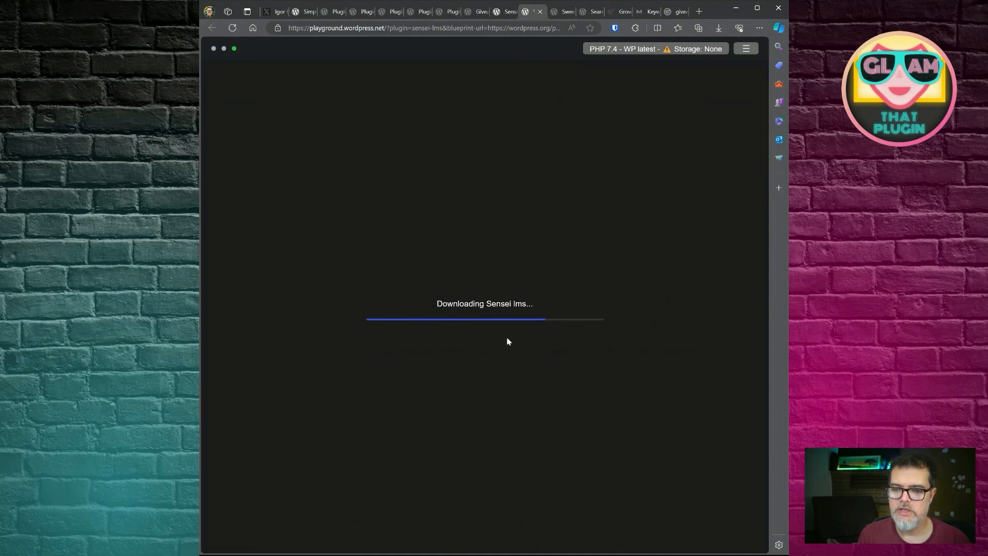
mouse_move(467, 230)
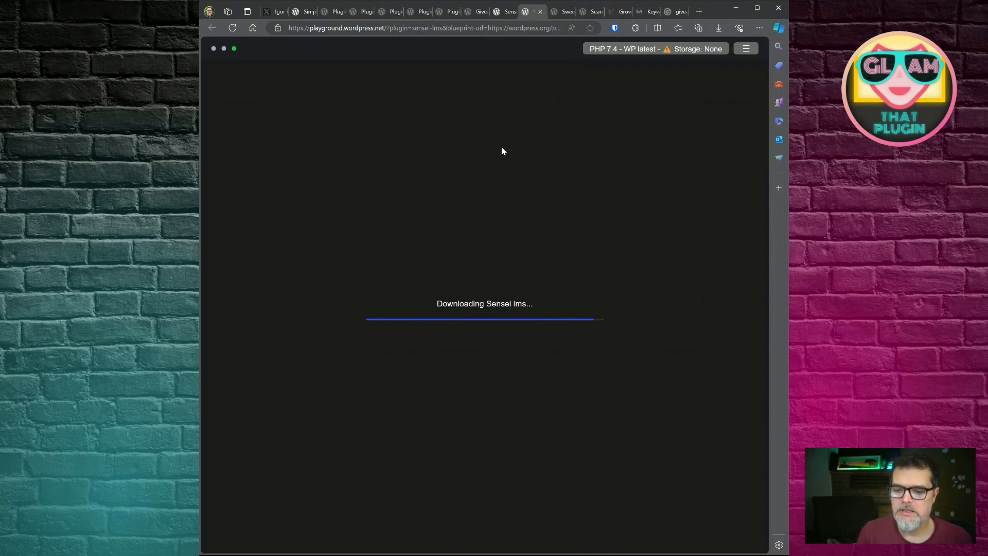
mouse_move(510, 97)
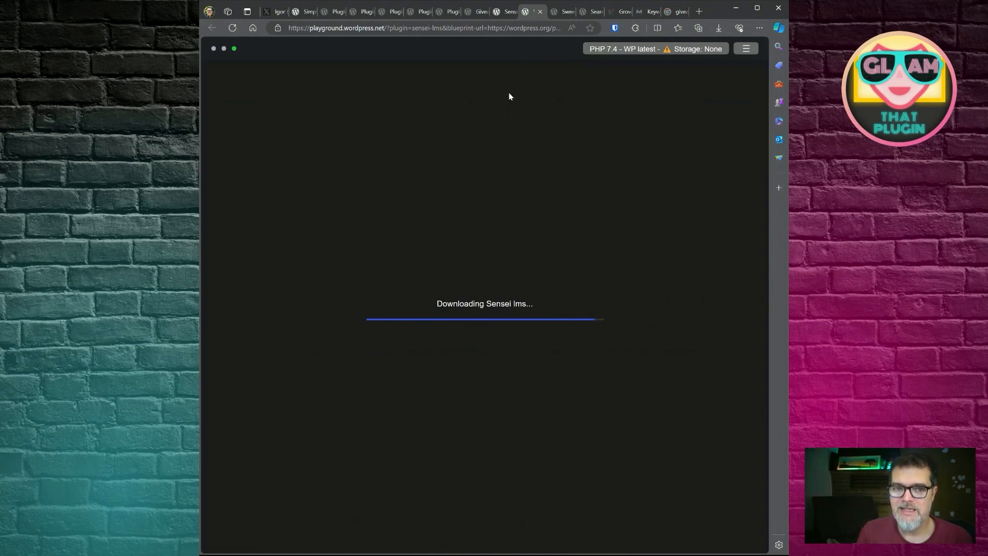
mouse_move(503, 41)
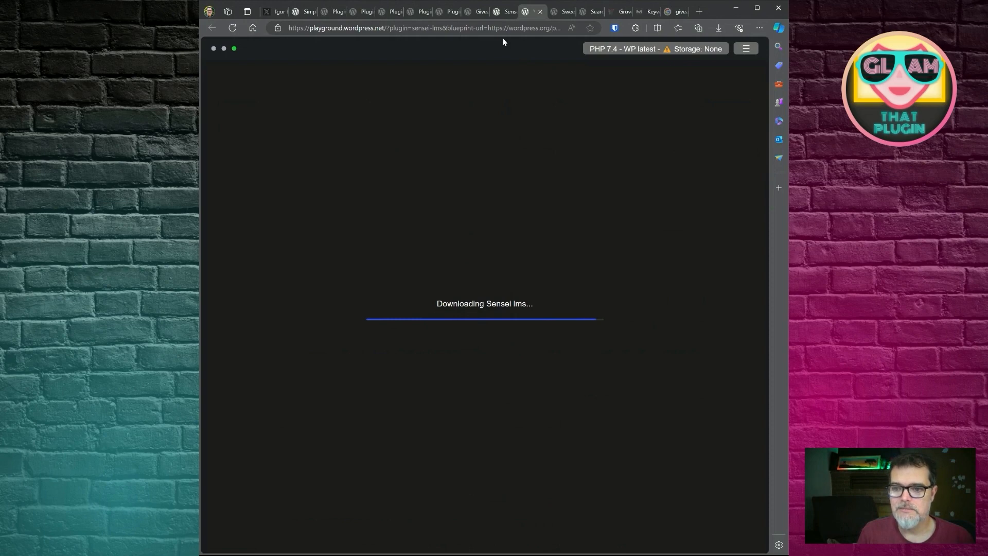
mouse_move(525, 88)
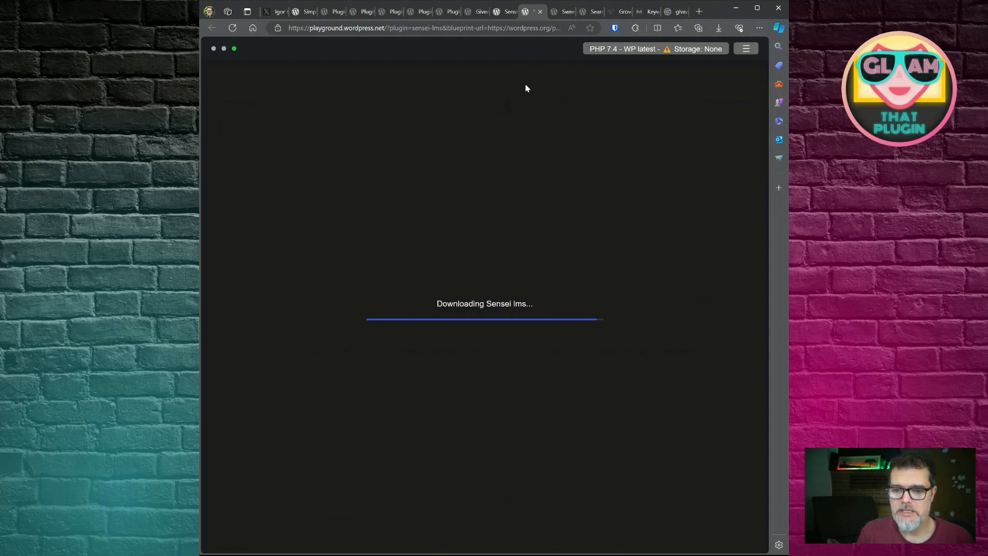
mouse_move(610, 226)
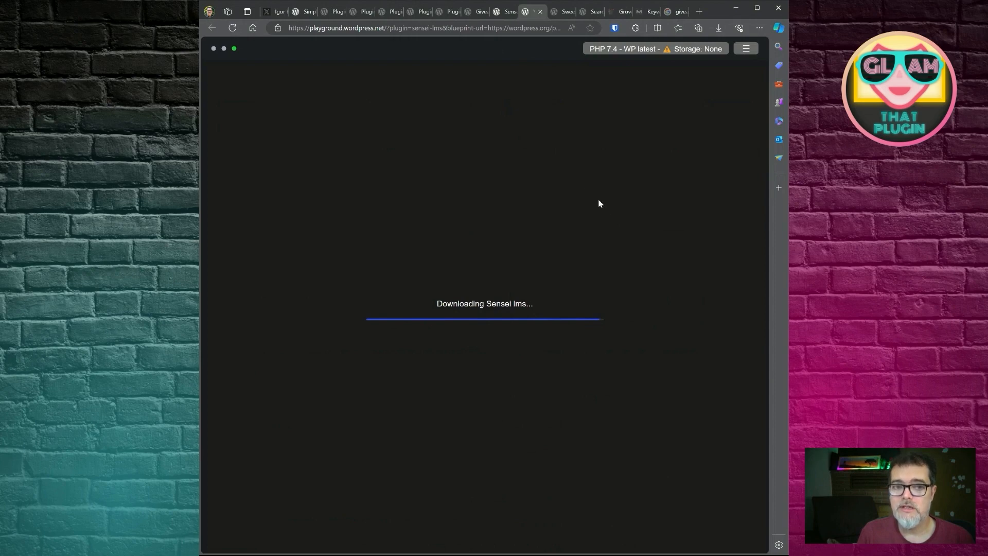
mouse_move(510, 63)
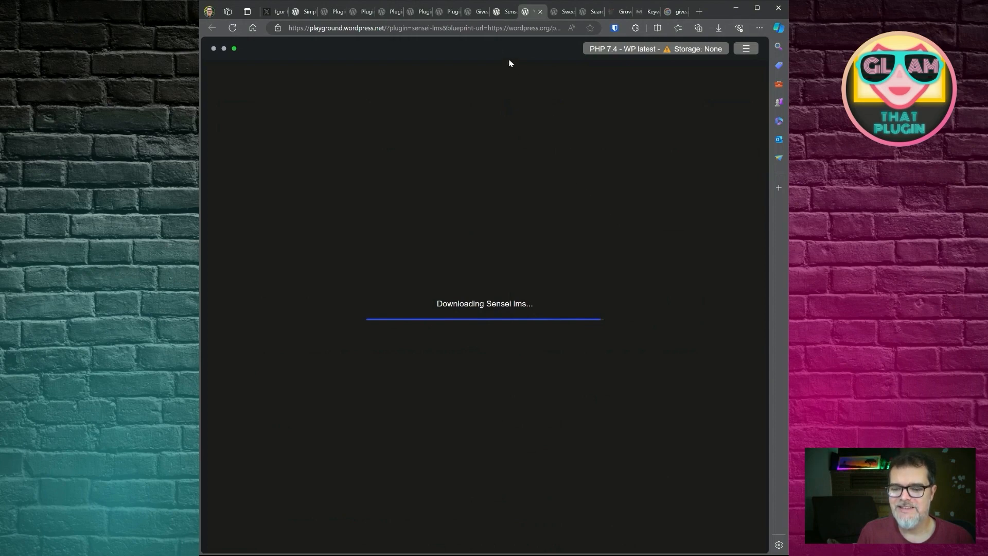
mouse_move(544, 212)
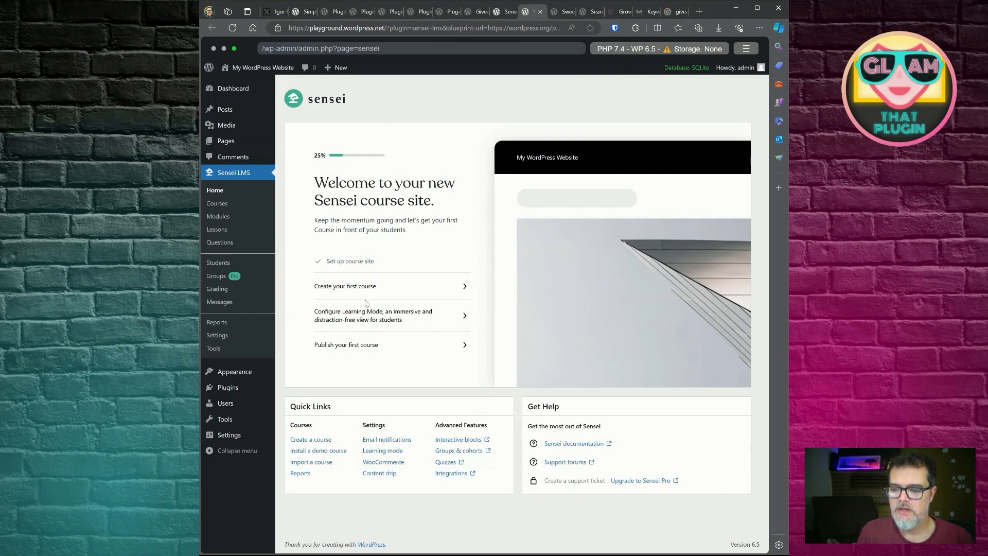
mouse_move(219, 216)
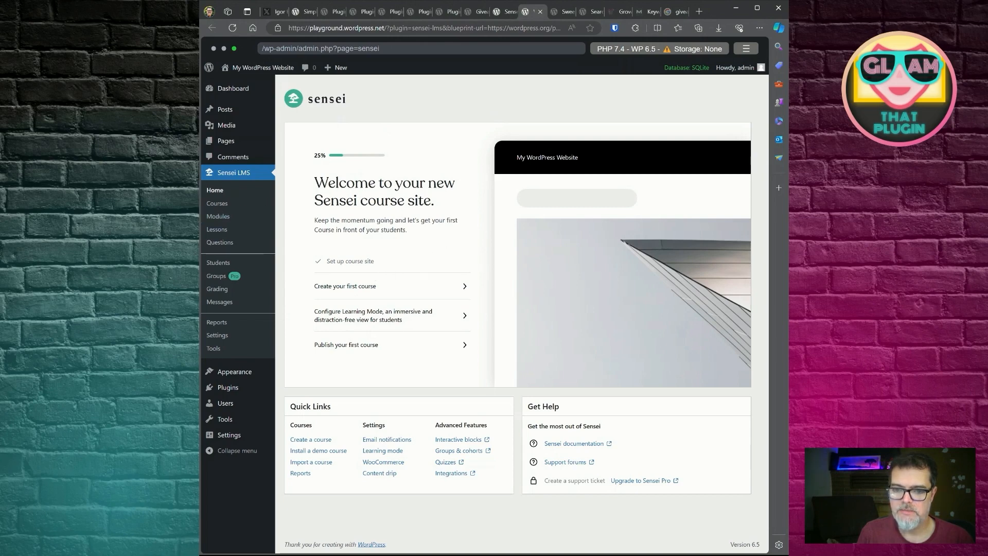
mouse_move(422, 241)
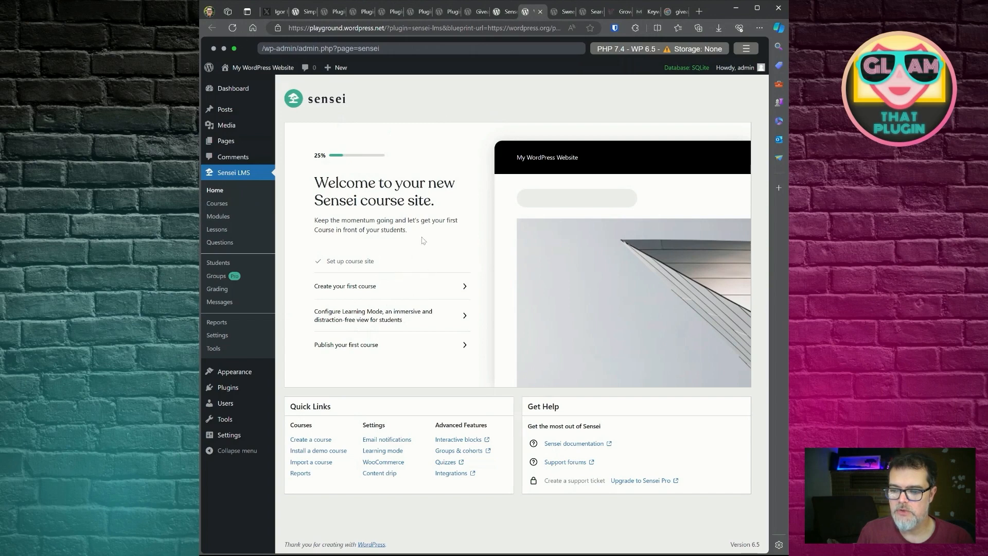
mouse_move(495, 288)
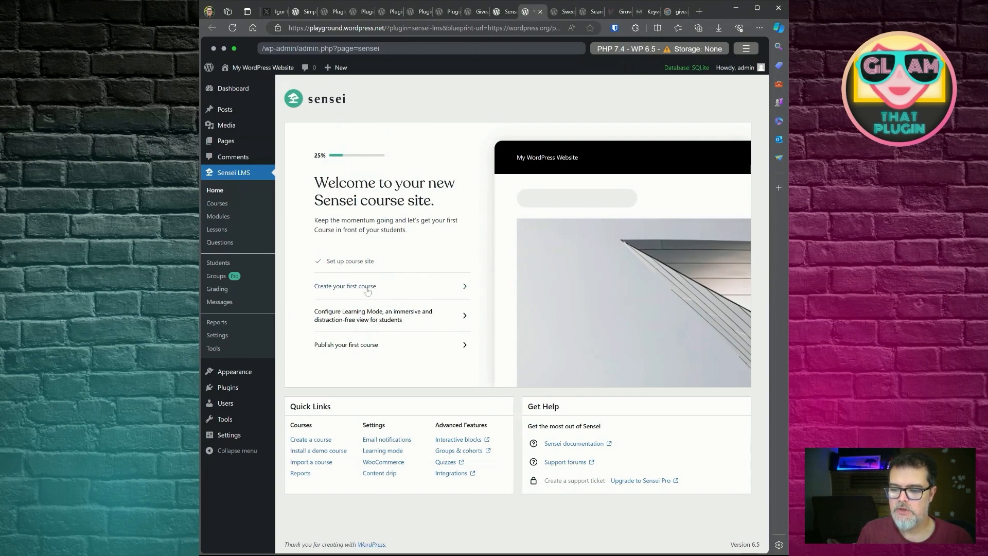
mouse_move(350, 161)
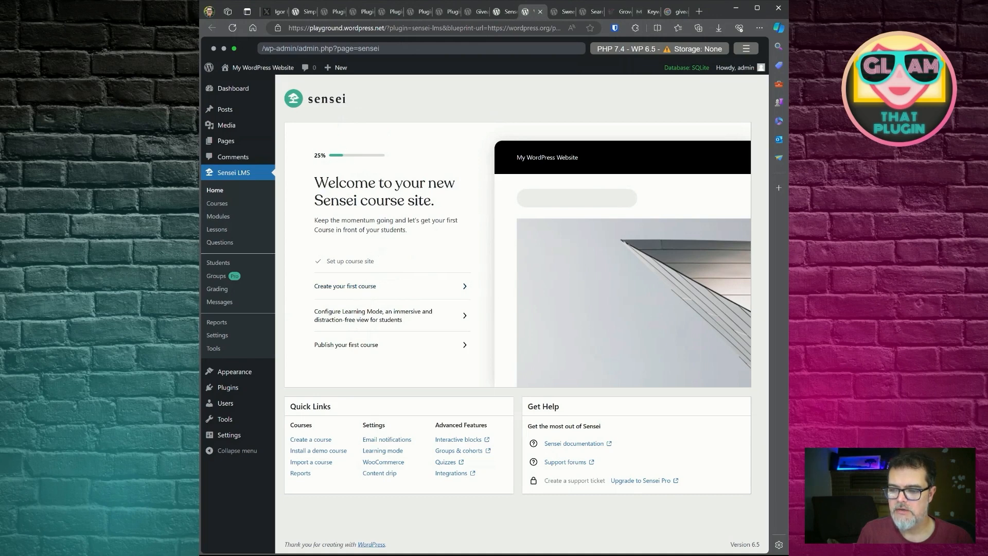
mouse_move(357, 290)
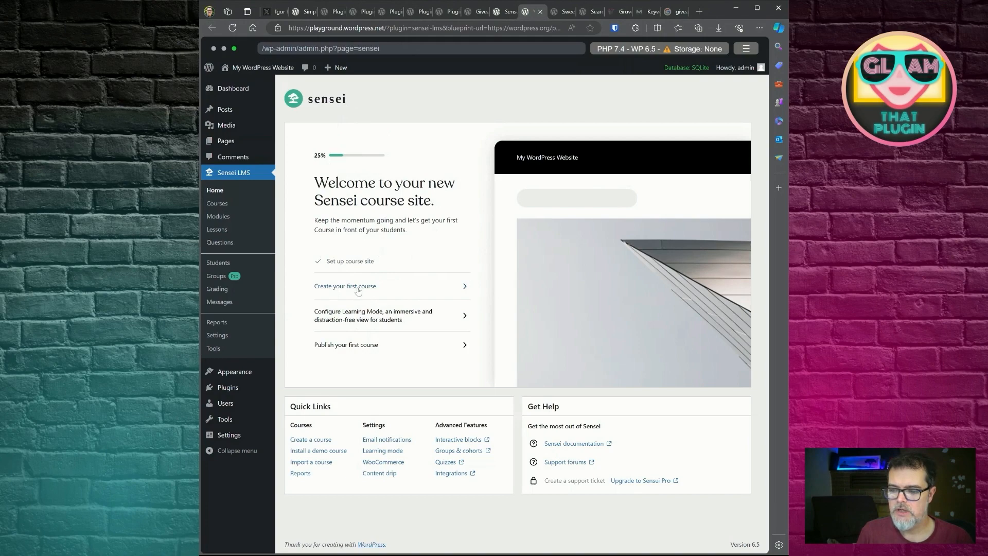
Start creating a first Sensei LMS course, reaching the blank 'Create your course' dialog
click(345, 285)
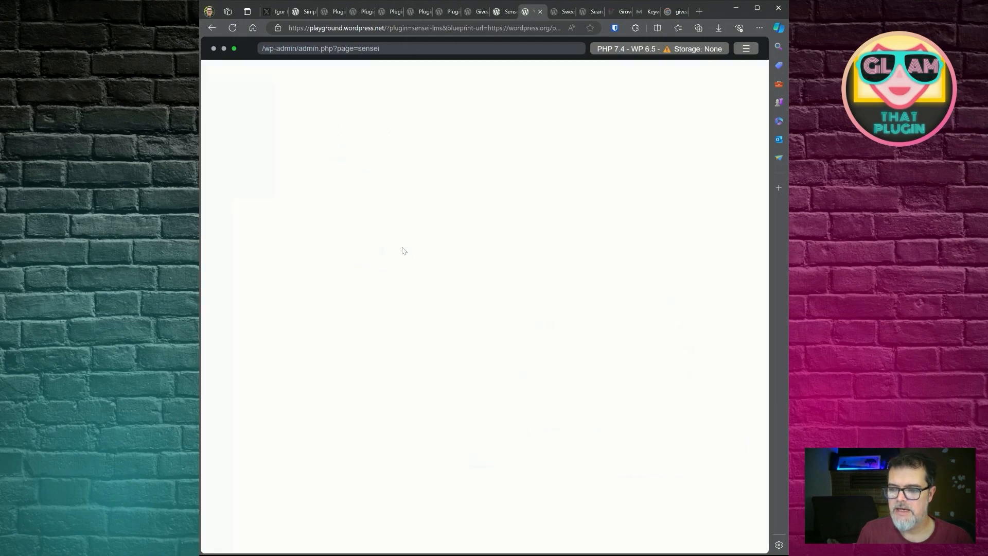
mouse_move(485, 182)
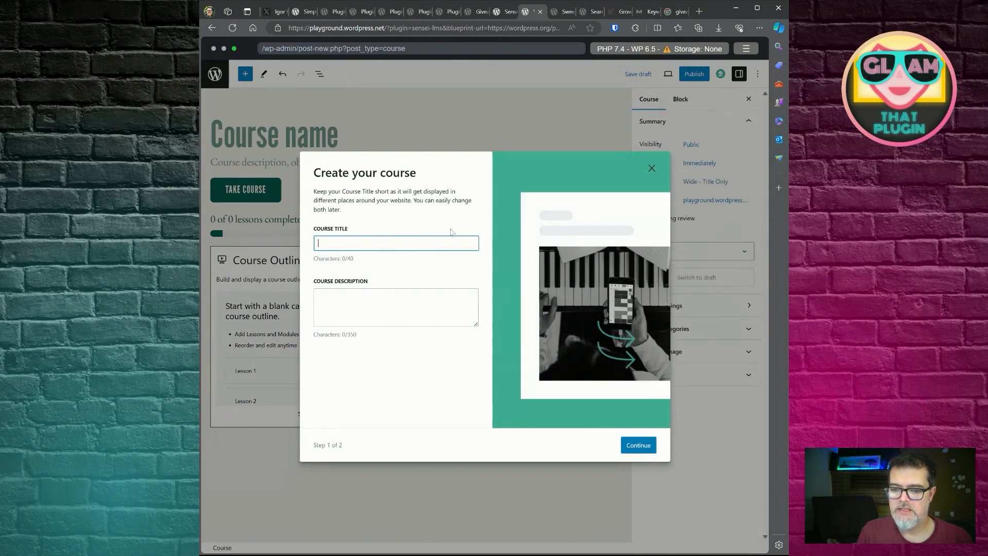
mouse_move(489, 225)
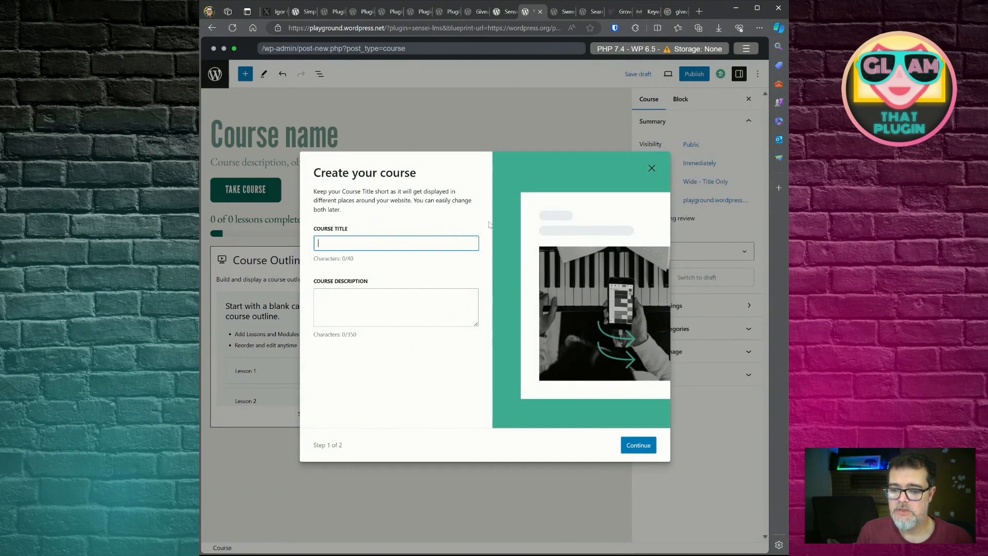
mouse_move(482, 218)
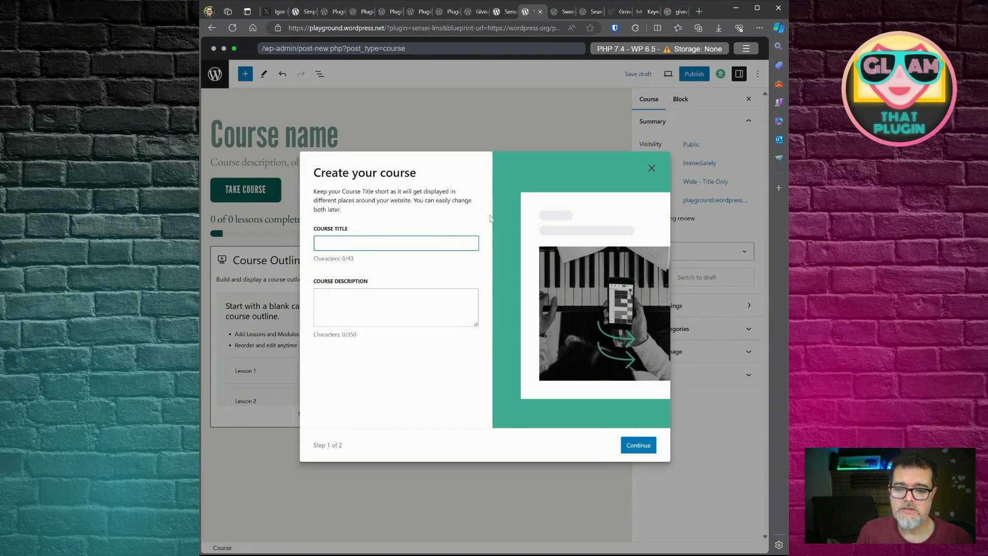
mouse_move(434, 168)
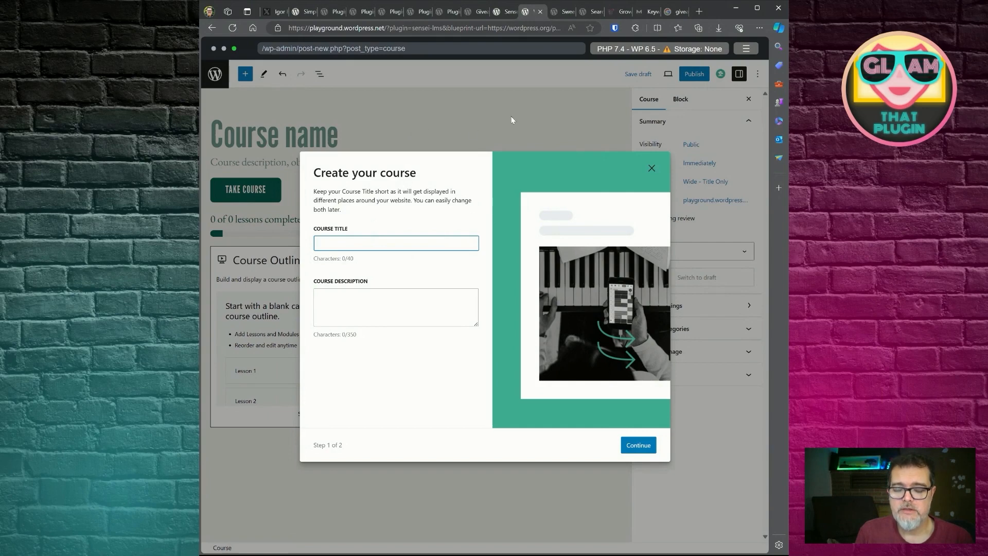
click(395, 243)
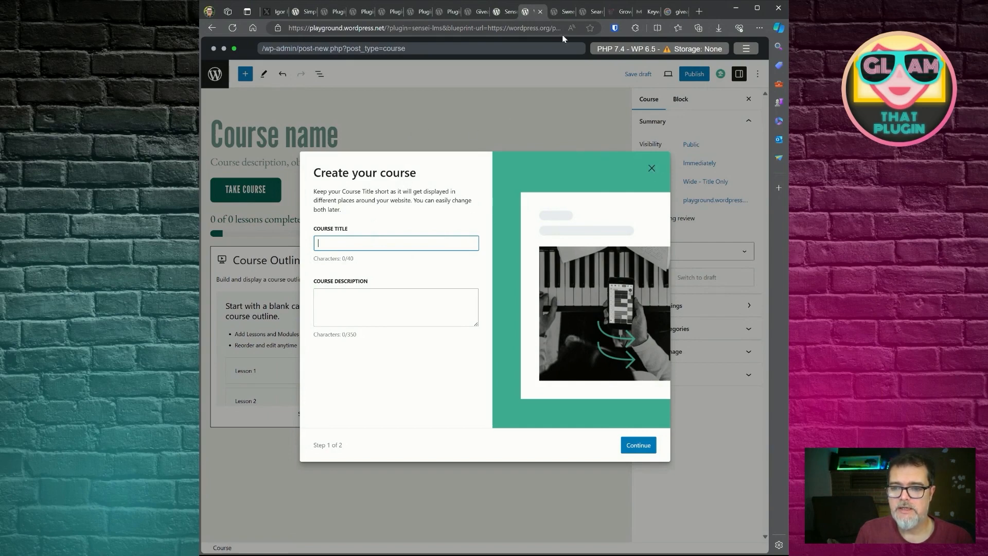
mouse_move(510, 43)
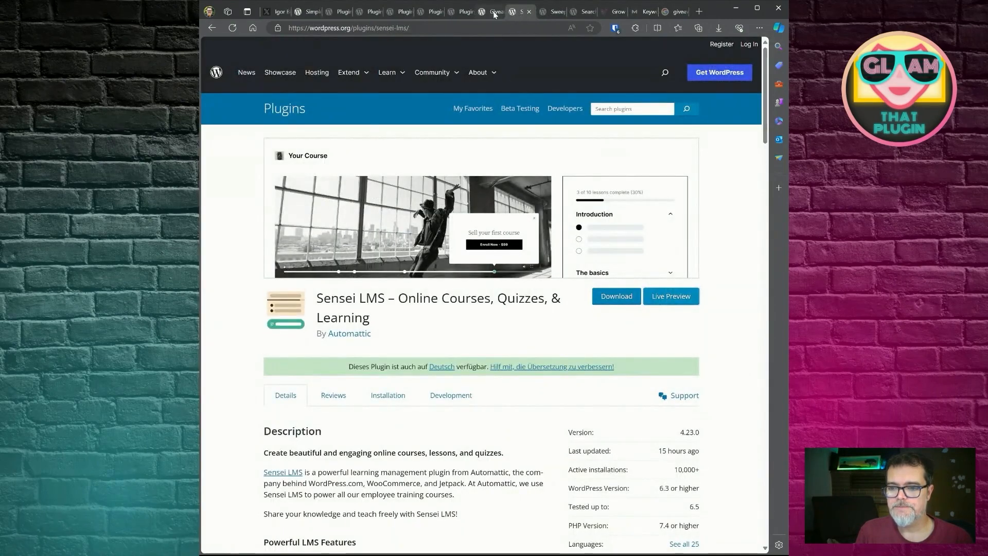
Switch from the Sensei LMS tab back to the Simple Giveaways plugin listing
click(495, 11)
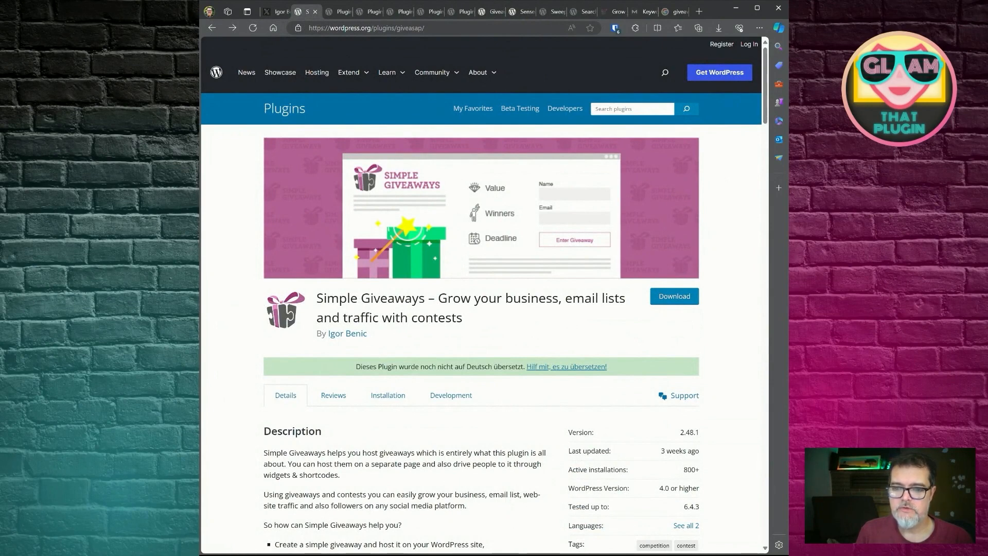
mouse_move(320, 269)
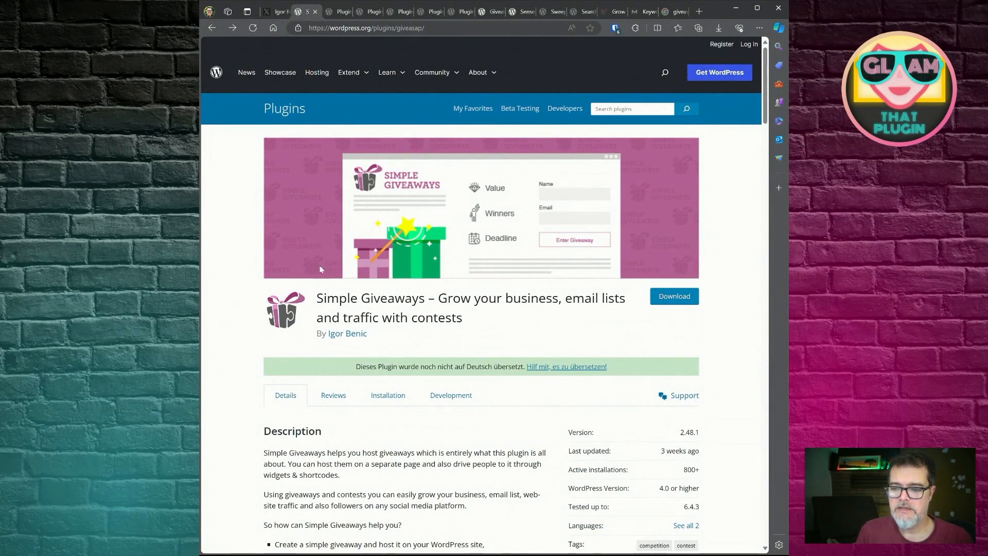
mouse_move(381, 237)
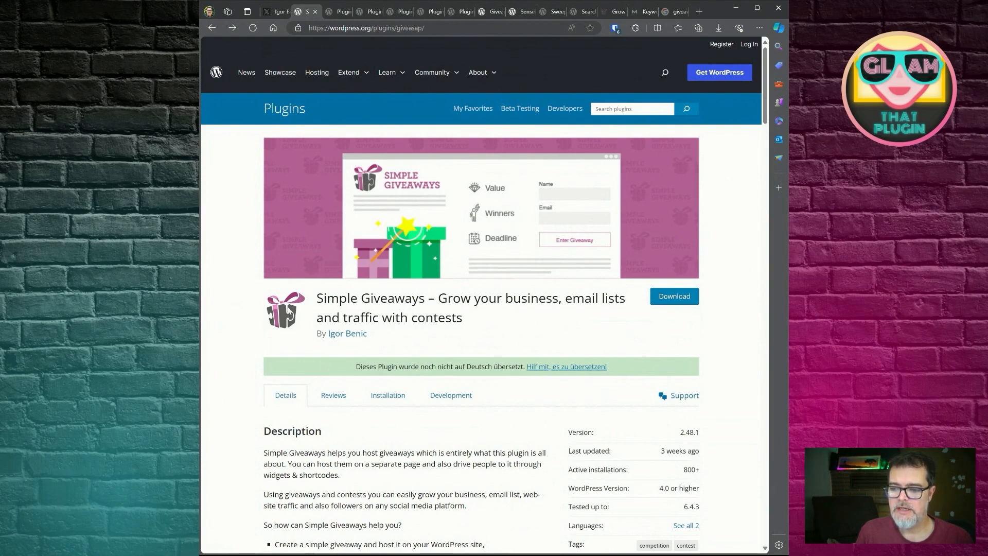
scroll(down, 3)
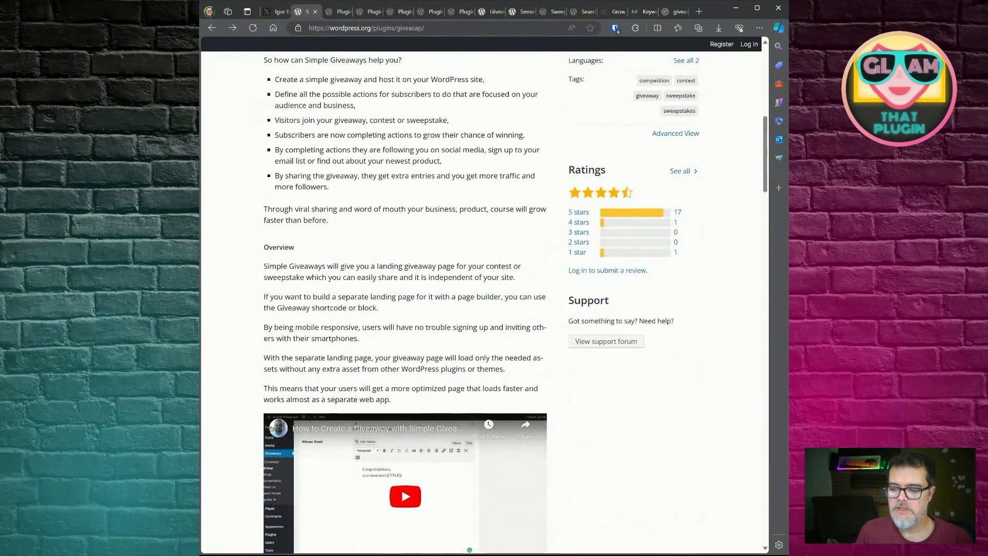
scroll(down, 3)
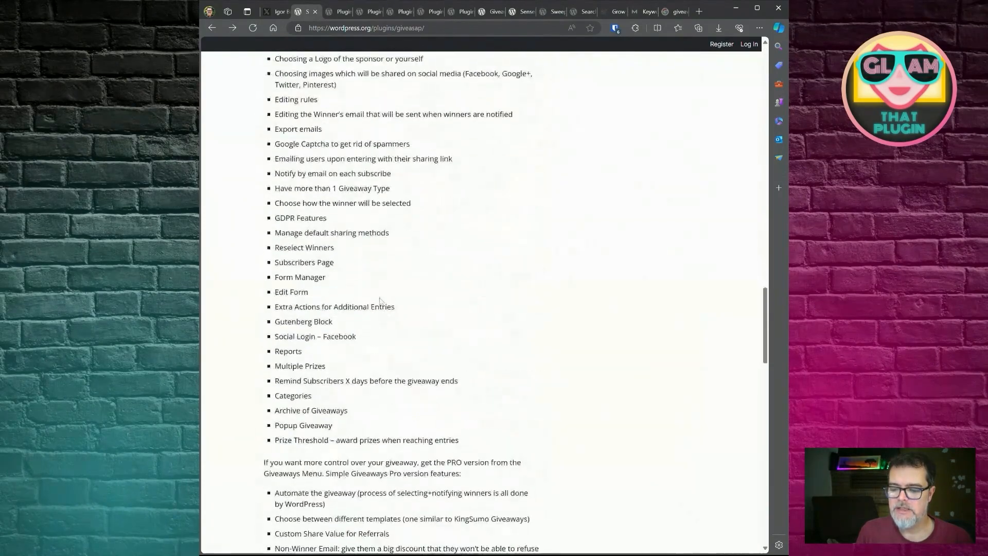
scroll(down, 3)
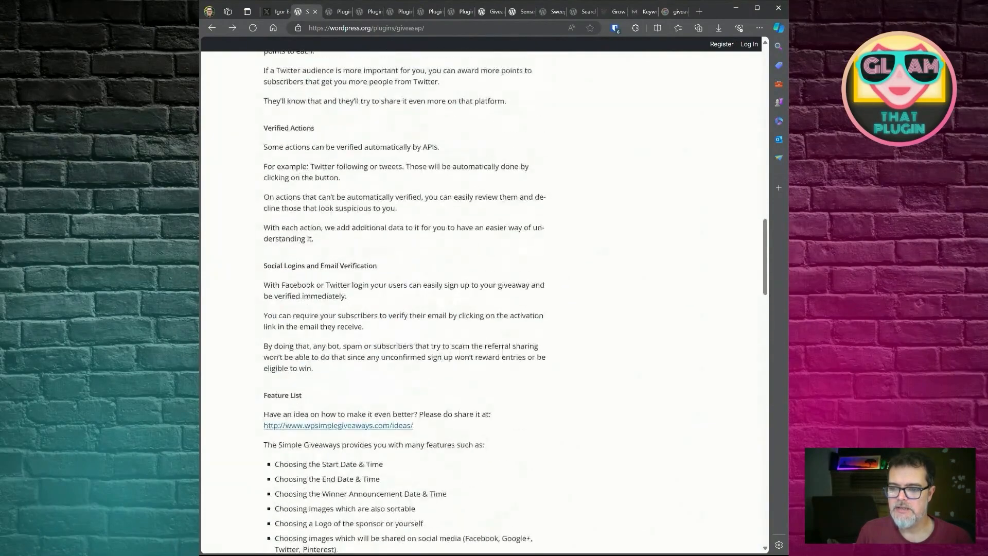
scroll(up, 3)
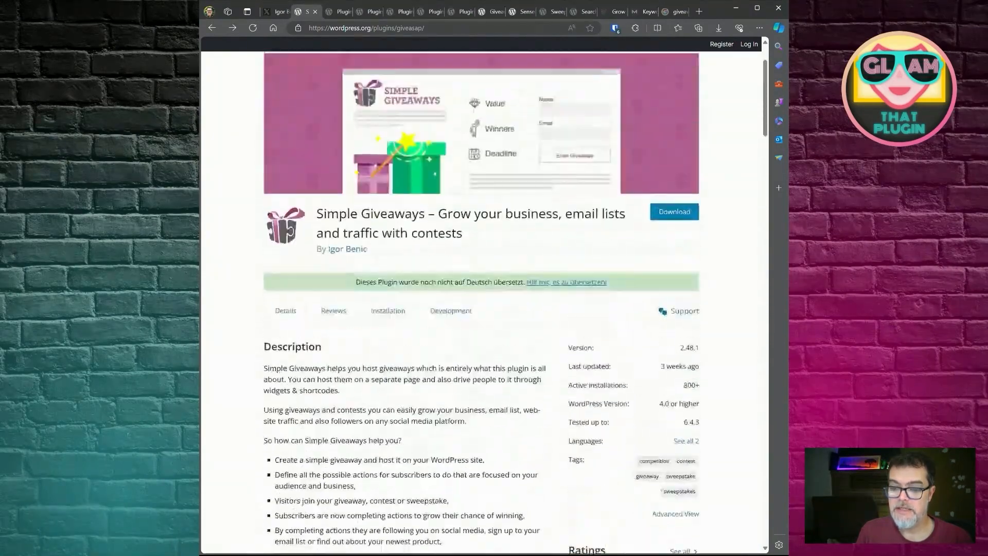
scroll(up, 3)
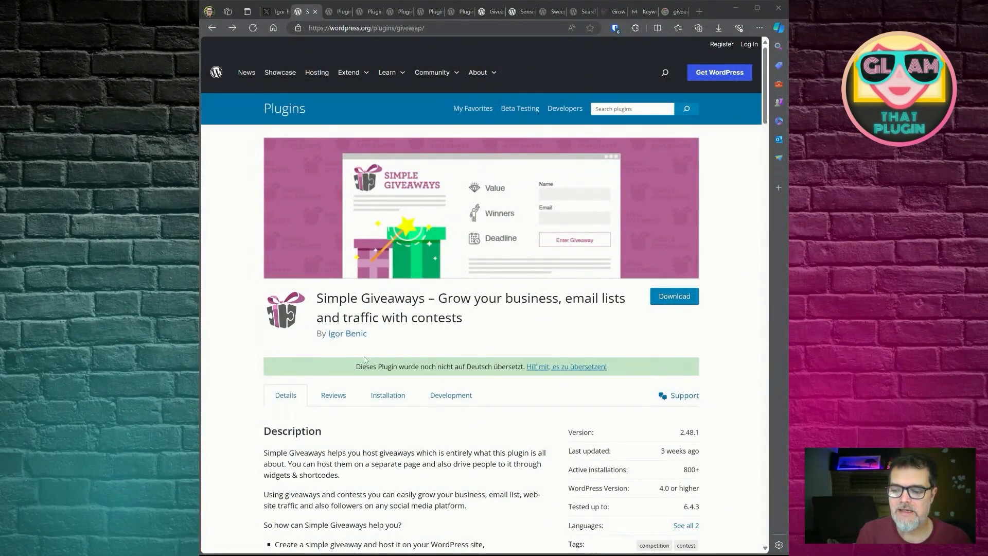
mouse_move(291, 373)
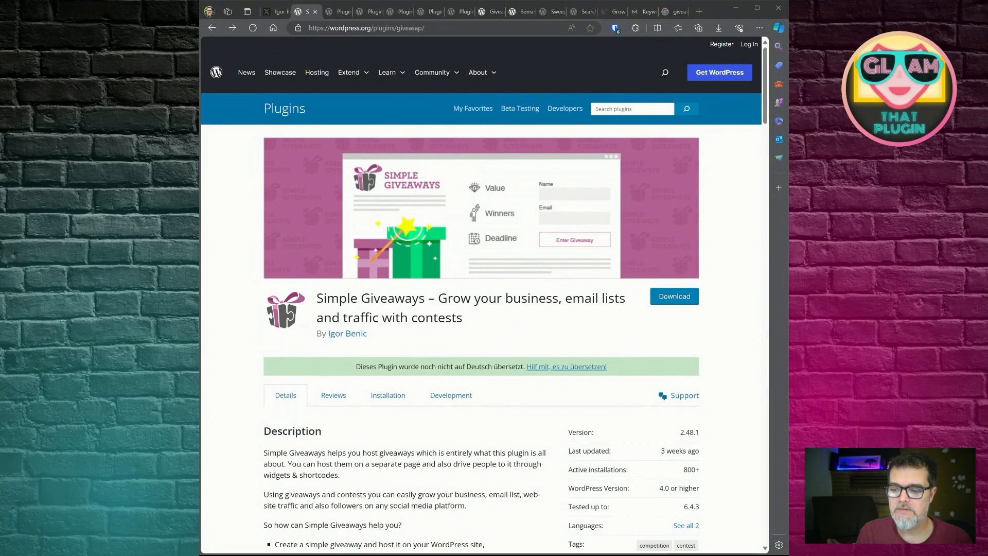
mouse_move(347, 333)
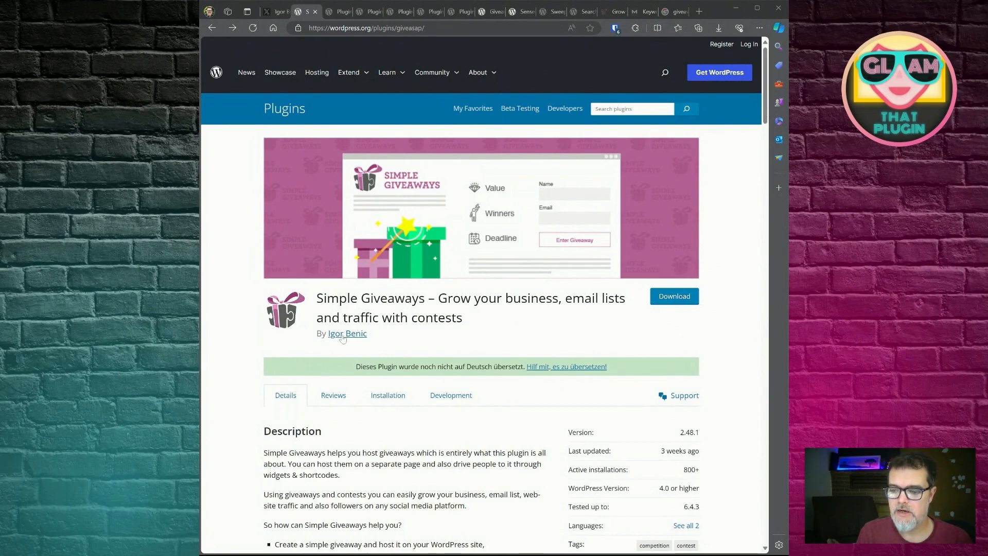
mouse_move(356, 338)
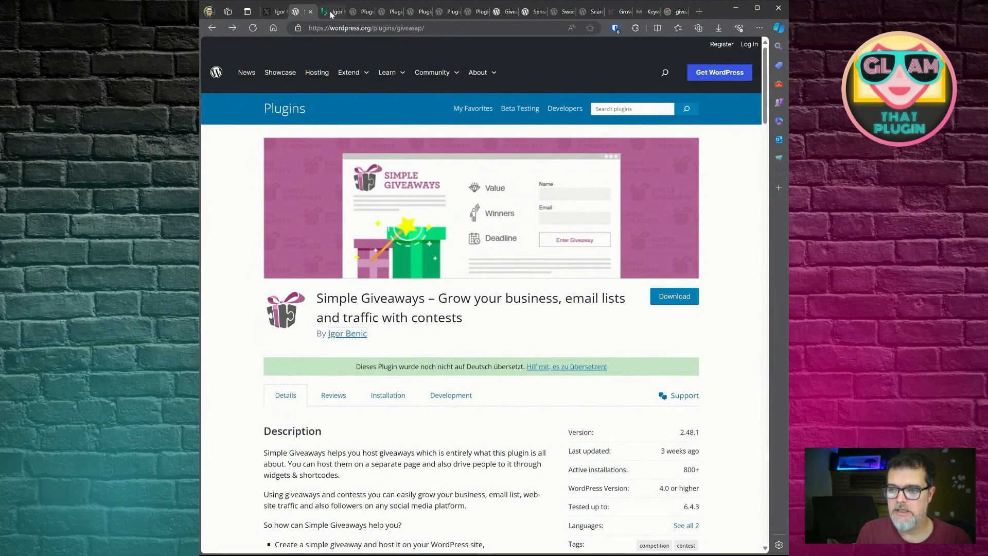
click(330, 11)
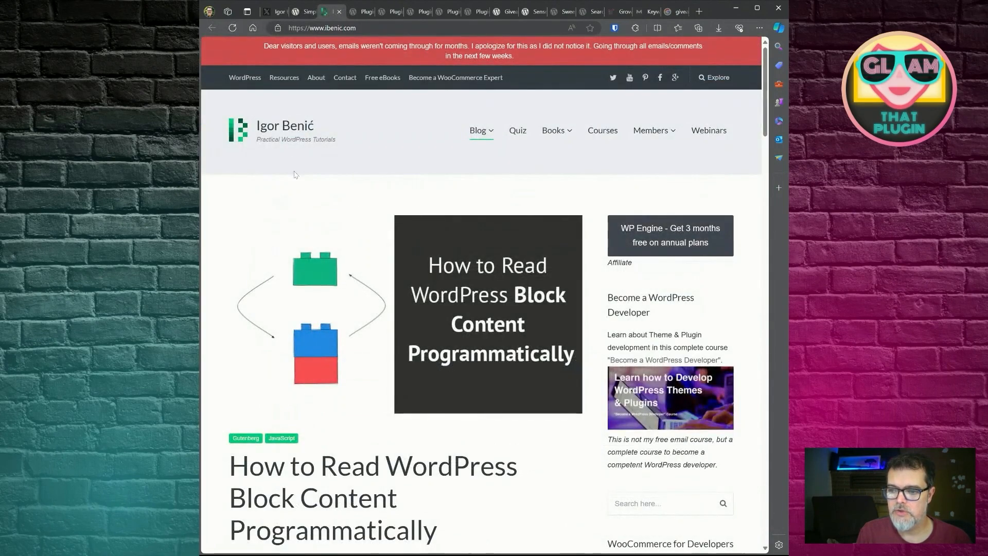
scroll(down, 3)
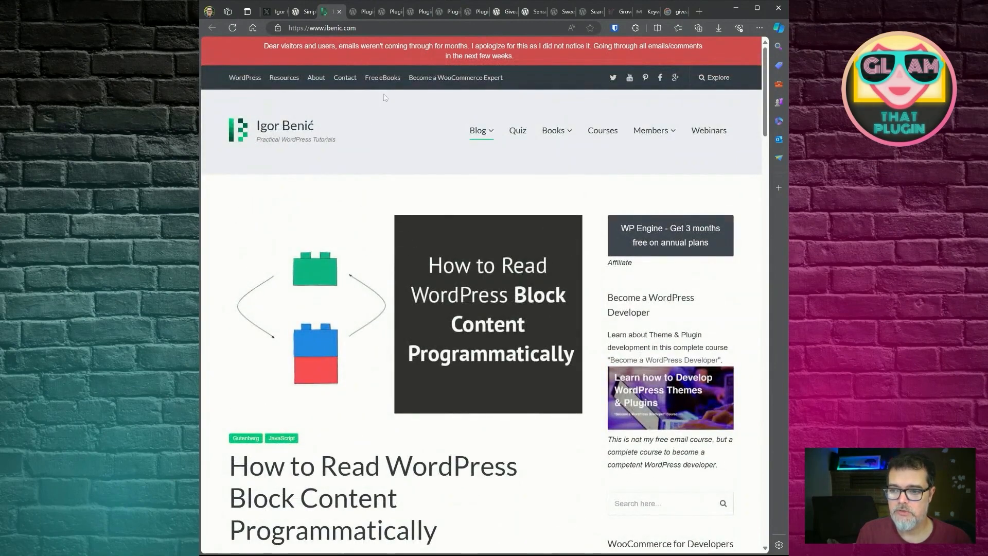
click(296, 11)
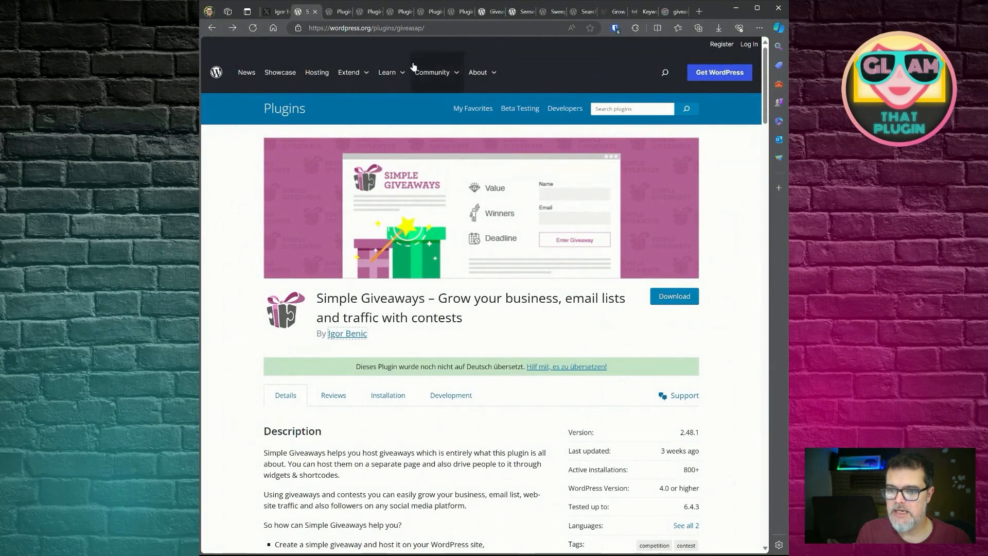
mouse_move(251, 300)
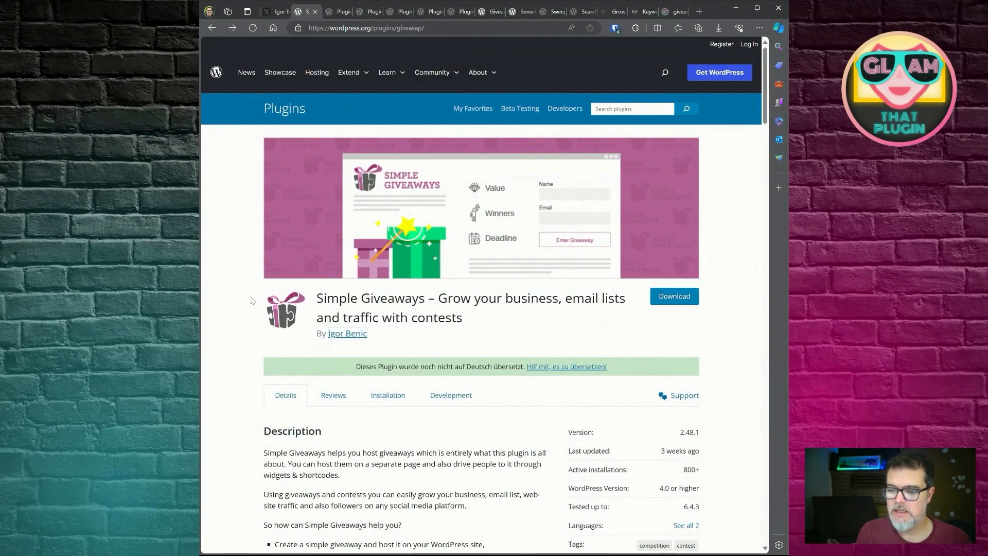
Reach the Feature List and follow the wpsimplegiveaways.com/ideas/ link to the Requests page
scroll(down, 3)
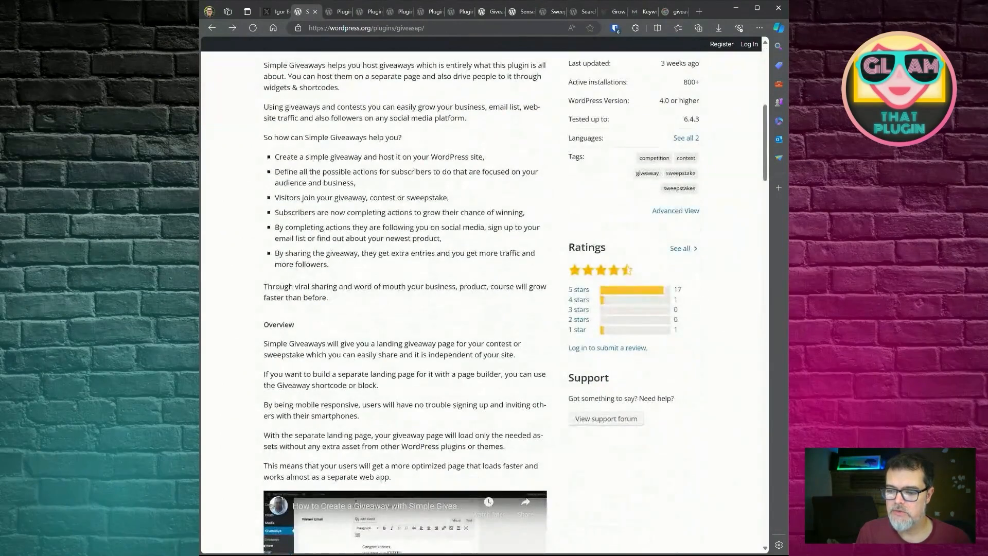
scroll(down, 3)
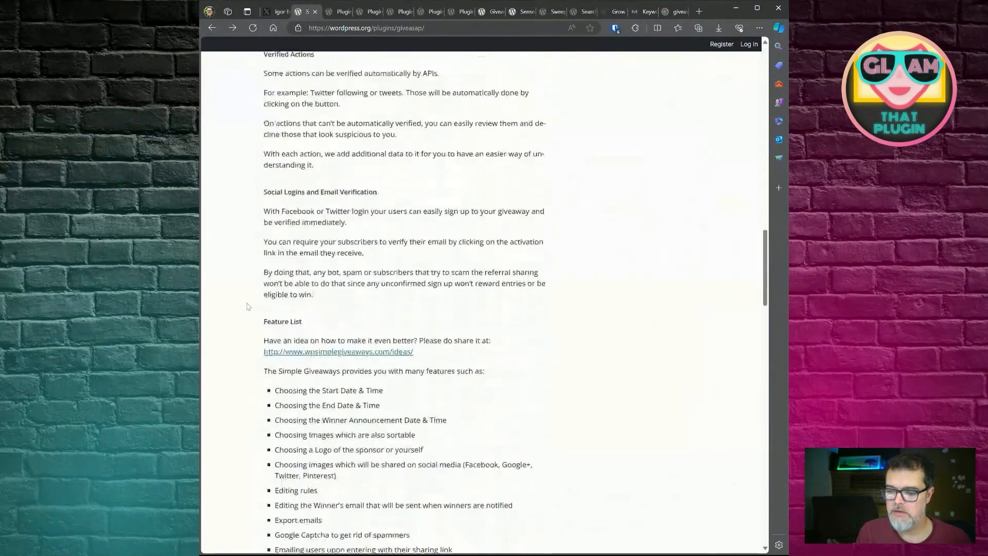
scroll(down, 3)
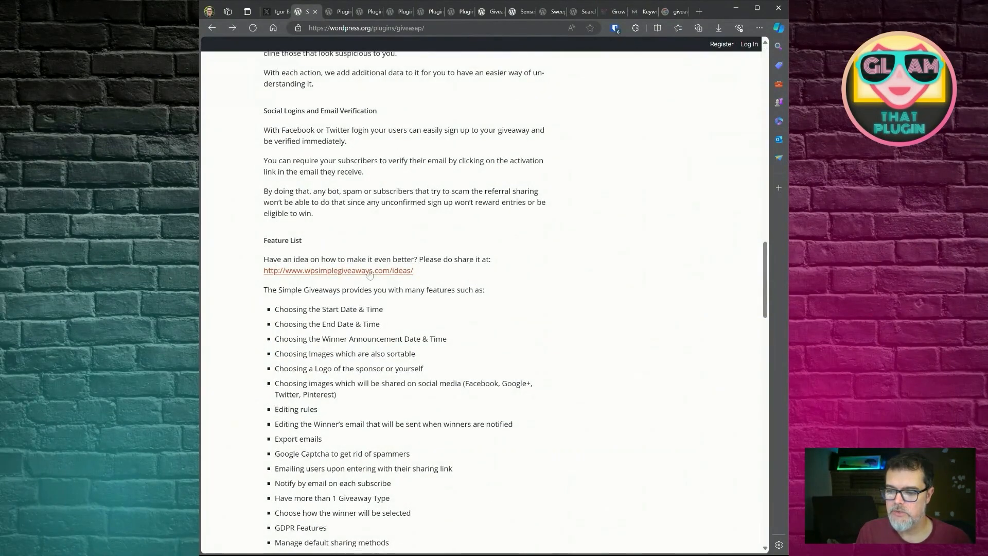
click(334, 12)
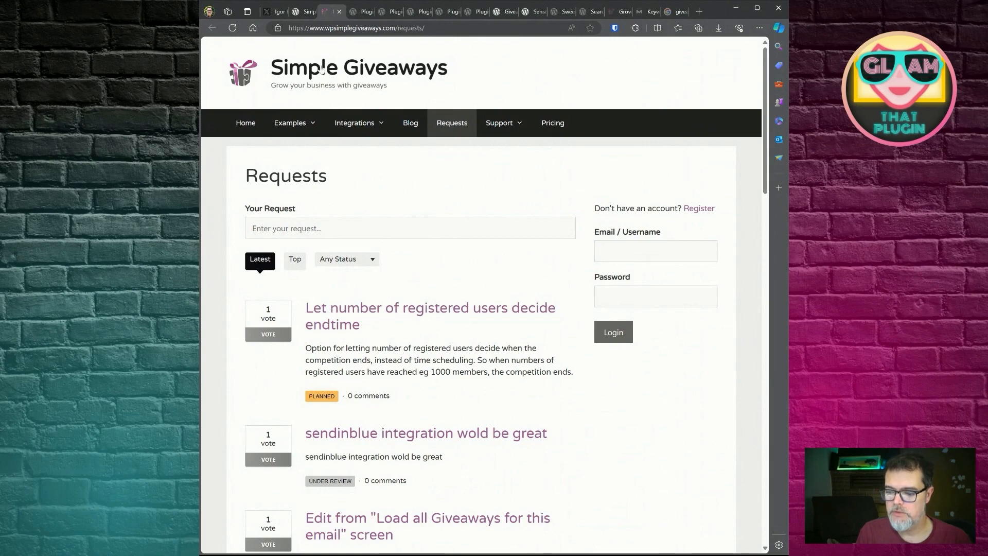
Go to the Simple Giveaways homepage and scroll through its features, integrations and reviews
click(245, 123)
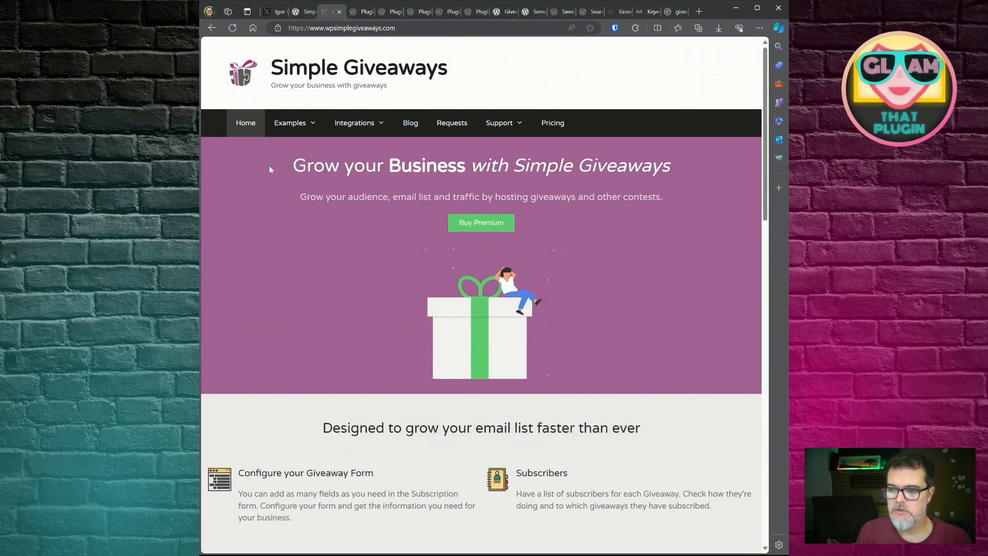
mouse_move(481, 226)
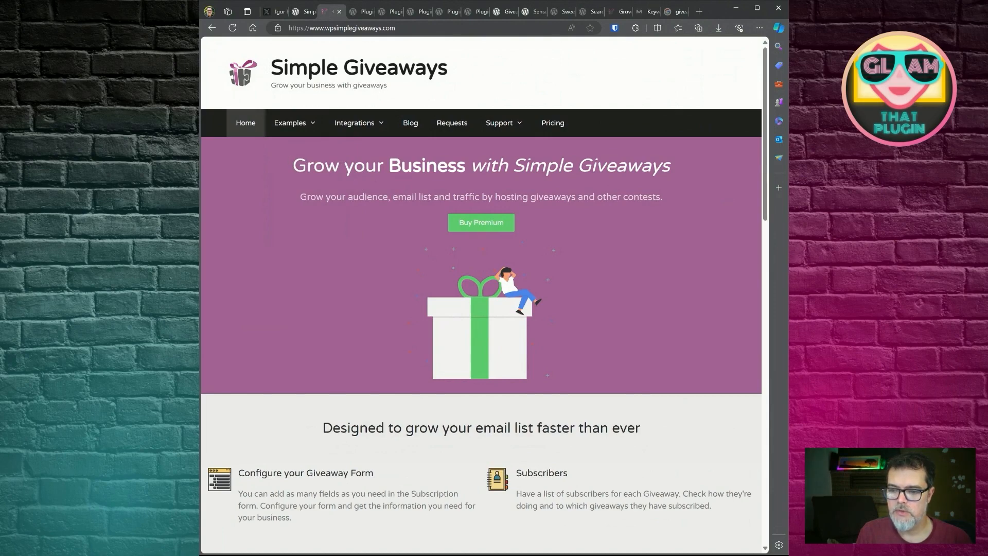
scroll(down, 3)
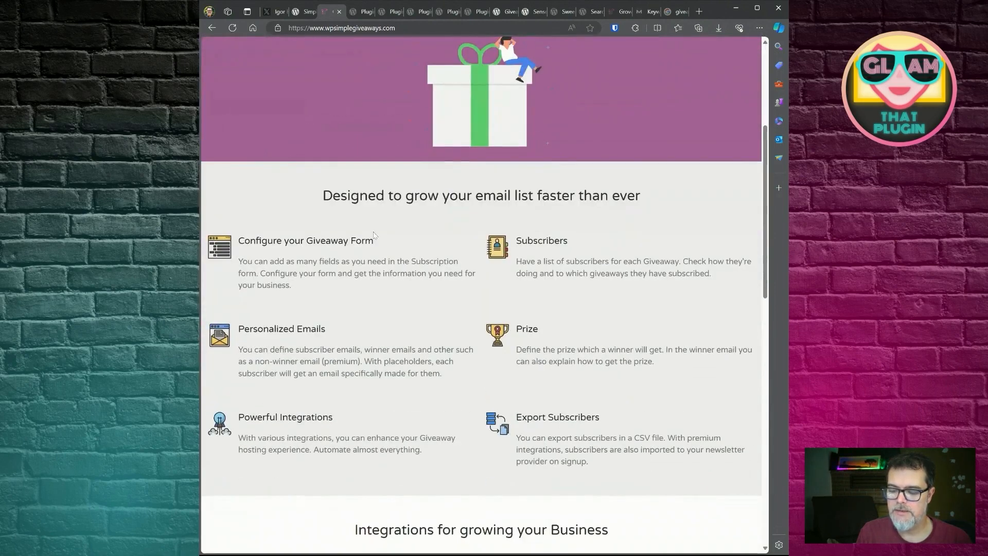
scroll(down, 3)
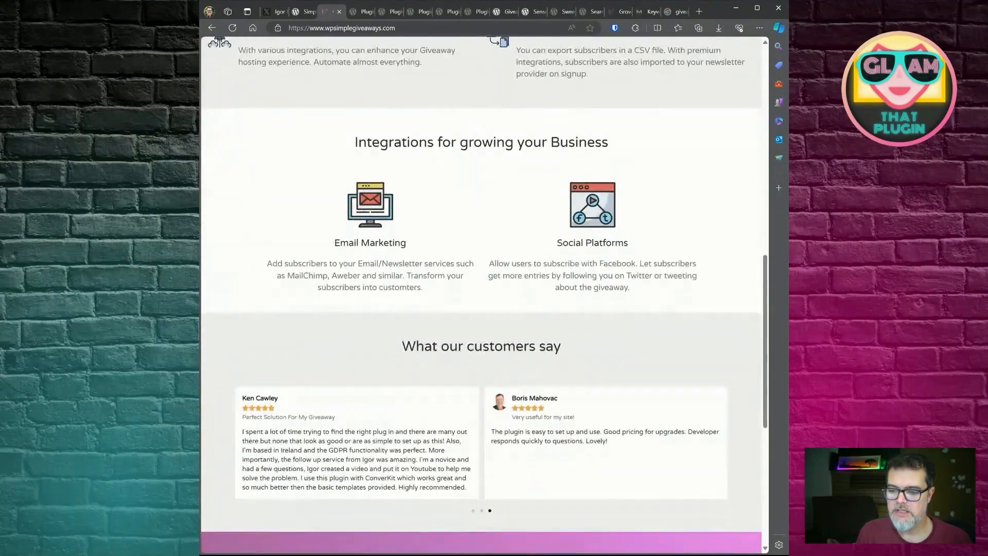
scroll(down, 3)
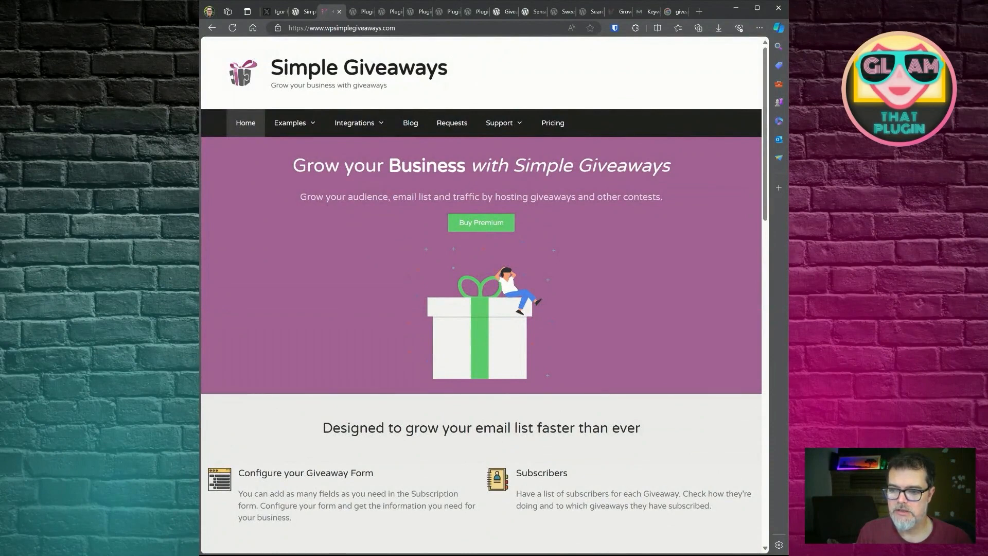
Browse the Examples menu templates, then show the Integrations list with MailChimp and myCred
click(291, 122)
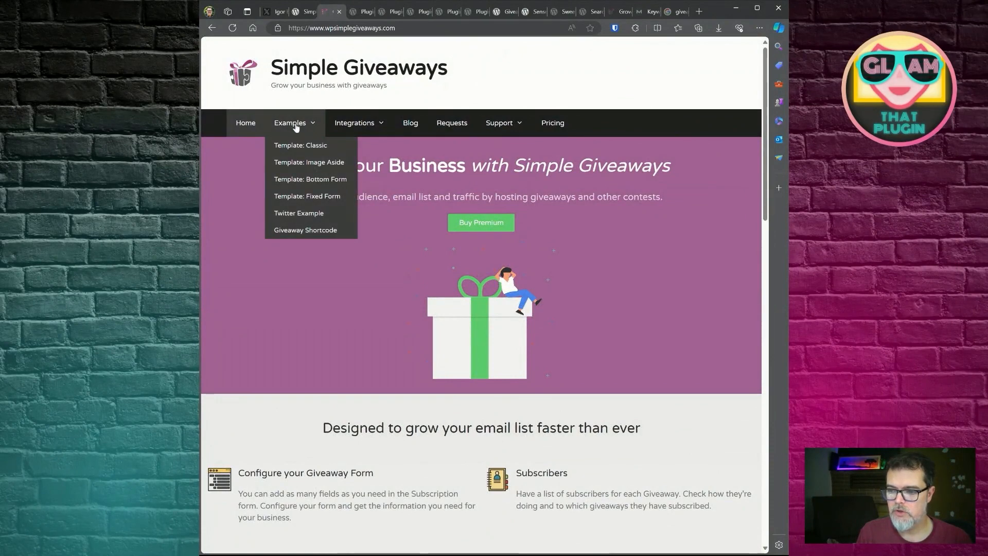
click(301, 145)
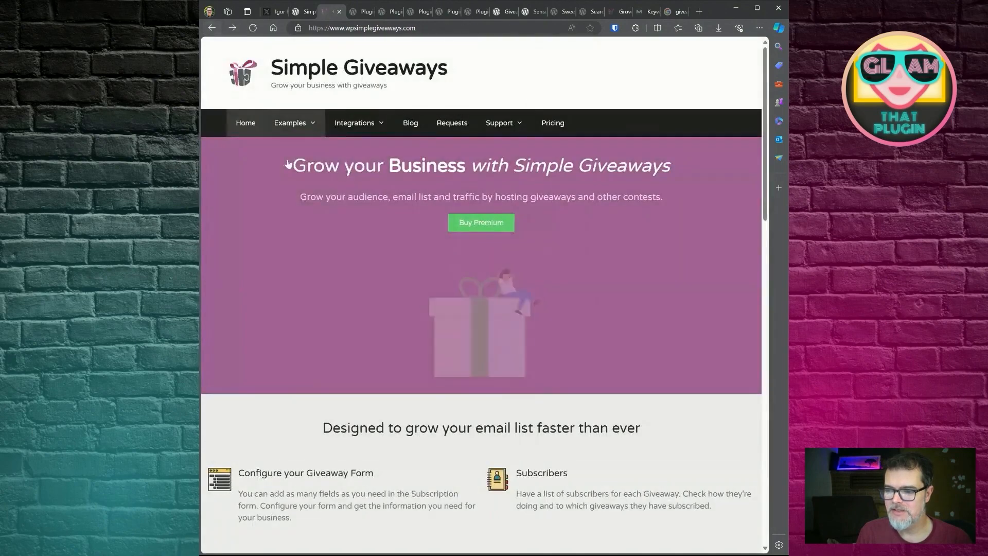
click(290, 123)
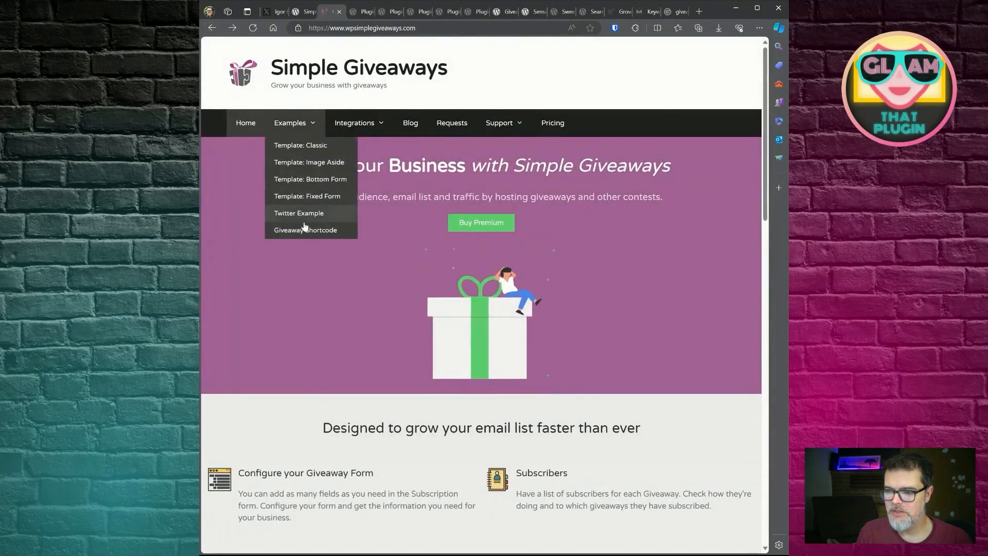
click(299, 212)
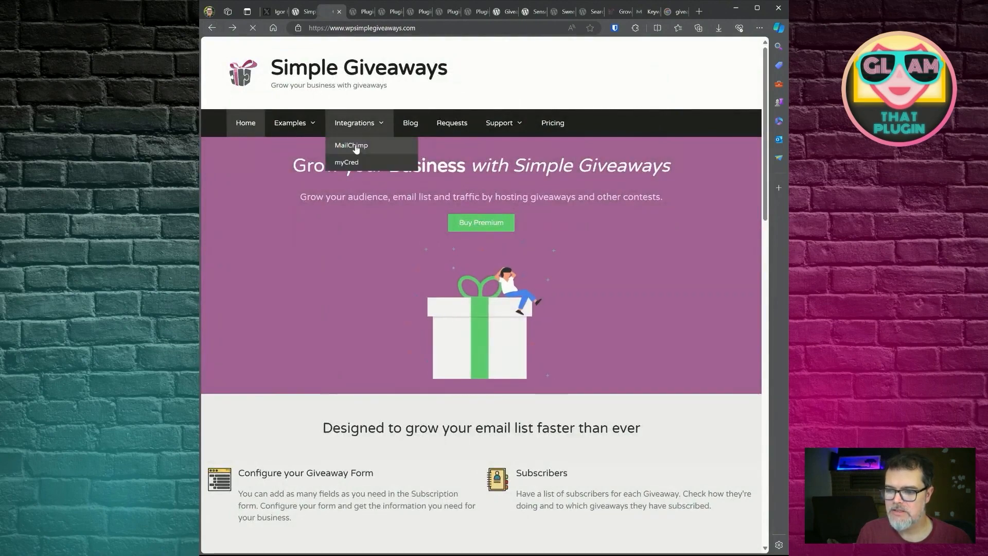
click(350, 145)
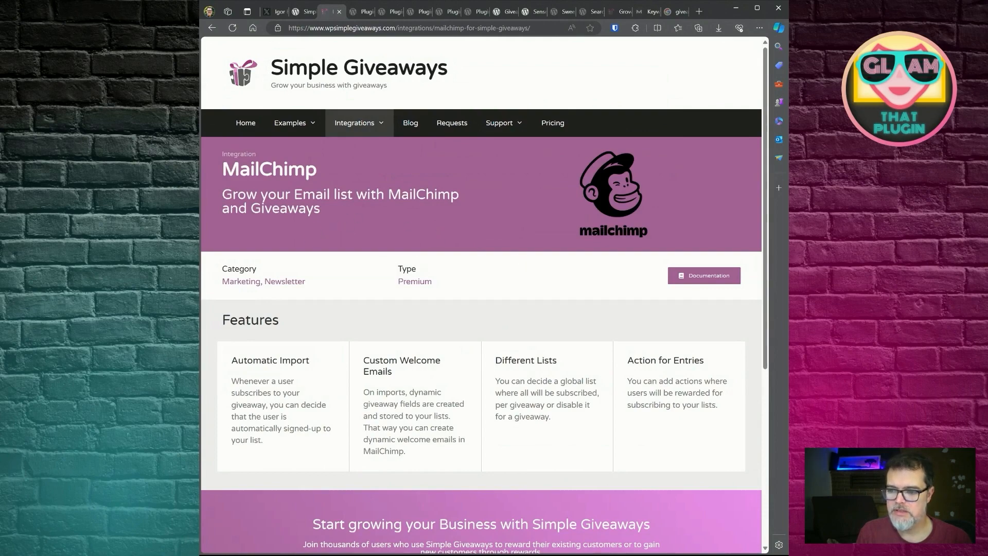
scroll(down, 3)
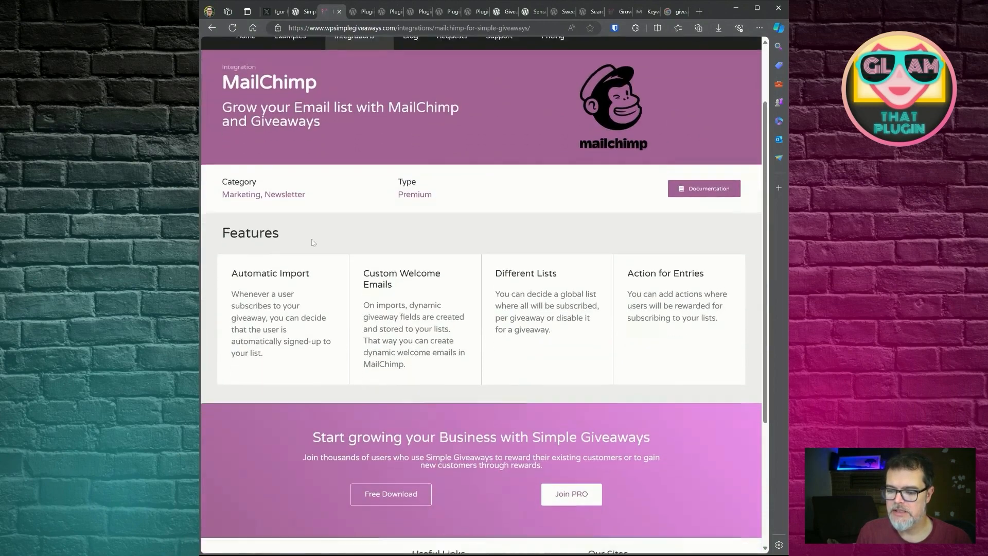
scroll(down, 3)
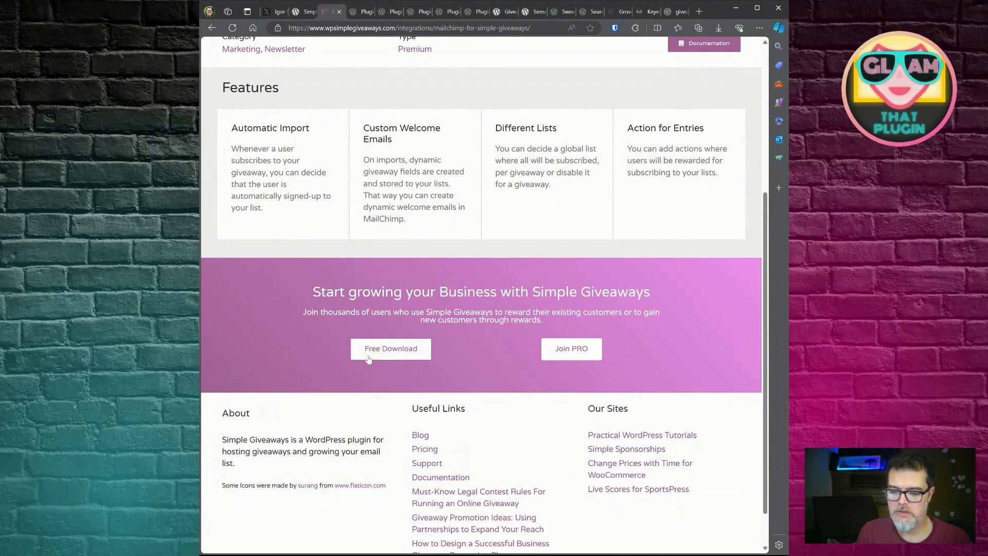
mouse_move(571, 349)
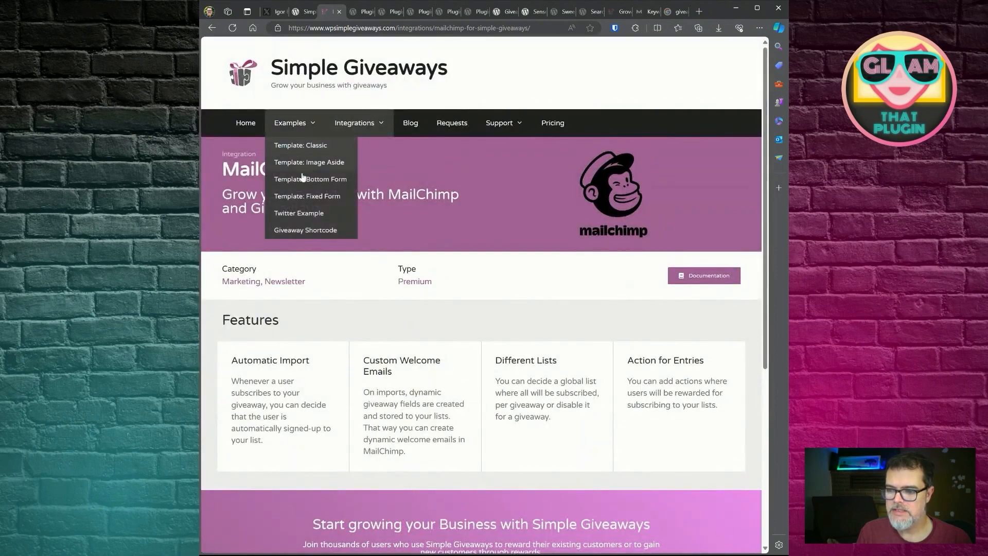
View the ended MailChimp sample giveaway in the Images Aside template on the Giveaway Shortcode page
click(305, 229)
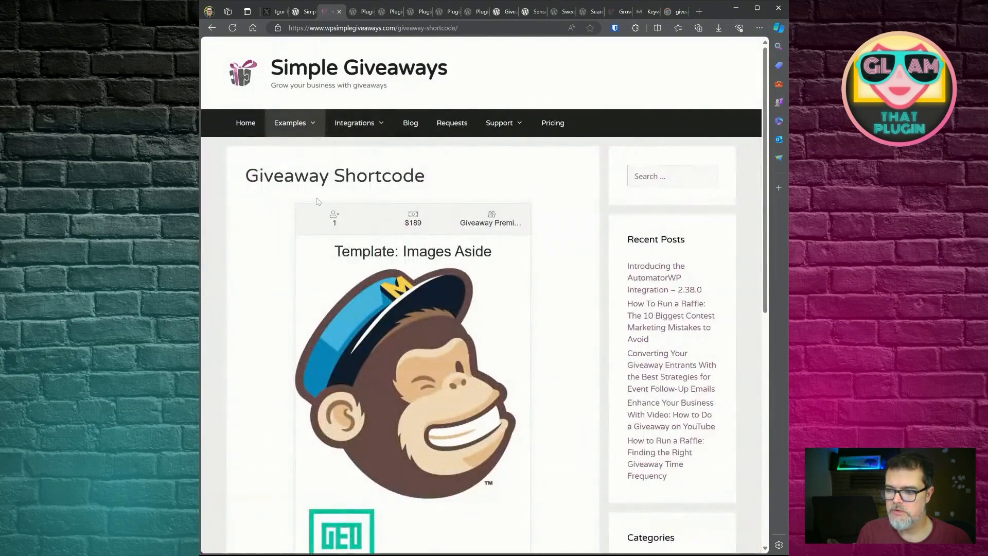
scroll(down, 3)
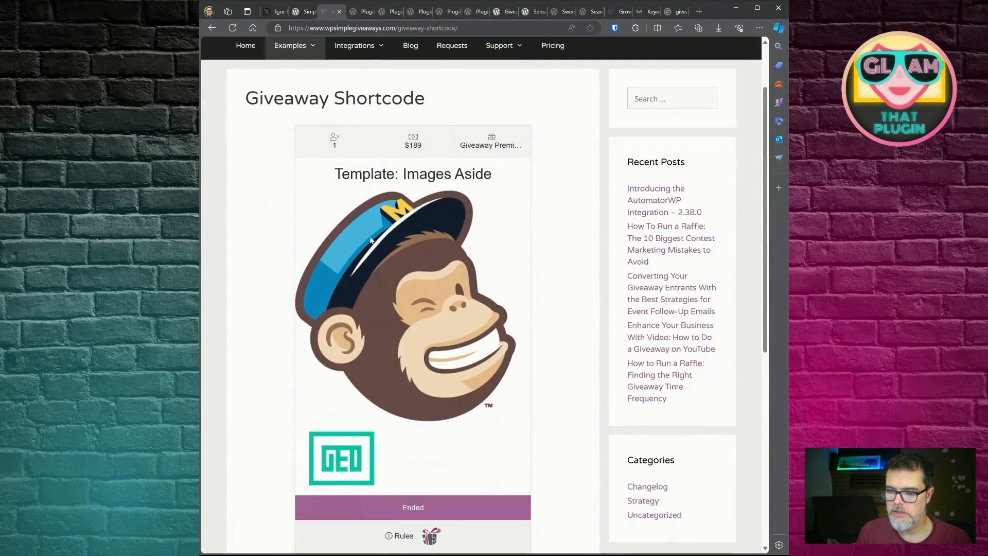
mouse_move(352, 208)
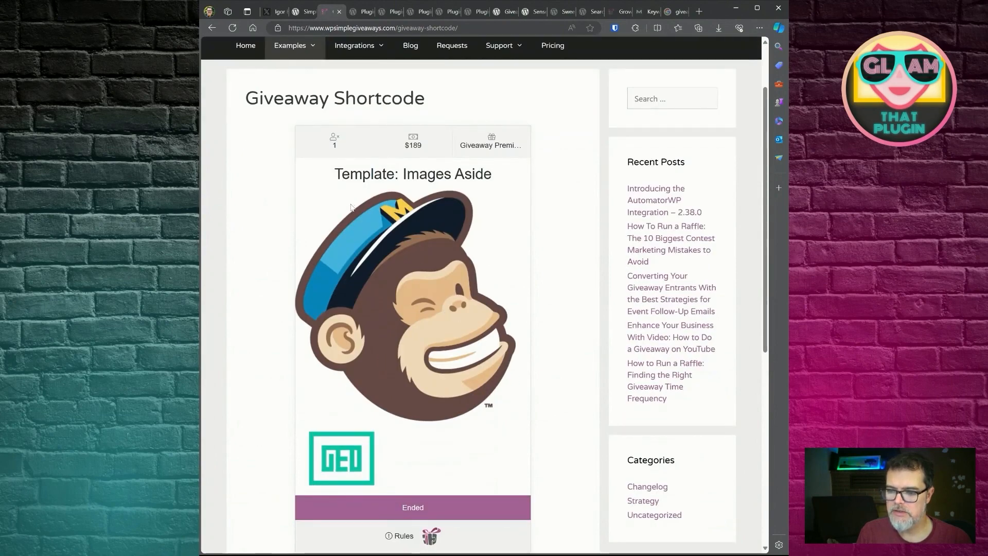
scroll(down, 3)
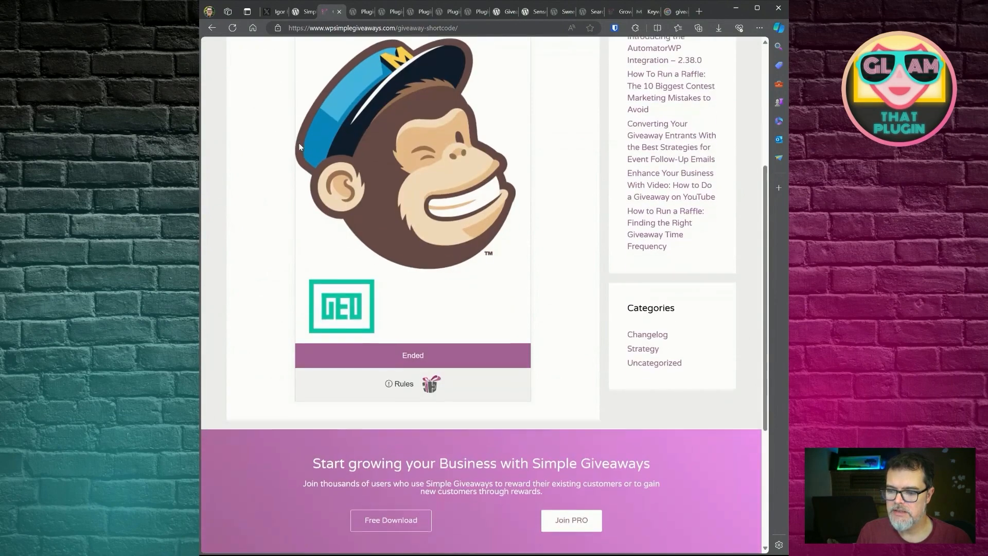
scroll(down, 3)
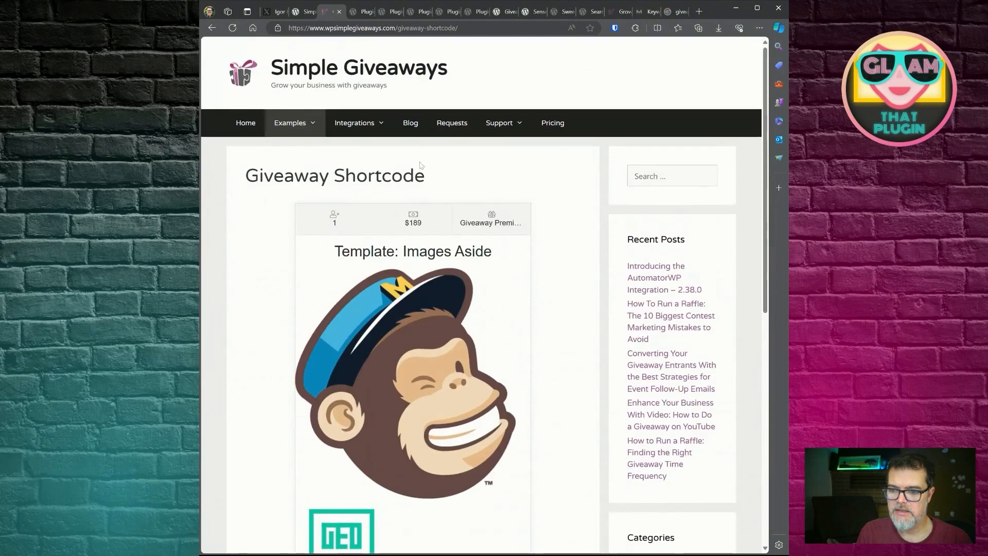
mouse_move(386, 192)
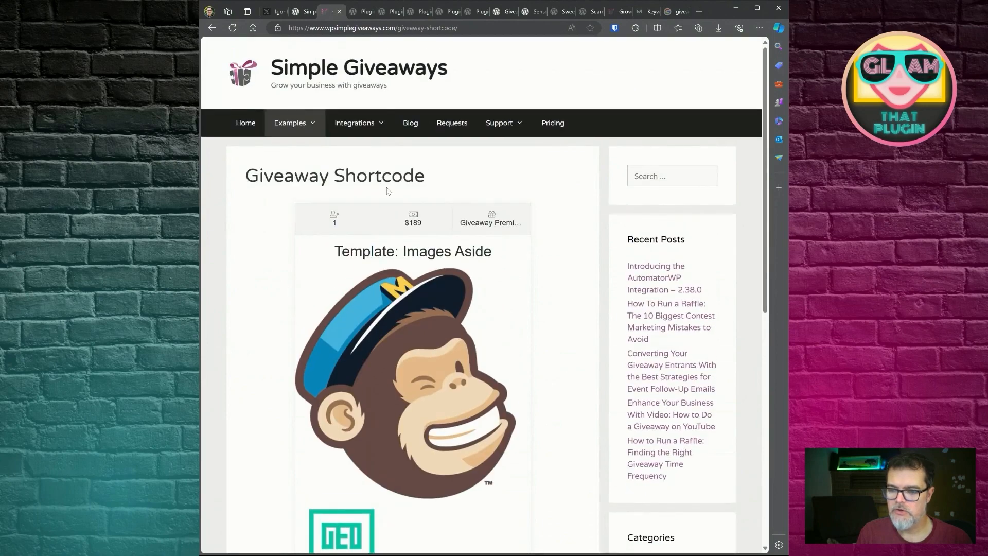
scroll(down, 3)
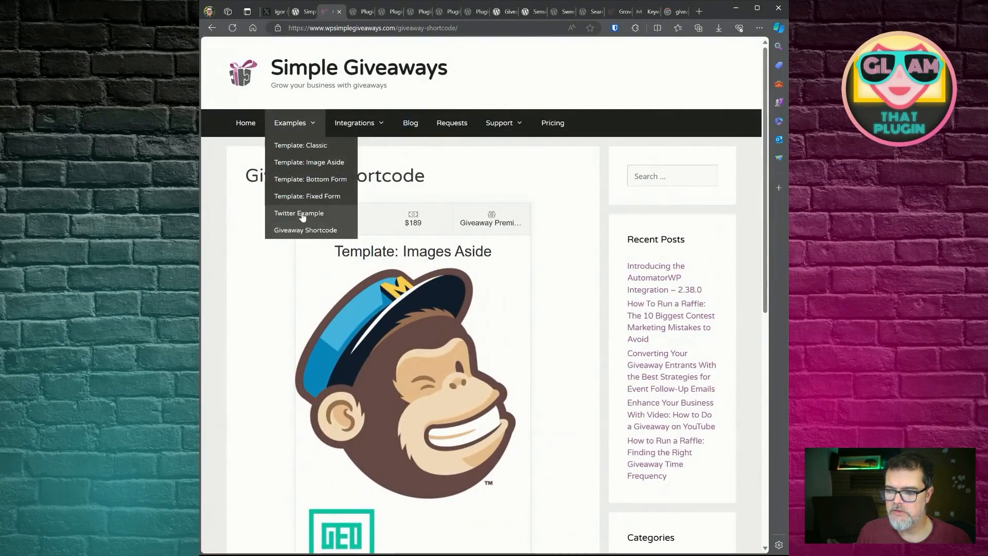
click(298, 213)
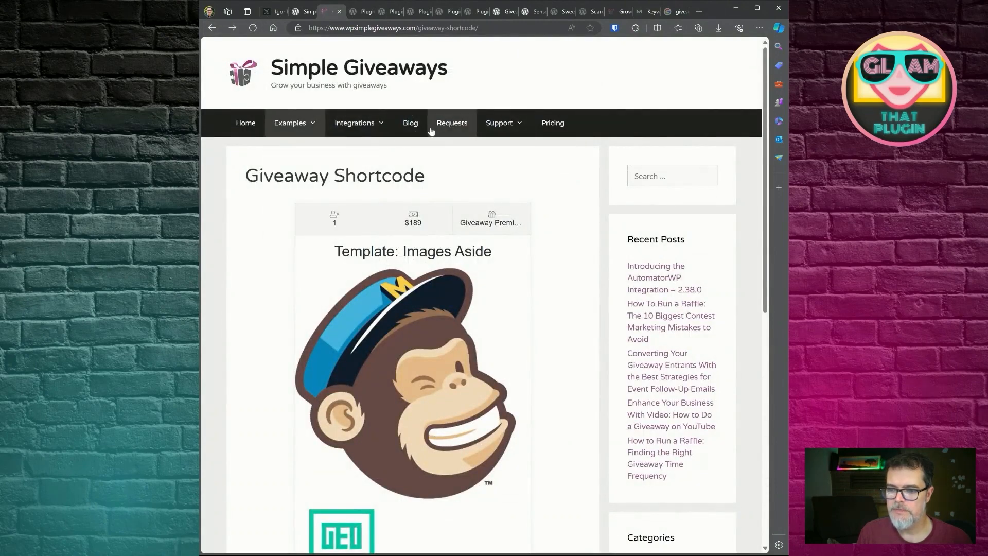
Browse the blog post list and pick the contest marketing mistakes article
click(410, 123)
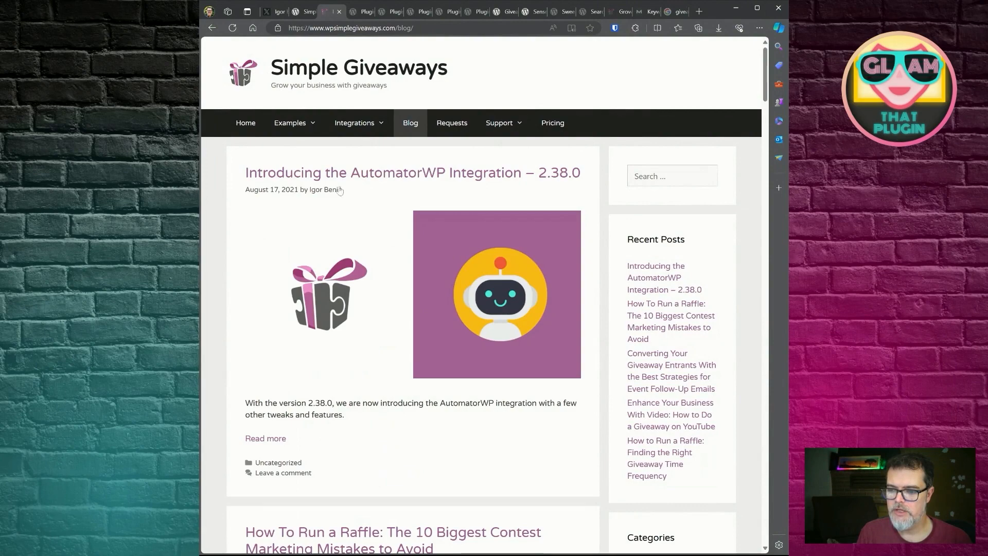
mouse_move(357, 201)
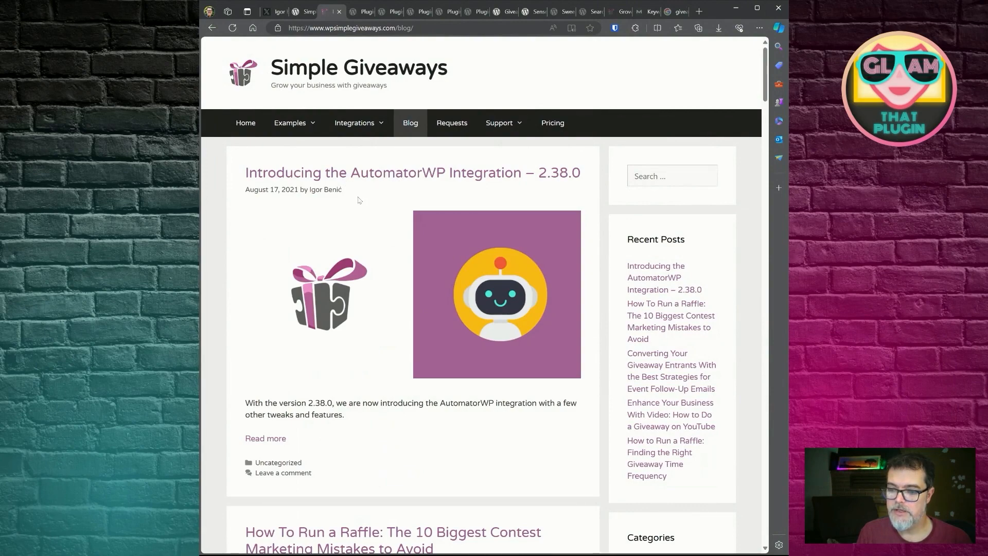
scroll(down, 3)
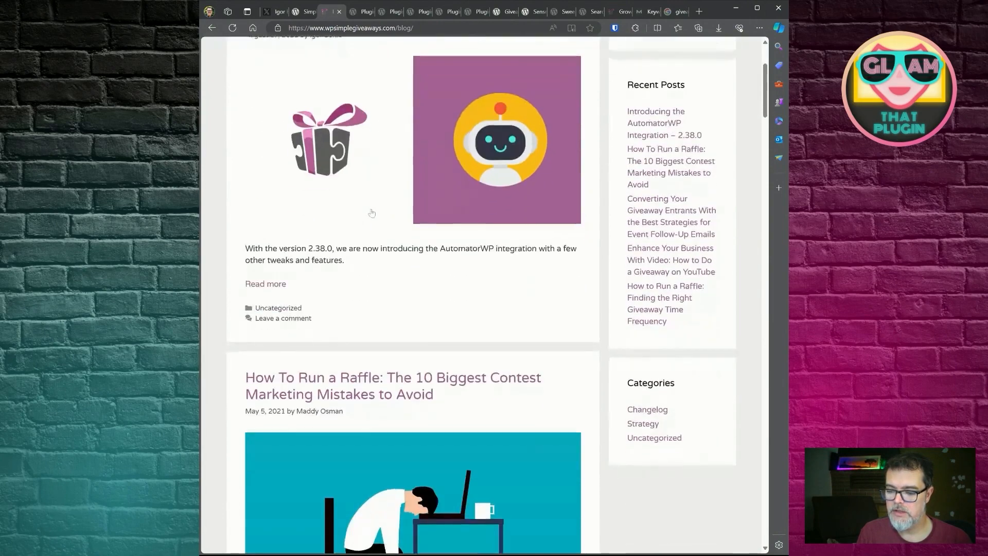
scroll(down, 3)
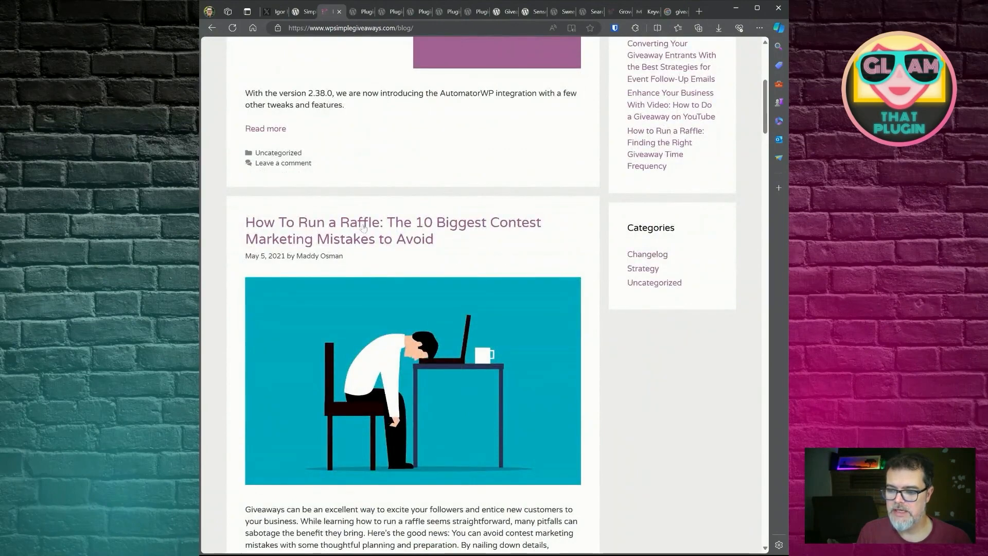
click(392, 229)
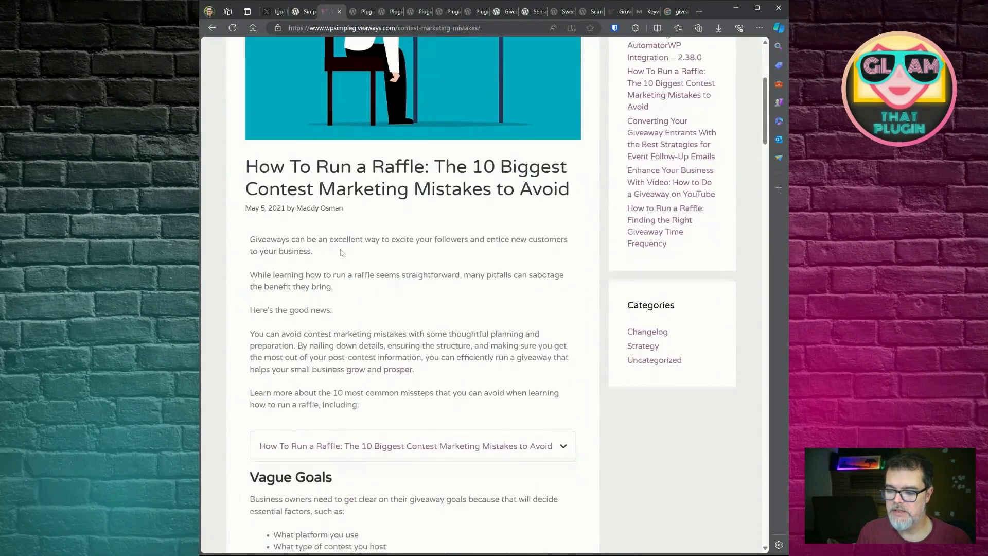
Skim through the raffle and contest marketing mistakes article body
scroll(down, 3)
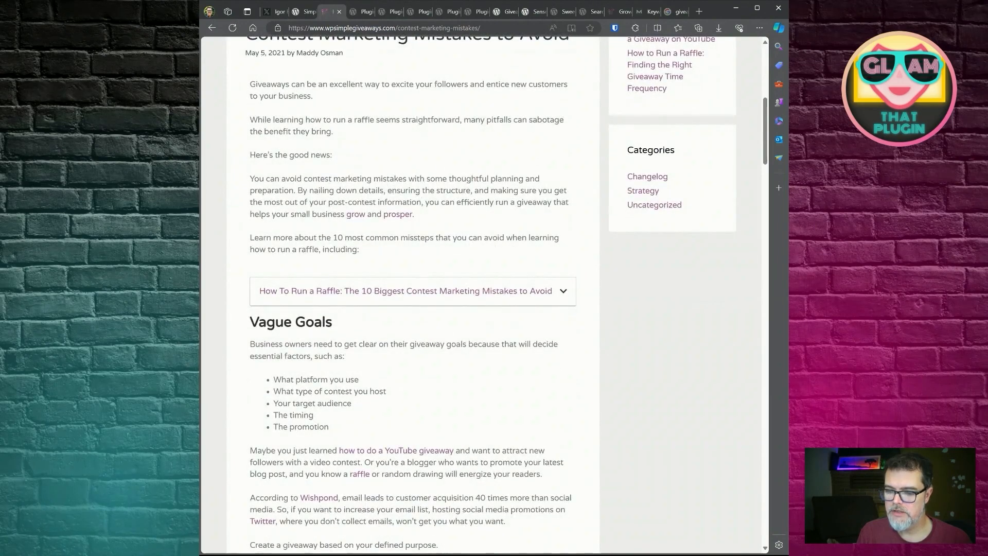
scroll(down, 3)
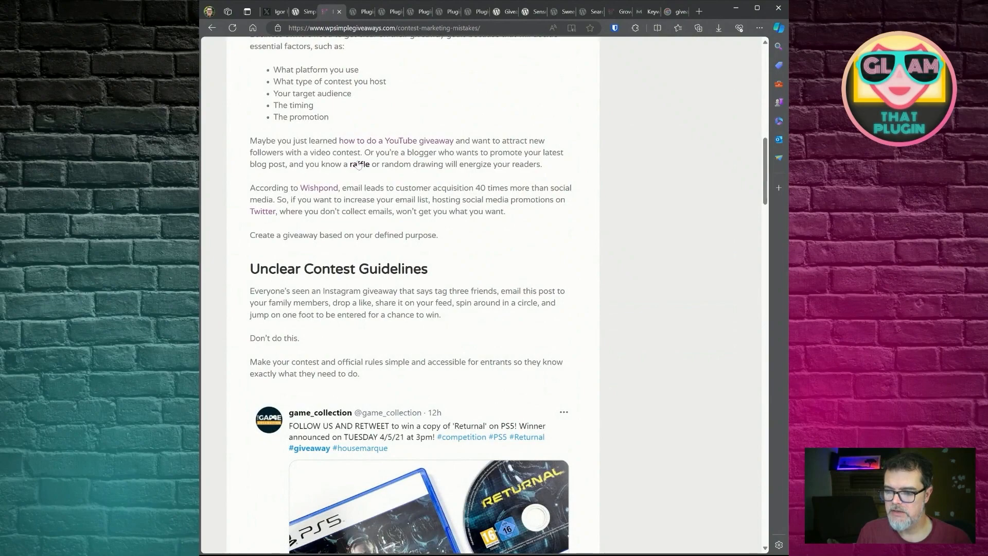
scroll(down, 3)
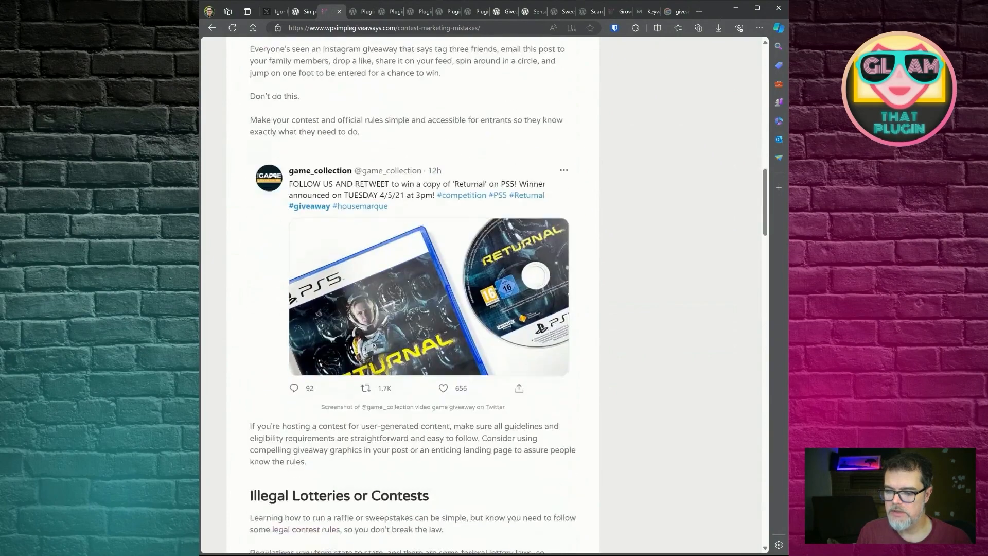
scroll(down, 3)
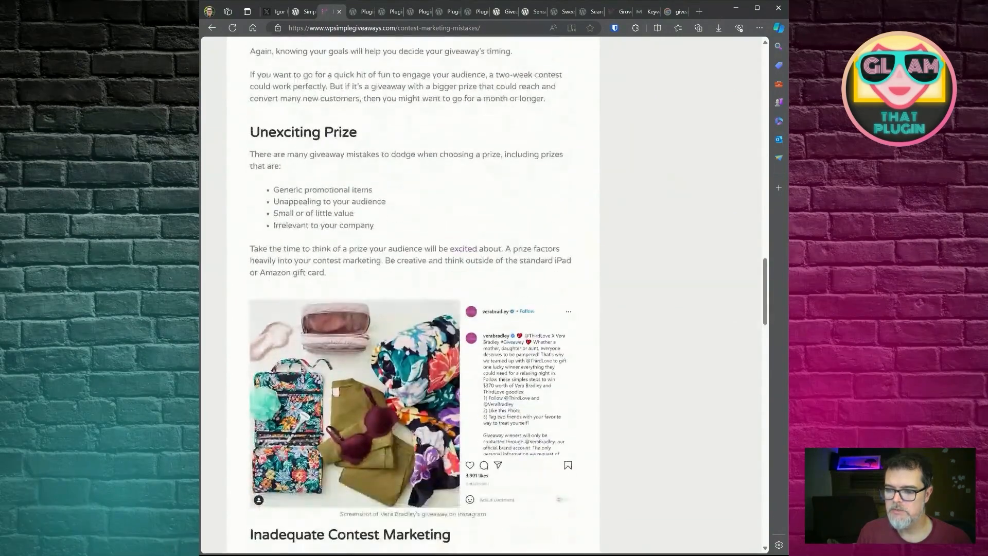
scroll(down, 3)
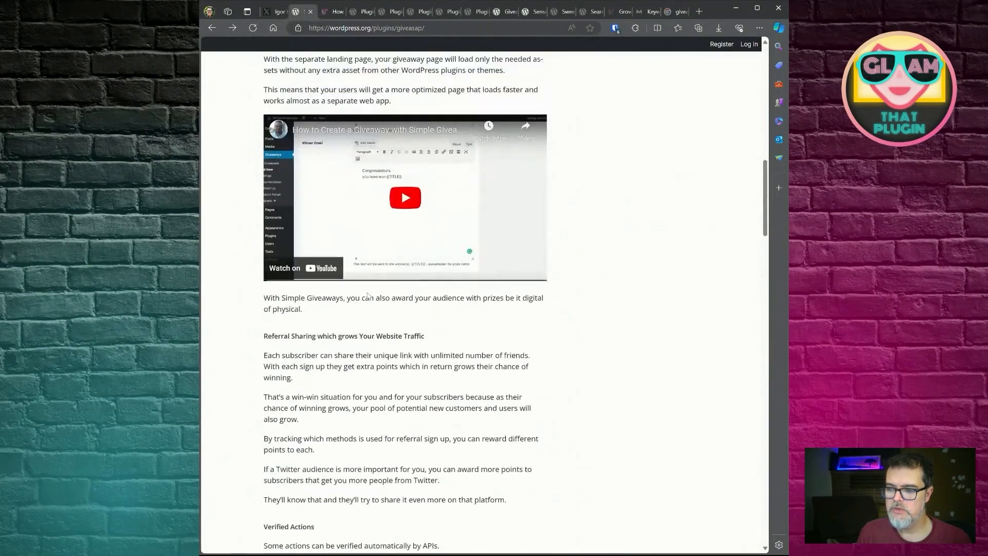
Read the Simple Giveaways listing's description and feature list, ending back at the top banner
scroll(up, 3)
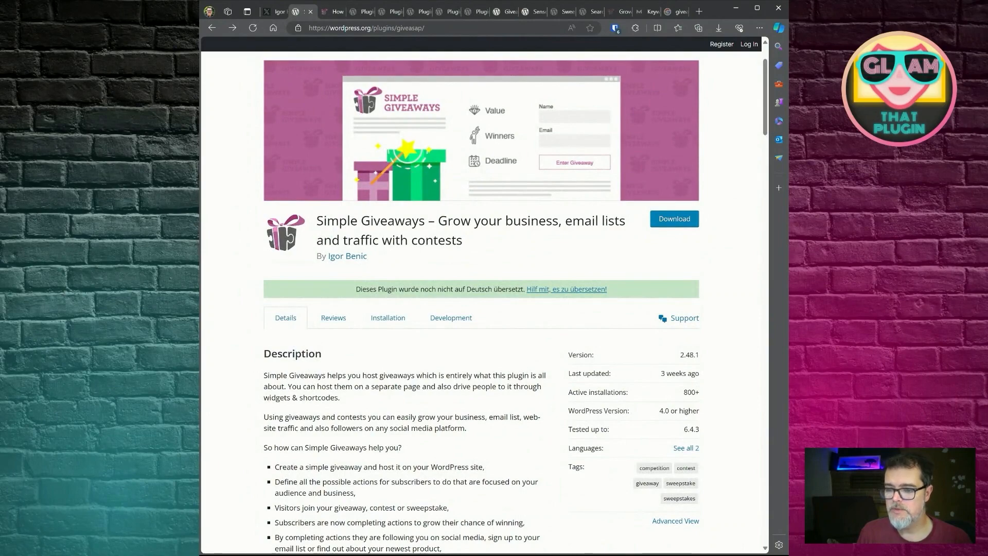
scroll(down, 3)
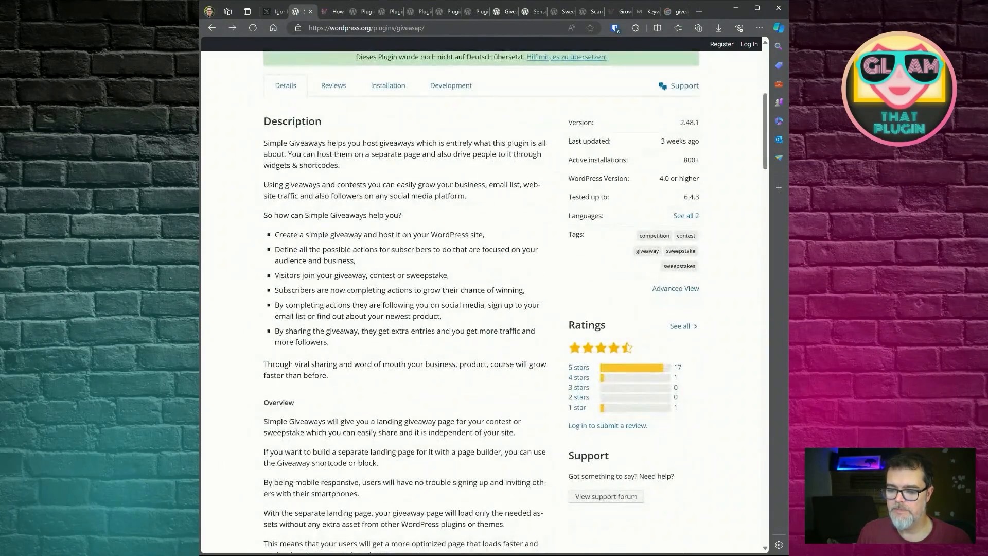
scroll(down, 3)
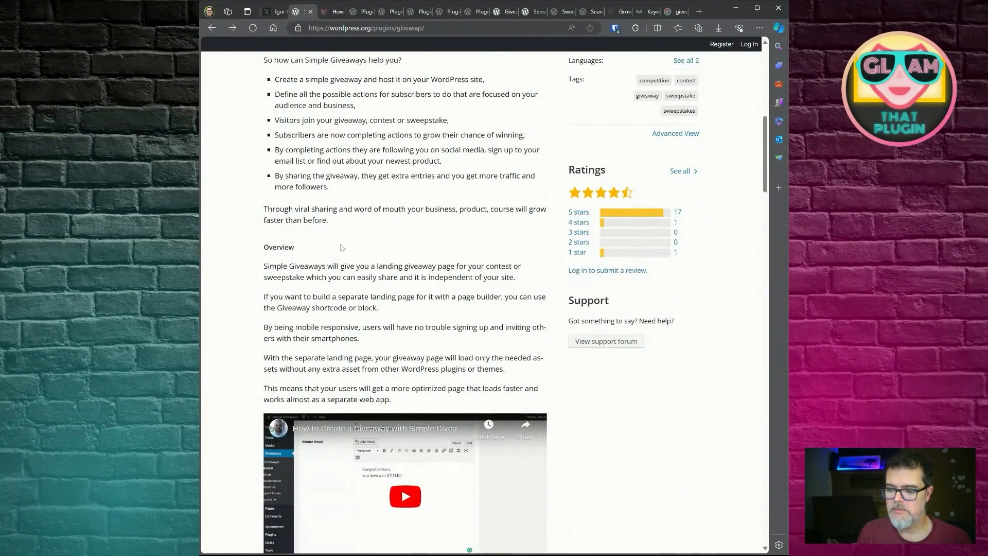
scroll(down, 3)
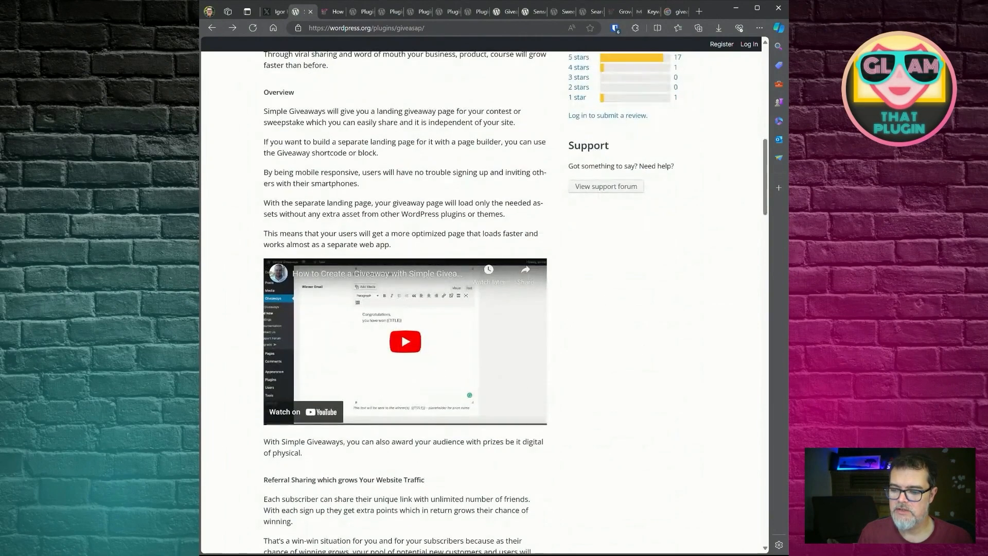
scroll(down, 3)
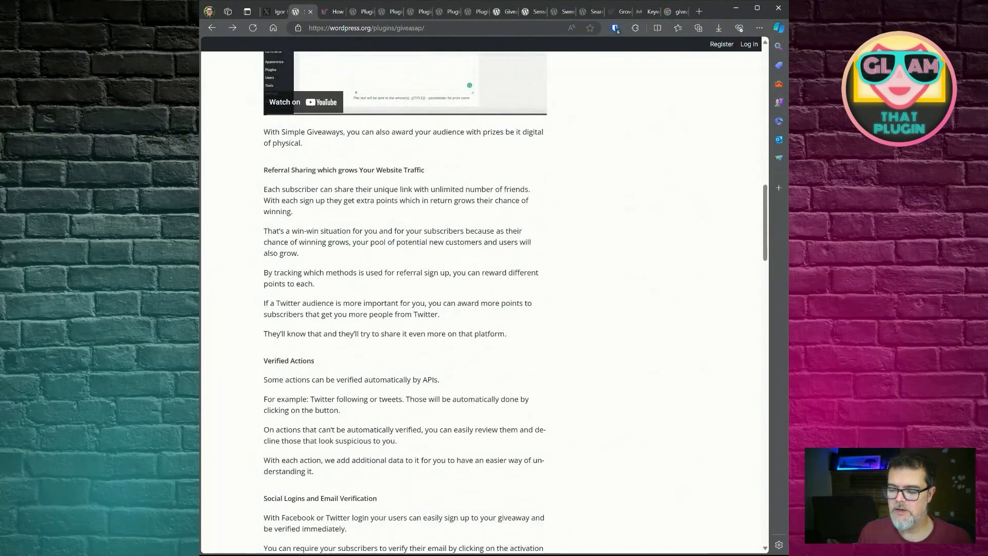
scroll(down, 3)
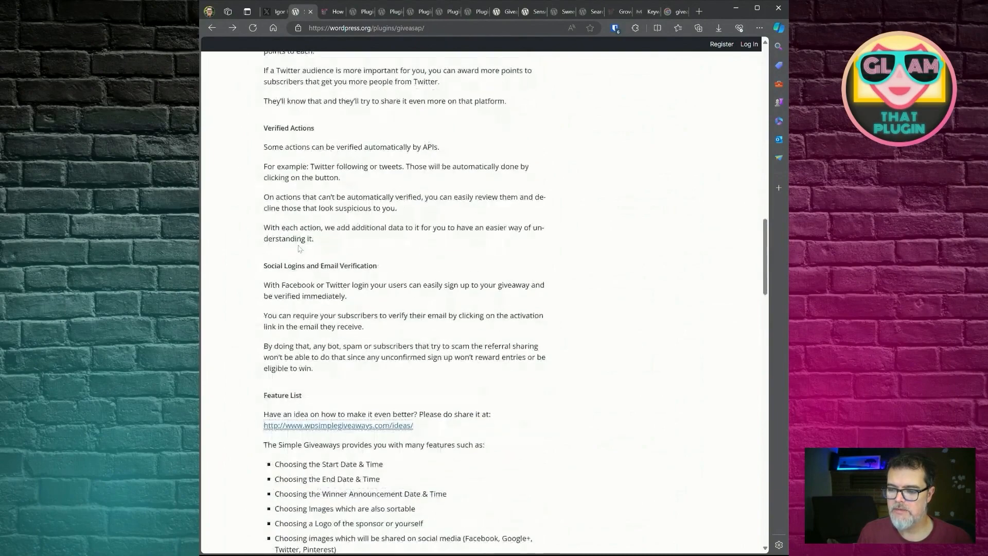
scroll(down, 3)
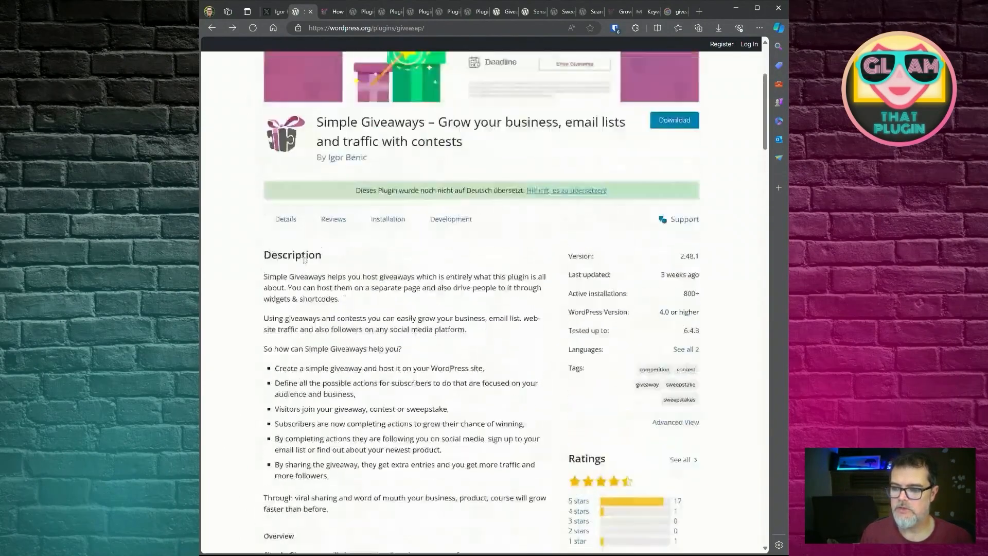
scroll(up, 3)
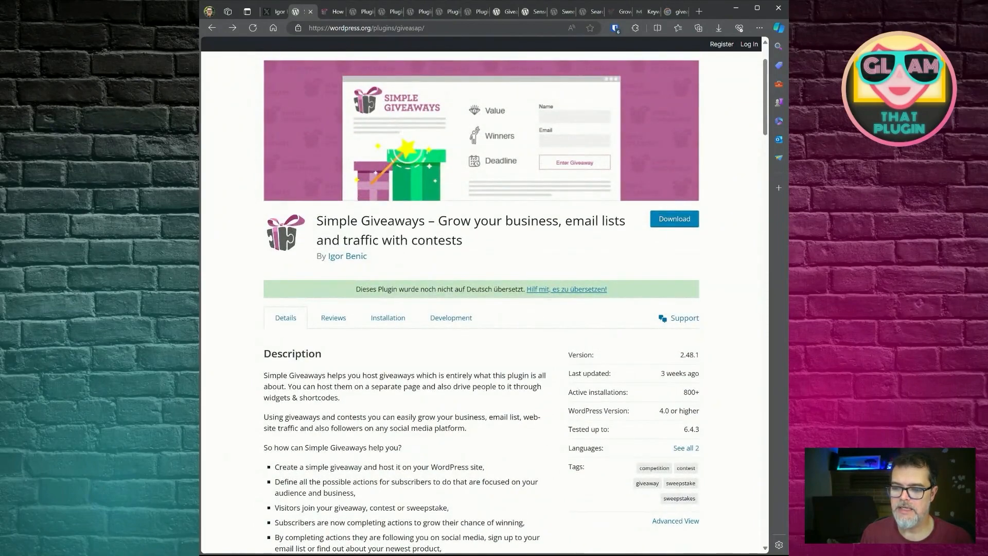